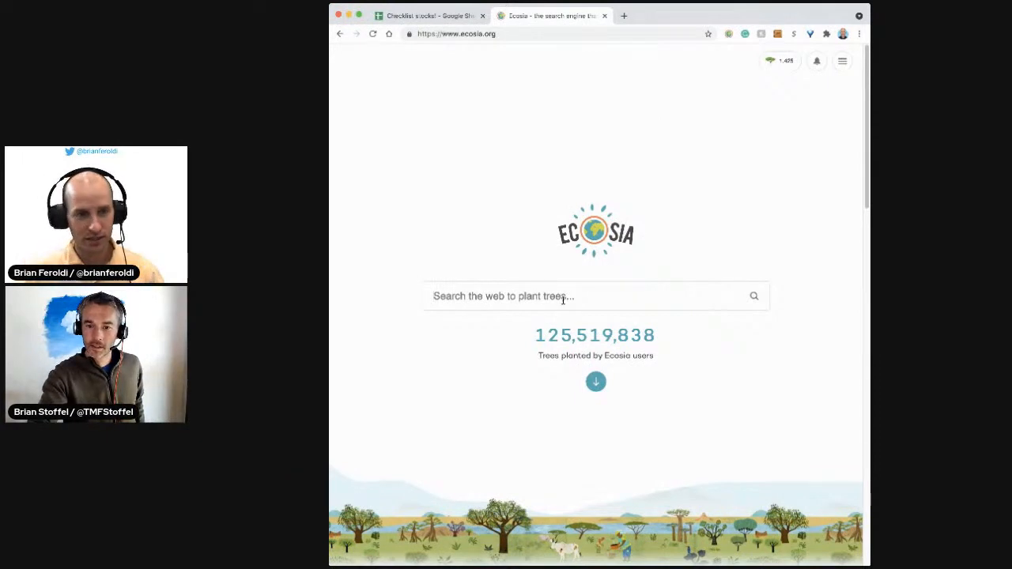
Search Ecosia for 'coupon' and open the 'Coupang - Investor Relations' result.
{"action": "type", "text": "coupon"}
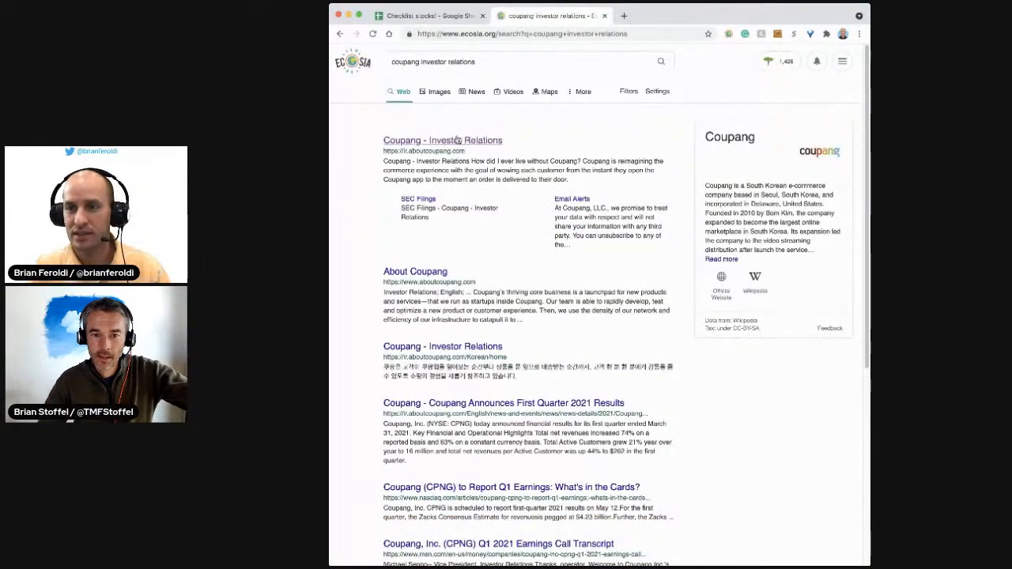
{"action": "left_click", "coordinate": [443, 140]}
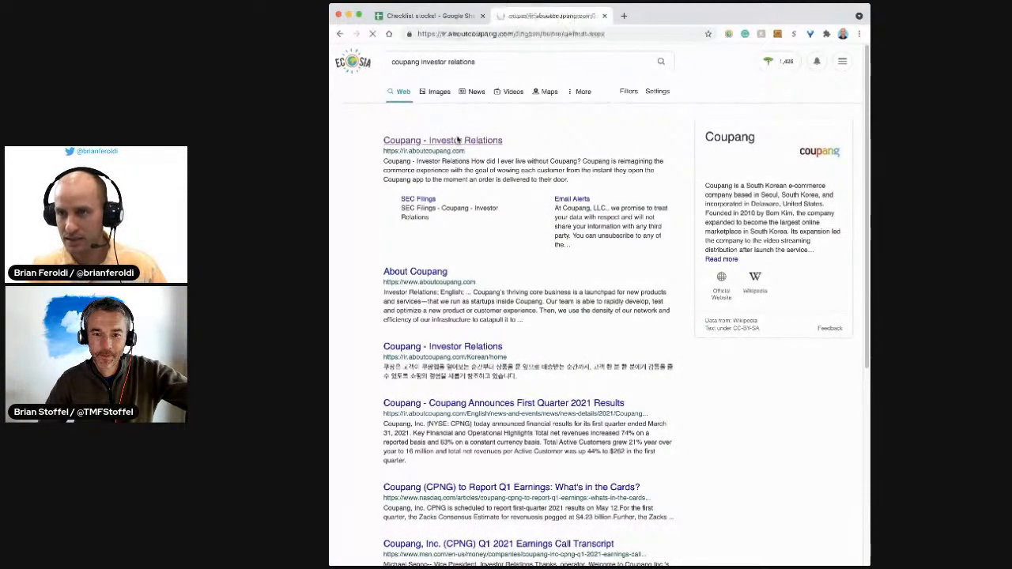
{"action": "left_click", "coordinate": [443, 140]}
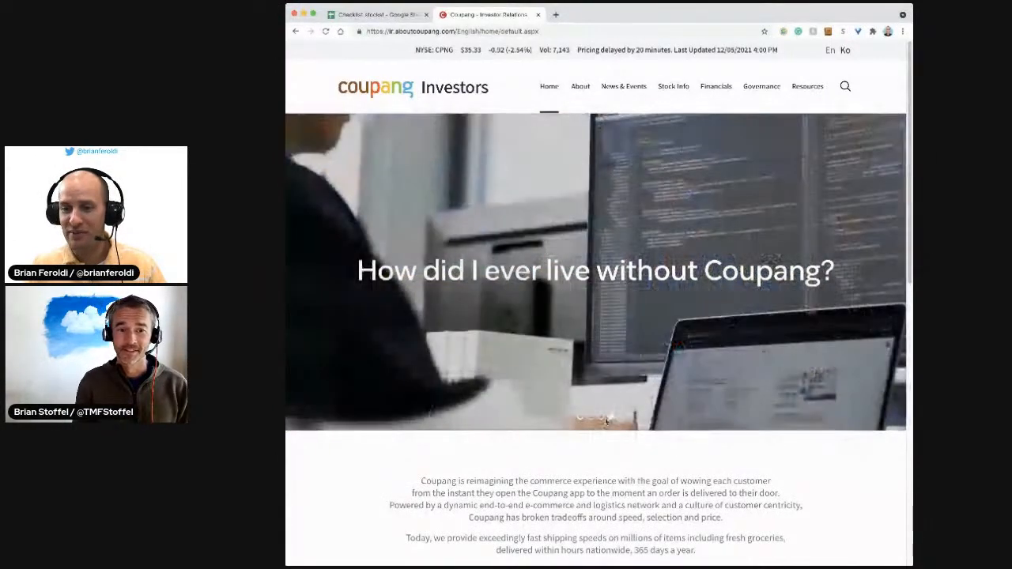
Scroll the Coupang investor home page down to the overview and Q1 2021 links.
{"action": "scroll", "scroll_direction": "down", "scroll_amount": 3}
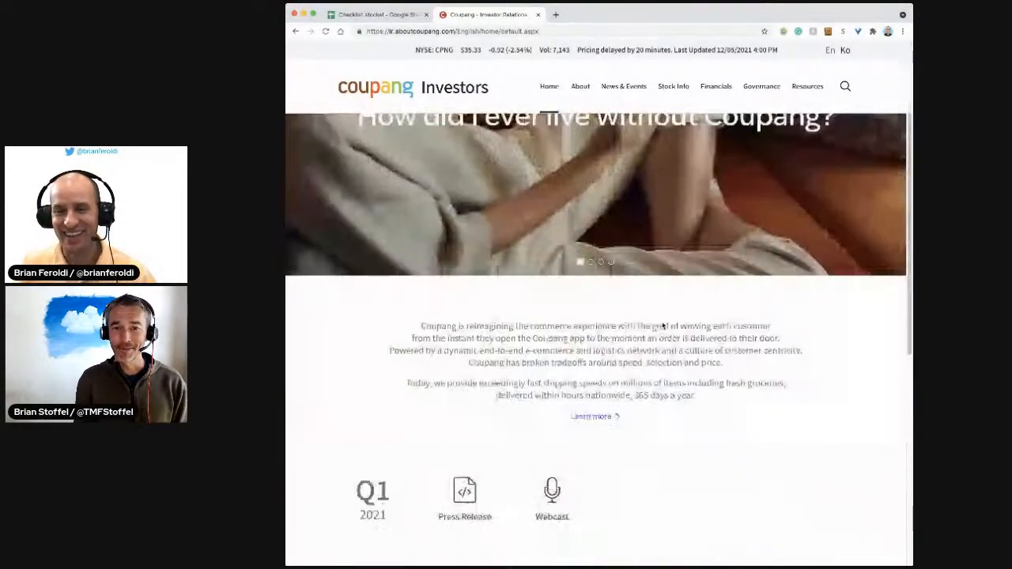
{"action": "scroll", "scroll_direction": "down", "scroll_amount": 3}
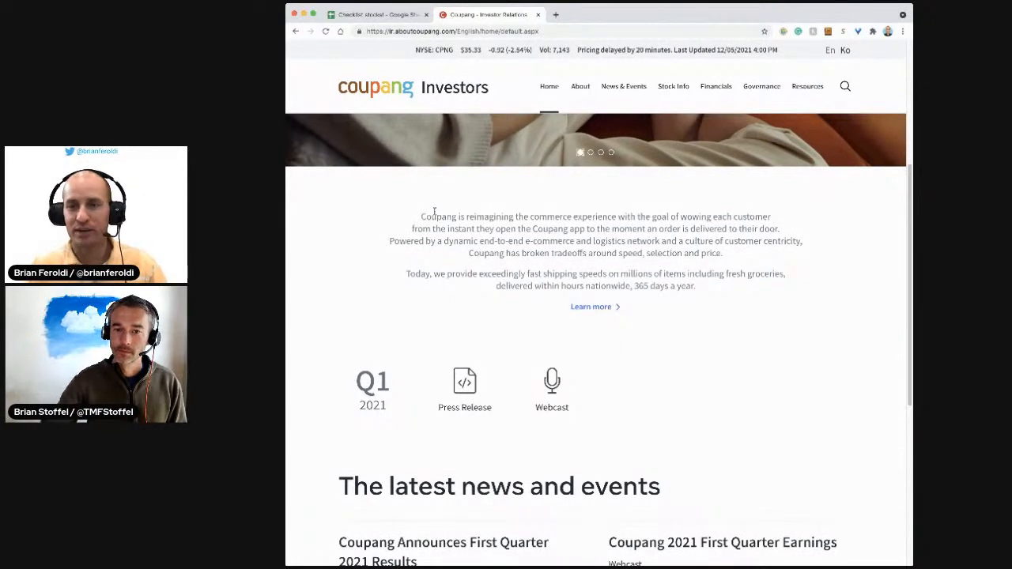
{"action": "mouse_move", "coordinate": [454, 208]}
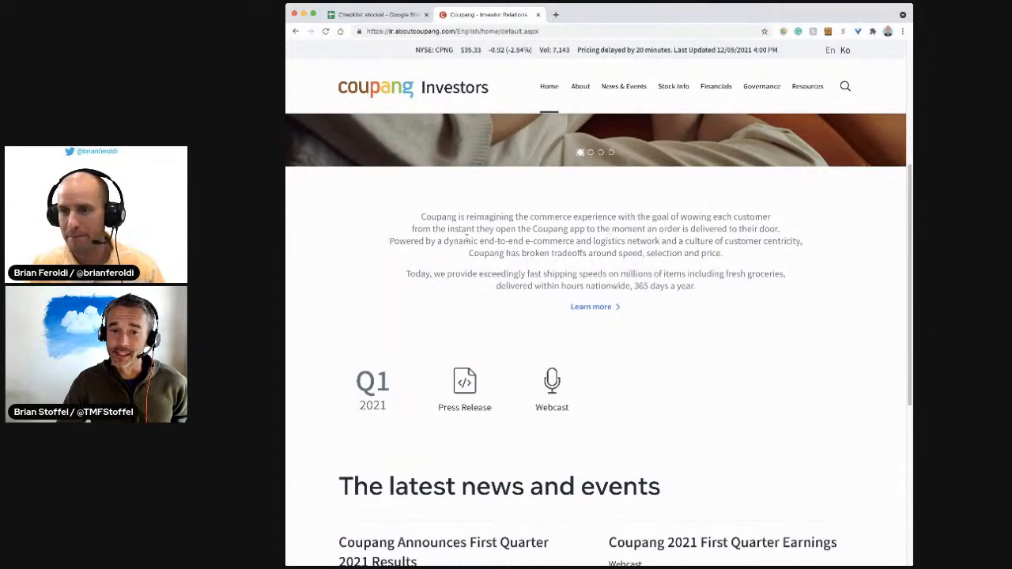
Select the phrase 'logistics network' on the investor relations home page.
{"action": "double_click", "coordinate": [402, 241]}
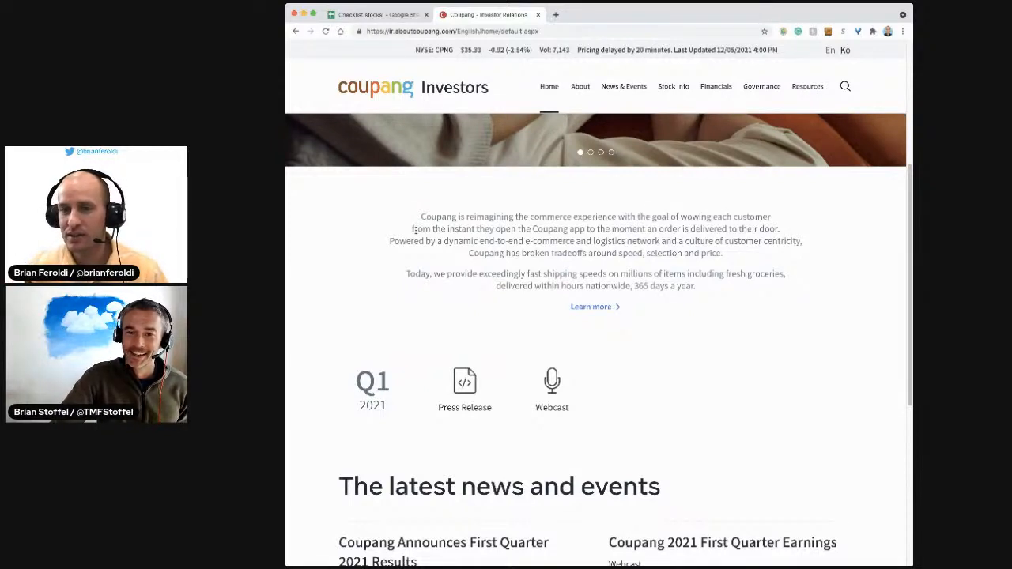
{"action": "mouse_move", "coordinate": [592, 240]}
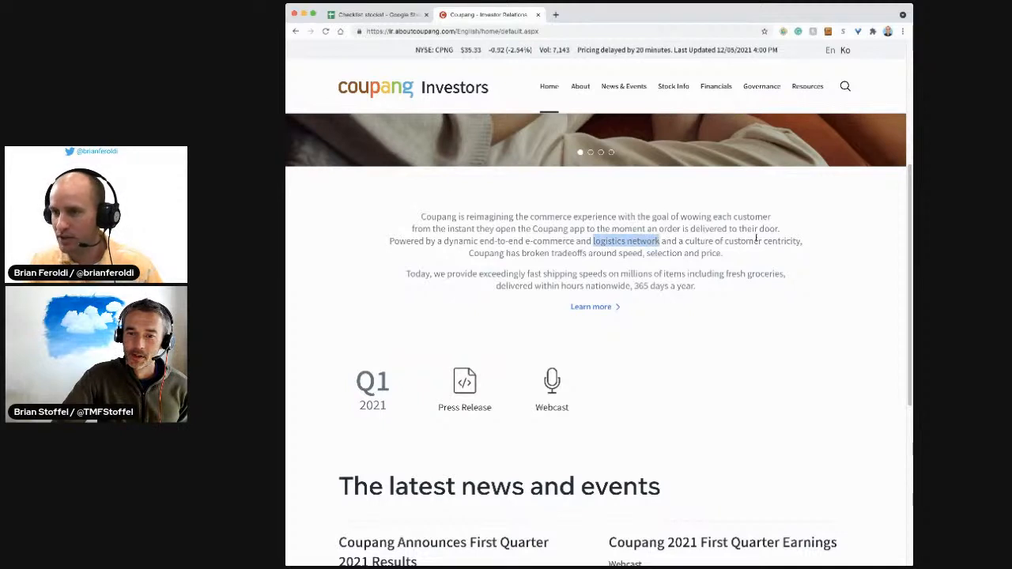
{"action": "mouse_move", "coordinate": [514, 253]}
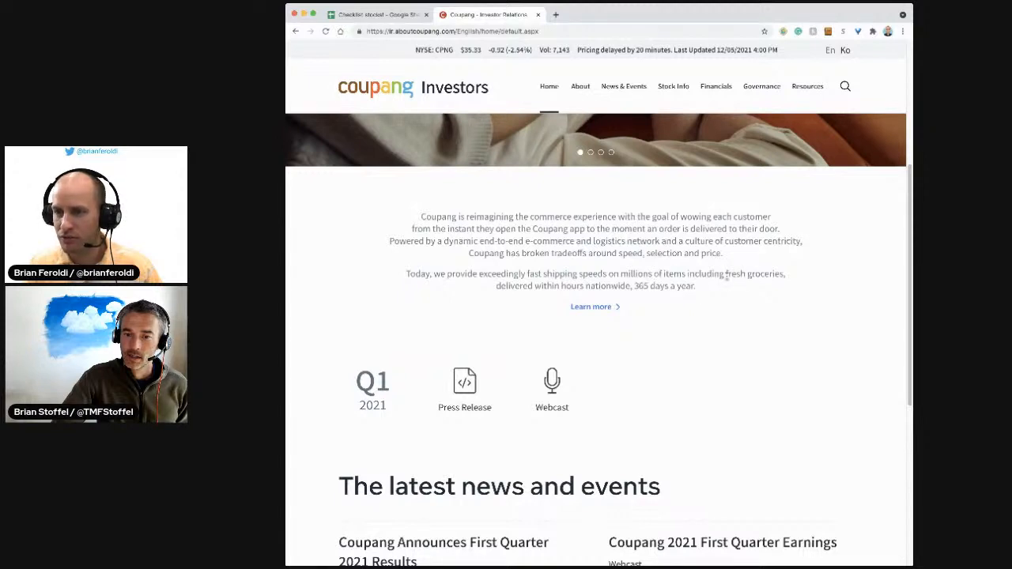
{"action": "mouse_move", "coordinate": [554, 278]}
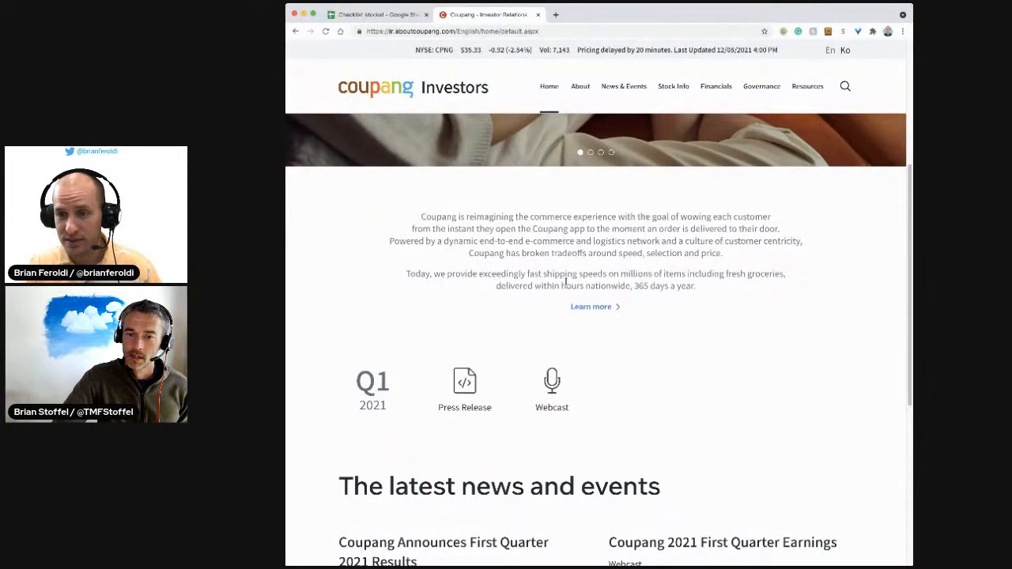
{"action": "mouse_move", "coordinate": [639, 302]}
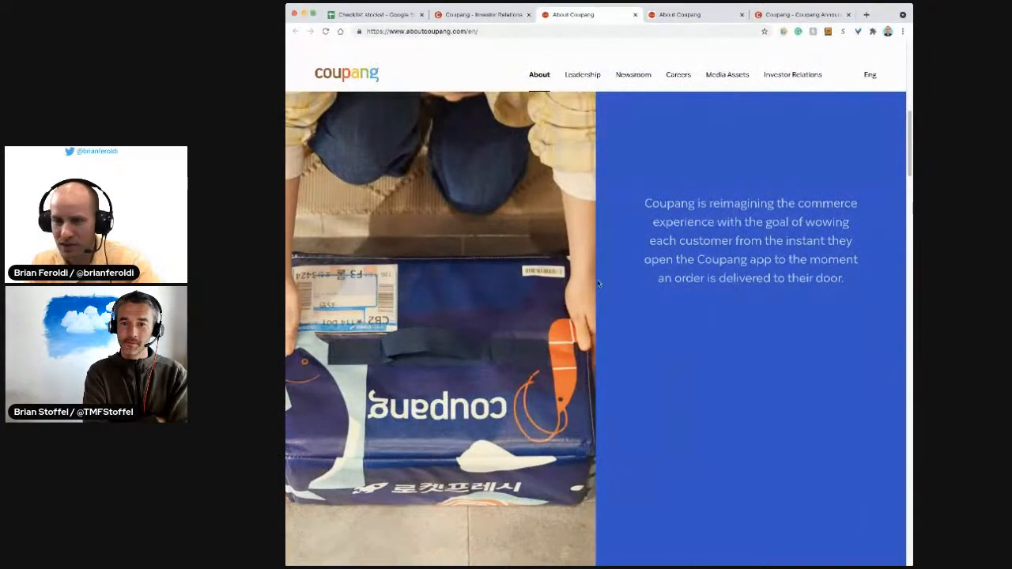
Scroll the About page through mission, Korea market and delivery sections to Zero Packaging.
{"action": "scroll", "scroll_direction": "down", "scroll_amount": 3}
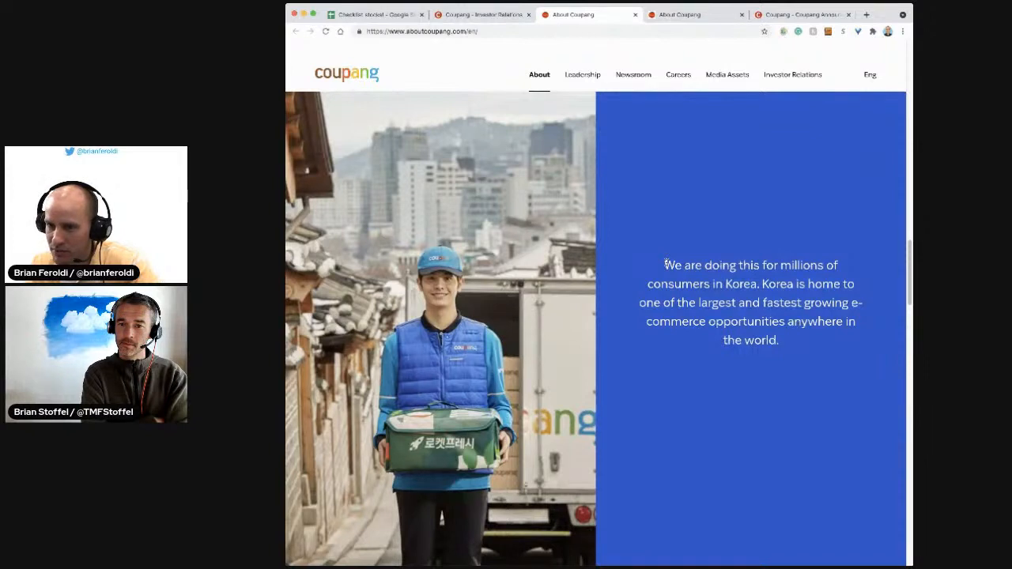
{"action": "mouse_move", "coordinate": [723, 279]}
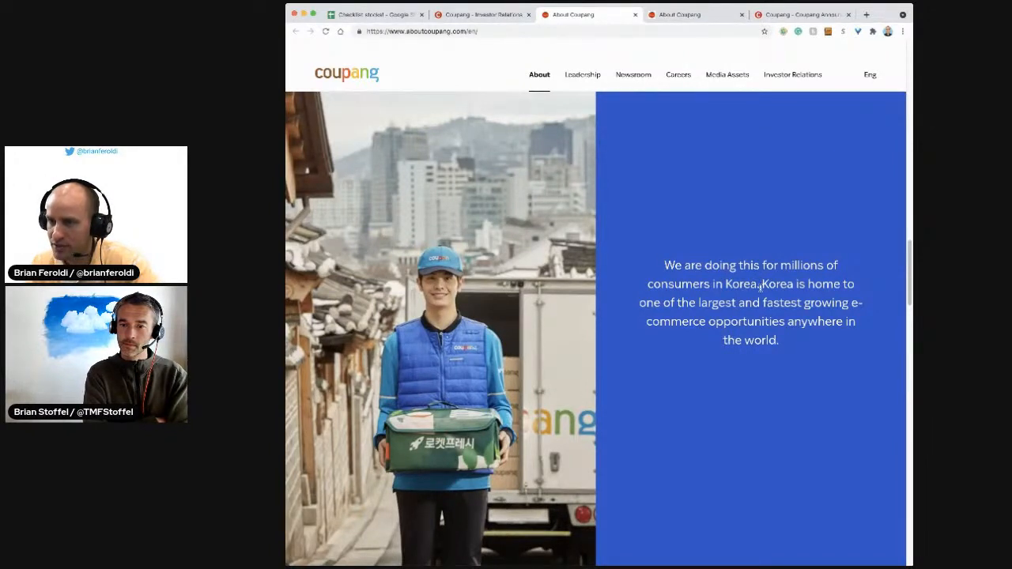
{"action": "mouse_move", "coordinate": [702, 362]}
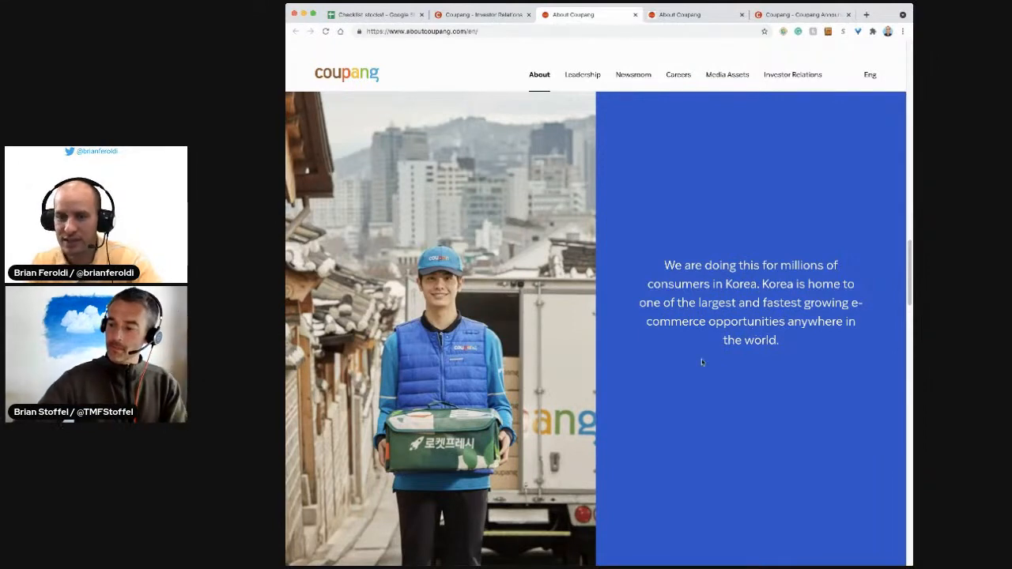
{"action": "scroll", "scroll_direction": "down", "scroll_amount": 3}
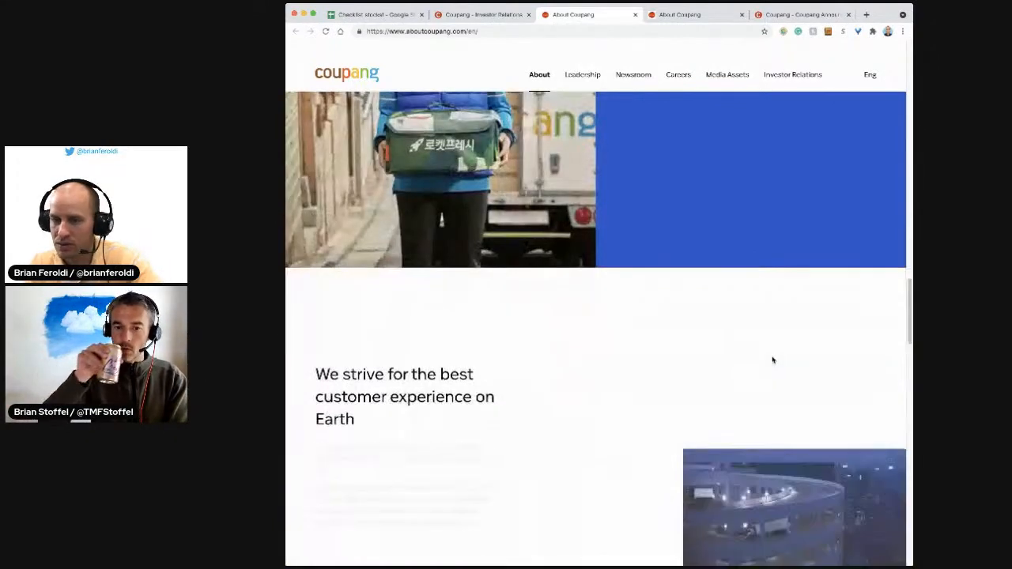
{"action": "scroll", "scroll_direction": "down", "scroll_amount": 3}
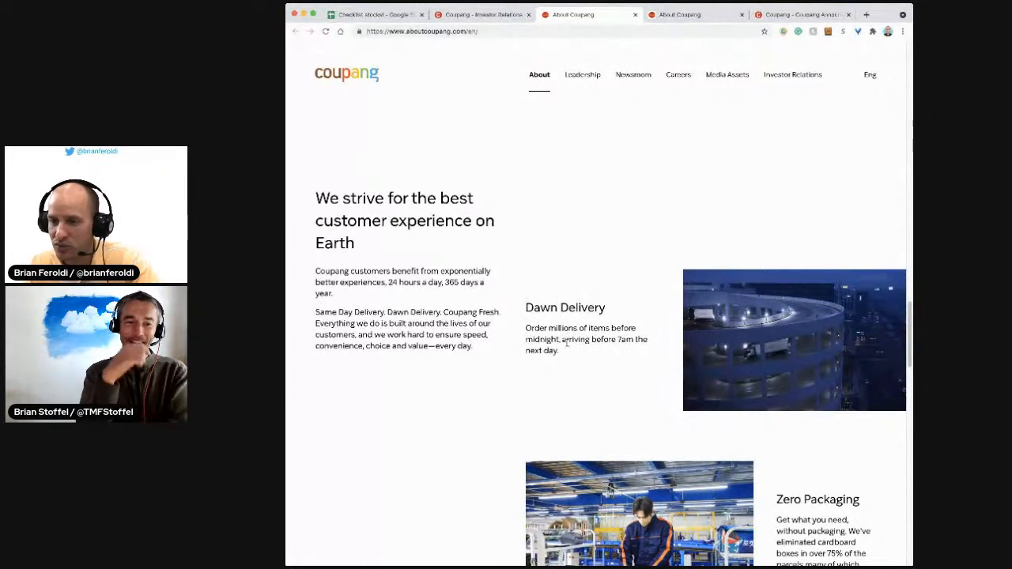
{"action": "scroll", "scroll_direction": "down", "scroll_amount": 3}
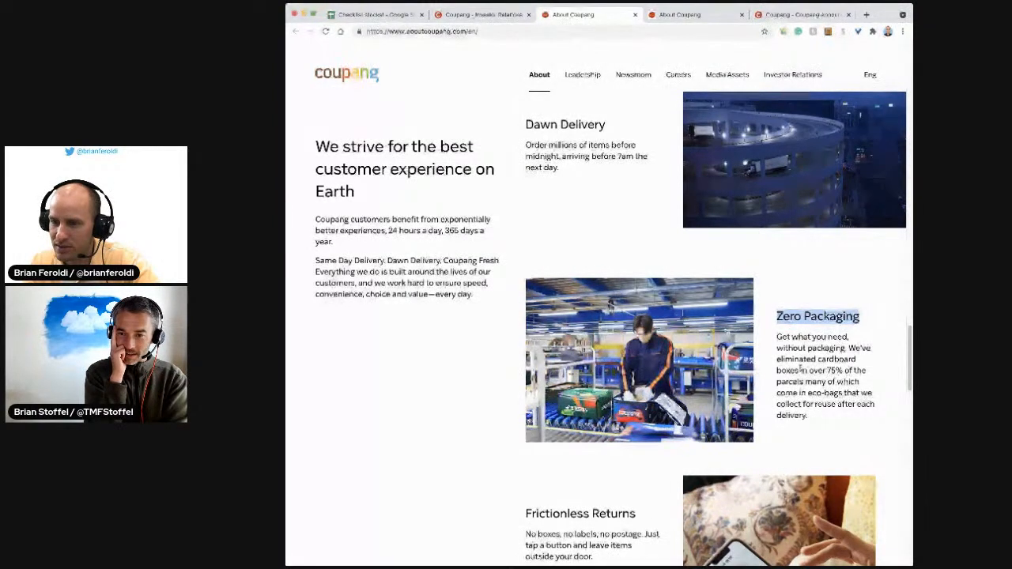
{"action": "scroll", "scroll_direction": "down", "scroll_amount": 3}
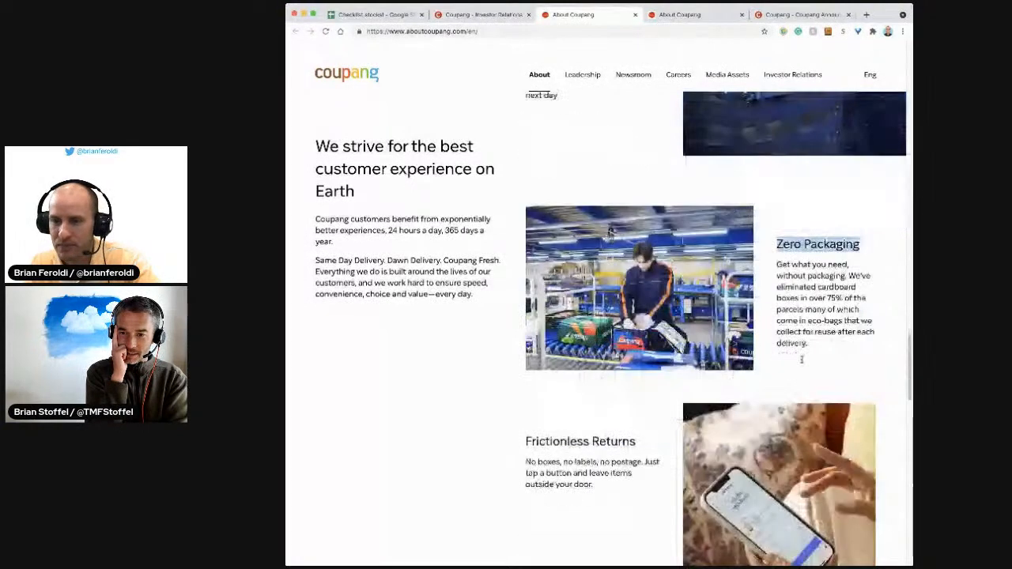
{"action": "scroll", "scroll_direction": "down", "scroll_amount": 3}
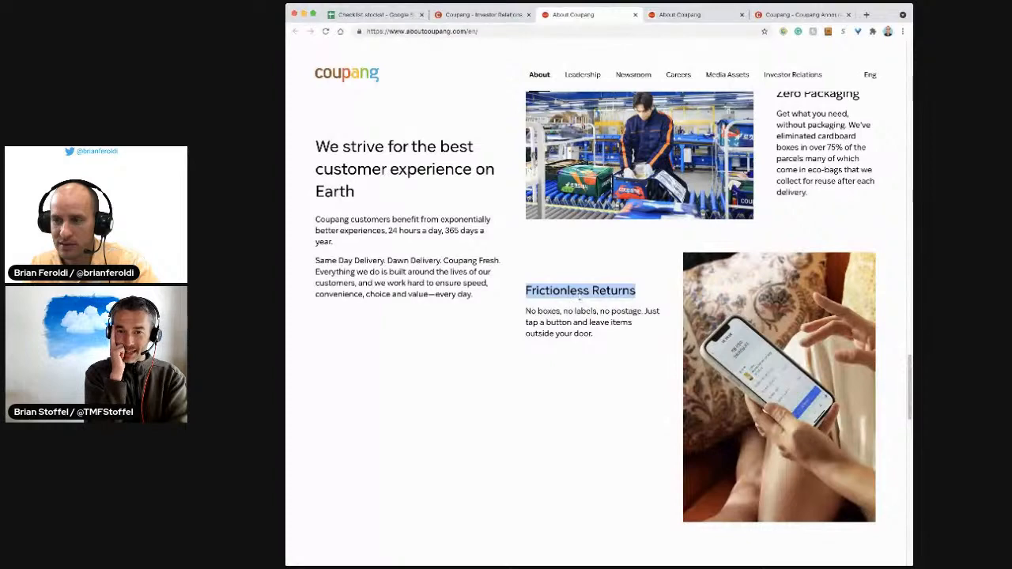
Scroll to the technology section and select the 70%-of-Koreans-near-a-logistics-center sentence.
{"action": "scroll", "scroll_direction": "down", "scroll_amount": 3}
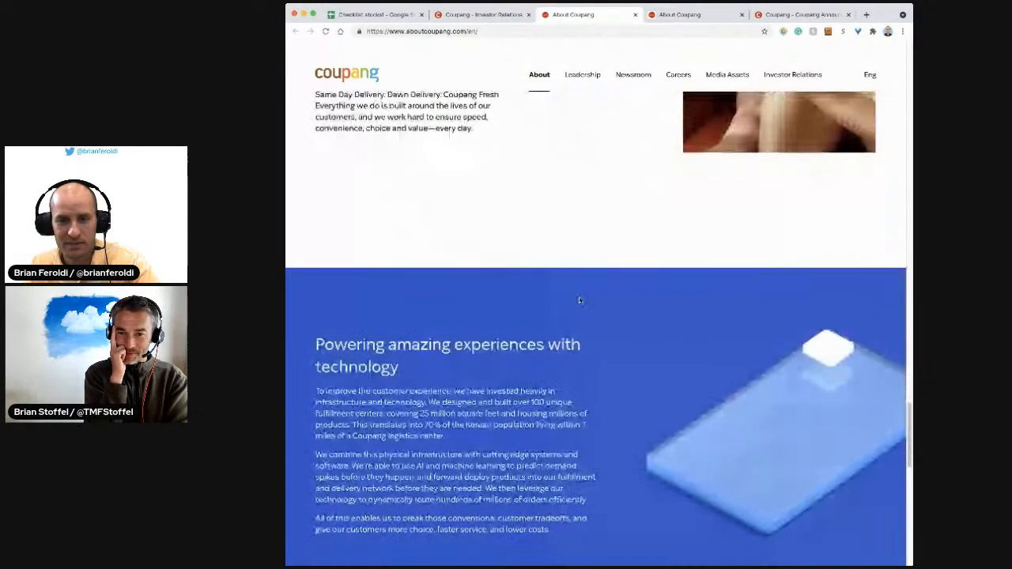
{"action": "scroll", "scroll_direction": "down", "scroll_amount": 3}
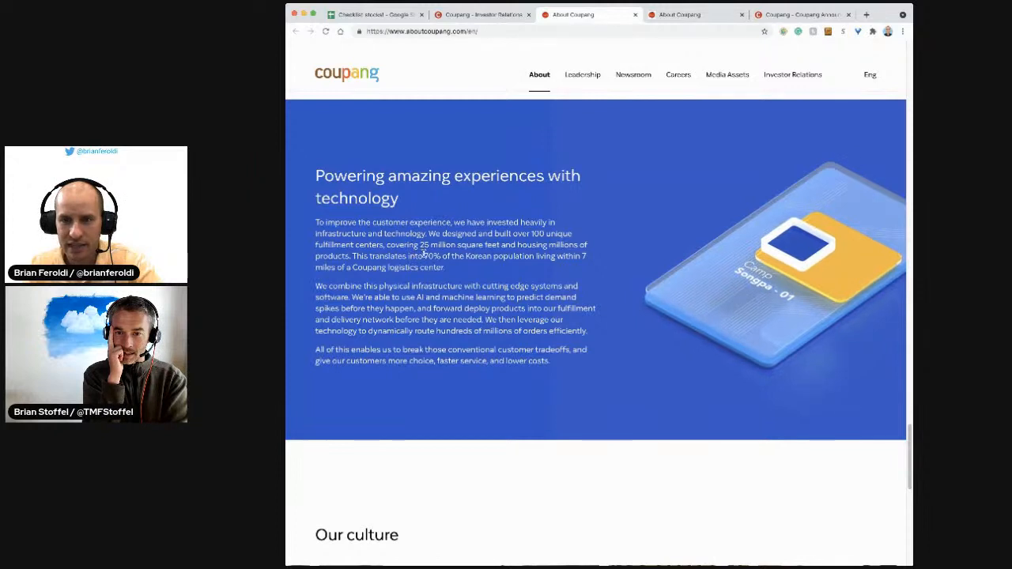
{"action": "left_click_drag", "start_coordinate": [424, 256], "coordinate": [586, 255]}
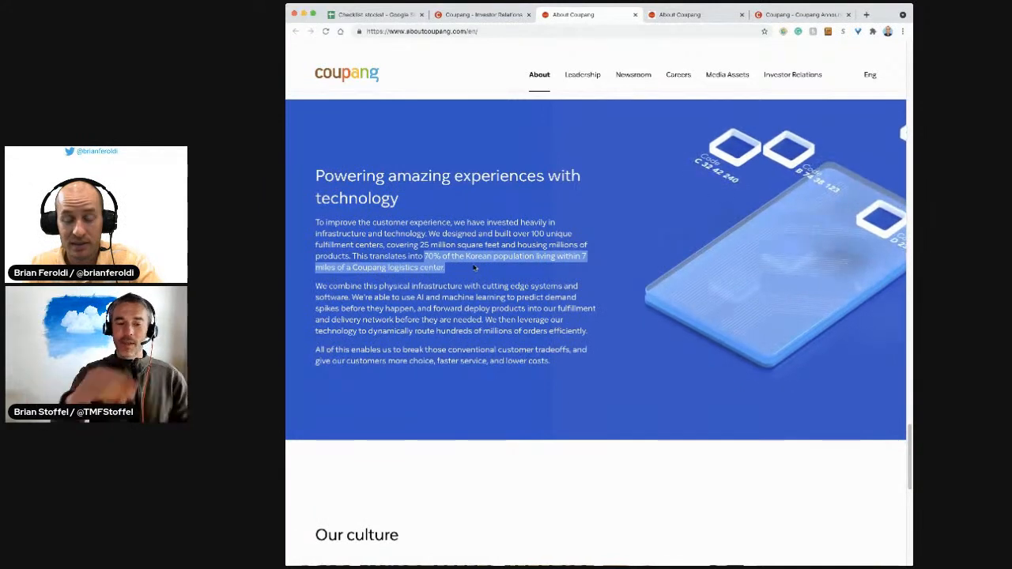
{"action": "scroll", "scroll_direction": "down", "scroll_amount": 3}
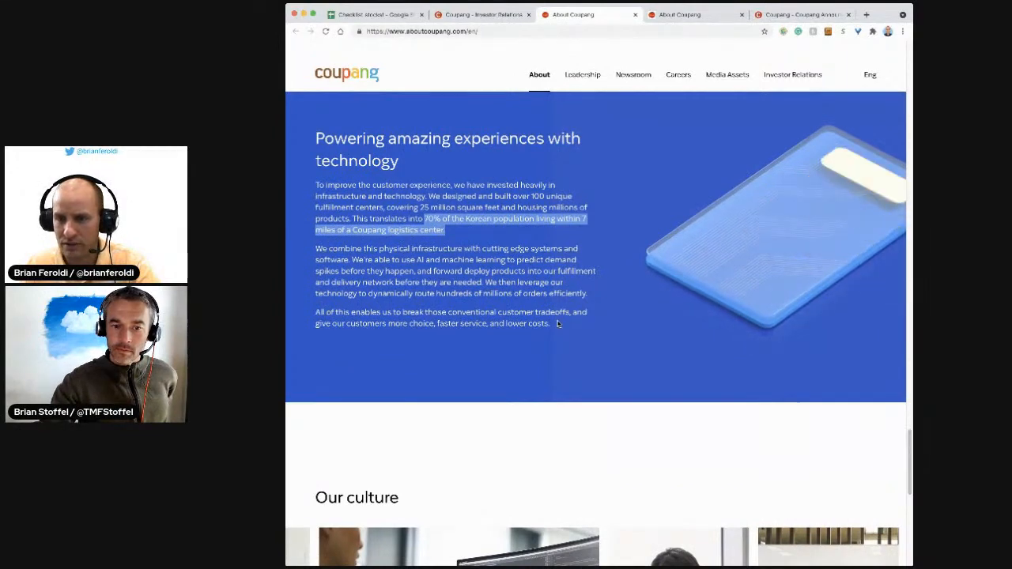
Scroll through the About page's core business, technology team and culture sections.
{"action": "scroll", "scroll_direction": "down", "scroll_amount": 3}
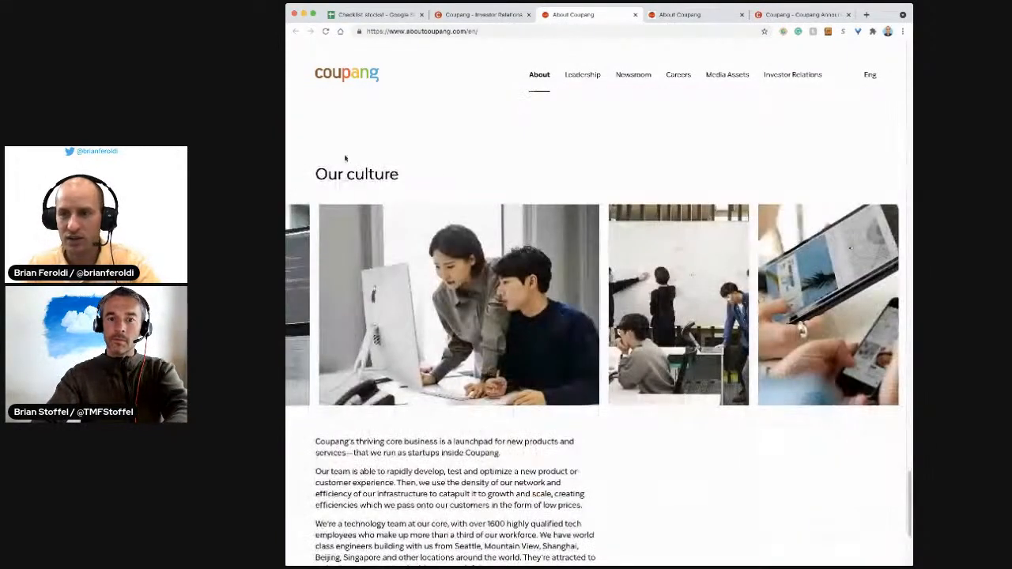
{"action": "scroll", "scroll_direction": "down", "scroll_amount": 3}
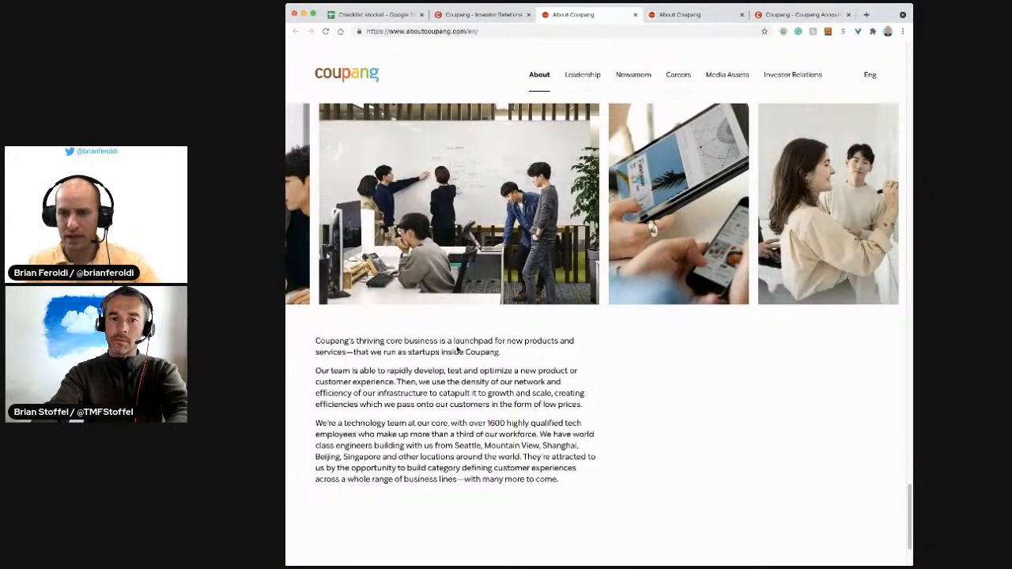
{"action": "scroll", "scroll_direction": "down", "scroll_amount": 3}
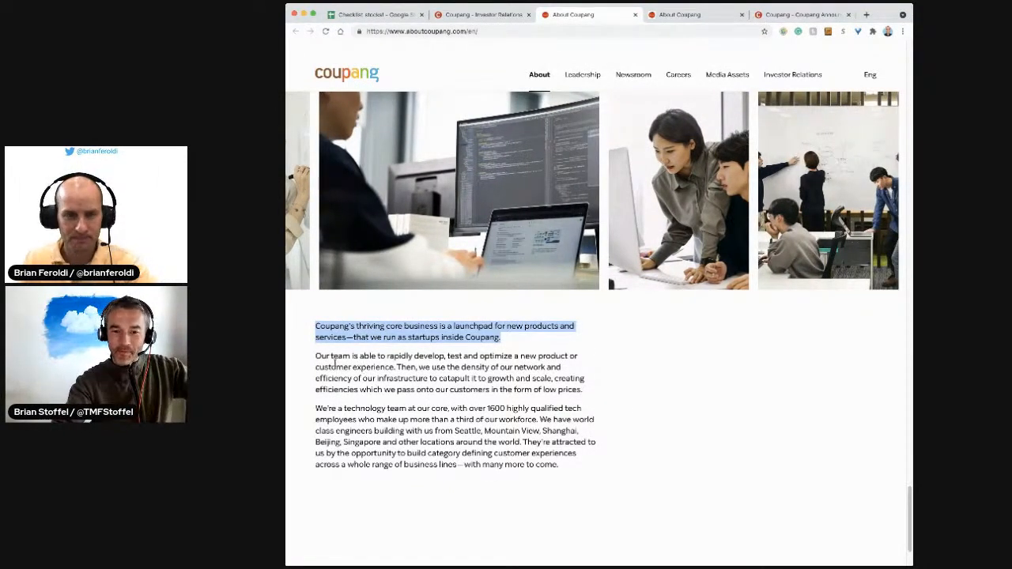
{"action": "scroll", "scroll_direction": "down", "scroll_amount": 3}
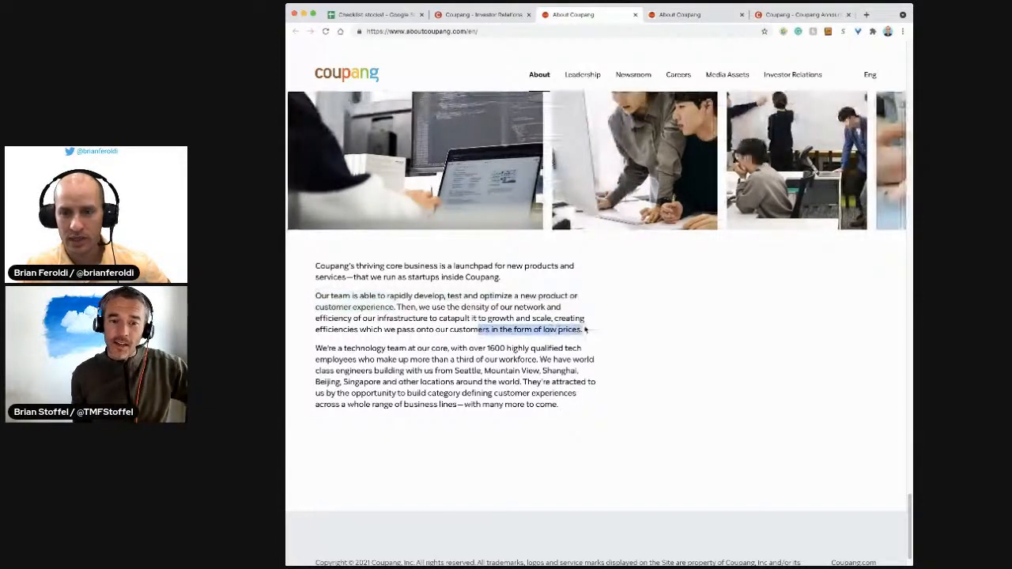
{"action": "scroll", "scroll_direction": "down", "scroll_amount": 3}
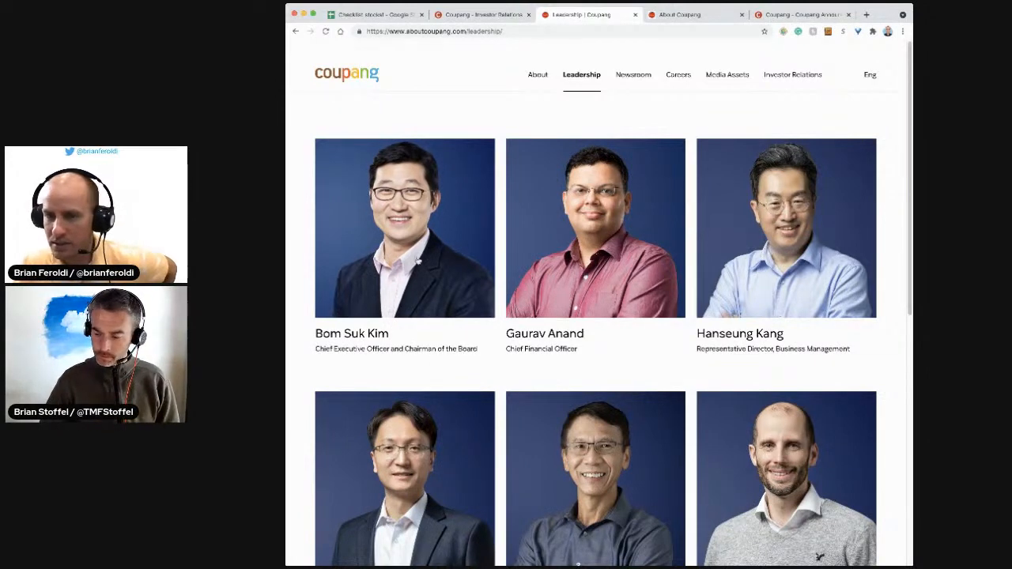
Read the CEO bio noting his May 2010 start, close the CFO bio, scroll the leaders.
{"action": "left_click", "coordinate": [404, 228]}
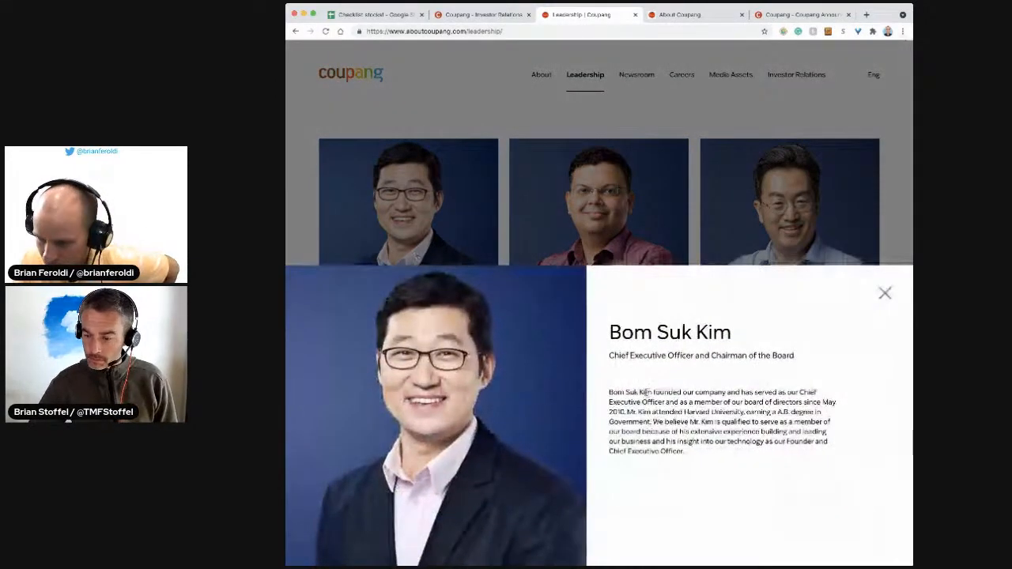
{"action": "left_click_drag", "start_coordinate": [654, 391], "coordinate": [729, 391]}
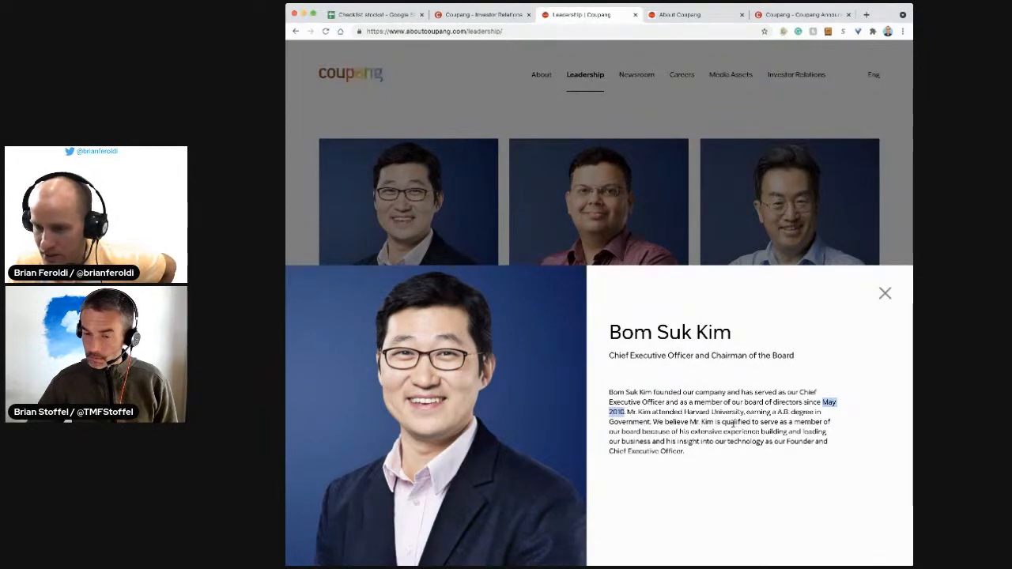
{"action": "mouse_move", "coordinate": [878, 294]}
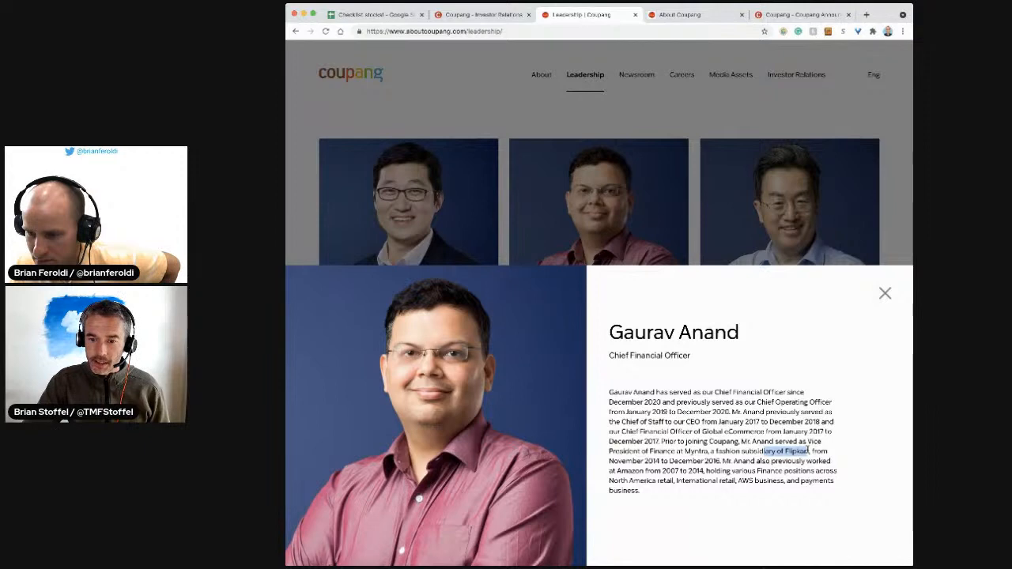
{"action": "left_click", "coordinate": [885, 293]}
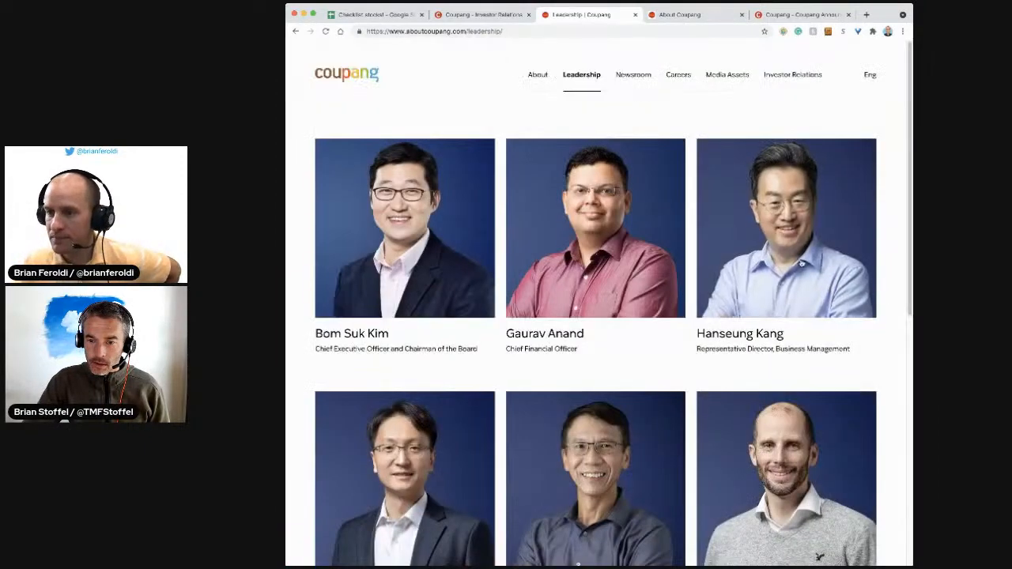
{"action": "scroll", "scroll_direction": "down", "scroll_amount": 3}
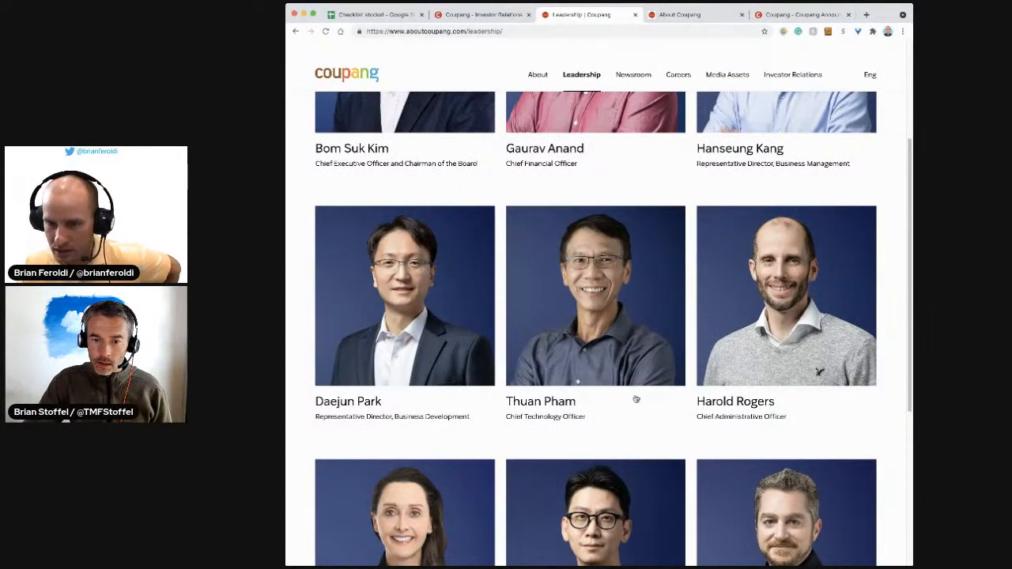
{"action": "scroll", "scroll_direction": "down", "scroll_amount": 3}
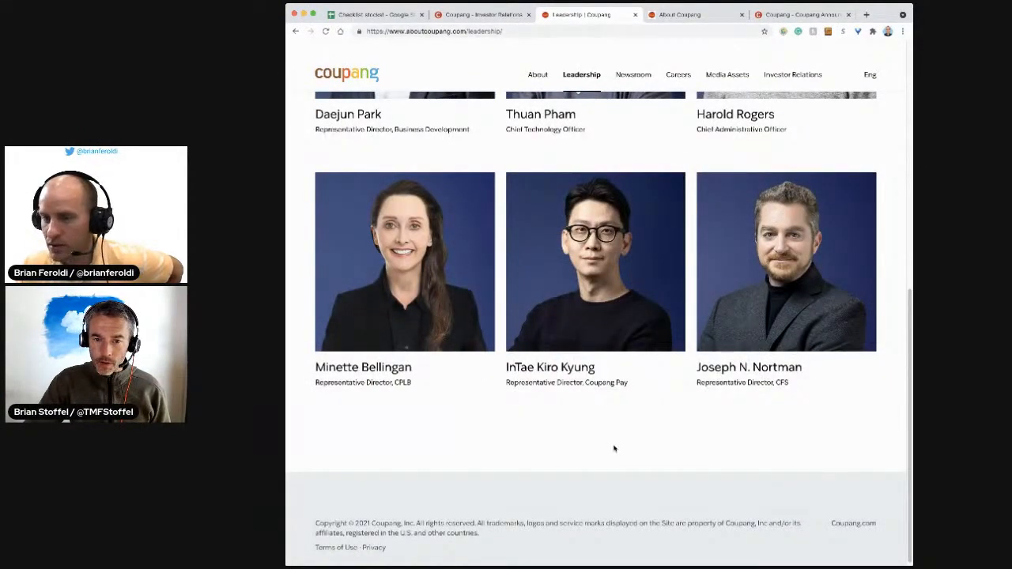
{"action": "scroll", "scroll_direction": "up", "scroll_amount": 3}
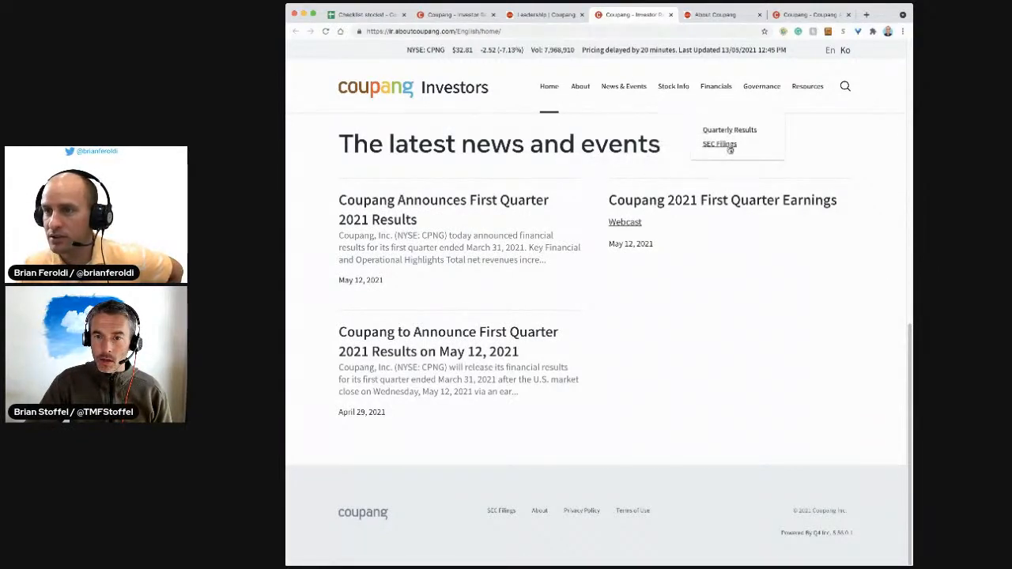
Browse SEC filings and news, read the $35.00 IPO pricing release, then search CPNG stock.
{"action": "left_click", "coordinate": [718, 144]}
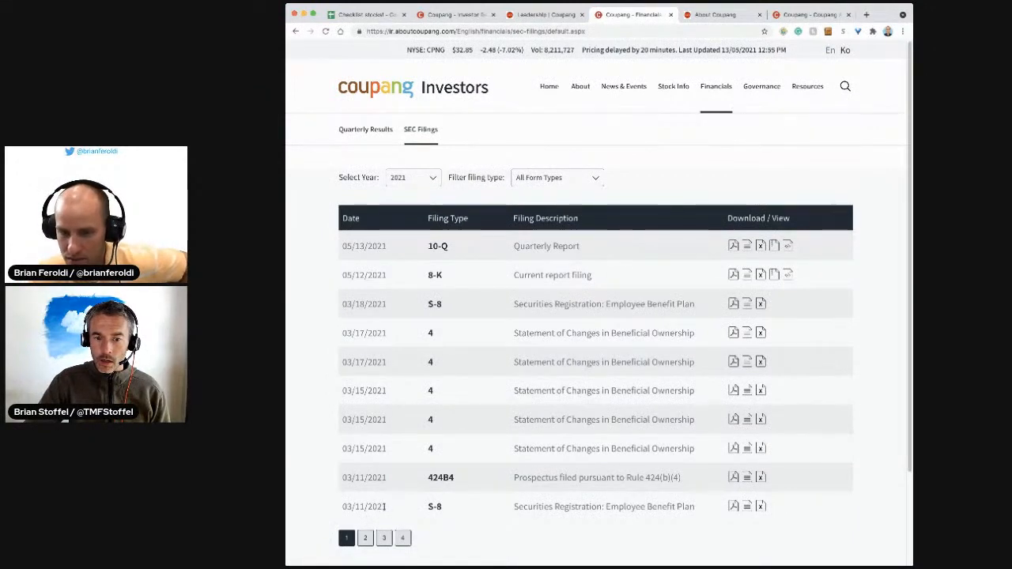
{"action": "mouse_move", "coordinate": [445, 484]}
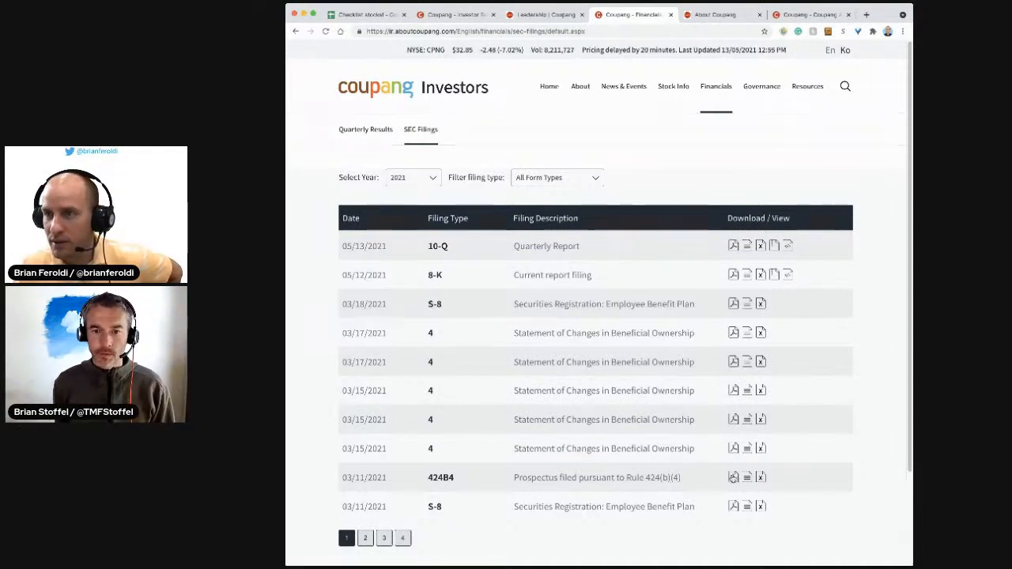
{"action": "mouse_move", "coordinate": [762, 86]}
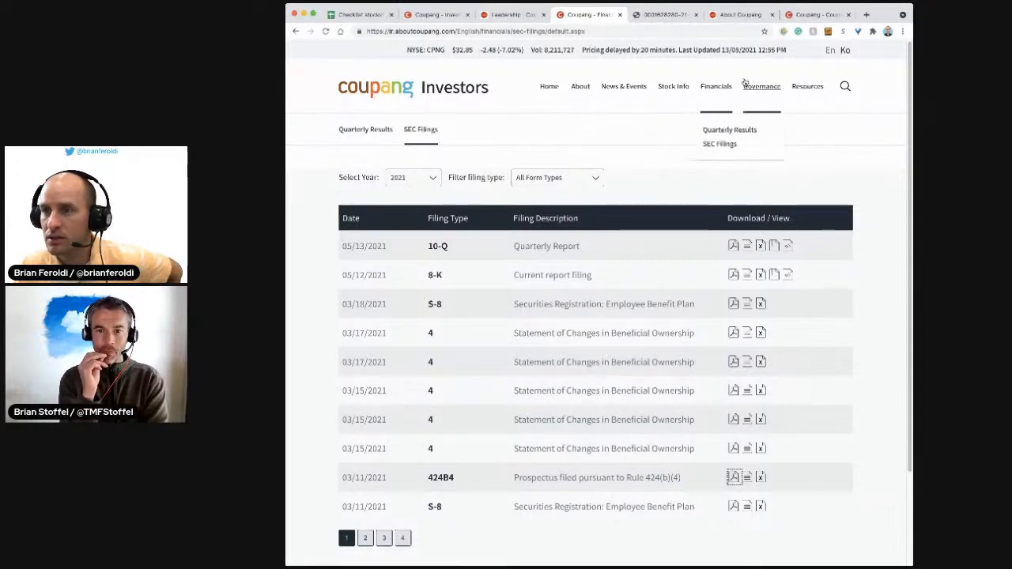
{"action": "mouse_move", "coordinate": [623, 86]}
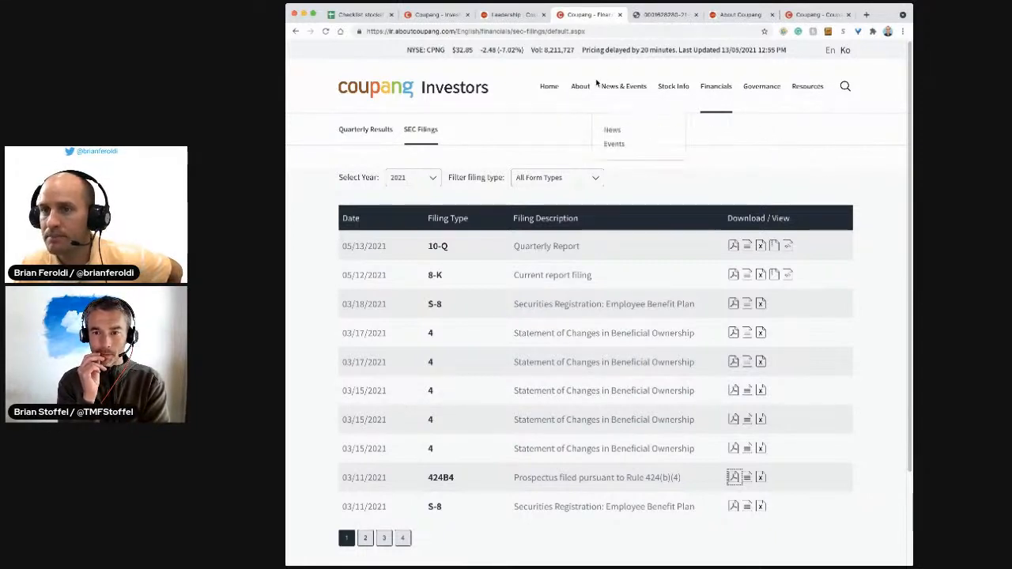
{"action": "left_click", "coordinate": [614, 143]}
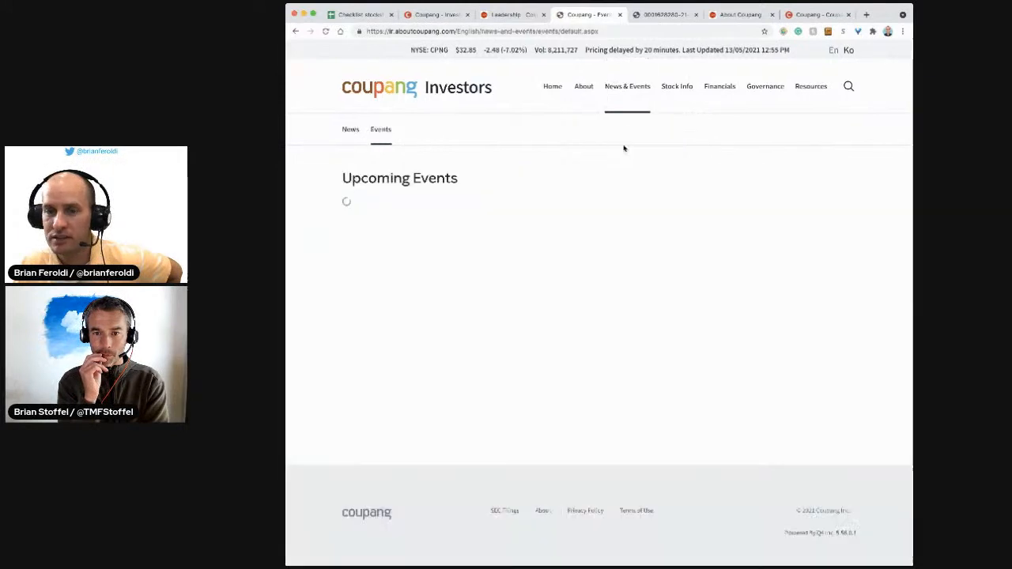
{"action": "left_click", "coordinate": [350, 129]}
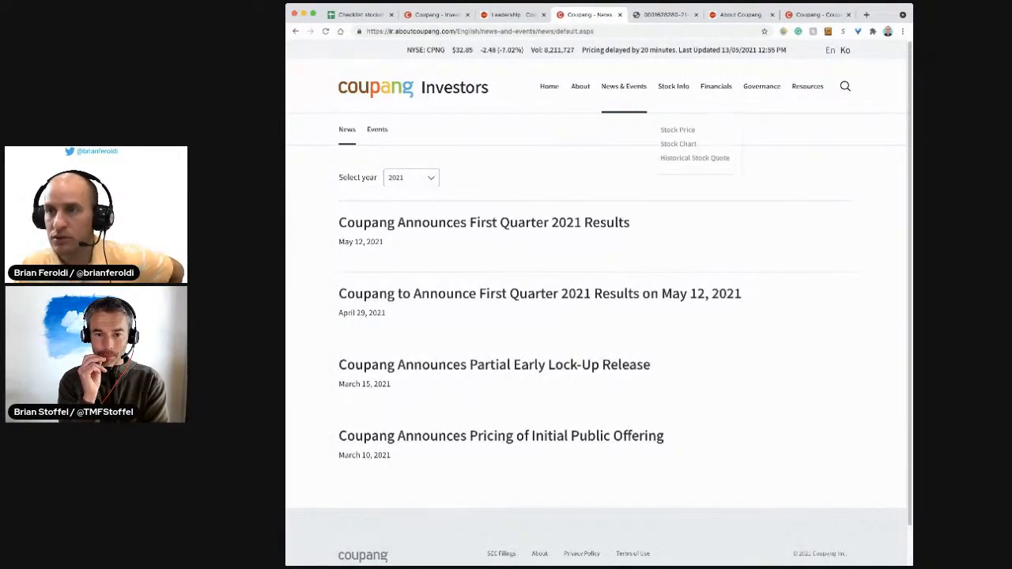
{"action": "left_click", "coordinate": [499, 436]}
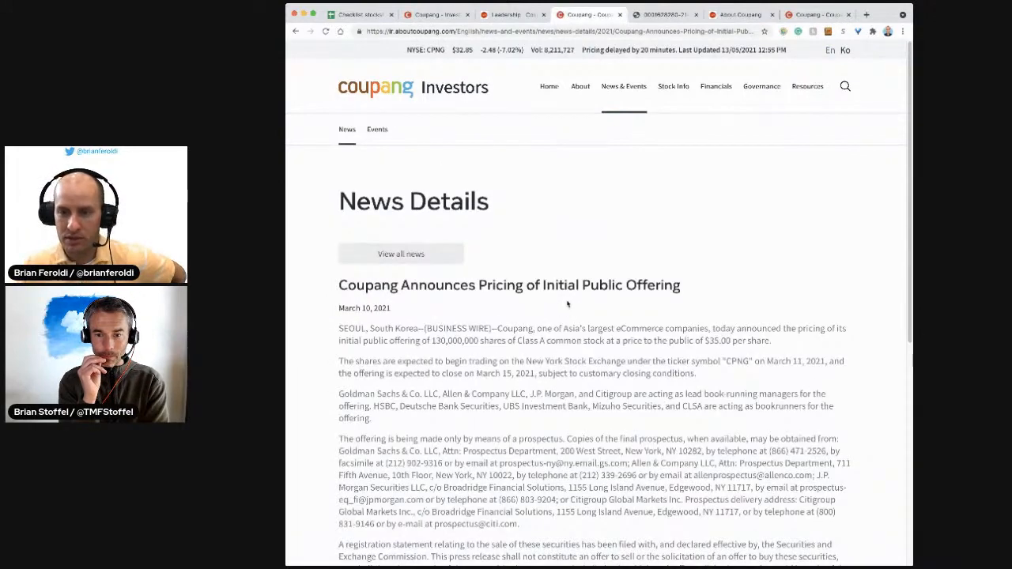
{"action": "scroll", "scroll_direction": "down", "scroll_amount": 3}
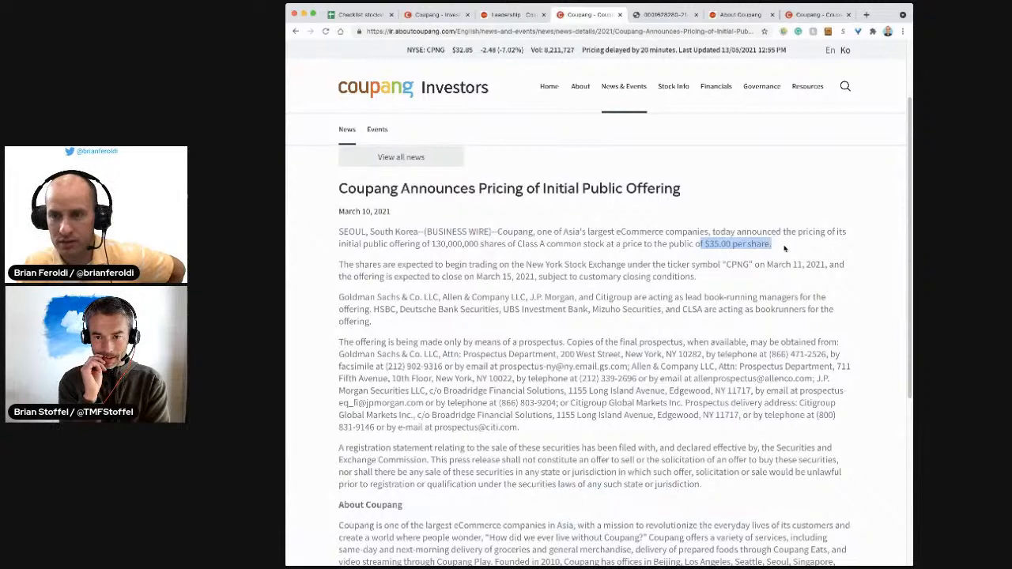
{"action": "left_click", "coordinate": [875, 14]}
{"action": "type", "text": "cpng stock"}
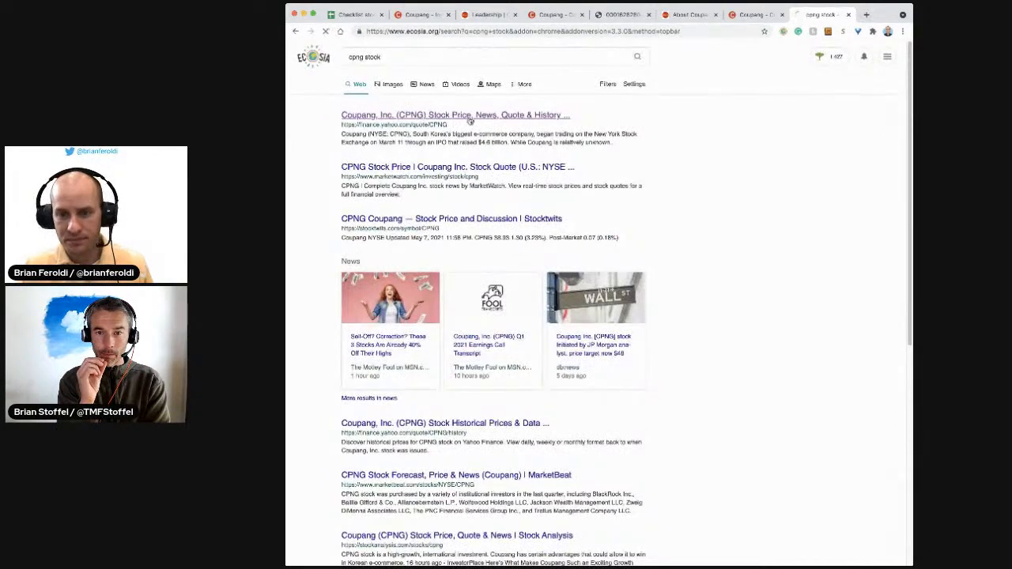
Check CPNG at $31.94, down 9.60%, on Yahoo Finance, then return to the prospectus.
{"action": "left_click", "coordinate": [457, 114]}
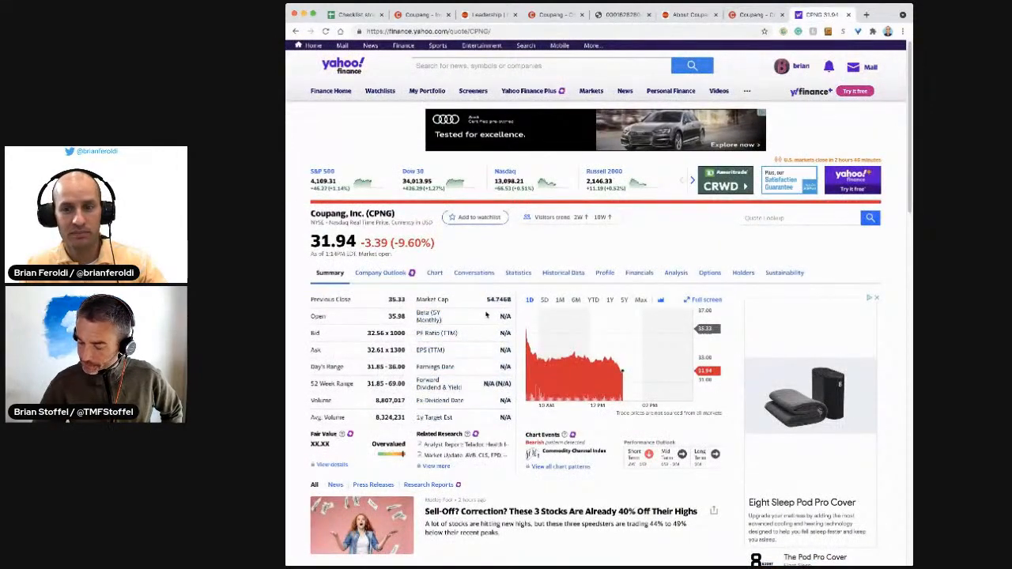
{"action": "left_click", "coordinate": [640, 13]}
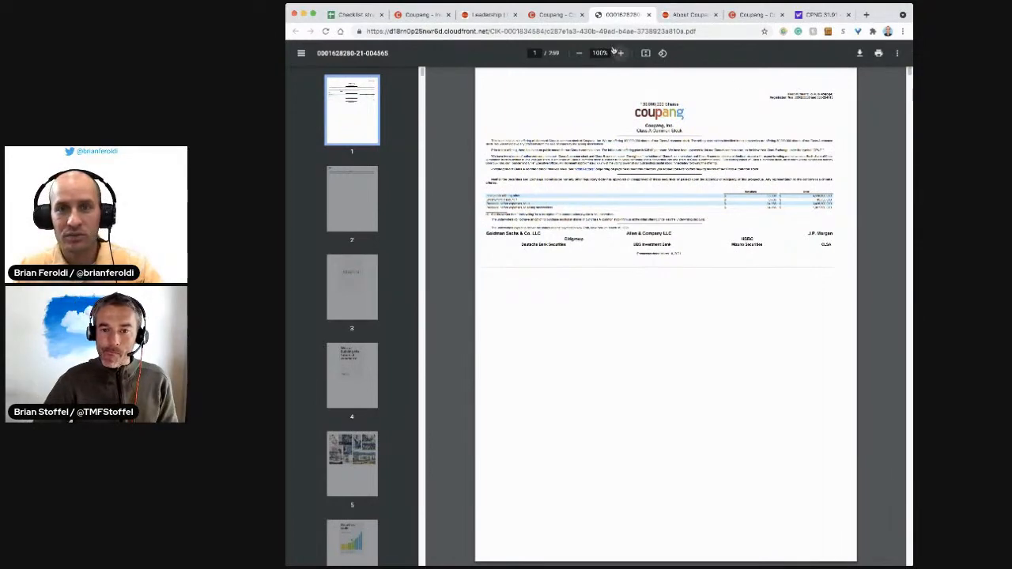
Zoom the prospectus to 200% and scroll past the $0.9B-to-$3.8B revenue chart.
{"action": "left_click", "coordinate": [618, 54]}
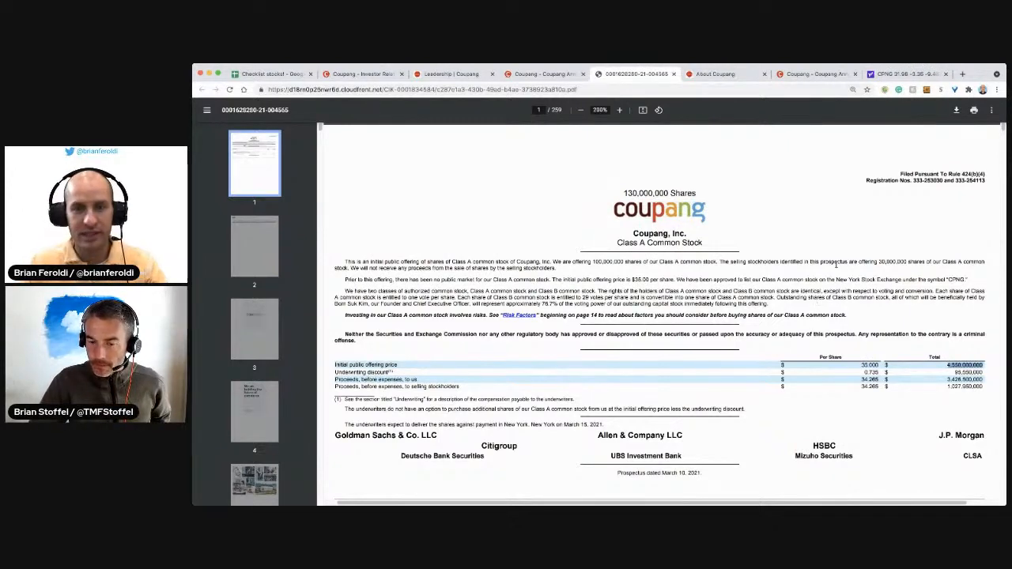
{"action": "scroll", "scroll_direction": "down", "scroll_amount": 3}
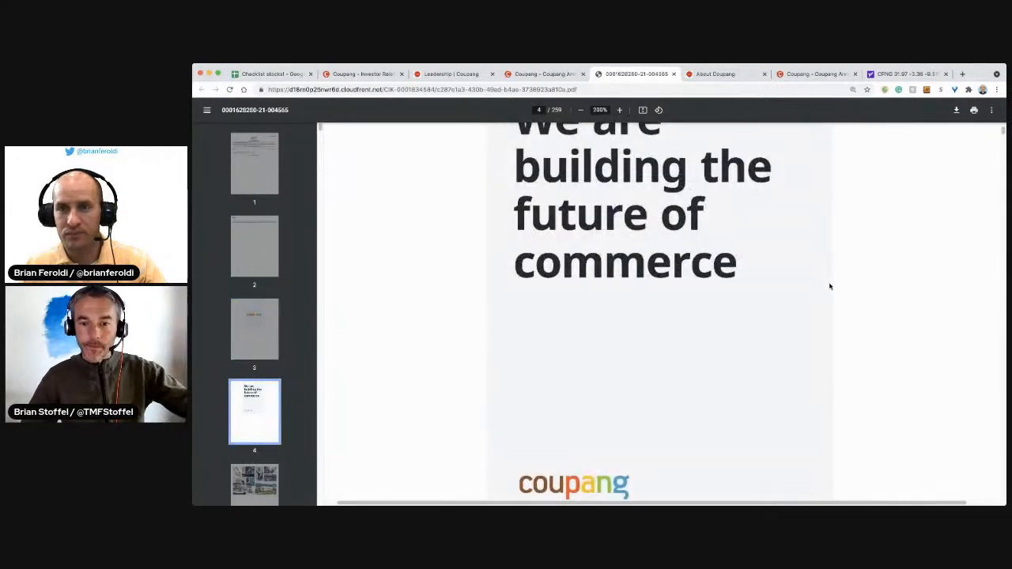
{"action": "scroll", "scroll_direction": "down", "scroll_amount": 3}
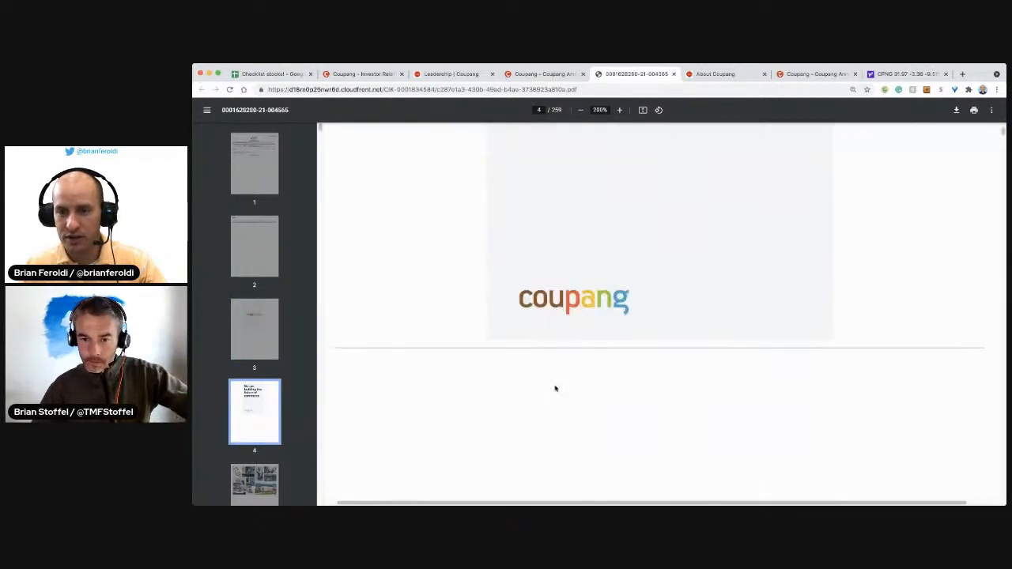
{"action": "scroll", "scroll_direction": "down", "scroll_amount": 3}
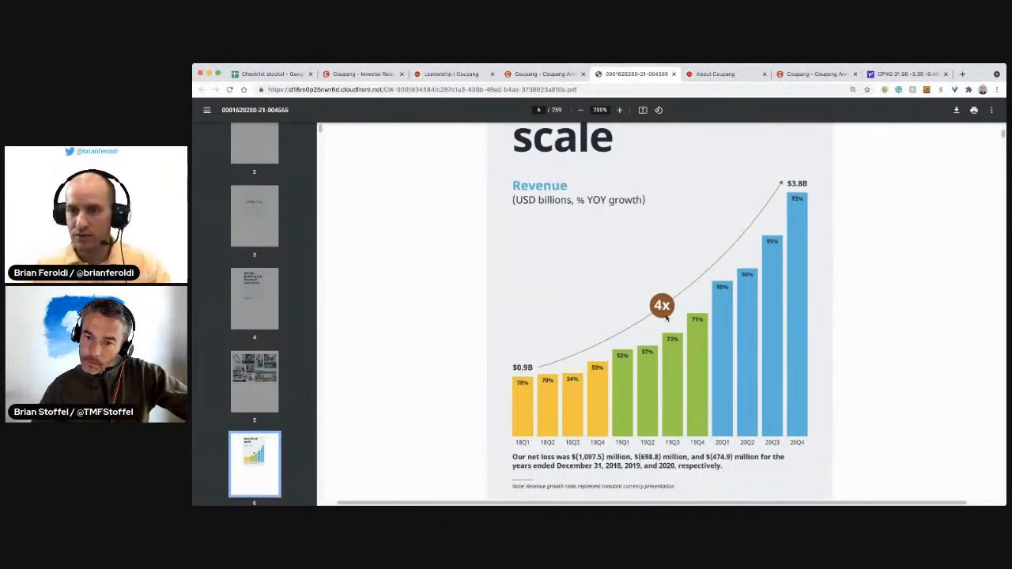
{"action": "mouse_move", "coordinate": [528, 458]}
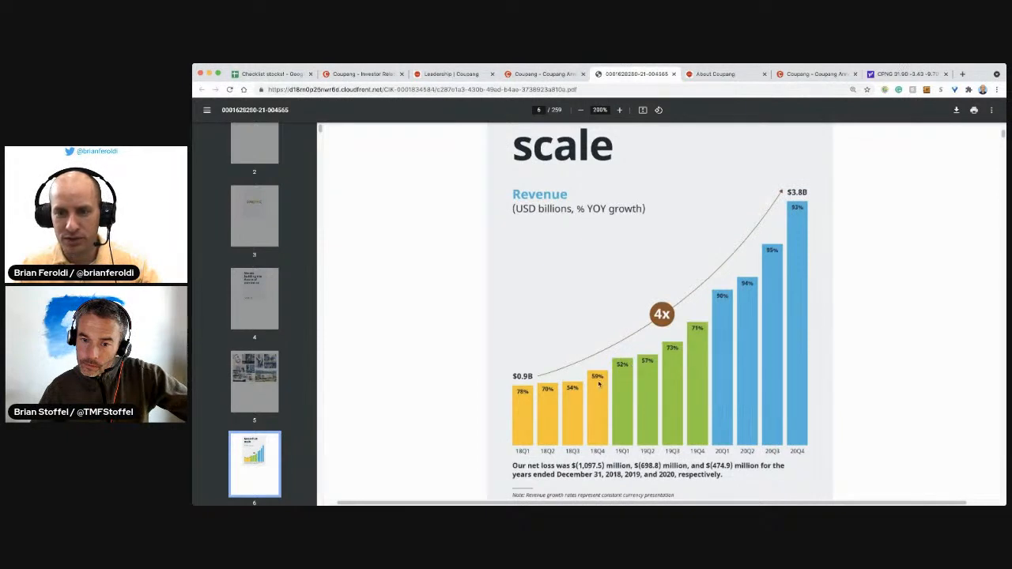
{"action": "scroll", "scroll_direction": "up", "scroll_amount": 3}
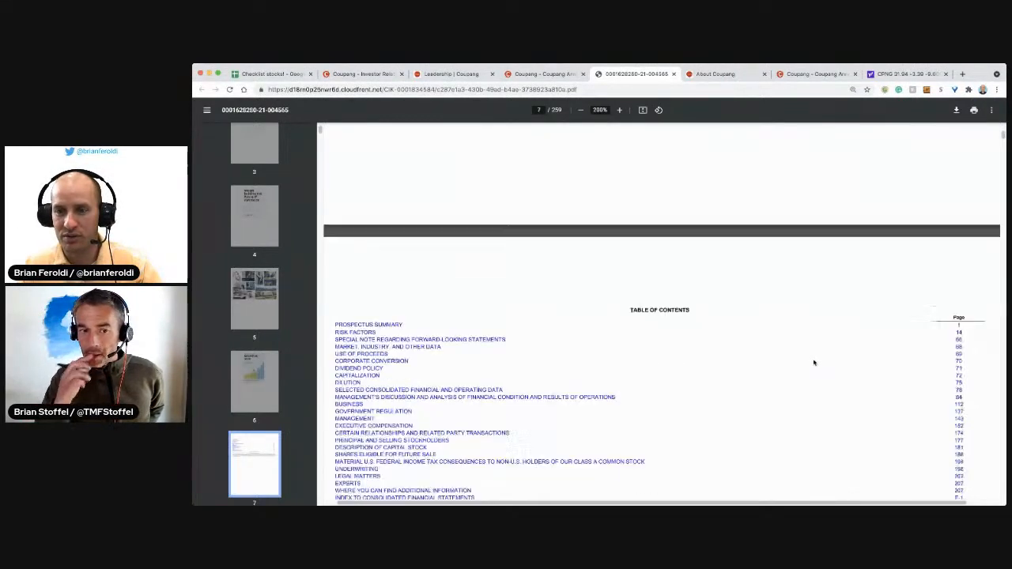
{"action": "mouse_move", "coordinate": [569, 344]}
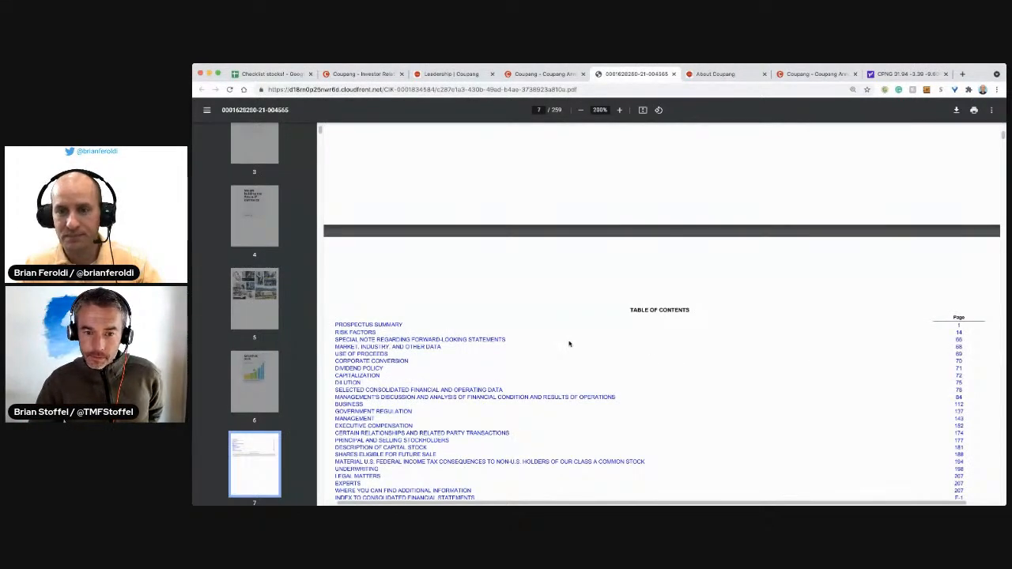
Zoom in on the founder's letter in the prospectus PDF.
{"action": "scroll", "scroll_direction": "down", "scroll_amount": 3}
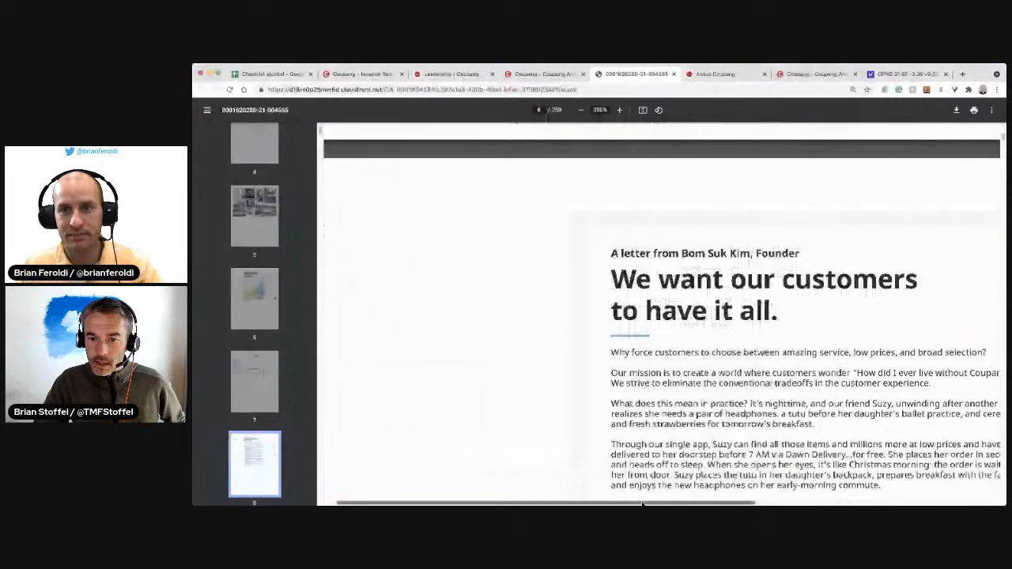
{"action": "scroll", "scroll_direction": "down", "scroll_amount": 3}
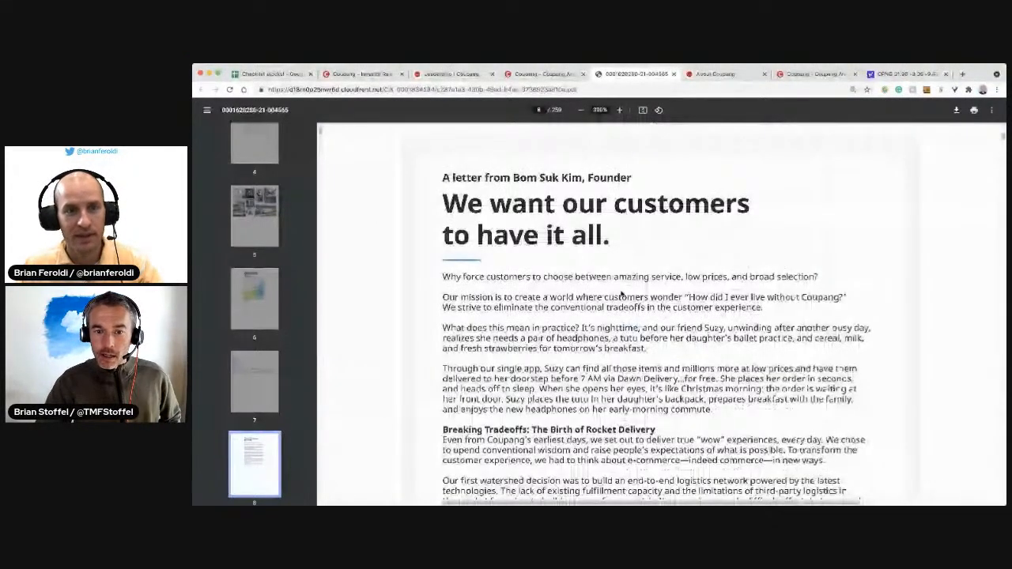
{"action": "left_click", "coordinate": [620, 110]}
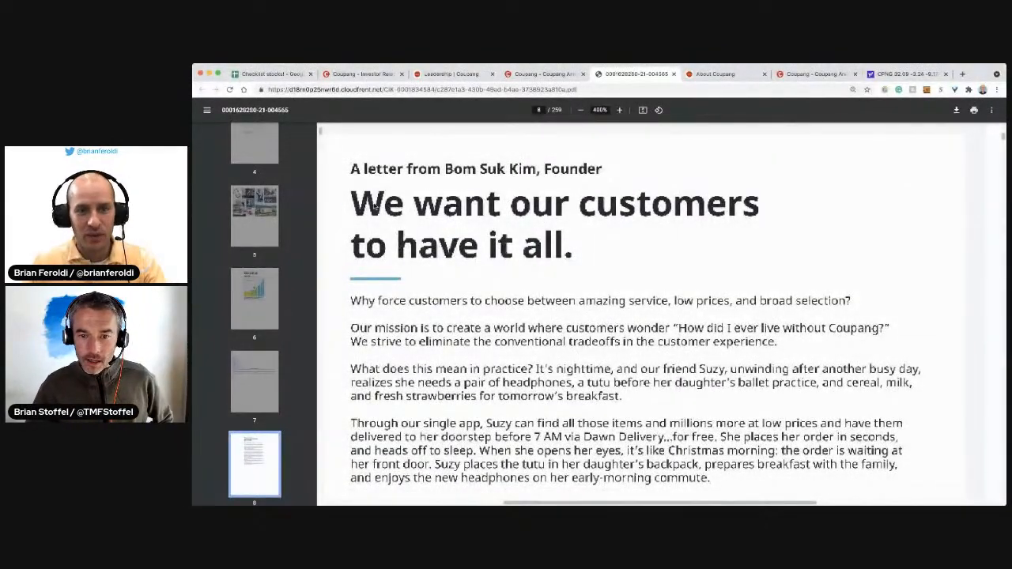
Read down through the Rocket Delivery, Dawn Delivery and Rocket Fresh sections.
{"action": "scroll", "scroll_direction": "down", "scroll_amount": 3}
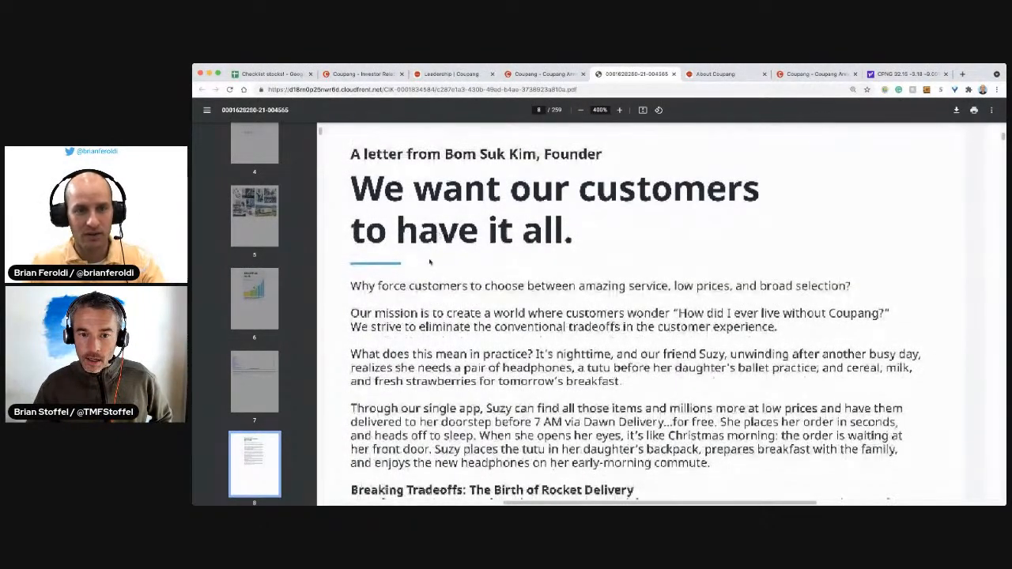
{"action": "scroll", "scroll_direction": "down", "scroll_amount": 3}
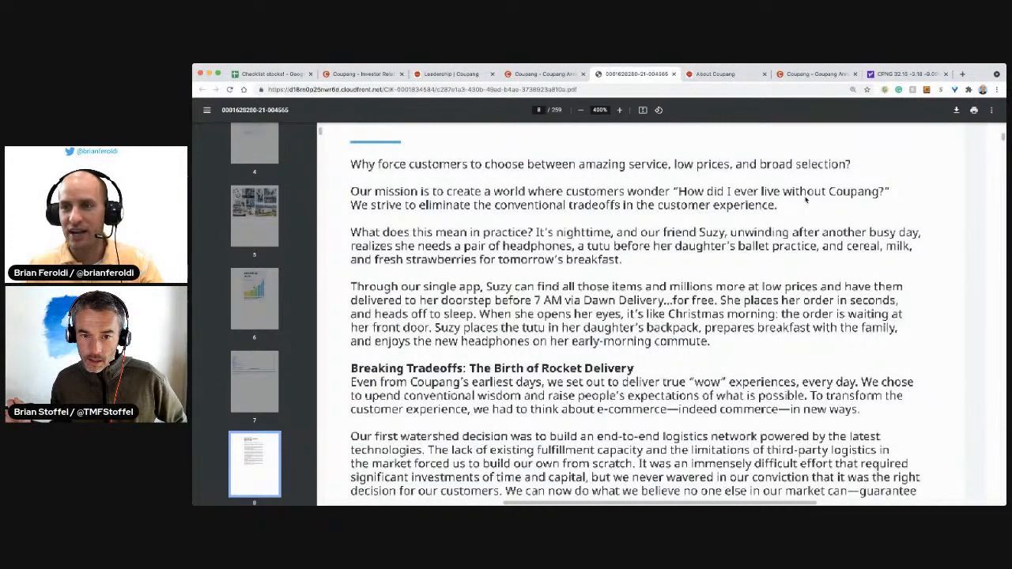
{"action": "mouse_move", "coordinate": [880, 193]}
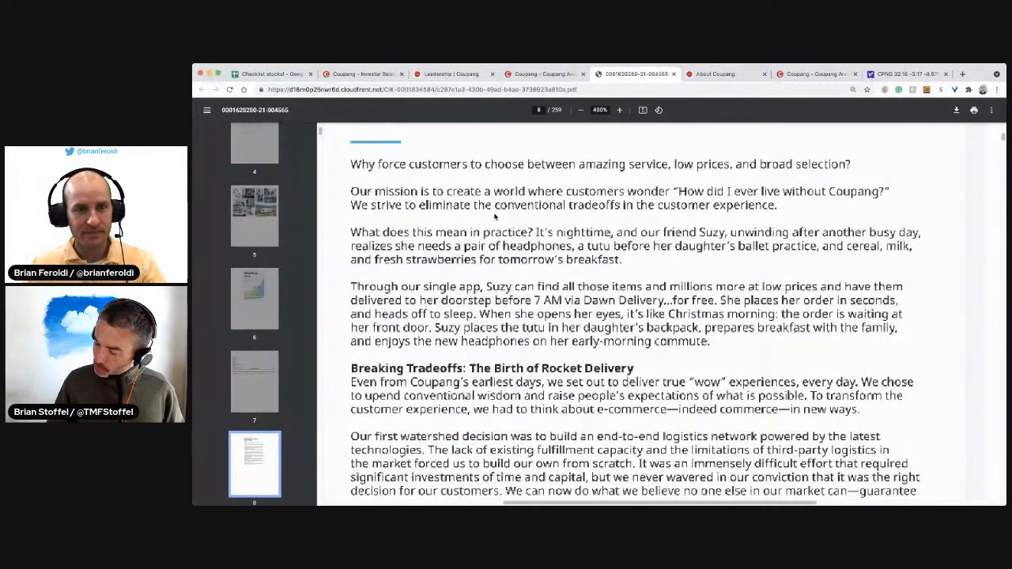
{"action": "scroll", "scroll_direction": "down", "scroll_amount": 3}
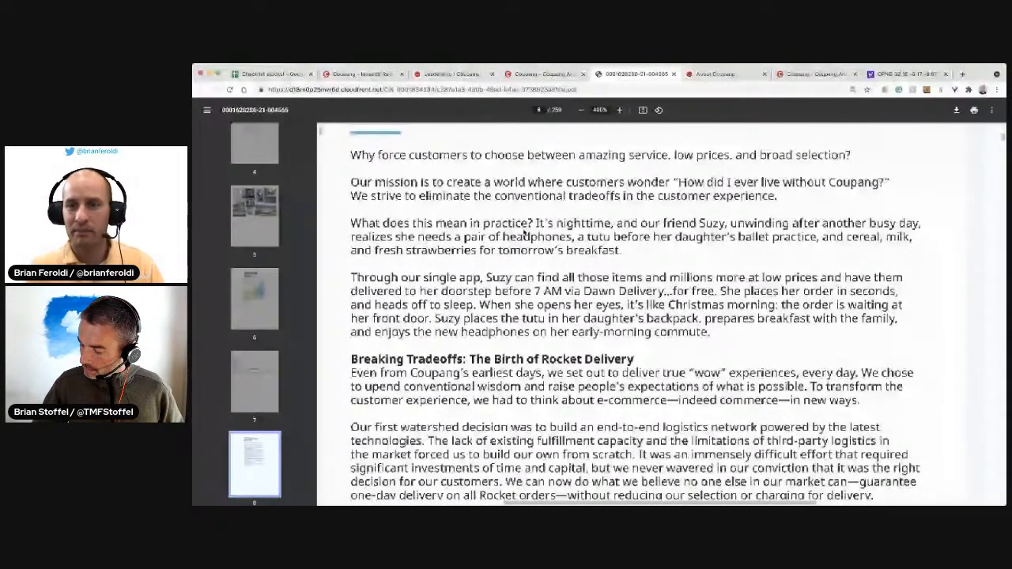
{"action": "scroll", "scroll_direction": "down", "scroll_amount": 3}
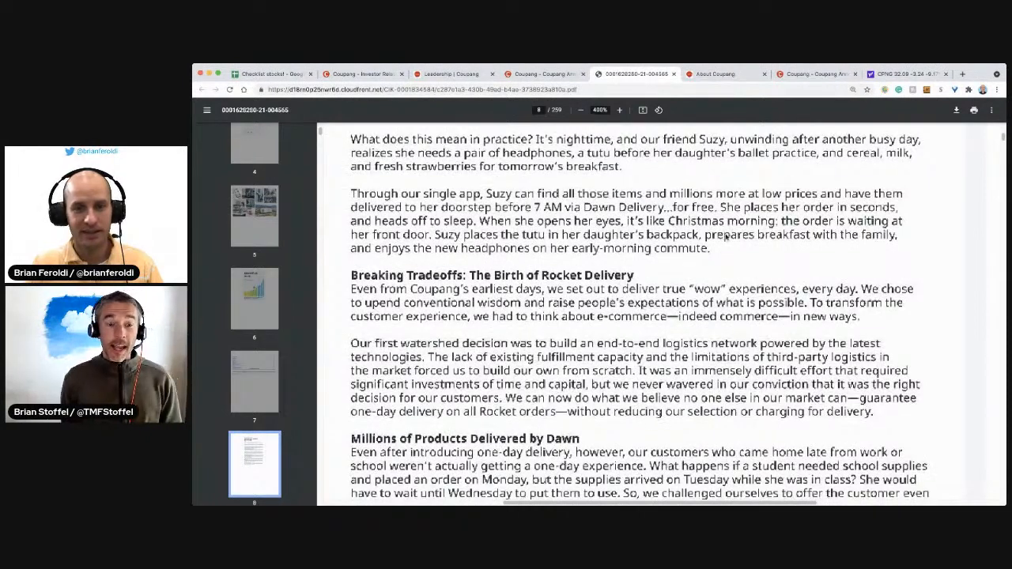
{"action": "scroll", "scroll_direction": "down", "scroll_amount": 3}
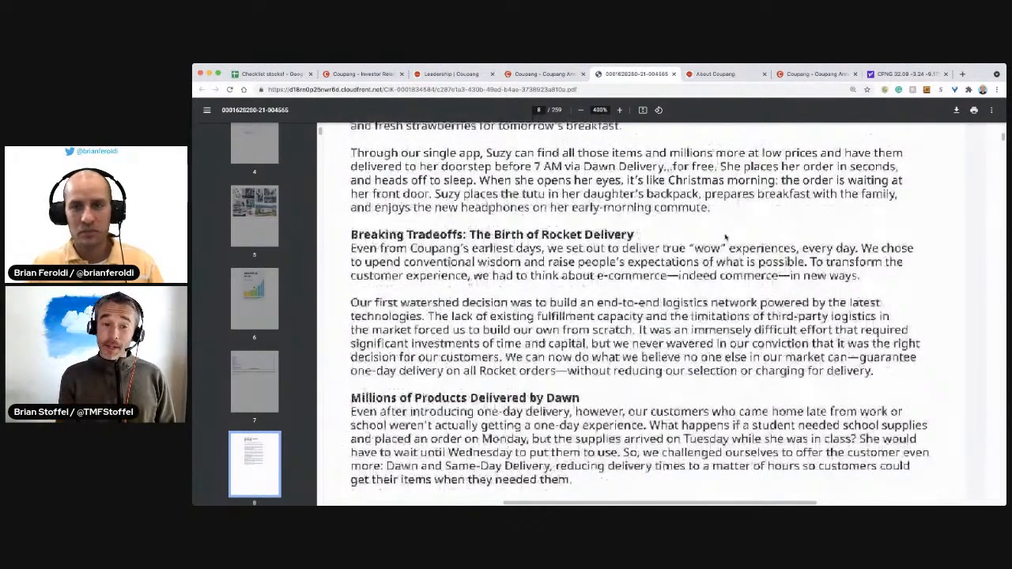
{"action": "scroll", "scroll_direction": "down", "scroll_amount": 3}
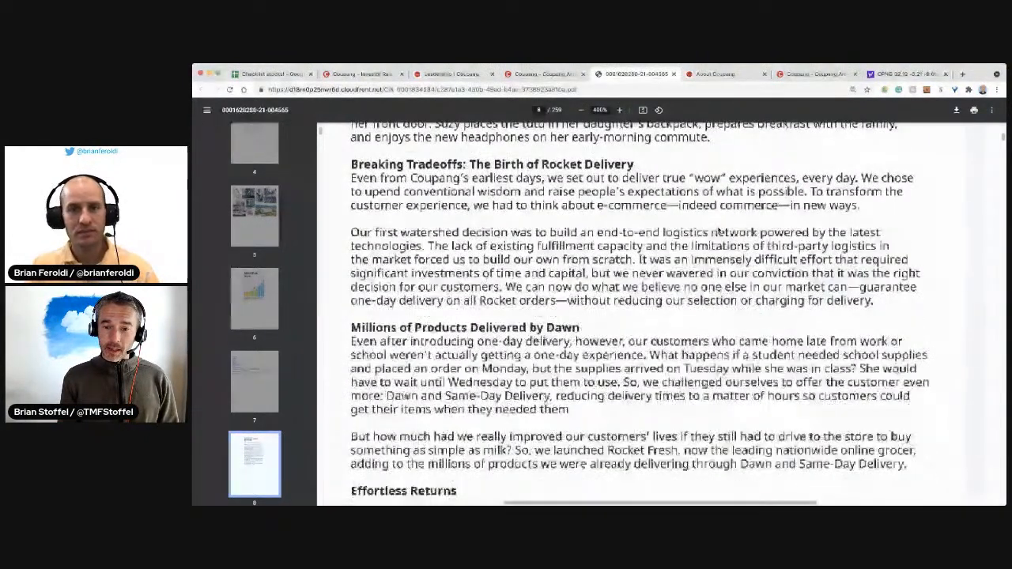
{"action": "scroll", "scroll_direction": "down", "scroll_amount": 3}
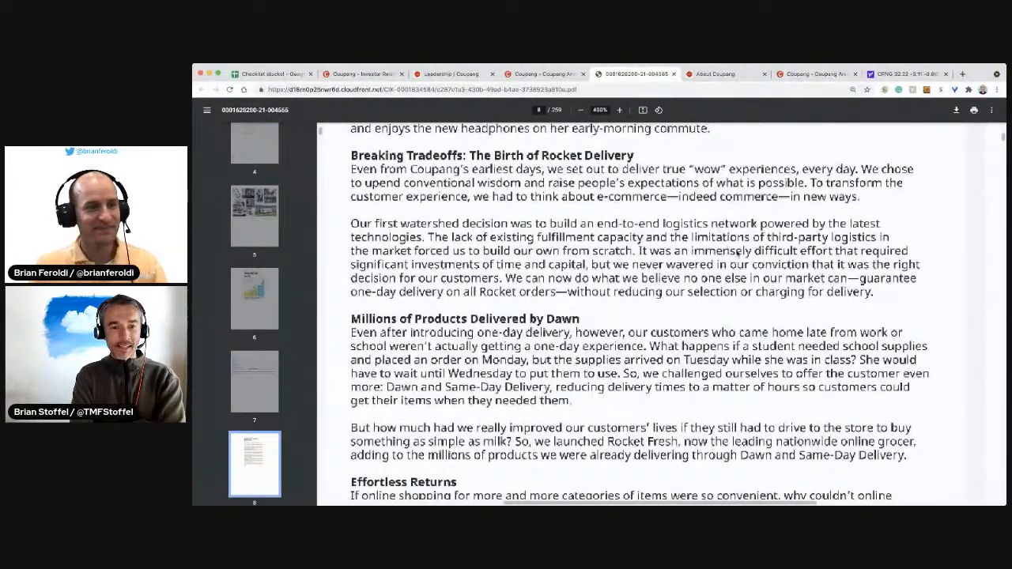
{"action": "scroll", "scroll_direction": "down", "scroll_amount": 3}
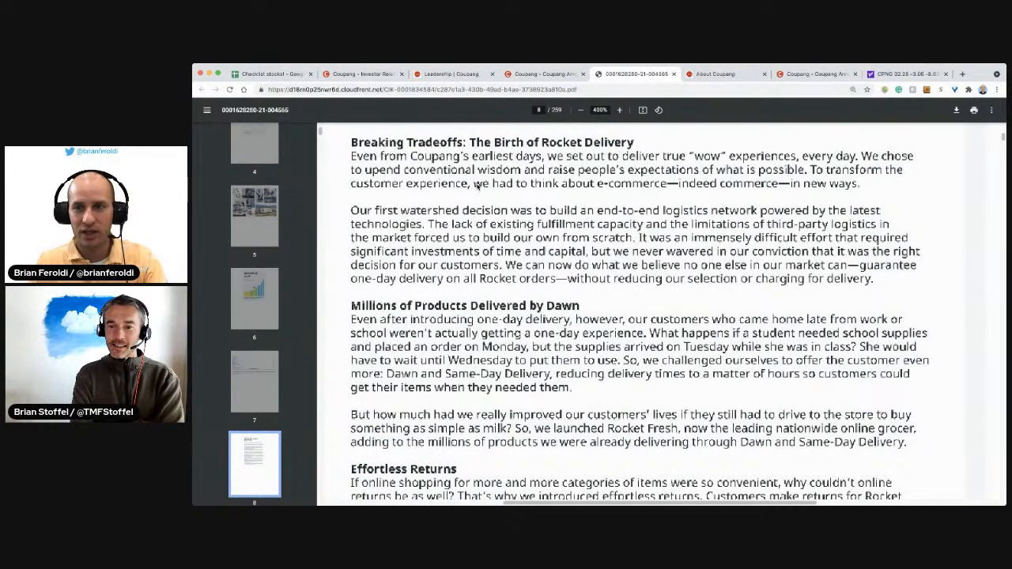
{"action": "mouse_move", "coordinate": [375, 214]}
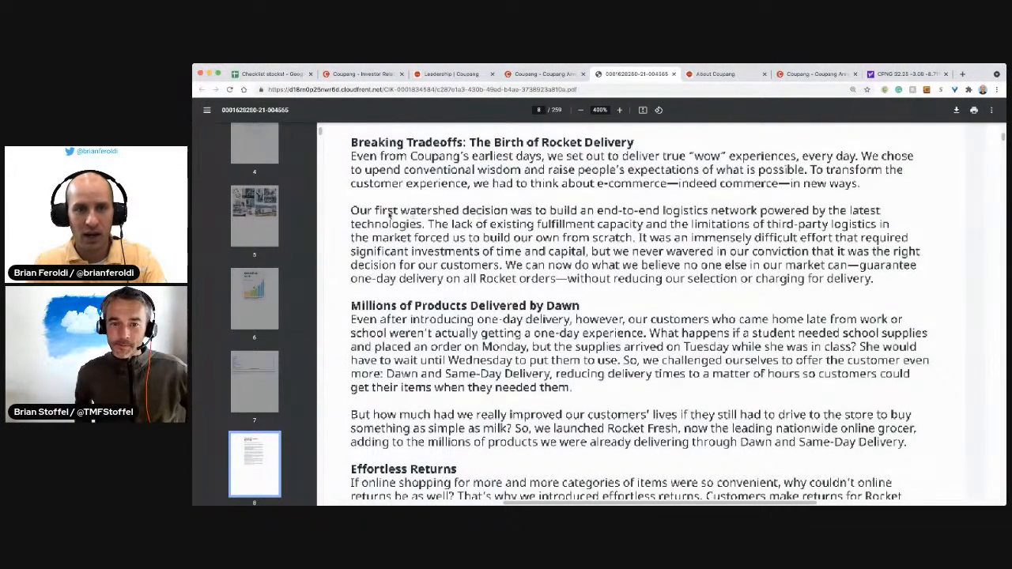
Read past Effortless Returns to the Deliveries Without Packaging section.
{"action": "scroll", "scroll_direction": "down", "scroll_amount": 3}
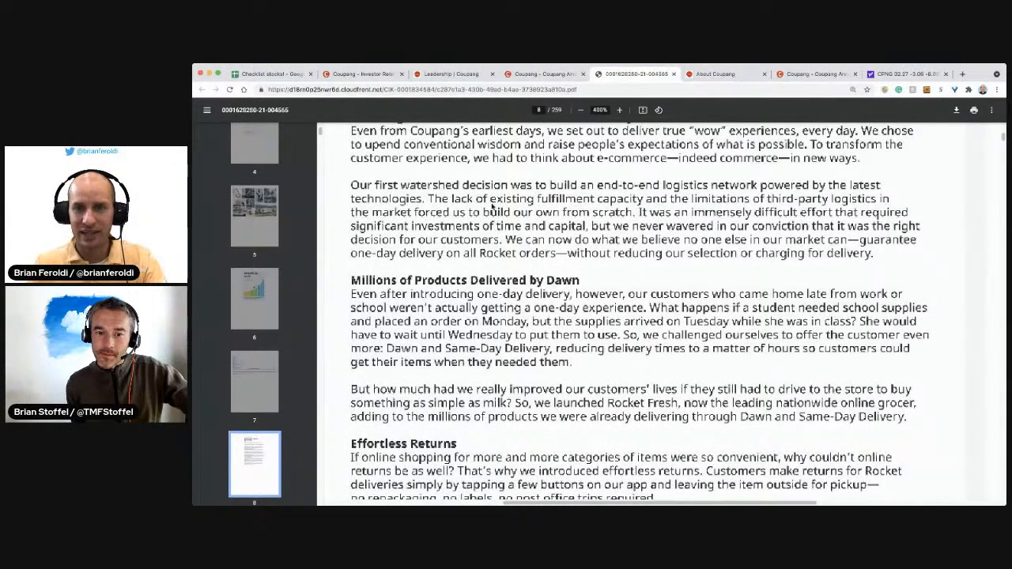
{"action": "scroll", "scroll_direction": "down", "scroll_amount": 3}
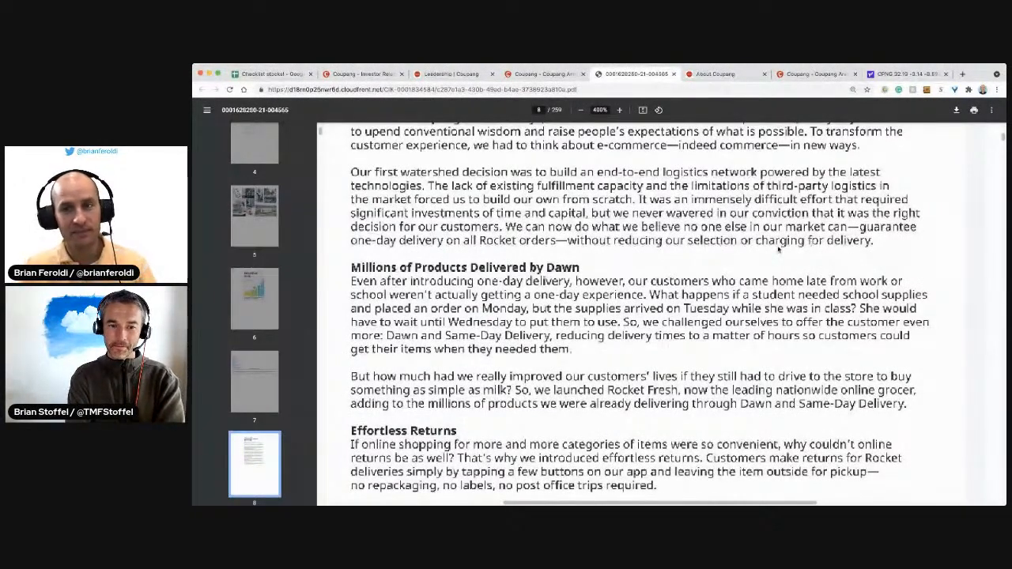
{"action": "scroll", "scroll_direction": "down", "scroll_amount": 3}
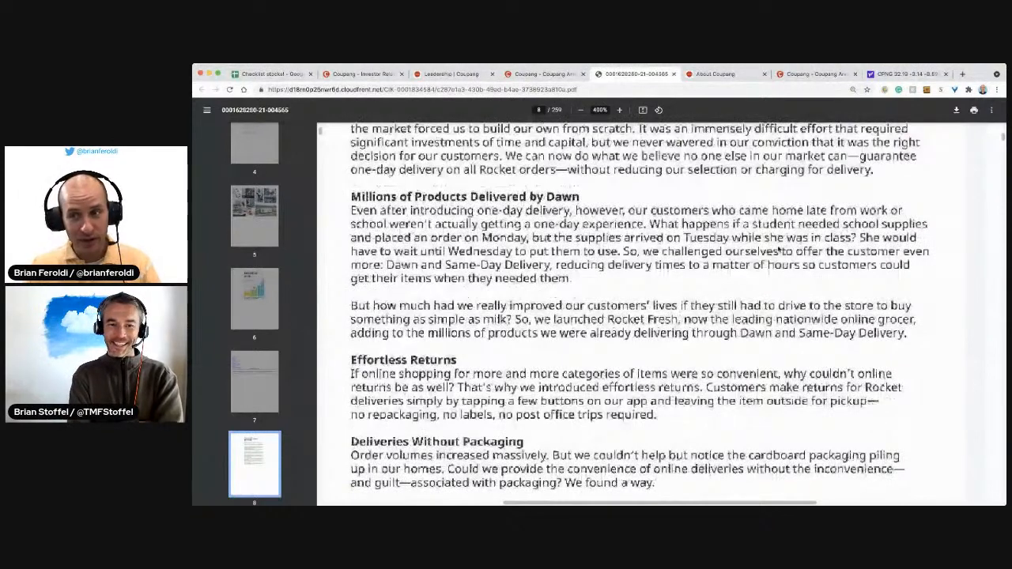
{"action": "scroll", "scroll_direction": "down", "scroll_amount": 3}
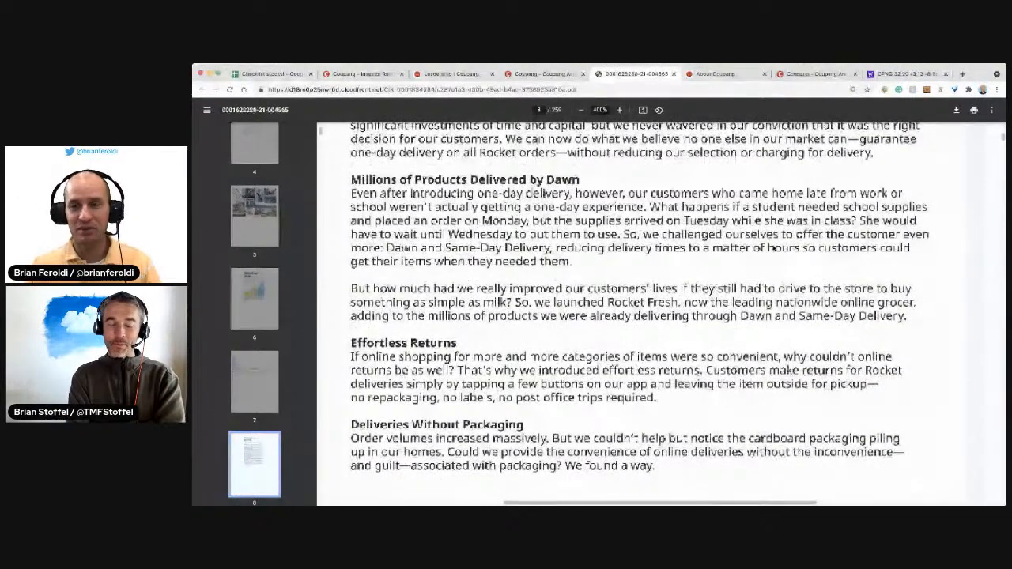
{"action": "scroll", "scroll_direction": "down", "scroll_amount": 3}
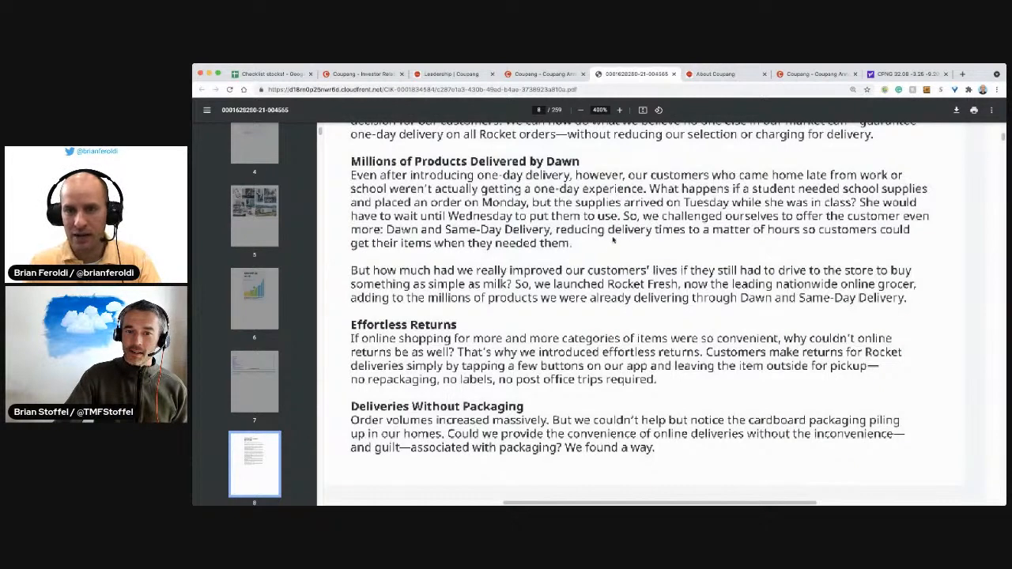
{"action": "mouse_move", "coordinate": [798, 233]}
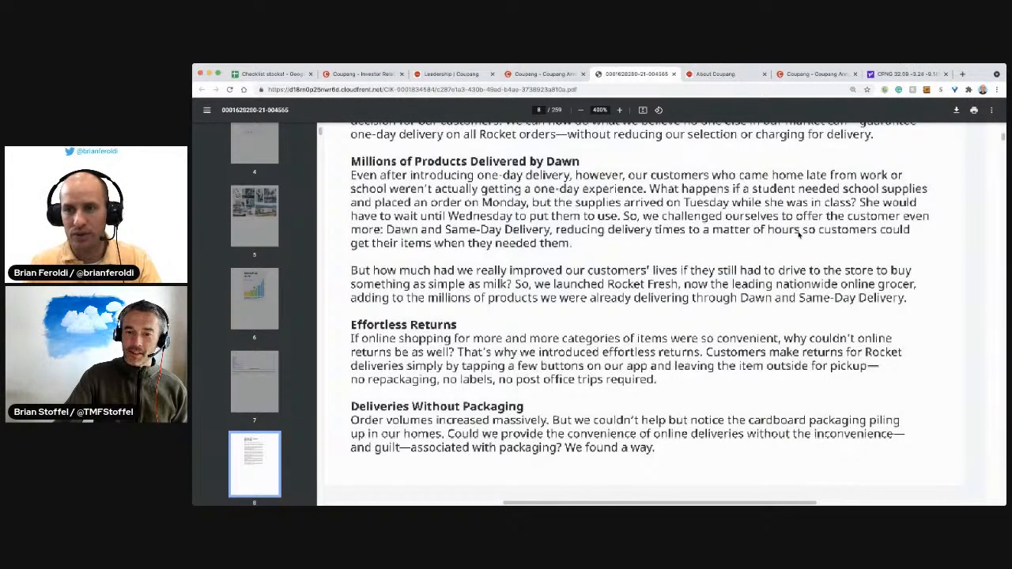
Read to the bottom of page 8, ending with 'We found a way.'.
{"action": "scroll", "scroll_direction": "down", "scroll_amount": 3}
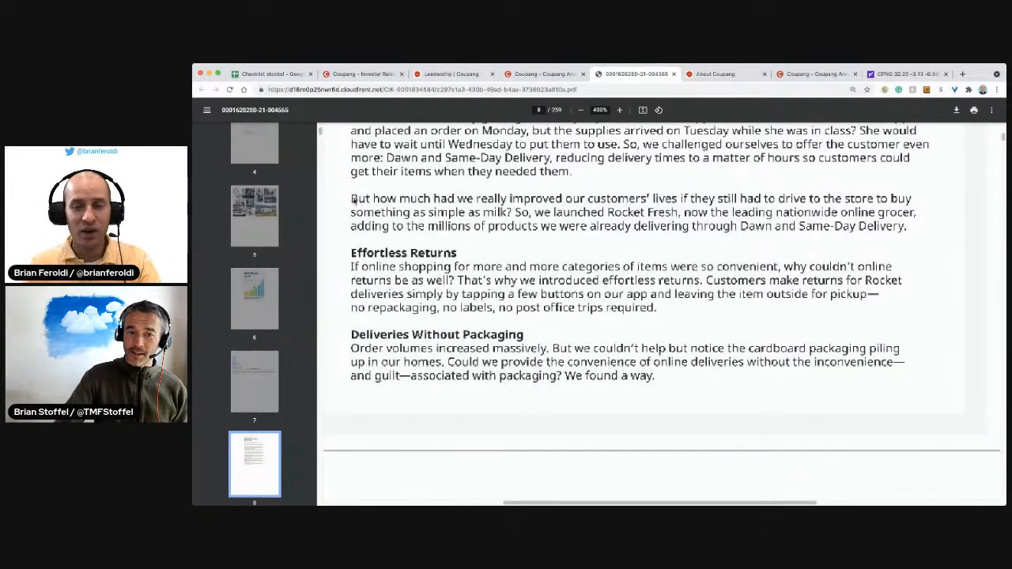
{"action": "scroll", "scroll_direction": "up", "scroll_amount": 3}
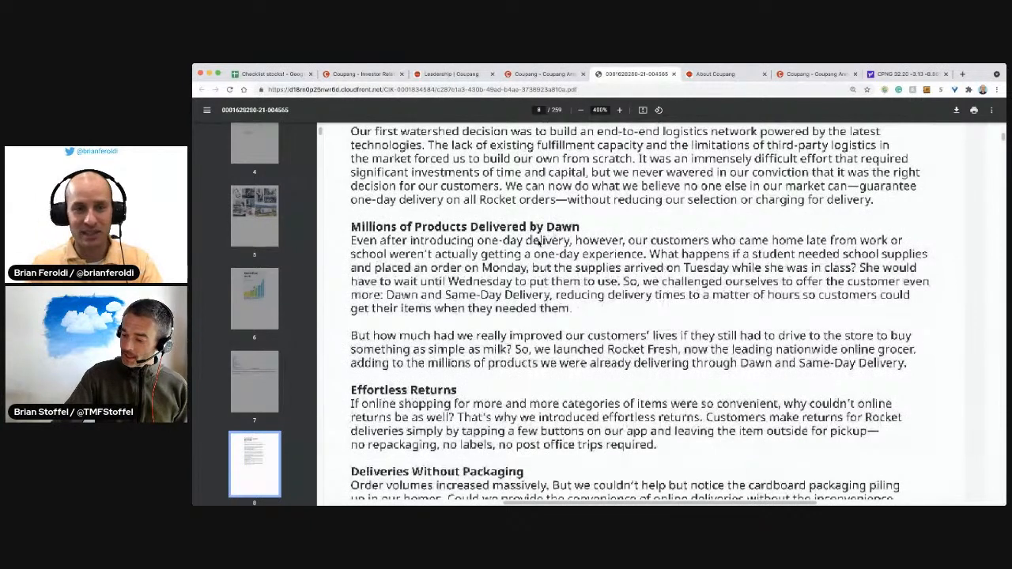
{"action": "scroll", "scroll_direction": "down", "scroll_amount": 3}
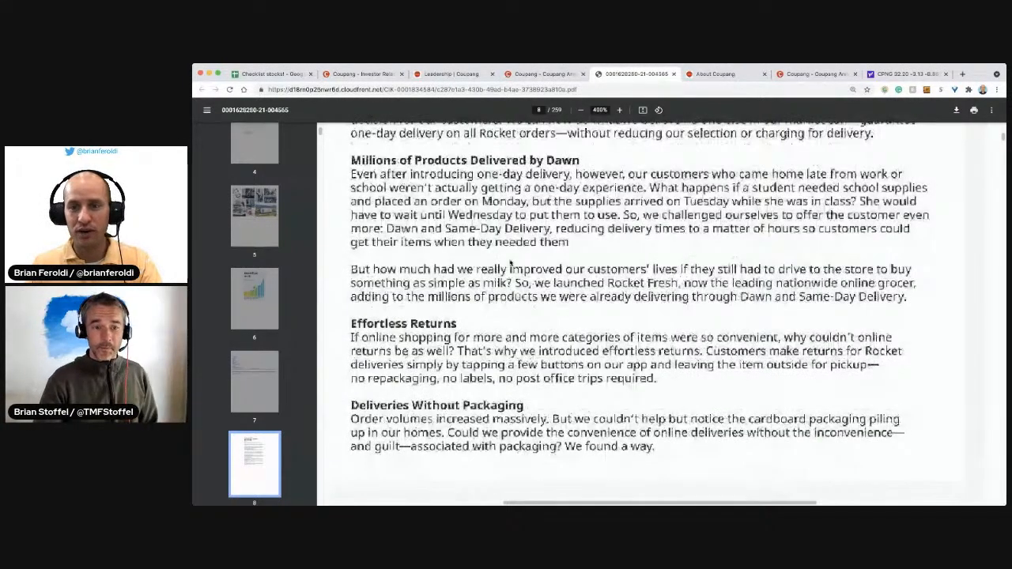
{"action": "scroll", "scroll_direction": "down", "scroll_amount": 3}
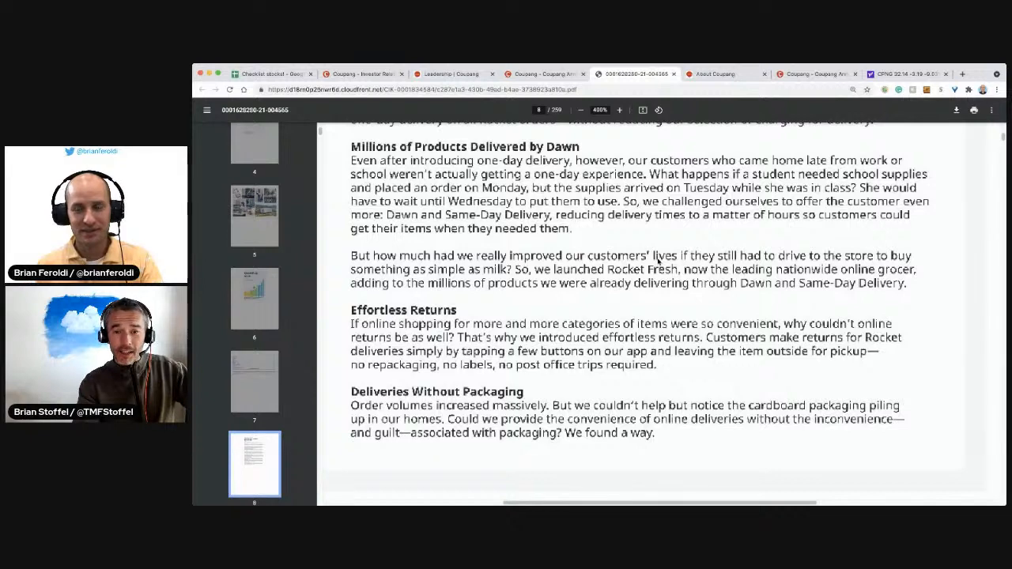
{"action": "scroll", "scroll_direction": "down", "scroll_amount": 3}
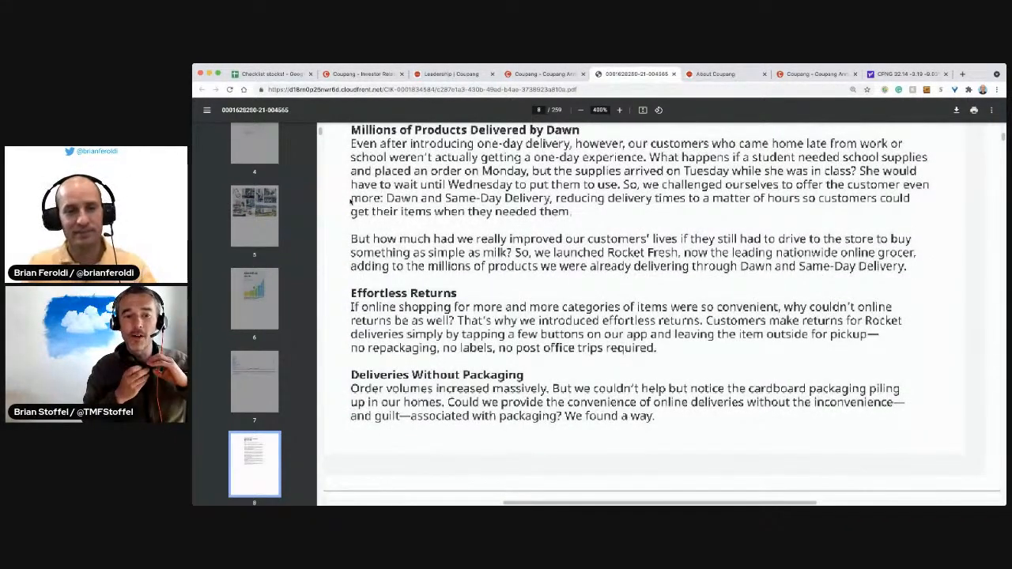
{"action": "scroll", "scroll_direction": "down", "scroll_amount": 3}
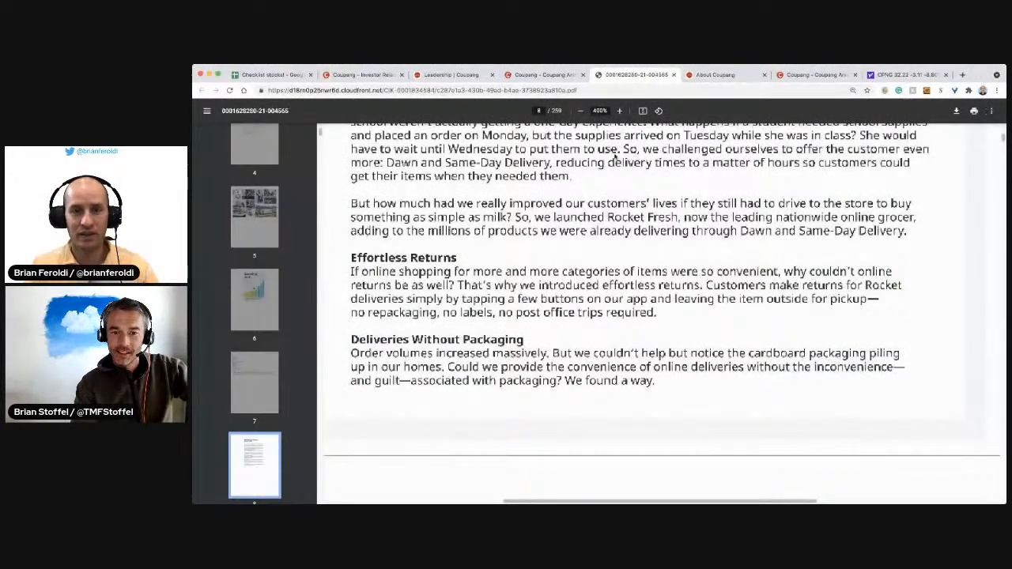
{"action": "scroll", "scroll_direction": "down", "scroll_amount": 3}
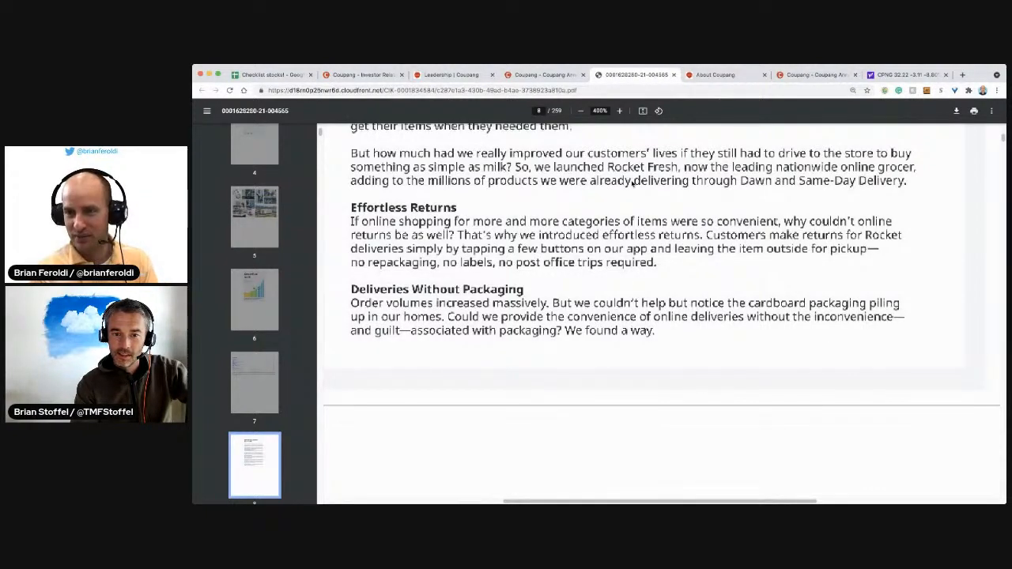
Move past the end of page 8 onto the following blank page.
{"action": "scroll", "scroll_direction": "down", "scroll_amount": 3}
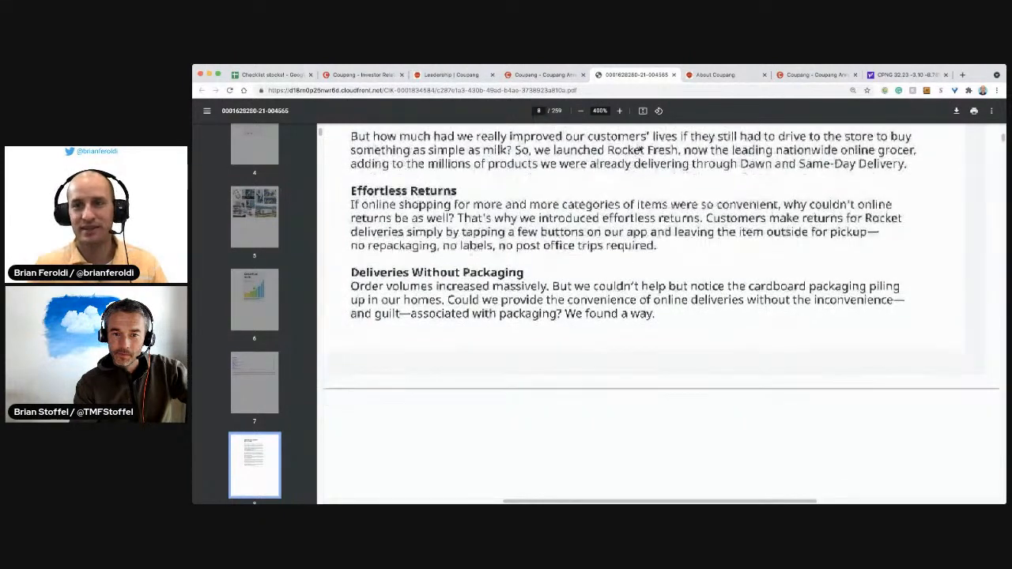
{"action": "scroll", "scroll_direction": "down", "scroll_amount": 3}
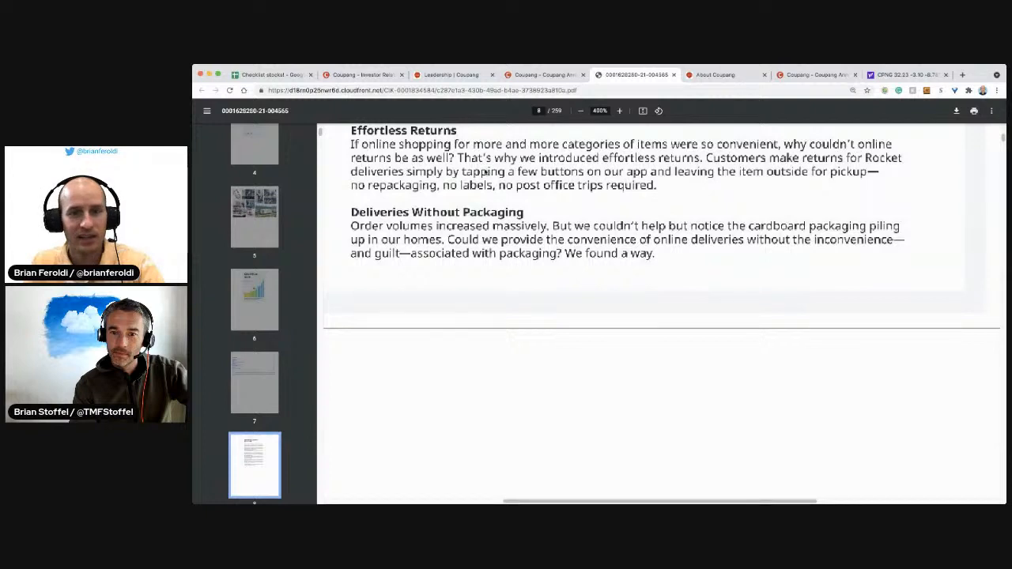
{"action": "mouse_move", "coordinate": [456, 191]}
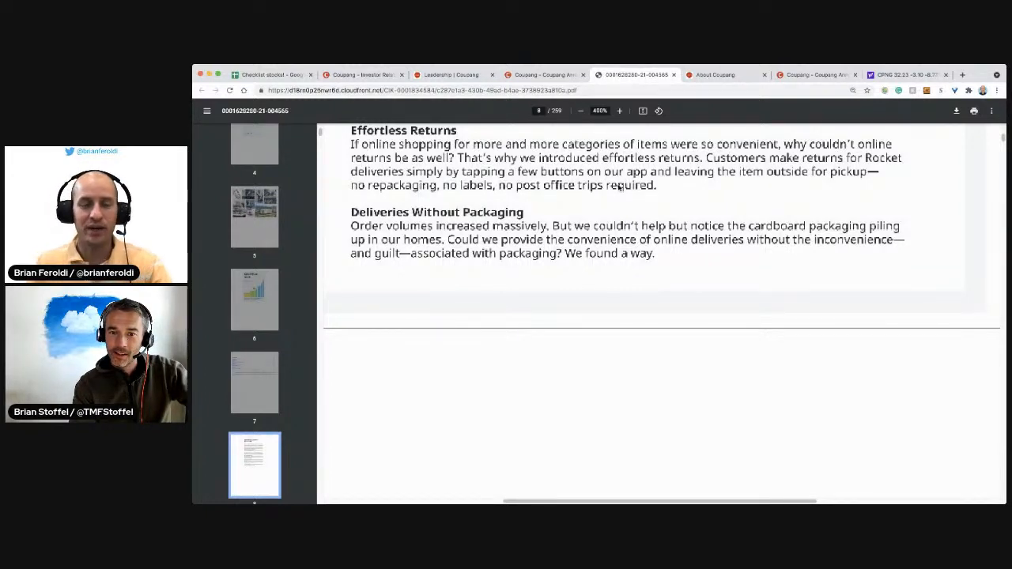
{"action": "scroll", "scroll_direction": "down", "scroll_amount": 3}
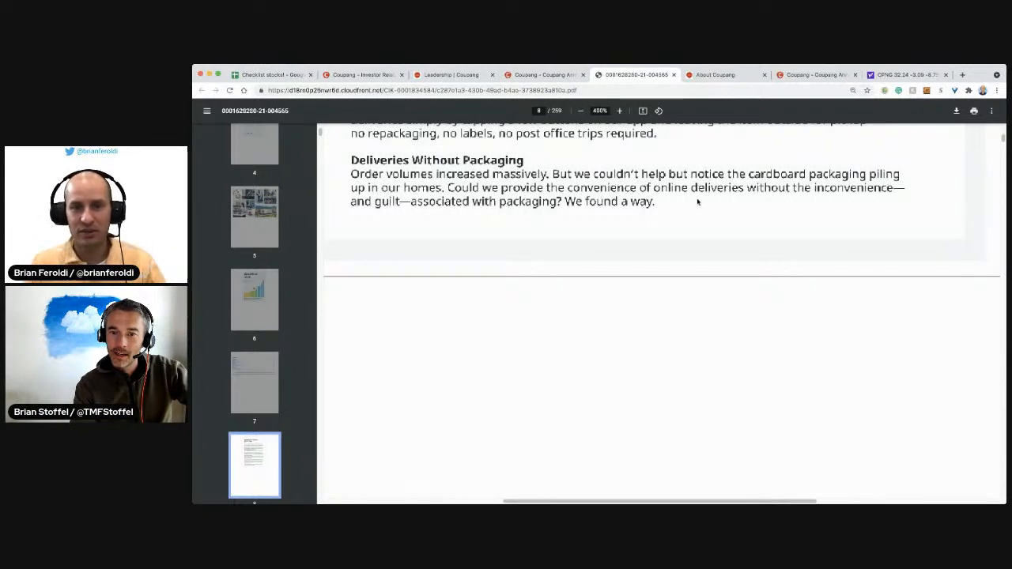
{"action": "mouse_move", "coordinate": [728, 209]}
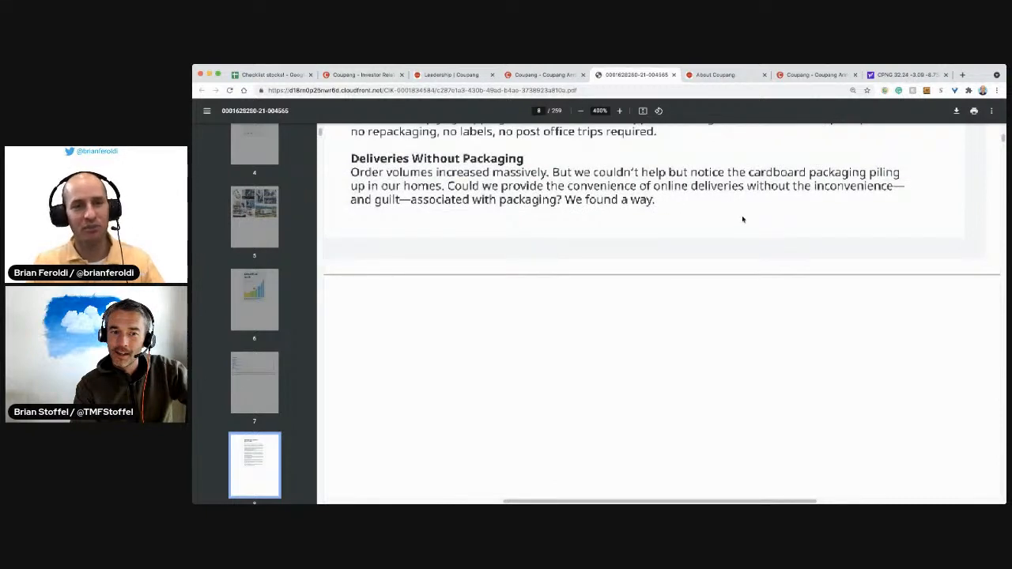
{"action": "scroll", "scroll_direction": "down", "scroll_amount": 3}
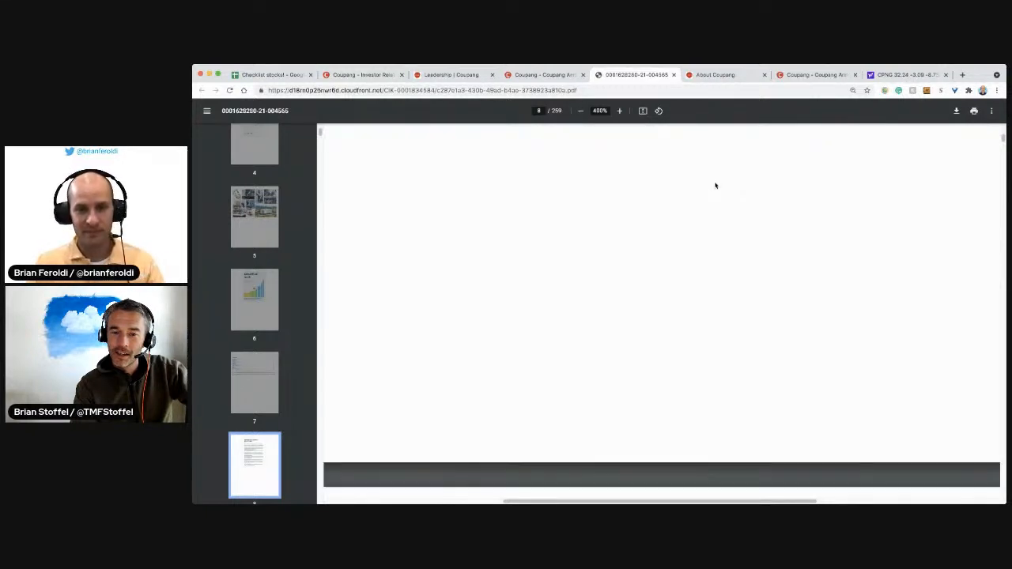
Move onto page 9 and read the eco-bags passage.
{"action": "scroll", "scroll_direction": "down", "scroll_amount": 3}
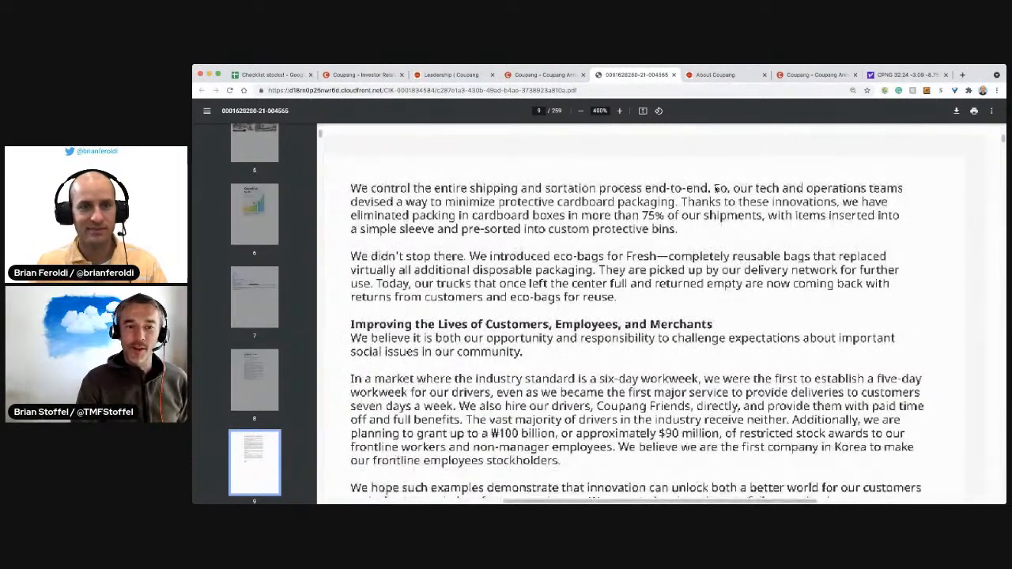
{"action": "scroll", "scroll_direction": "down", "scroll_amount": 3}
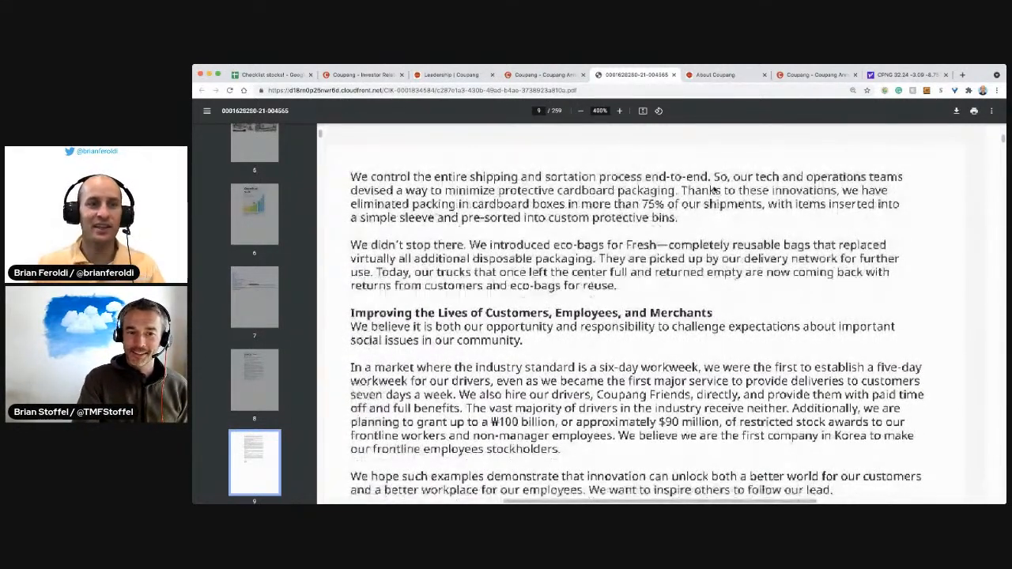
{"action": "scroll", "scroll_direction": "down", "scroll_amount": 3}
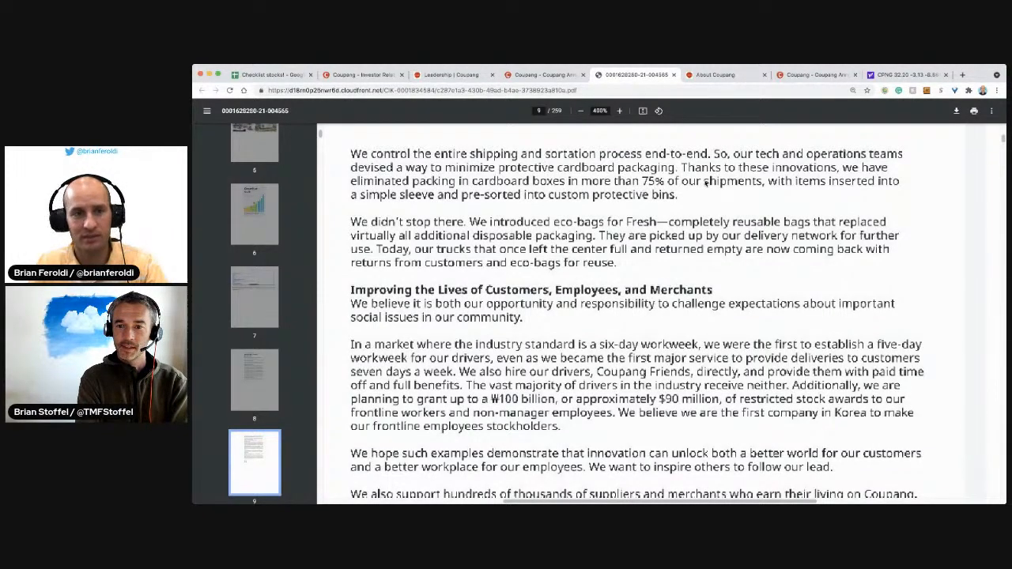
{"action": "scroll", "scroll_direction": "down", "scroll_amount": 3}
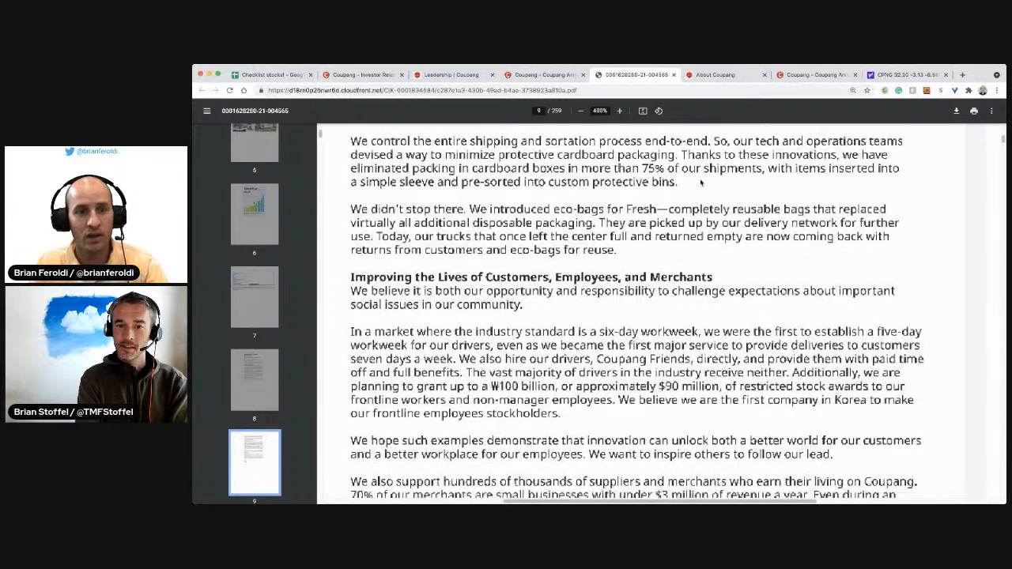
{"action": "scroll", "scroll_direction": "down", "scroll_amount": 3}
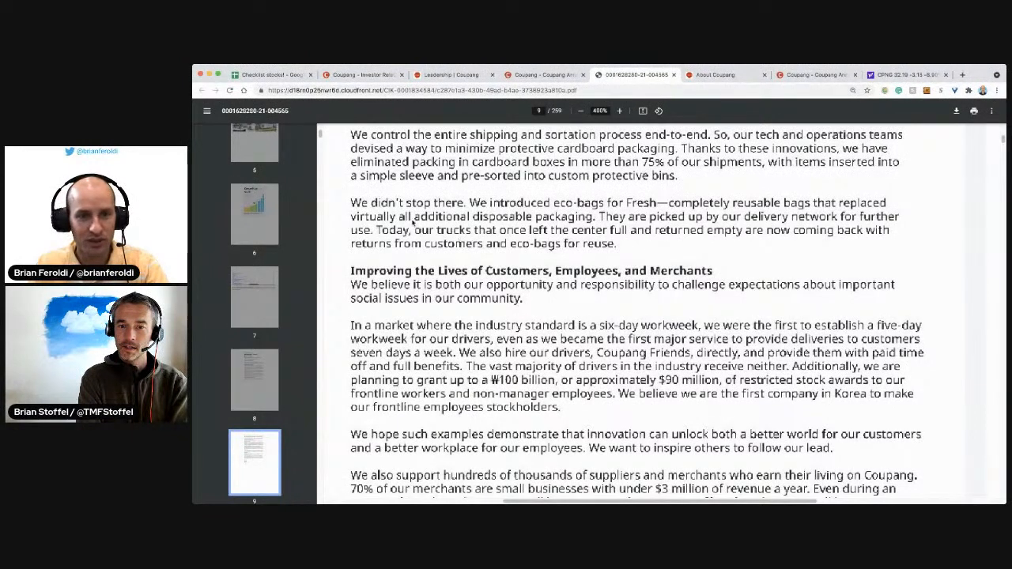
{"action": "scroll", "scroll_direction": "down", "scroll_amount": 3}
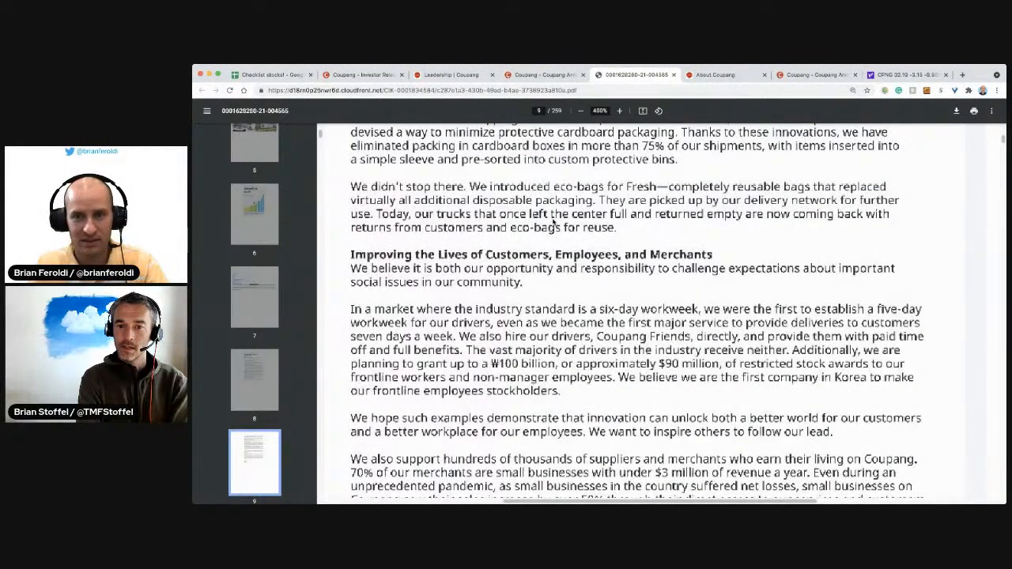
Read the Improving the Lives section down to the 50,000-jobs goal.
{"action": "scroll", "scroll_direction": "down", "scroll_amount": 3}
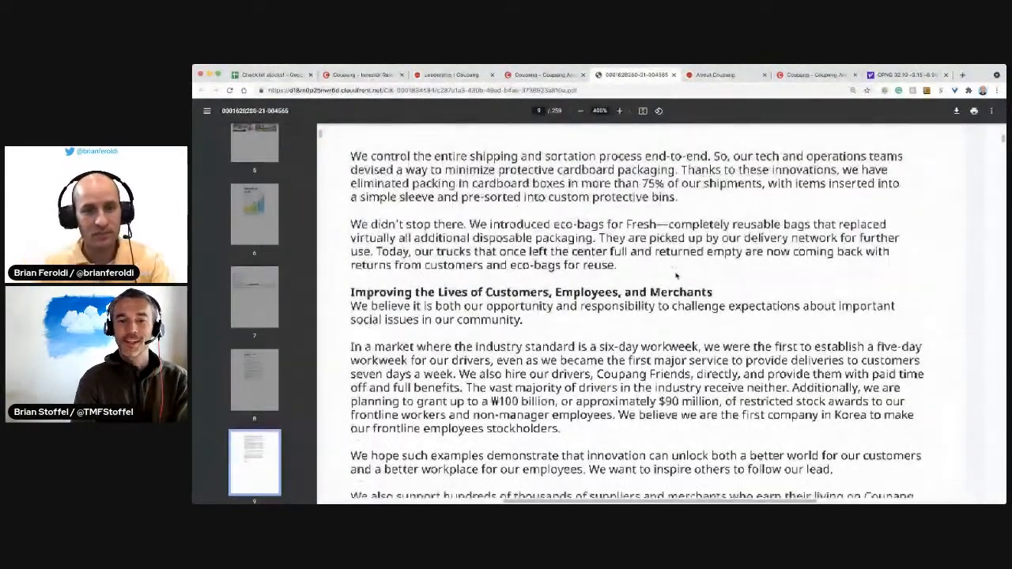
{"action": "scroll", "scroll_direction": "down", "scroll_amount": 3}
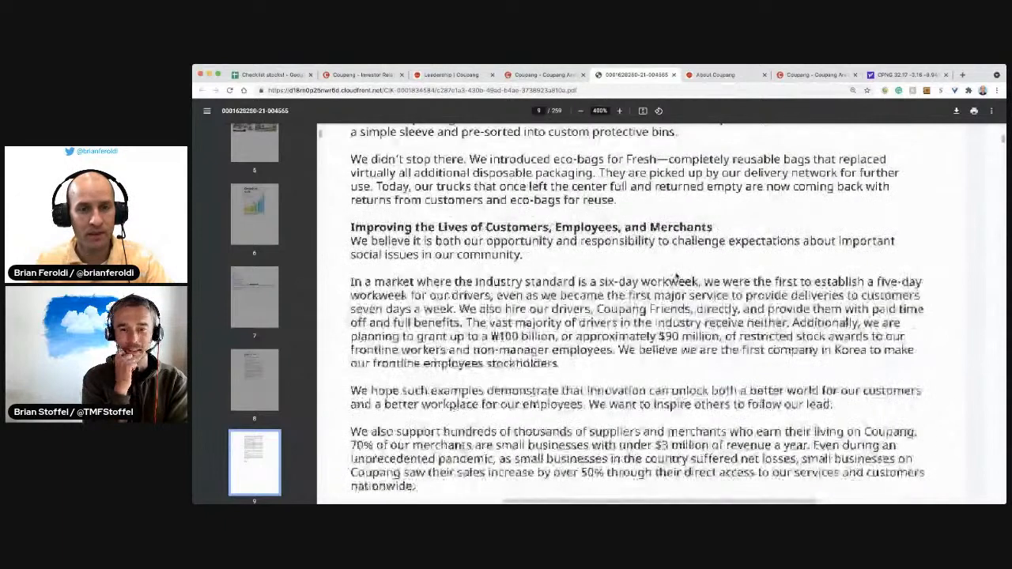
{"action": "scroll", "scroll_direction": "down", "scroll_amount": 3}
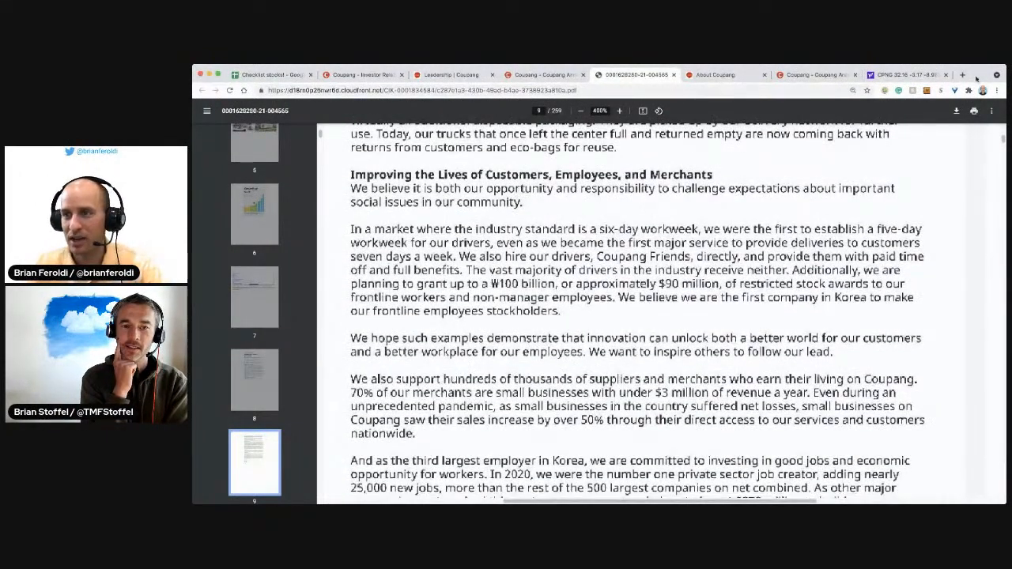
{"action": "scroll", "scroll_direction": "down", "scroll_amount": 3}
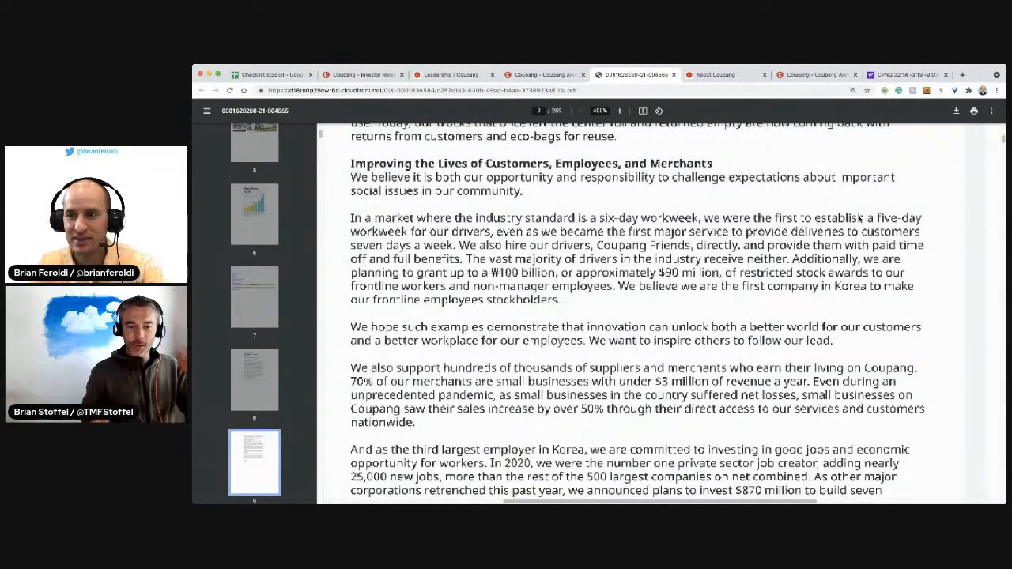
{"action": "scroll", "scroll_direction": "down", "scroll_amount": 3}
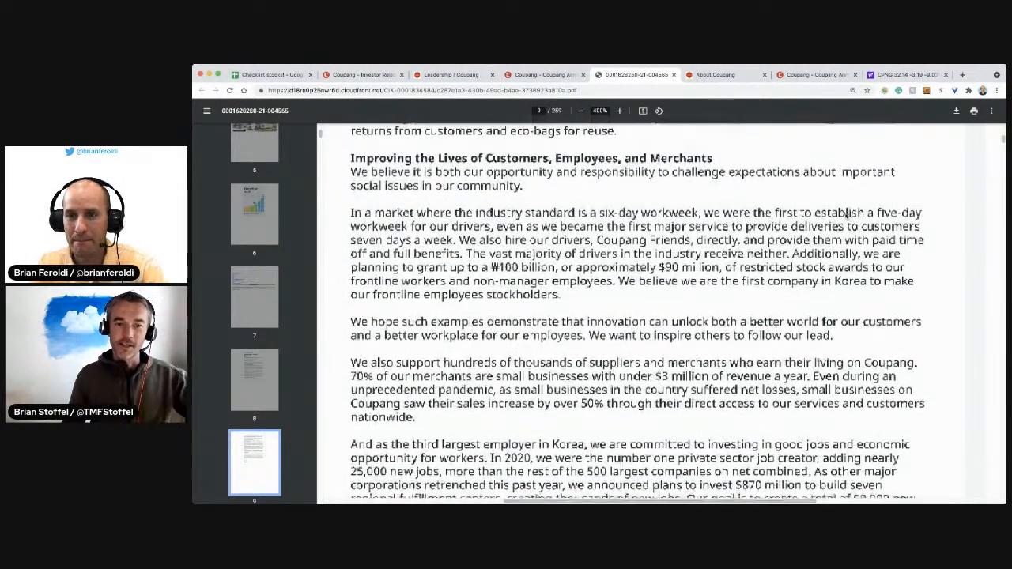
{"action": "scroll", "scroll_direction": "down", "scroll_amount": 3}
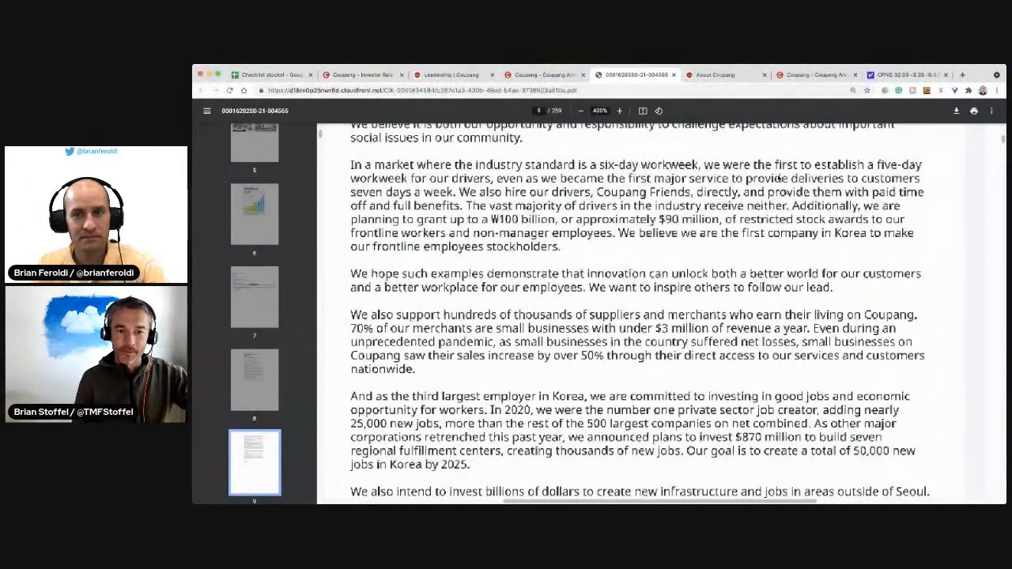
Zoom in further and read page 9 past the Seoul infrastructure pledge.
{"action": "left_click", "coordinate": [621, 111]}
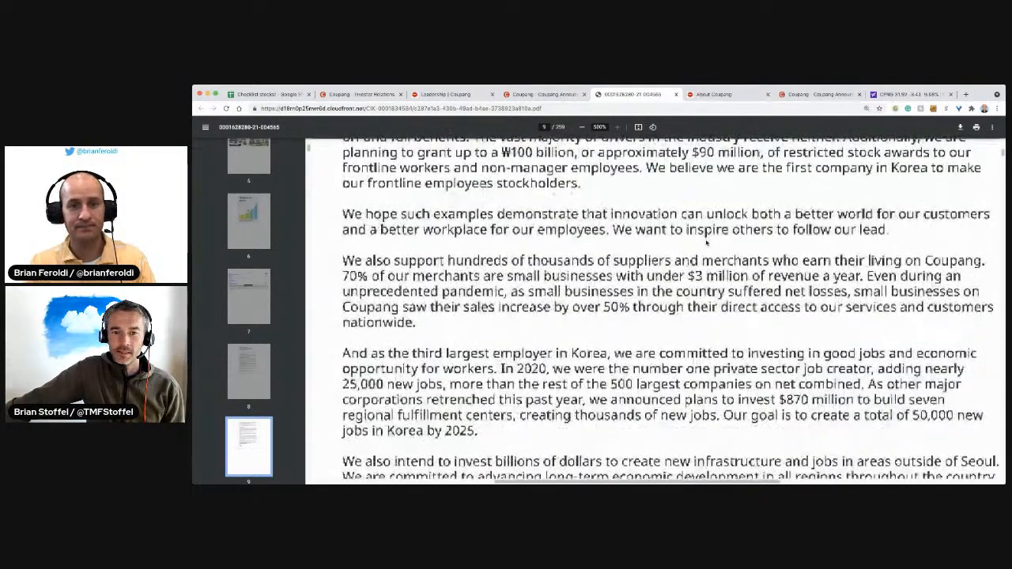
{"action": "scroll", "scroll_direction": "down", "scroll_amount": 3}
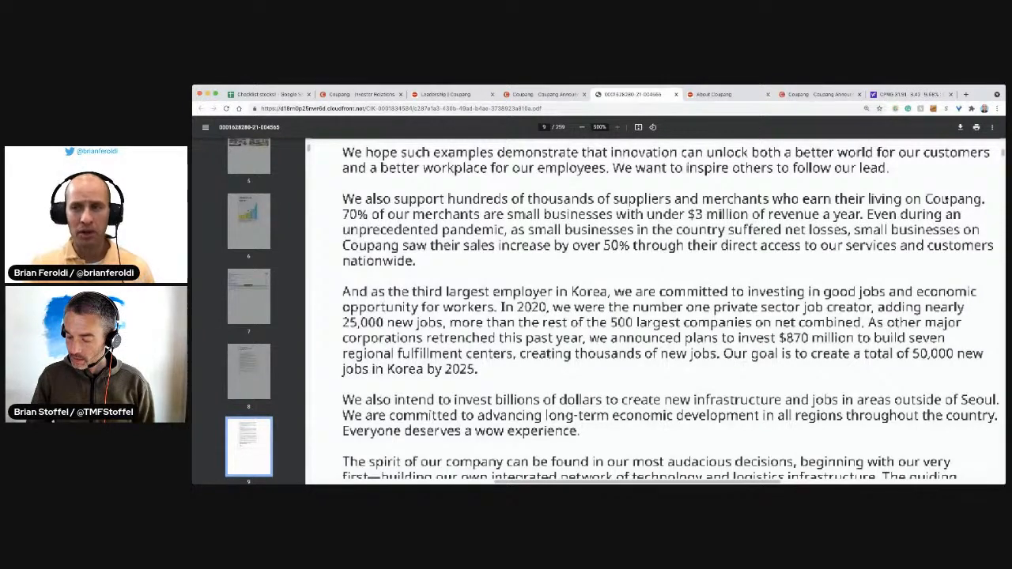
Finish the letter at Bom Suk Kim's signature and reach page 10's Prospectus Summary.
{"action": "scroll", "scroll_direction": "down", "scroll_amount": 3}
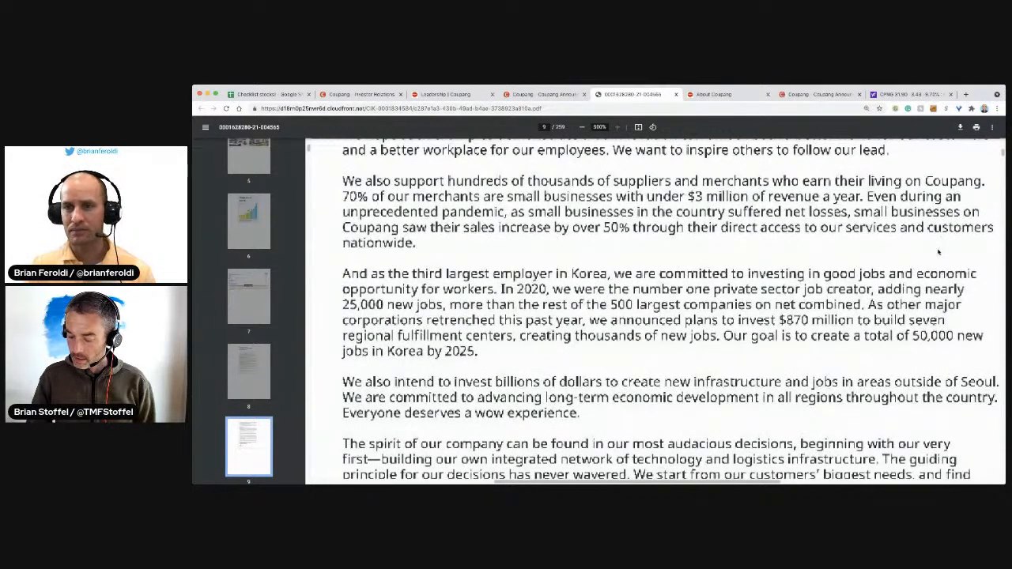
{"action": "scroll", "scroll_direction": "down", "scroll_amount": 3}
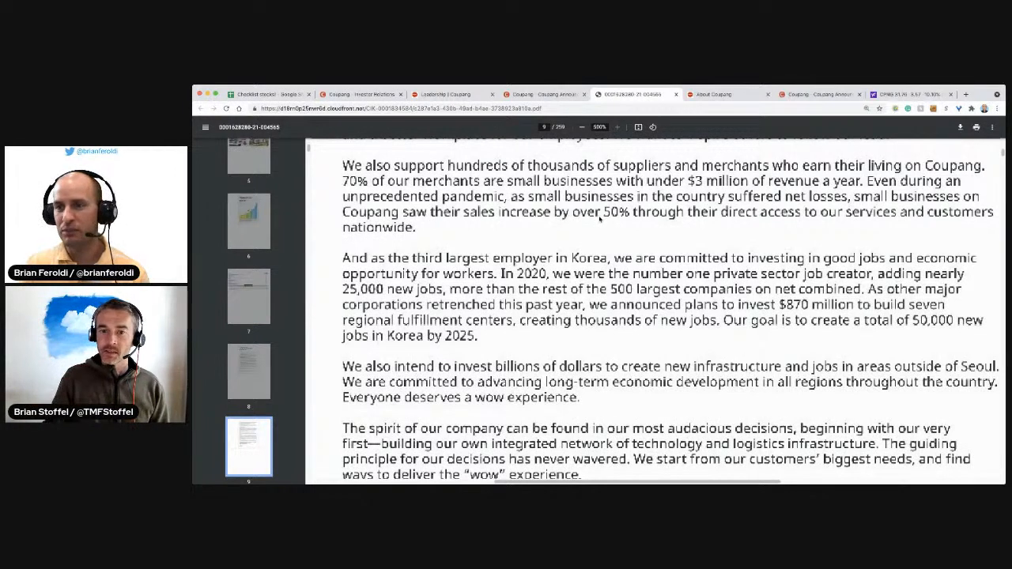
{"action": "mouse_move", "coordinate": [618, 221]}
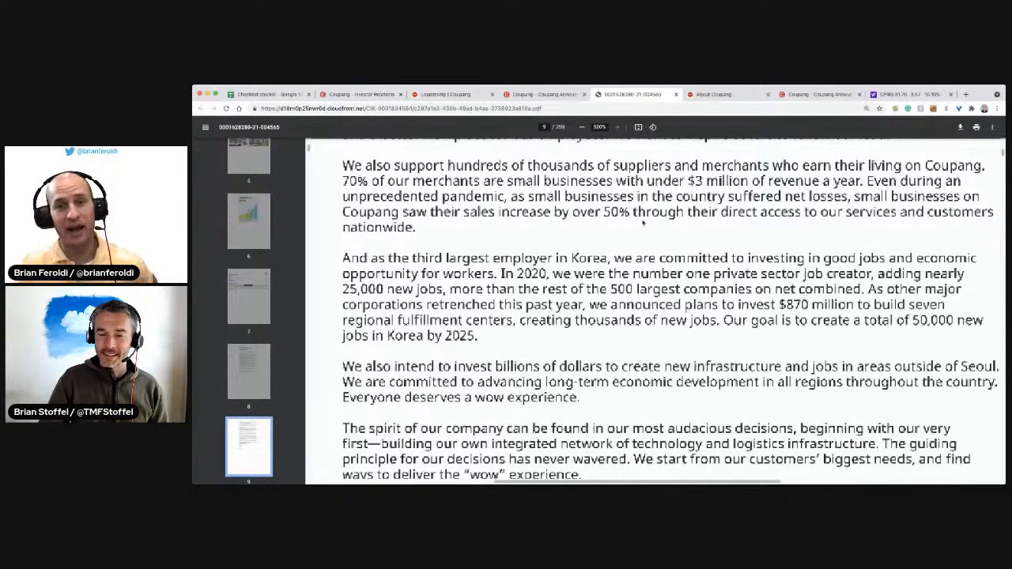
{"action": "scroll", "scroll_direction": "down", "scroll_amount": 3}
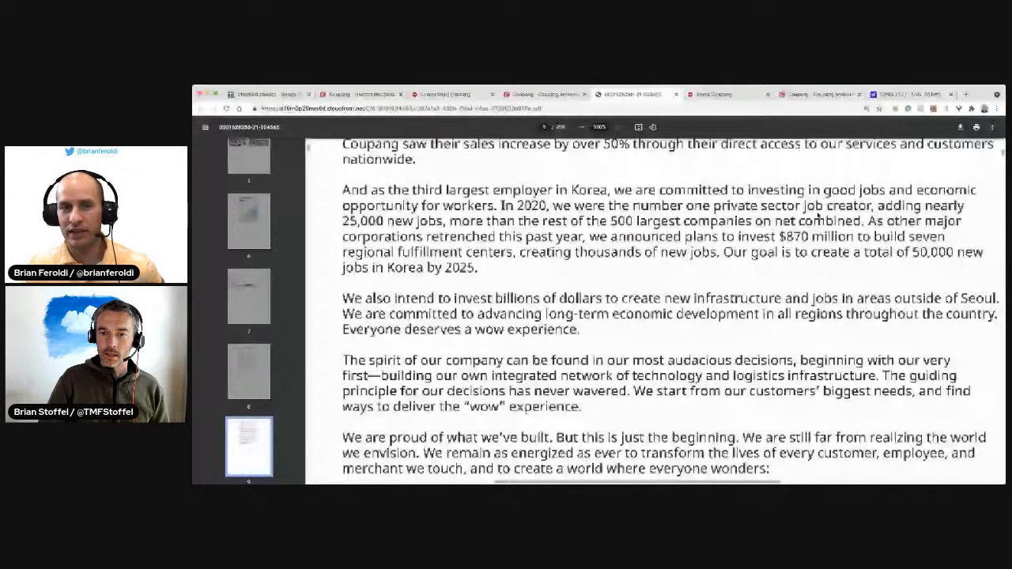
{"action": "scroll", "scroll_direction": "down", "scroll_amount": 3}
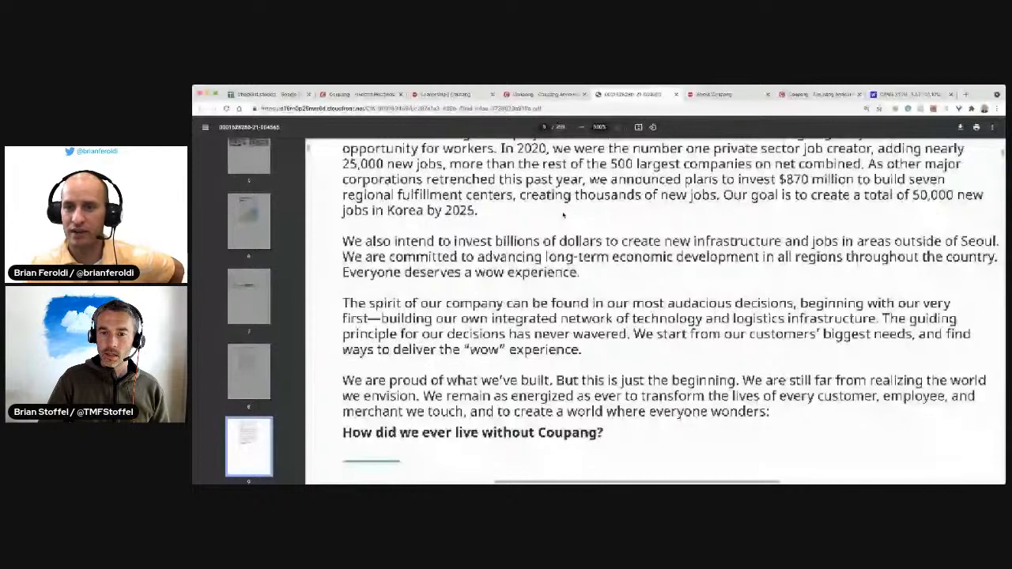
{"action": "scroll", "scroll_direction": "down", "scroll_amount": 3}
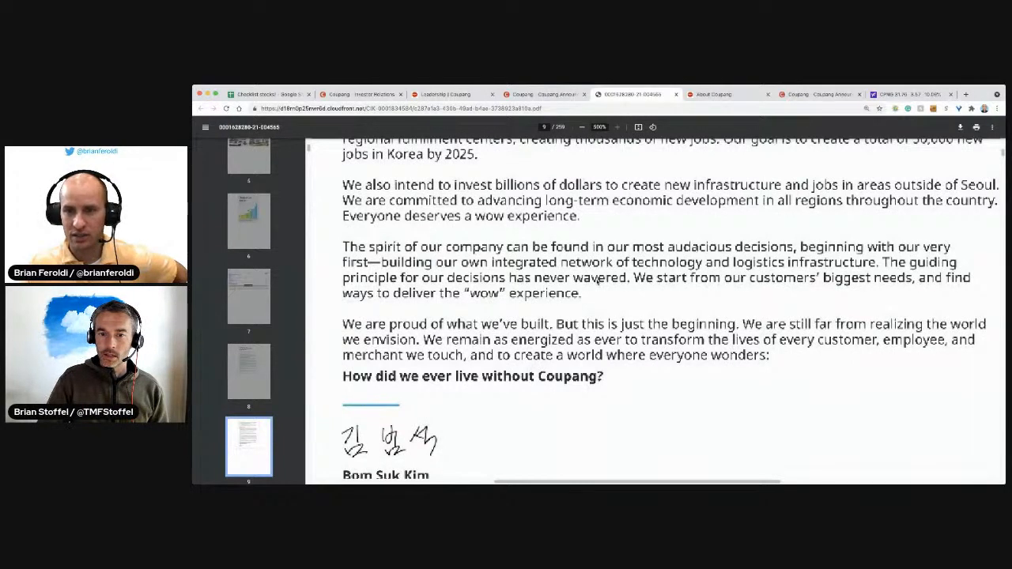
{"action": "mouse_move", "coordinate": [689, 297]}
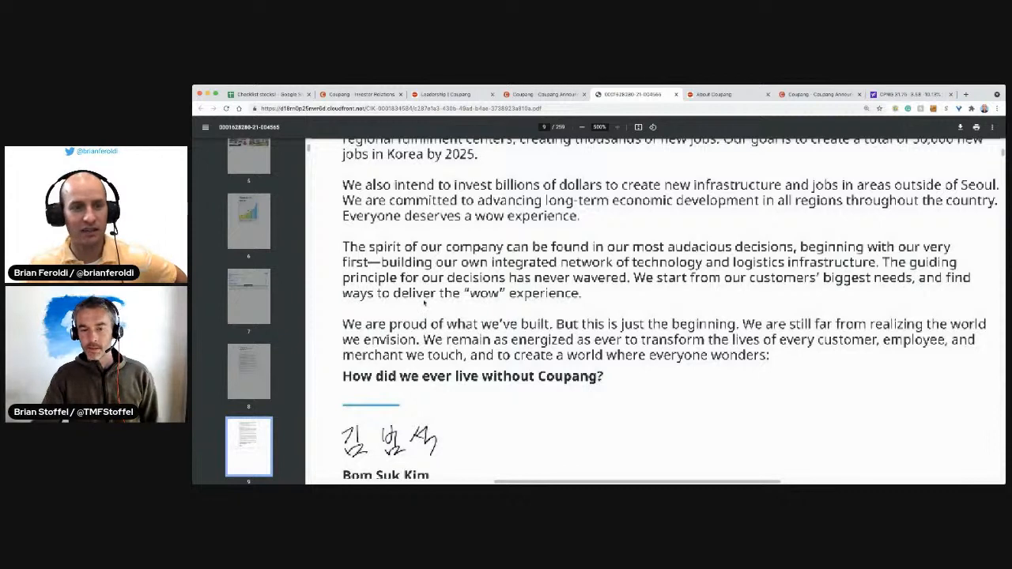
{"action": "scroll", "scroll_direction": "down", "scroll_amount": 3}
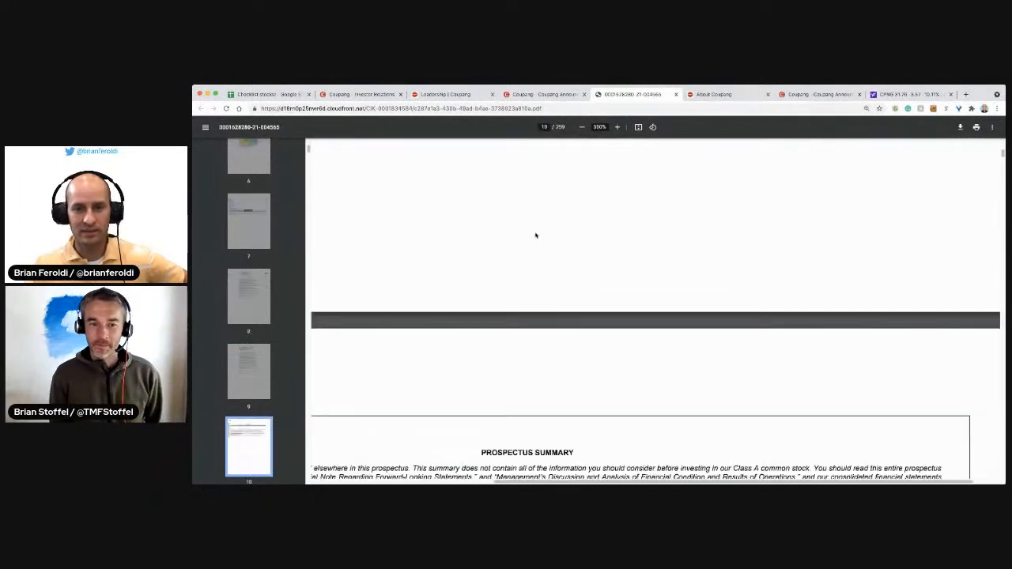
Select the Our Mission sentence 'How did I ever live without Coupang?' on page 10.
{"action": "scroll", "scroll_direction": "down", "scroll_amount": 3}
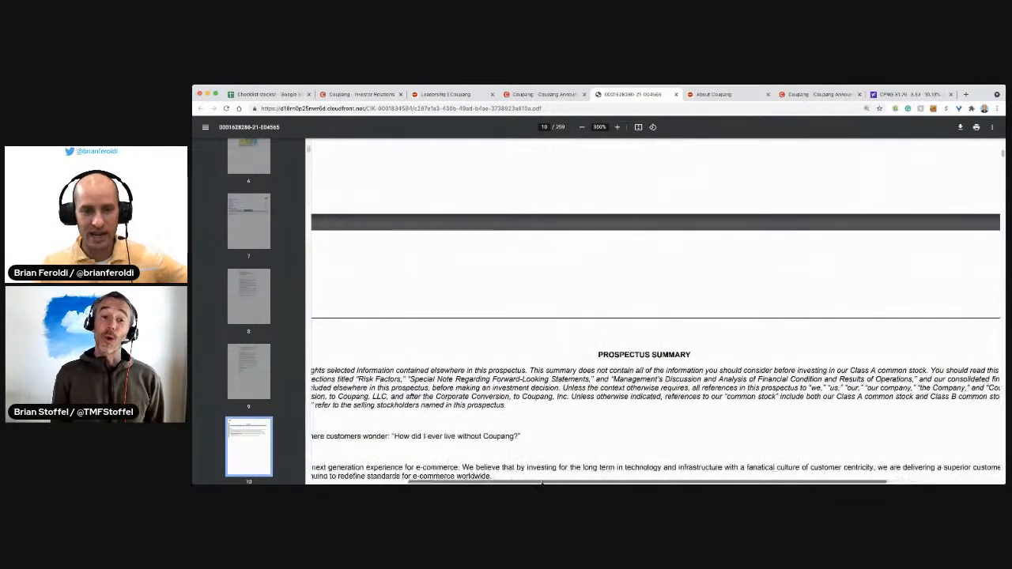
{"action": "scroll", "scroll_direction": "right", "scroll_amount": 3}
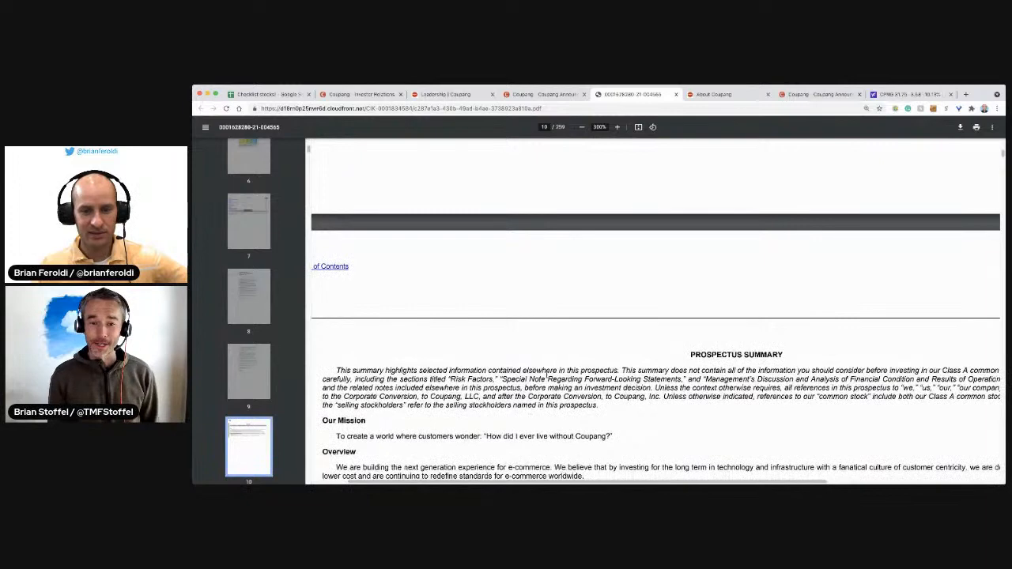
{"action": "scroll", "scroll_direction": "down", "scroll_amount": 3}
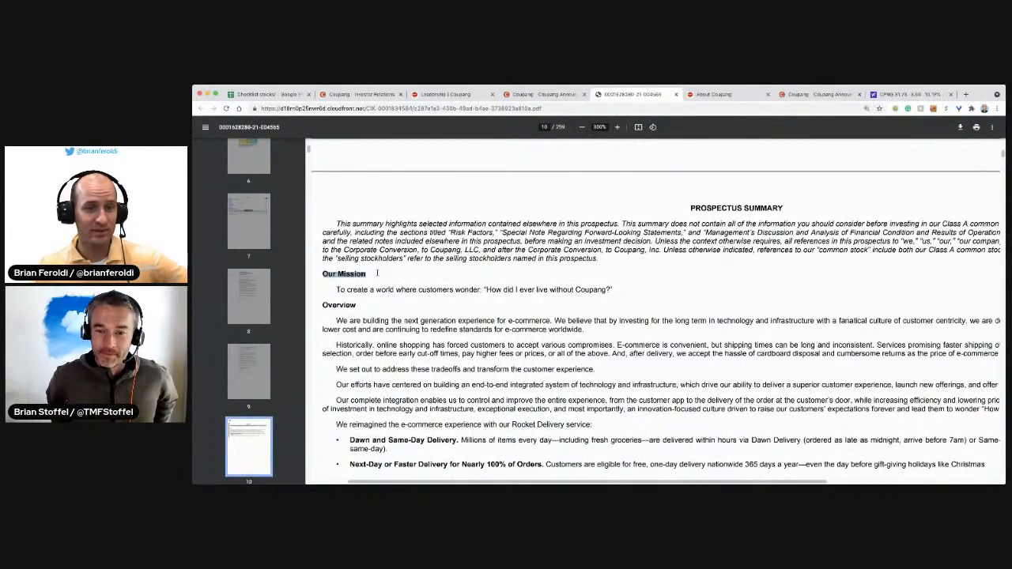
{"action": "left_click_drag", "start_coordinate": [335, 290], "coordinate": [613, 290]}
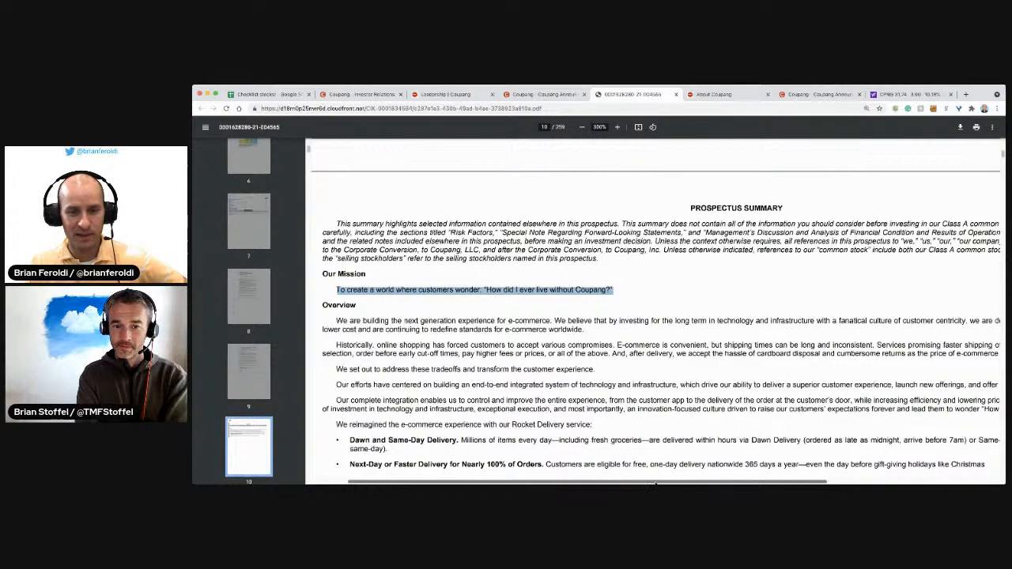
Read the Rocket Delivery bullets onto page 11 and select the fastest-delivery-in-Korea claim.
{"action": "scroll", "scroll_direction": "down", "scroll_amount": 3}
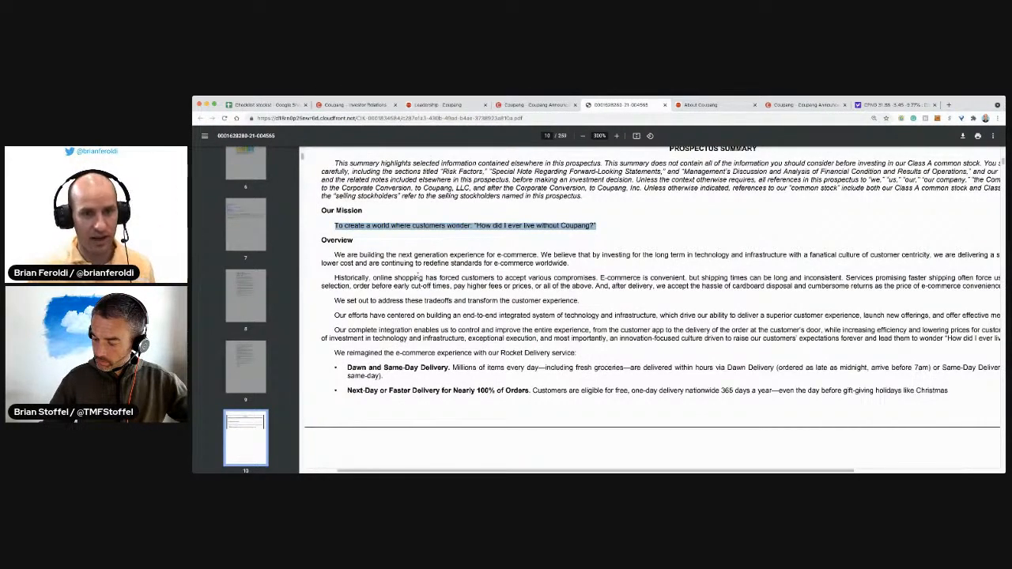
{"action": "scroll", "scroll_direction": "down", "scroll_amount": 3}
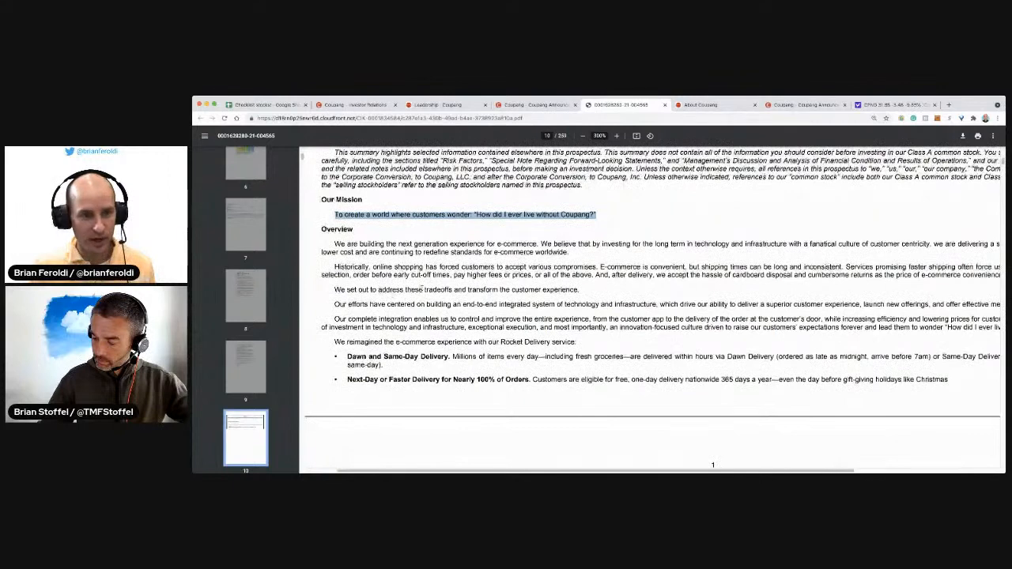
{"action": "scroll", "scroll_direction": "down", "scroll_amount": 3}
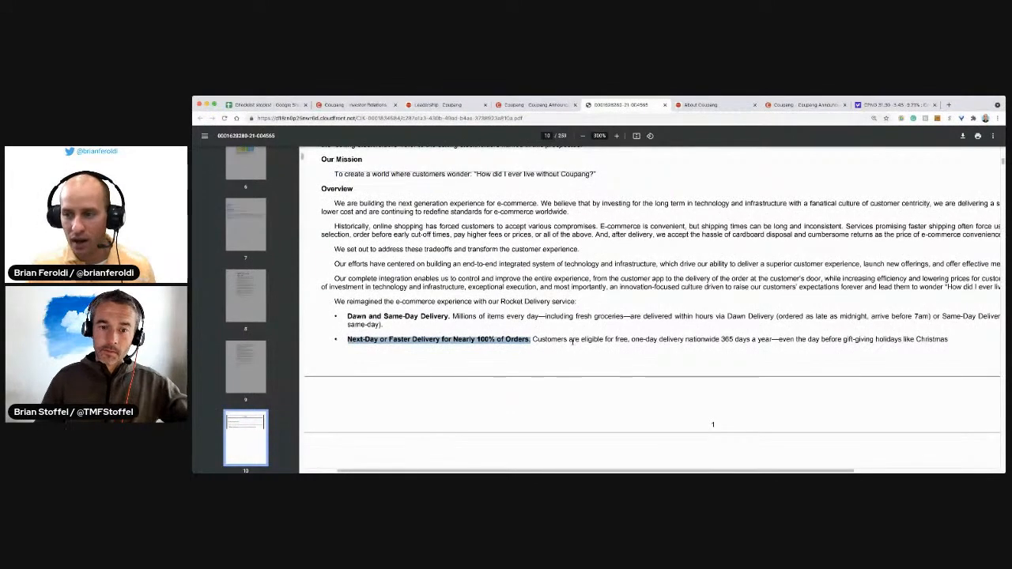
{"action": "scroll", "scroll_direction": "down", "scroll_amount": 3}
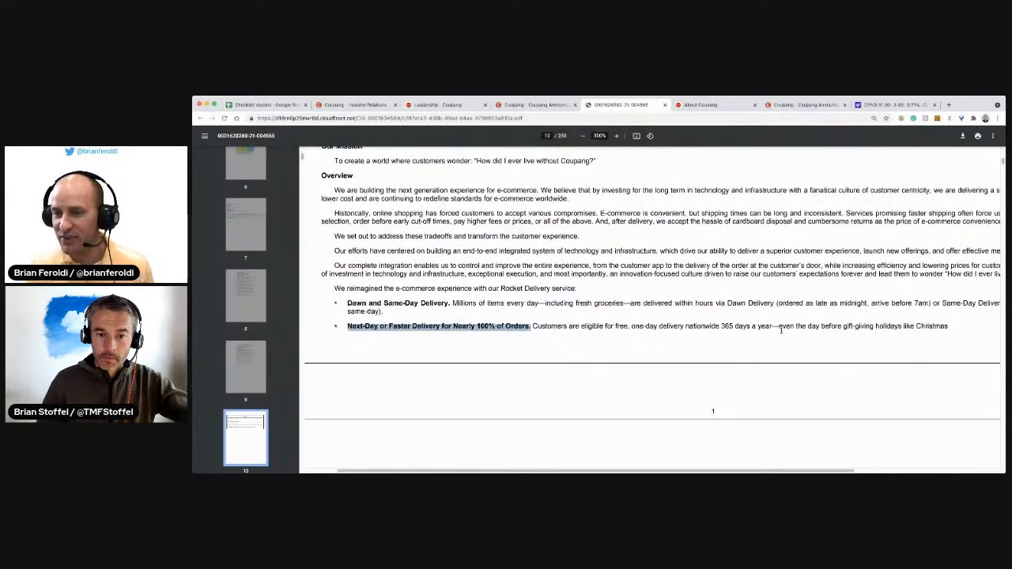
{"action": "left_click_drag", "start_coordinate": [779, 326], "coordinate": [947, 326]}
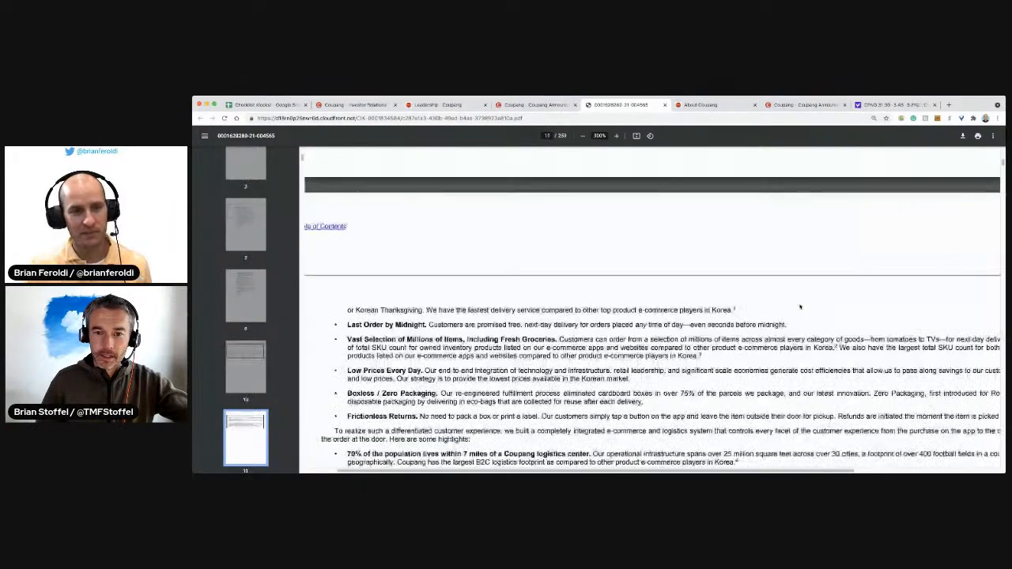
Reach page 12 and select text in the Upstream Optimization bullet heading.
{"action": "scroll", "scroll_direction": "down", "scroll_amount": 3}
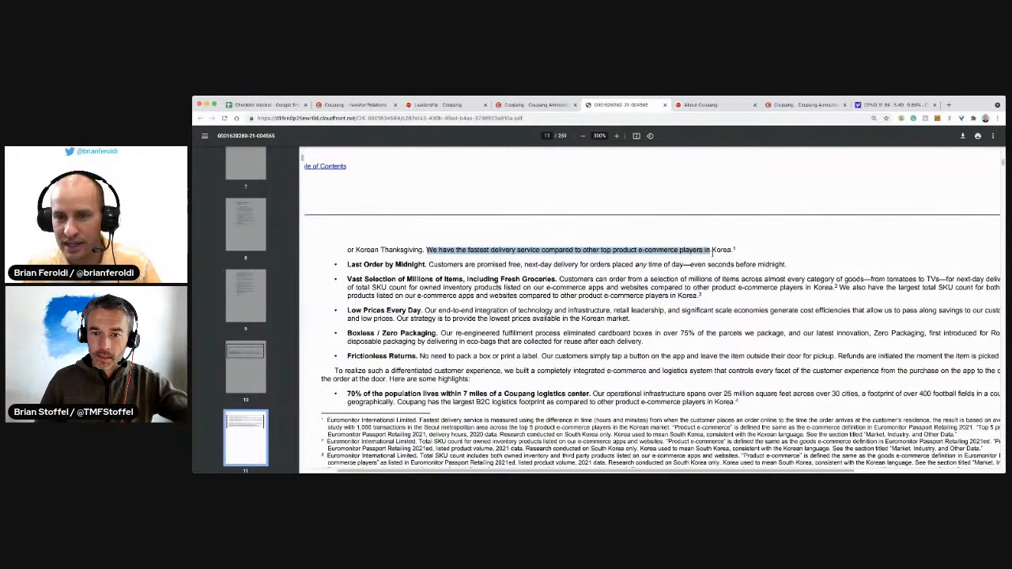
{"action": "scroll", "scroll_direction": "down", "scroll_amount": 3}
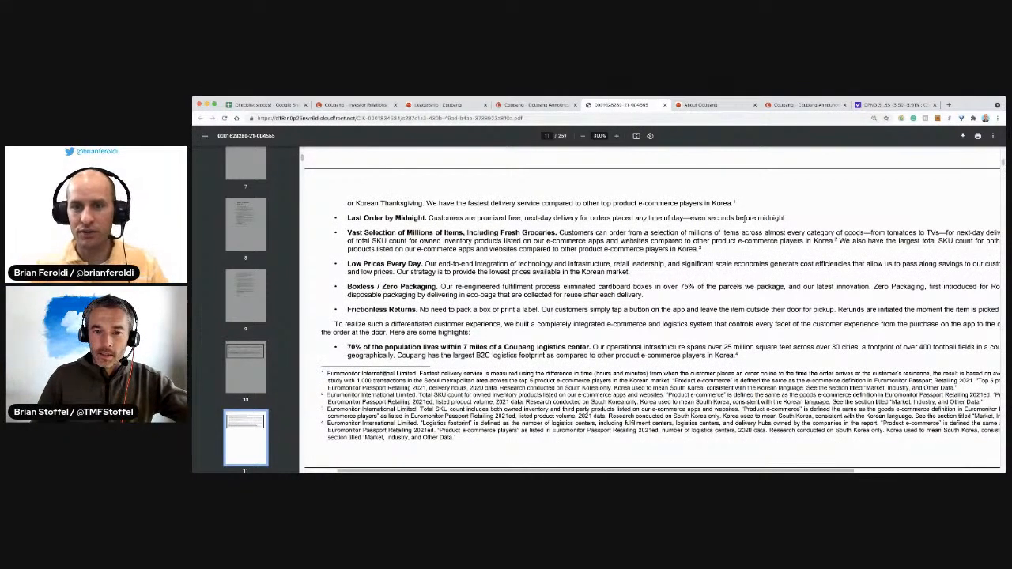
{"action": "left_click_drag", "start_coordinate": [612, 218], "coordinate": [708, 218]}
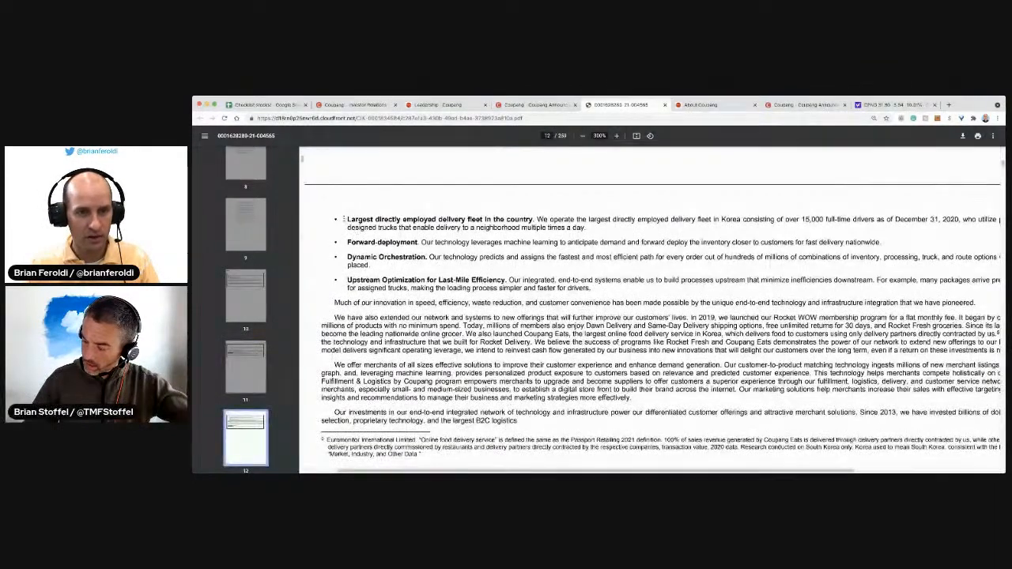
{"action": "left_click_drag", "start_coordinate": [347, 219], "coordinate": [532, 219]}
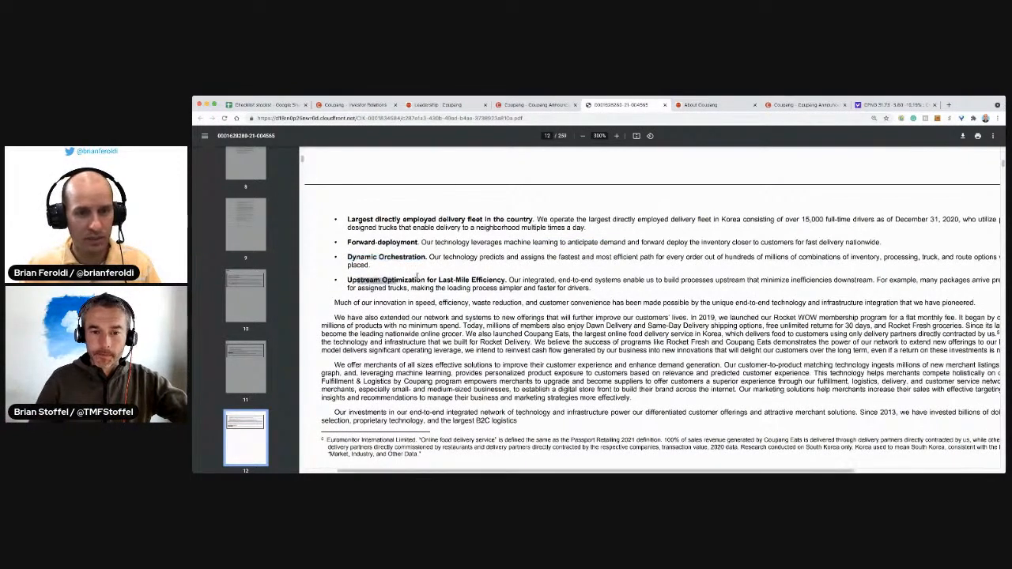
{"action": "double_click", "coordinate": [423, 279]}
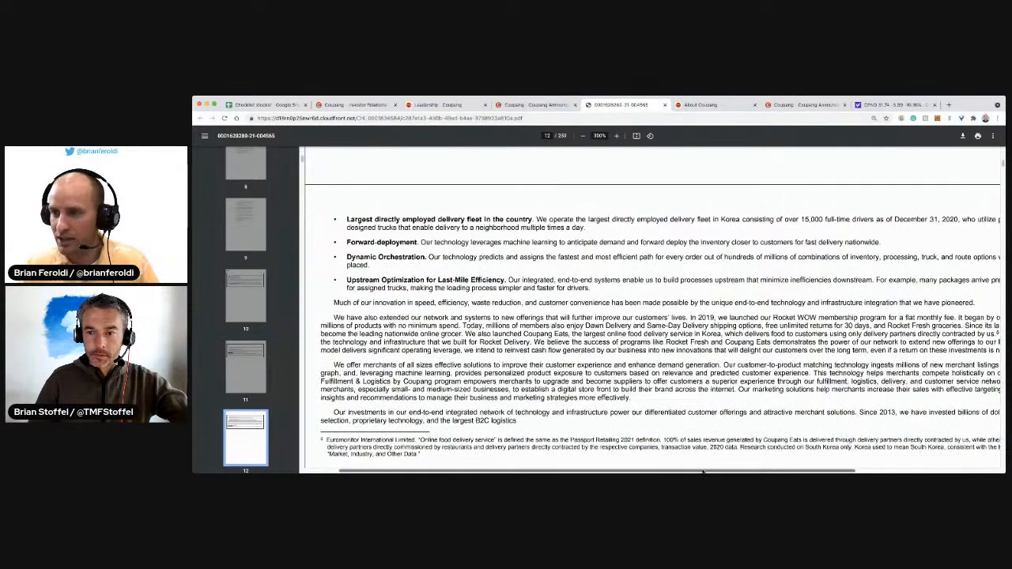
{"action": "scroll", "scroll_direction": "right", "scroll_amount": 3}
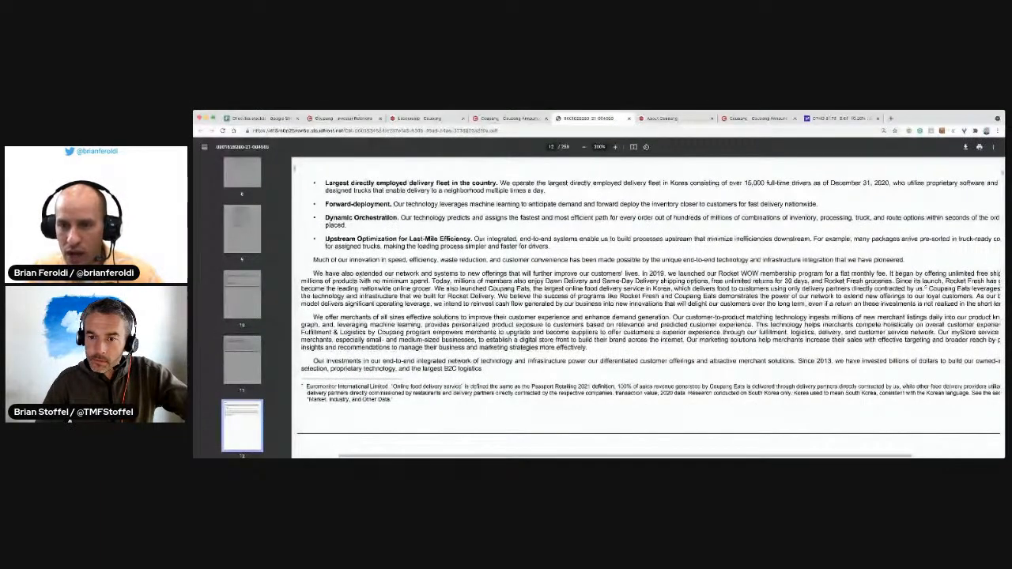
Highlight 'even if a return on these investments is not realized in the short term' on page 12.
{"action": "left_click_drag", "start_coordinate": [504, 273], "coordinate": [621, 273]}
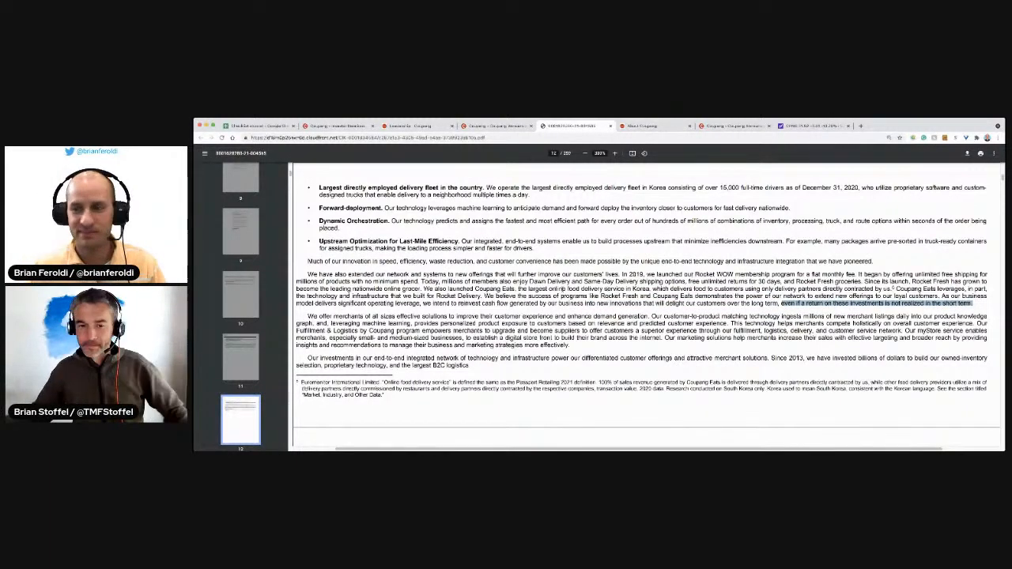
Scroll to page 14's Our Opportunity section on Korea's attractive commerce market.
{"action": "scroll", "scroll_direction": "down", "scroll_amount": 3}
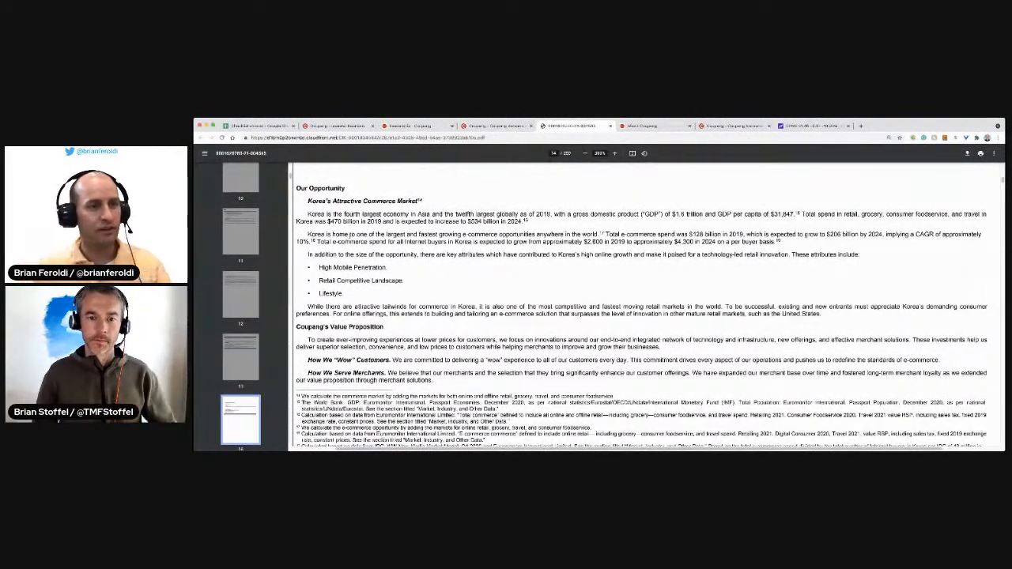
Highlight 'Retail Competitive Landscape', then scroll to page 15's Technology and Infrastructure bullets.
{"action": "left_click_drag", "start_coordinate": [342, 213], "coordinate": [451, 213]}
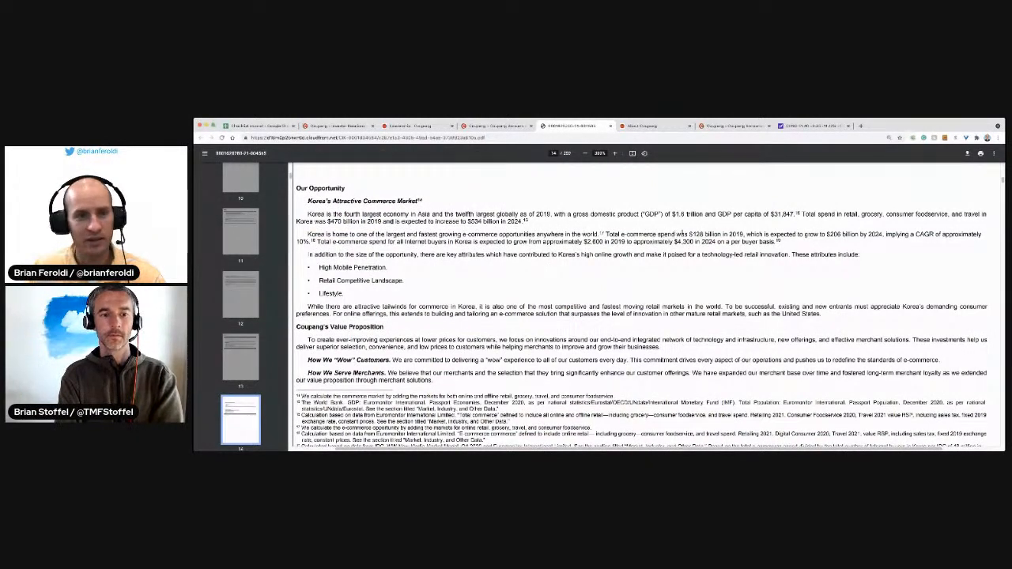
{"action": "left_click_drag", "start_coordinate": [688, 233], "coordinate": [761, 233]}
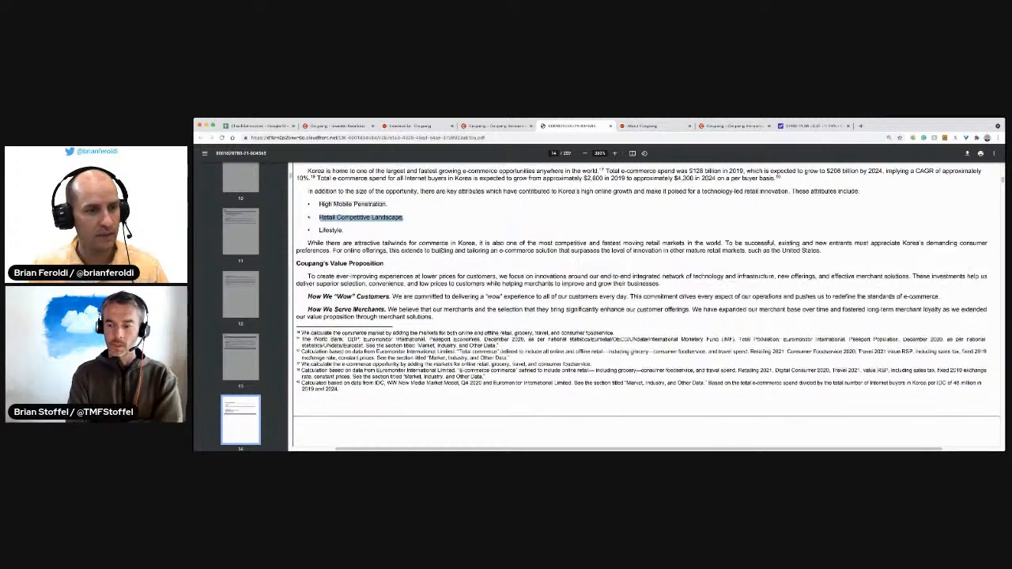
{"action": "scroll", "scroll_direction": "down", "scroll_amount": 3}
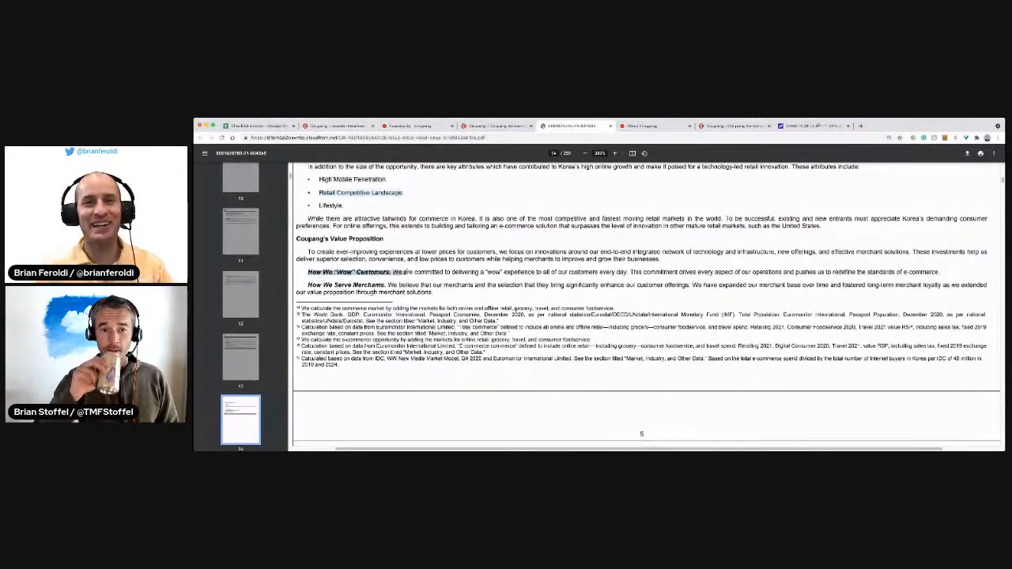
{"action": "scroll", "scroll_direction": "down", "scroll_amount": 3}
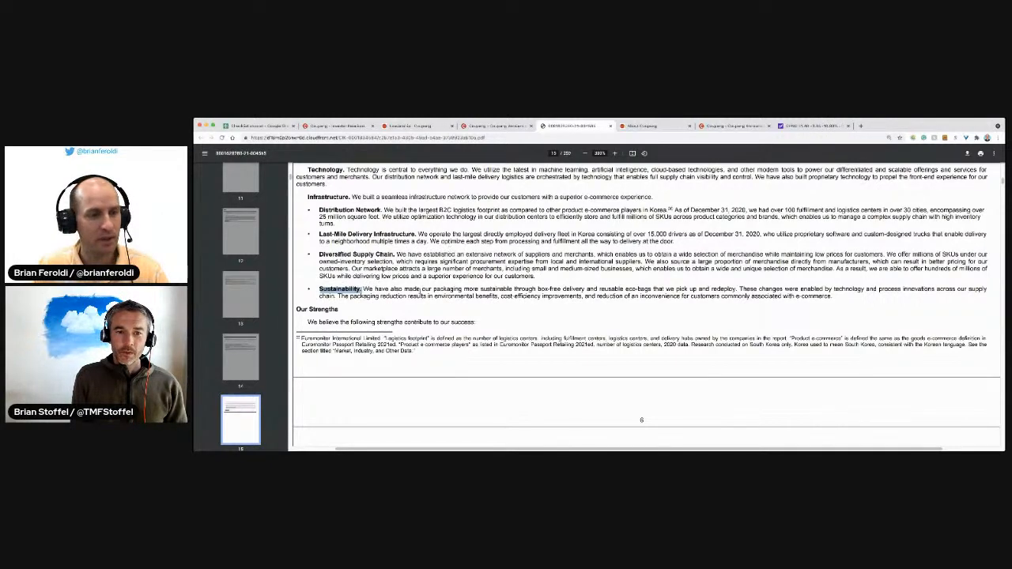
Highlight the 'Culture' strength, then scroll to page 16's Growth Strategies and Summary Risk Factors.
{"action": "scroll", "scroll_direction": "down", "scroll_amount": 3}
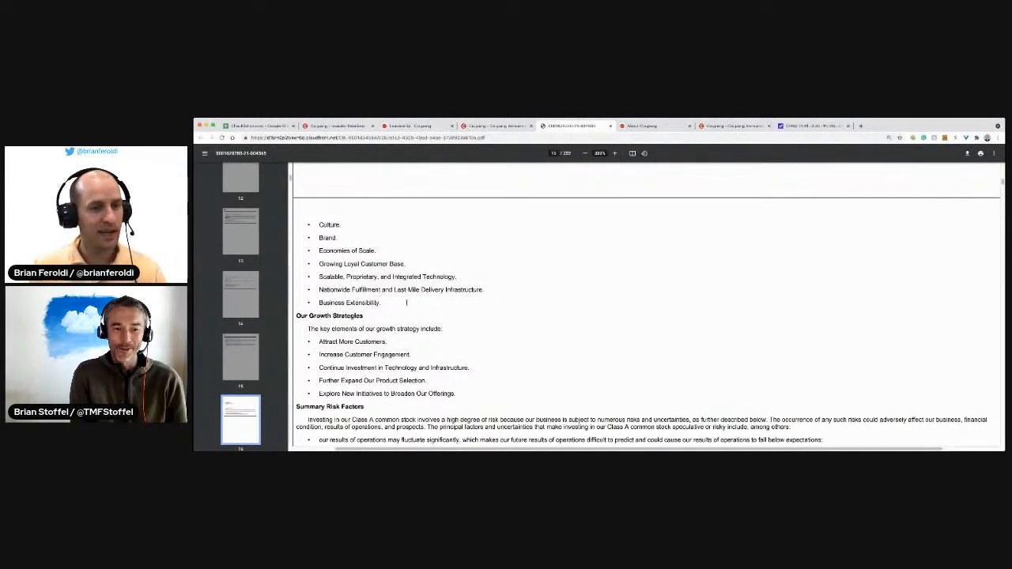
{"action": "left_click_drag", "start_coordinate": [318, 224], "coordinate": [380, 303]}
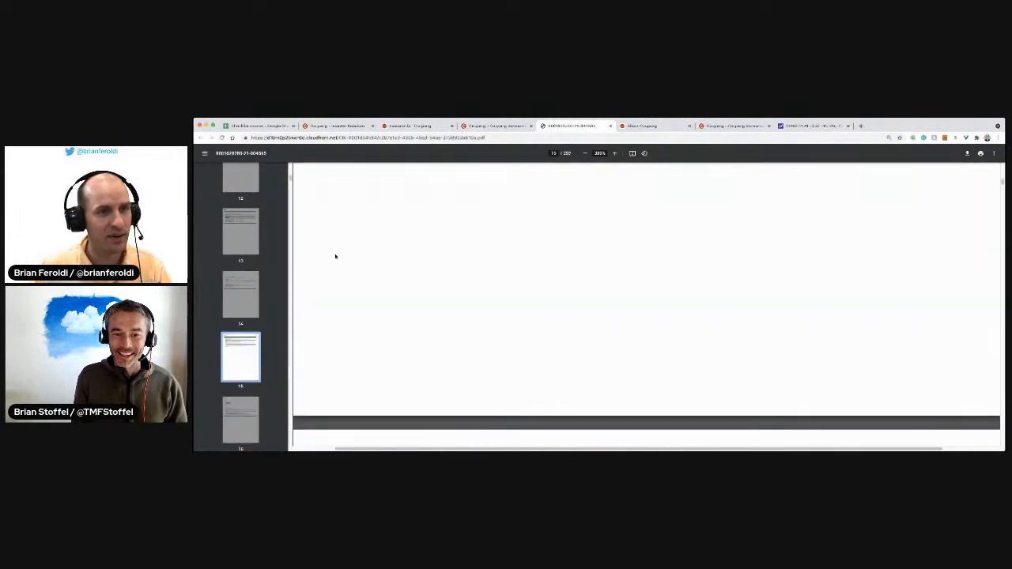
{"action": "scroll", "scroll_direction": "down", "scroll_amount": 3}
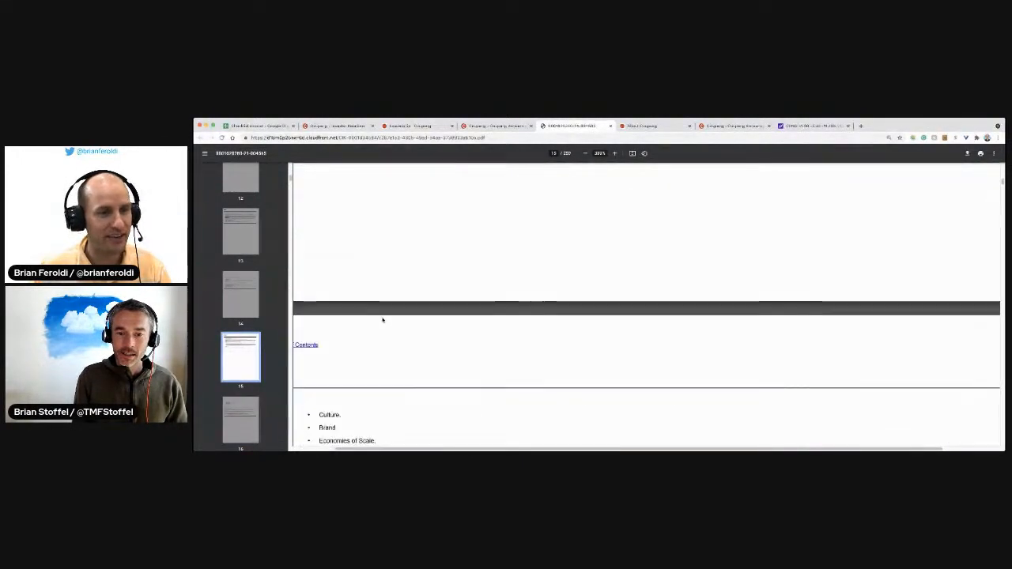
{"action": "scroll", "scroll_direction": "down", "scroll_amount": 3}
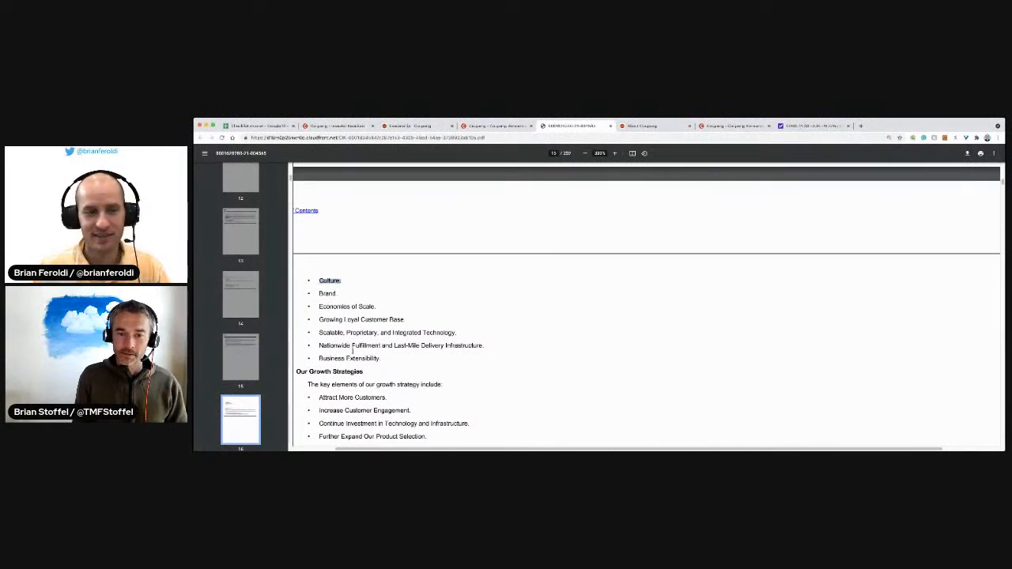
{"action": "scroll", "scroll_direction": "down", "scroll_amount": 3}
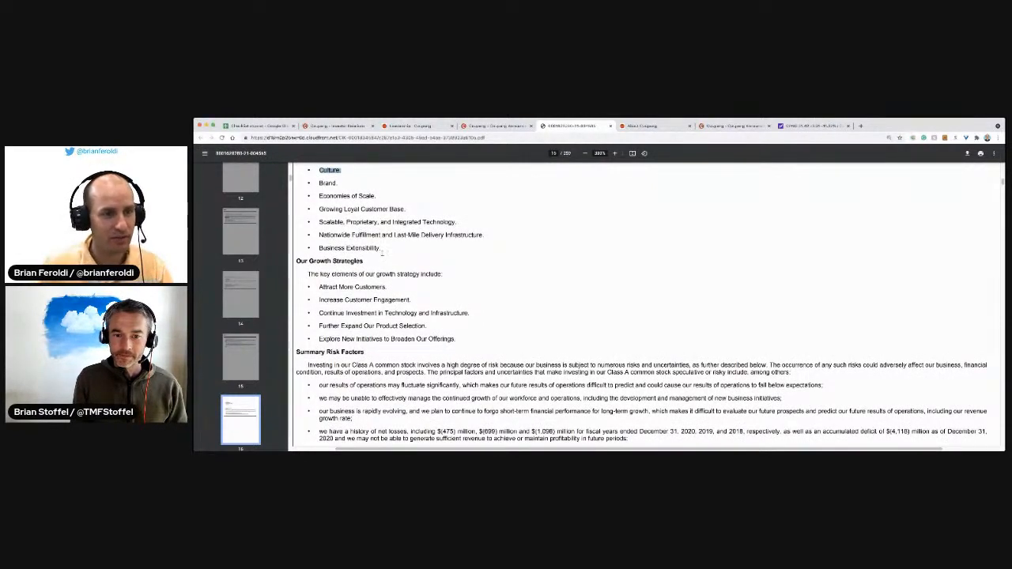
{"action": "scroll", "scroll_direction": "down", "scroll_amount": 3}
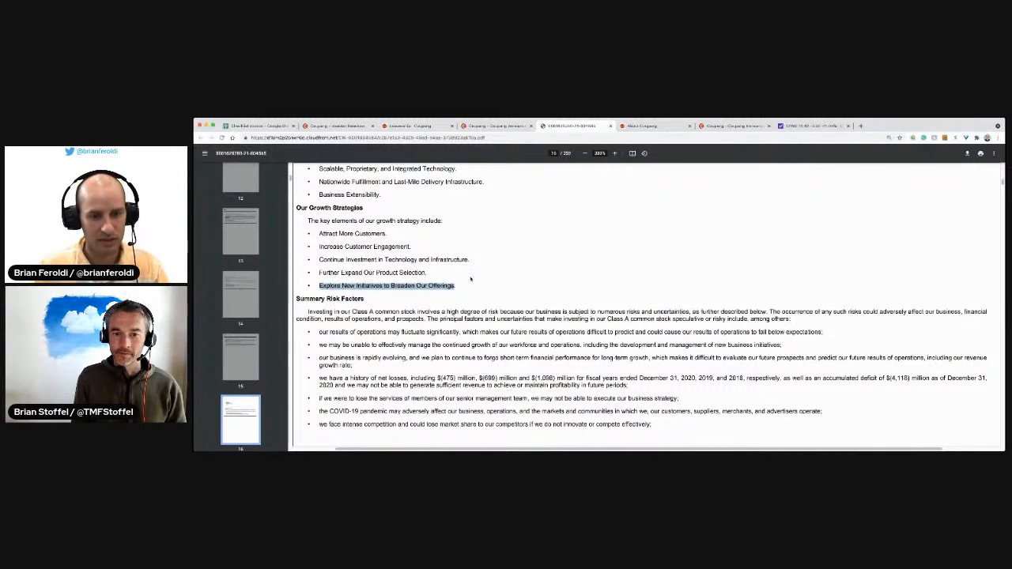
Scroll past The Offering's Class A share counts to the Summary Consolidated Financial Data table.
{"action": "scroll", "scroll_direction": "down", "scroll_amount": 3}
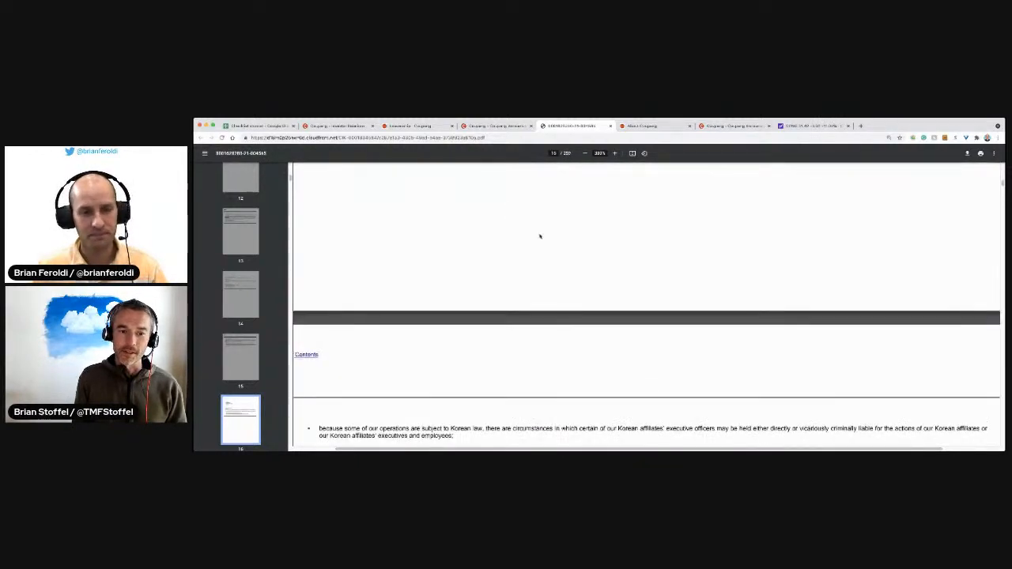
{"action": "scroll", "scroll_direction": "down", "scroll_amount": 3}
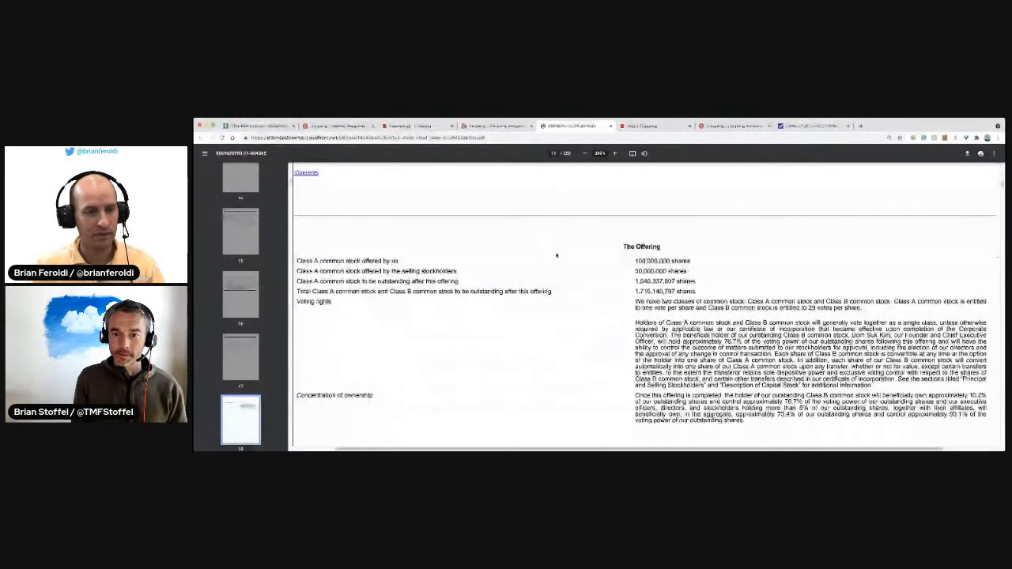
{"action": "scroll", "scroll_direction": "down", "scroll_amount": 3}
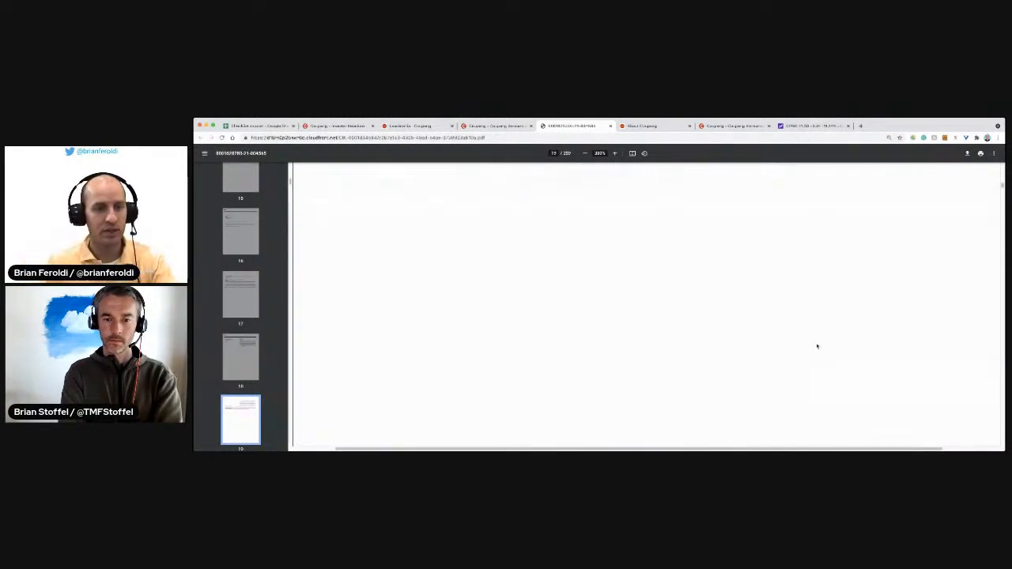
{"action": "scroll", "scroll_direction": "down", "scroll_amount": 3}
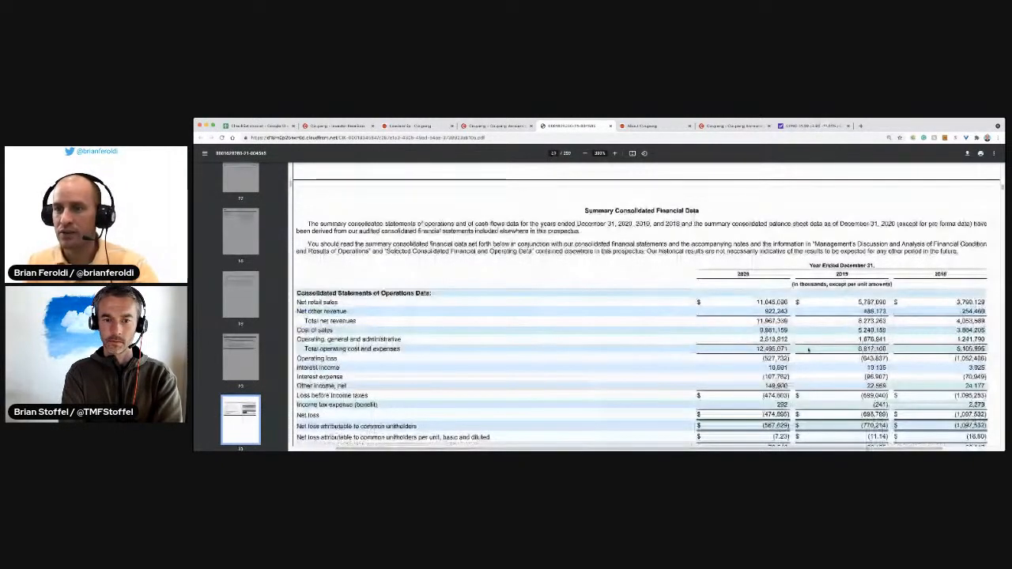
Scroll from the page 21 financial data table to page 24's limited operating history risks.
{"action": "scroll", "scroll_direction": "down", "scroll_amount": 3}
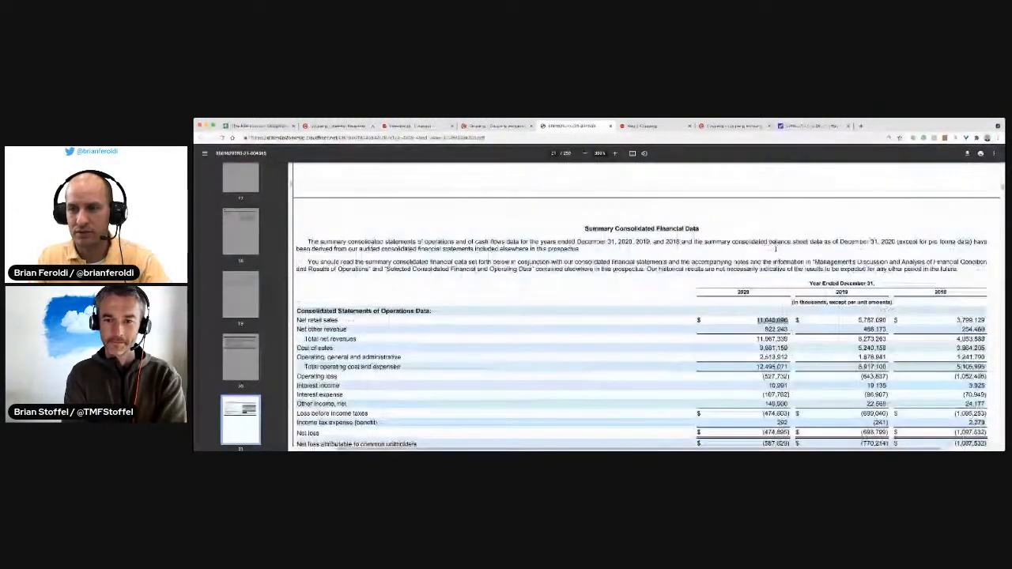
{"action": "scroll", "scroll_direction": "down", "scroll_amount": 3}
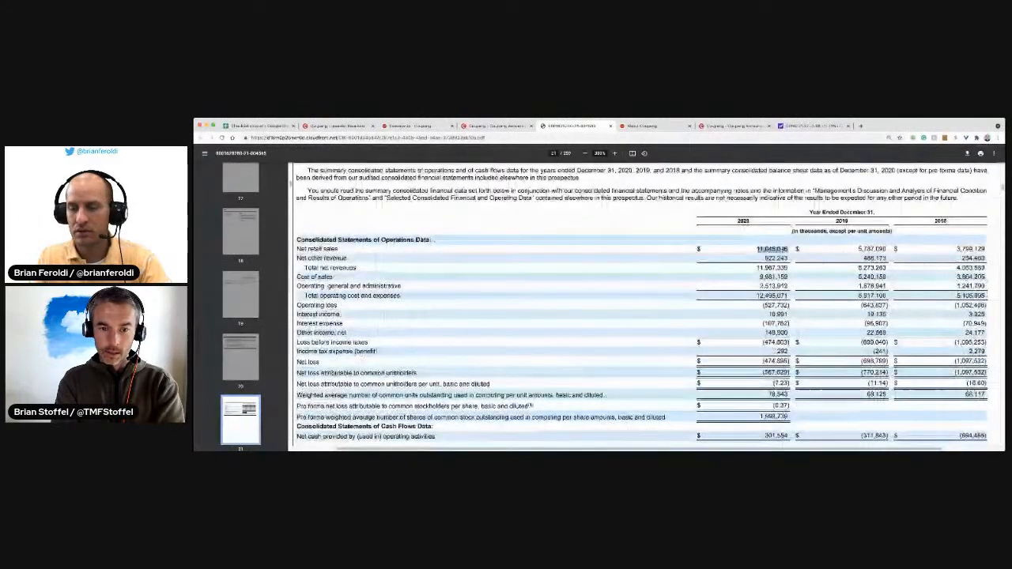
{"action": "scroll", "scroll_direction": "down", "scroll_amount": 3}
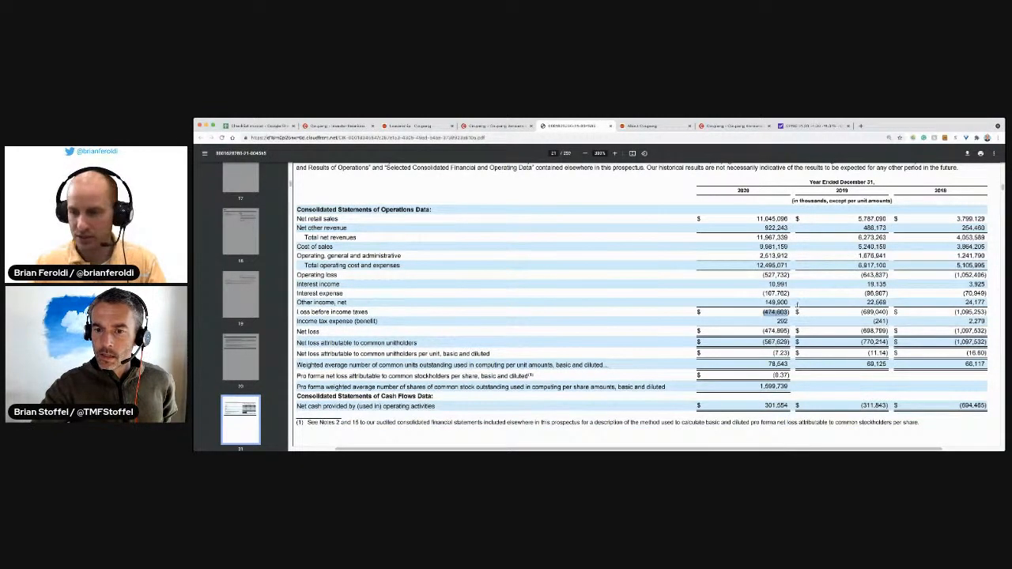
{"action": "scroll", "scroll_direction": "down", "scroll_amount": 3}
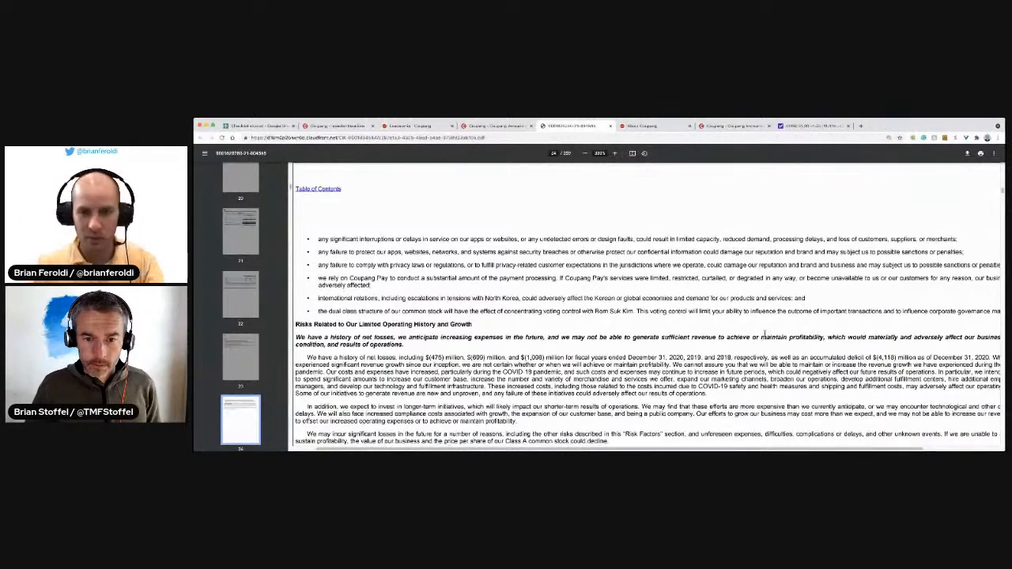
Read past the COVID-19, competition and Korea-sourcing risks to innovation risks near page 35.
{"action": "scroll", "scroll_direction": "down", "scroll_amount": 3}
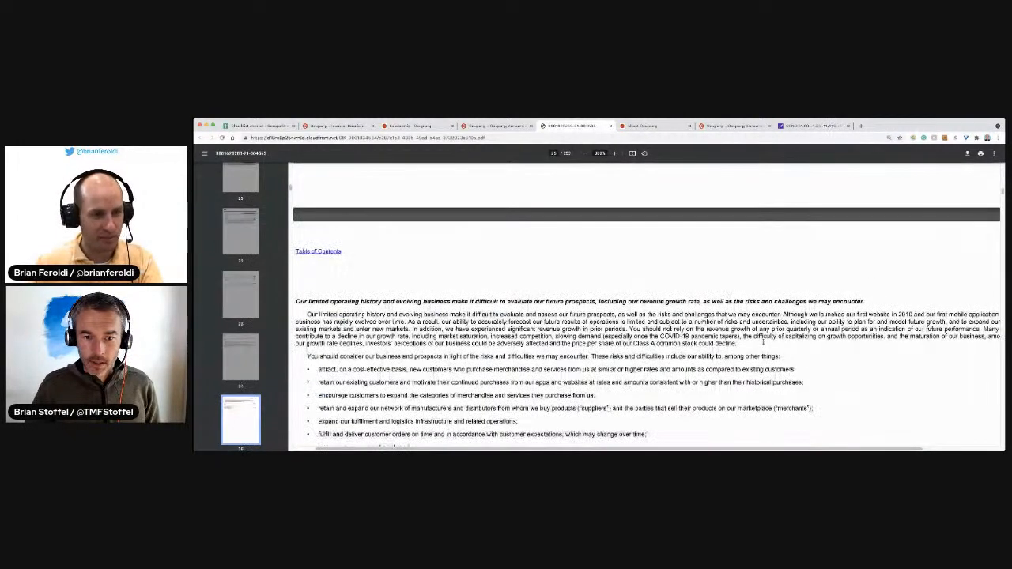
{"action": "scroll", "scroll_direction": "down", "scroll_amount": 3}
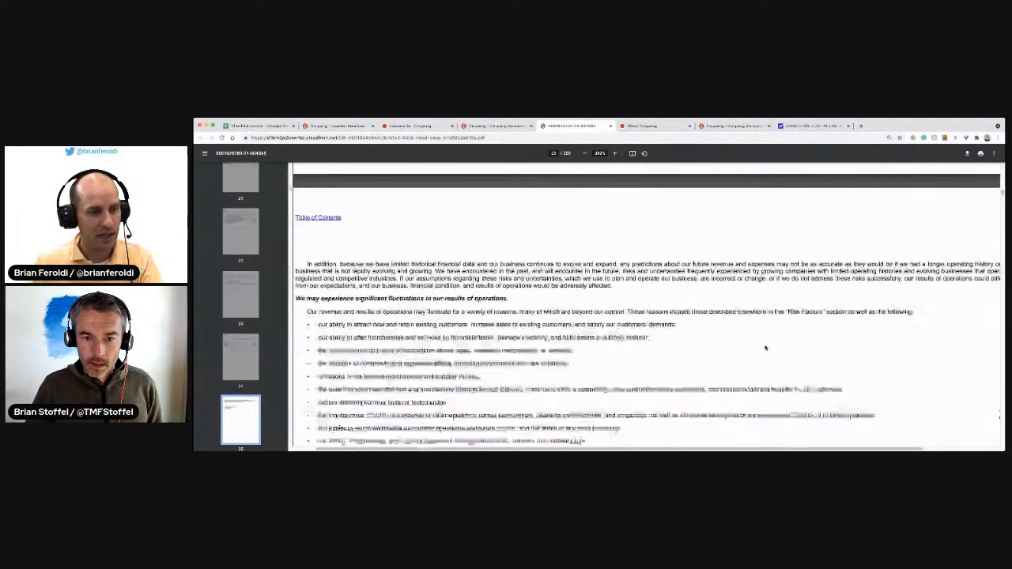
{"action": "scroll", "scroll_direction": "down", "scroll_amount": 3}
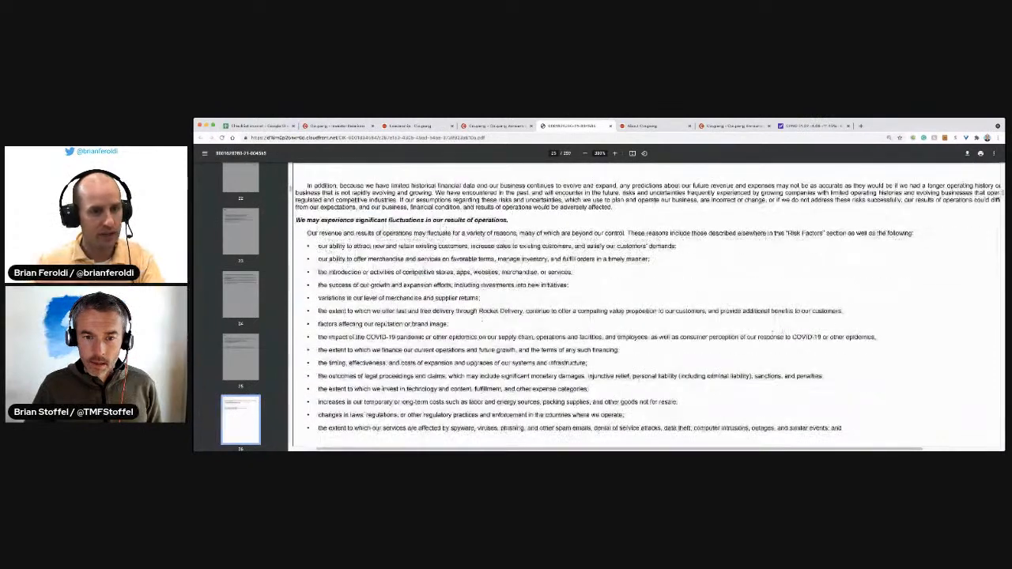
{"action": "scroll", "scroll_direction": "down", "scroll_amount": 3}
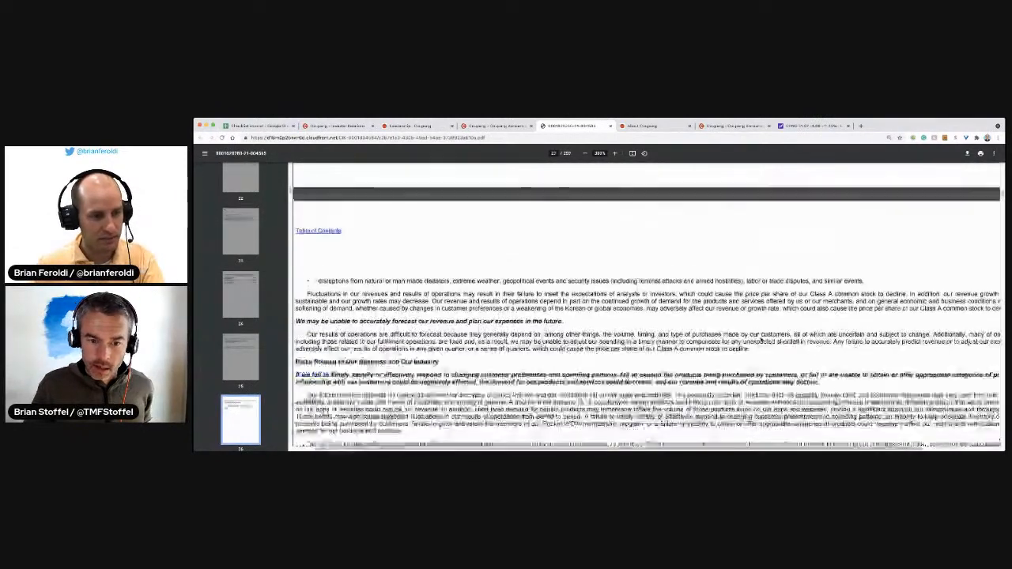
{"action": "scroll", "scroll_direction": "down", "scroll_amount": 3}
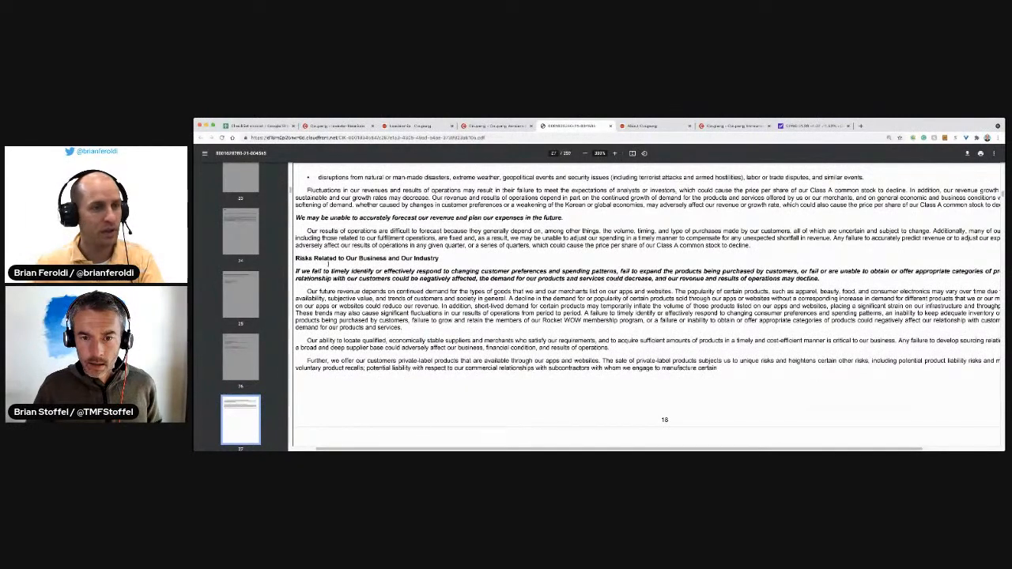
{"action": "scroll", "scroll_direction": "down", "scroll_amount": 3}
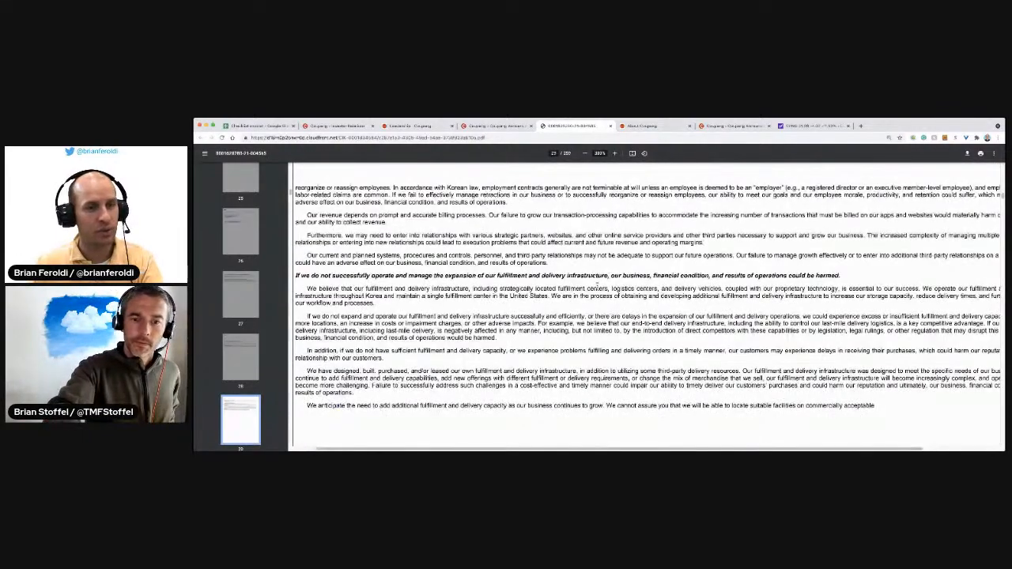
{"action": "scroll", "scroll_direction": "down", "scroll_amount": 3}
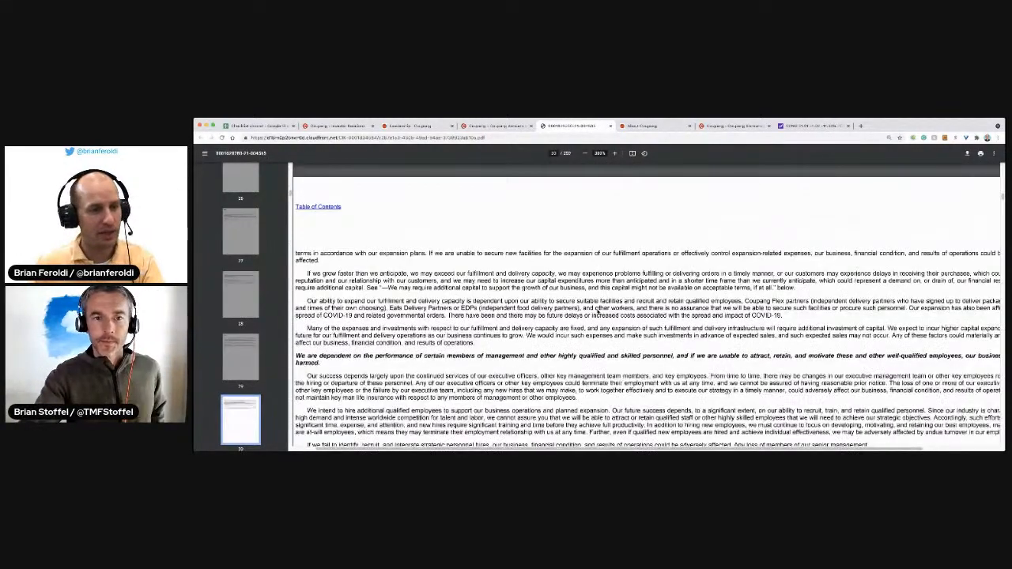
{"action": "scroll", "scroll_direction": "down", "scroll_amount": 3}
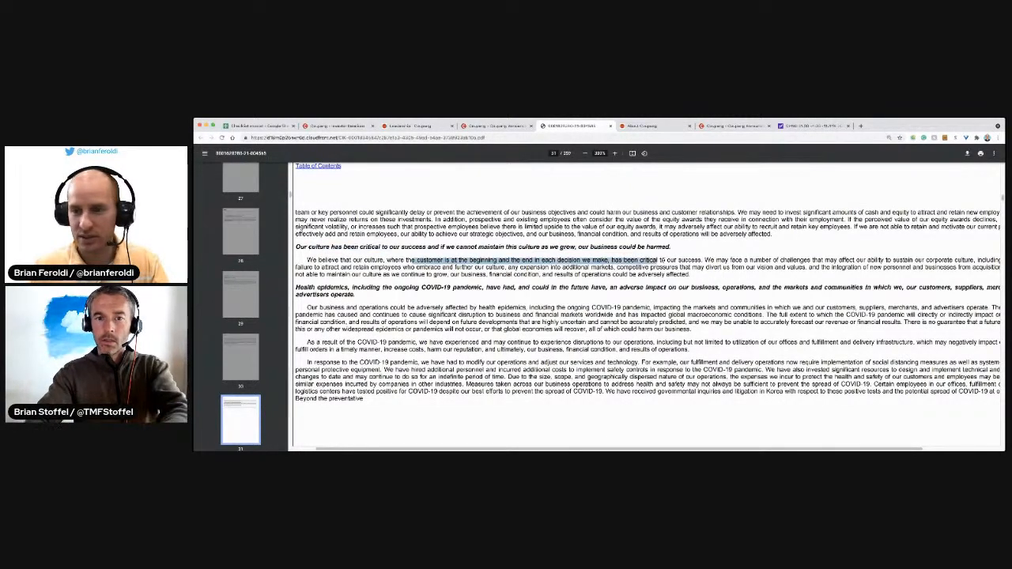
{"action": "scroll", "scroll_direction": "down", "scroll_amount": 3}
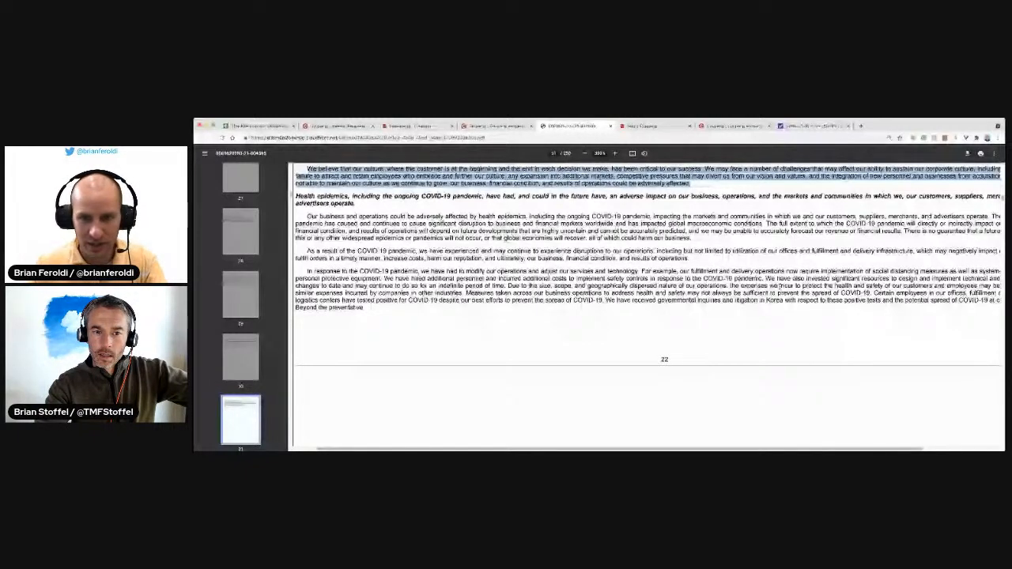
{"action": "scroll", "scroll_direction": "down", "scroll_amount": 3}
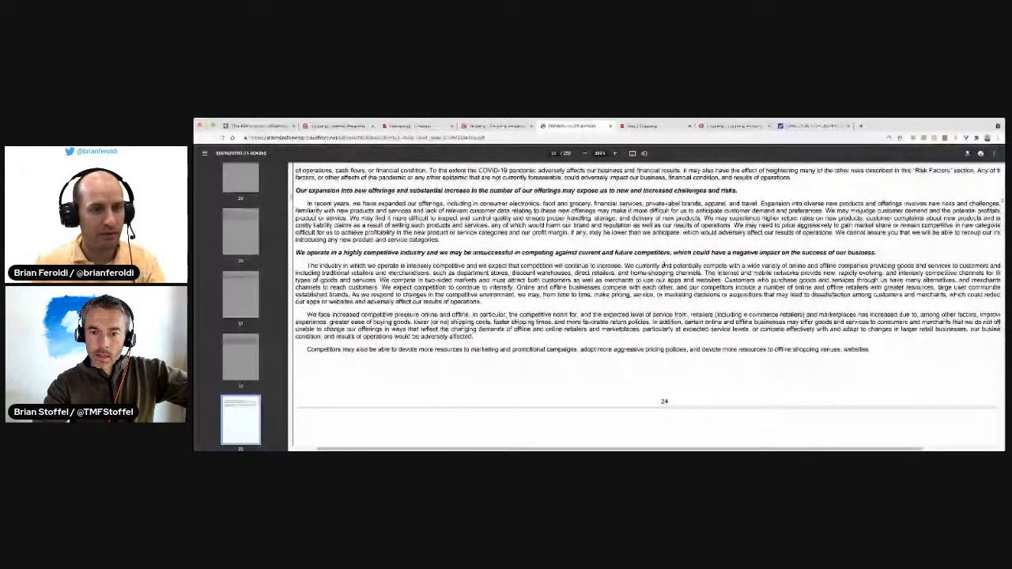
{"action": "scroll", "scroll_direction": "down", "scroll_amount": 3}
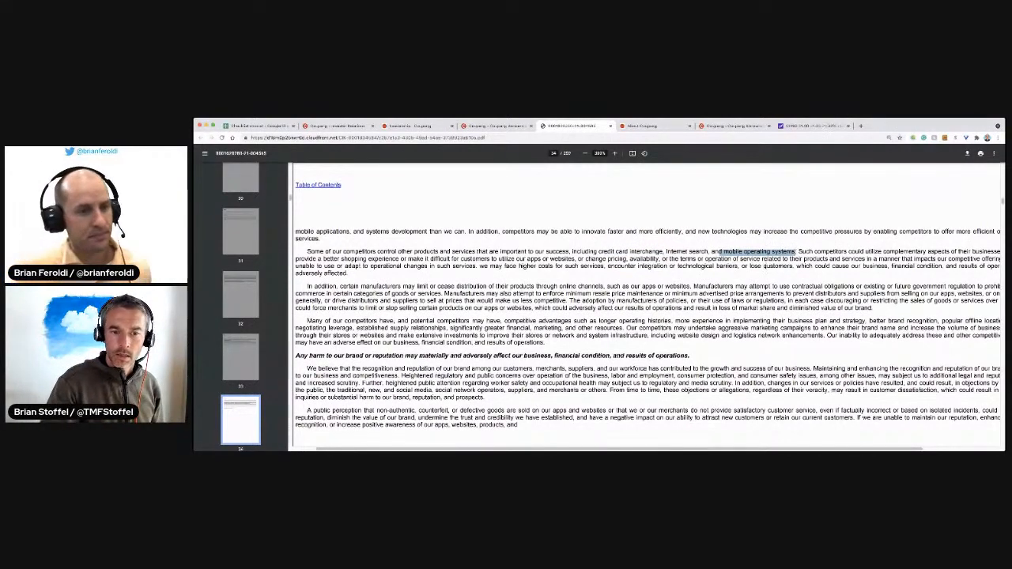
{"action": "scroll", "scroll_direction": "down", "scroll_amount": 3}
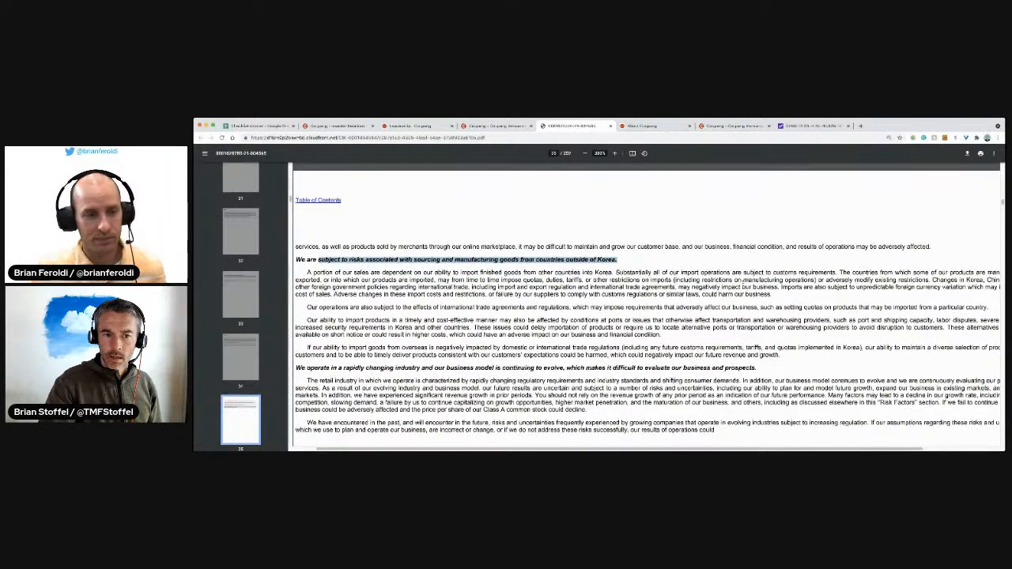
{"action": "scroll", "scroll_direction": "down", "scroll_amount": 3}
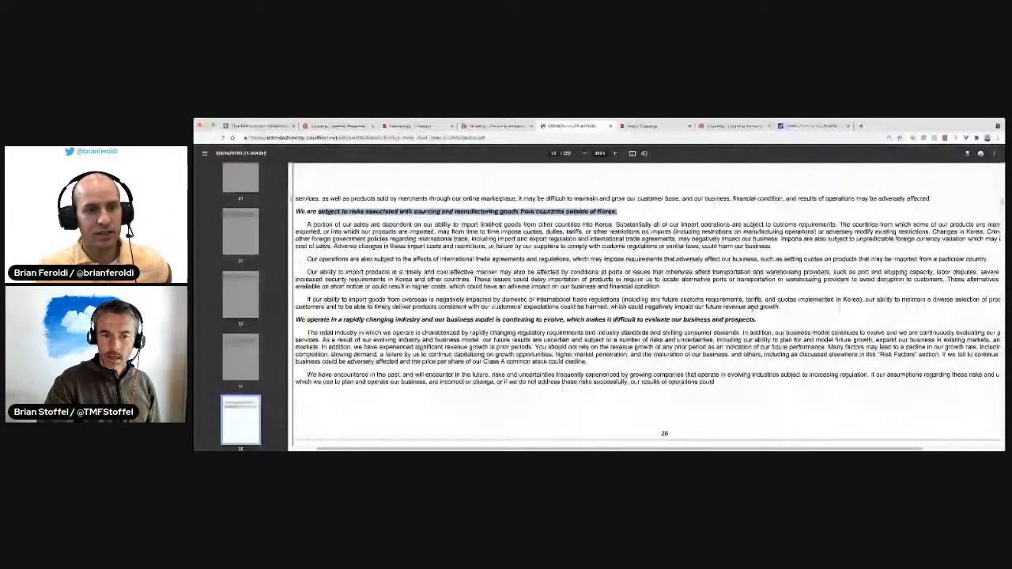
{"action": "scroll", "scroll_direction": "down", "scroll_amount": 3}
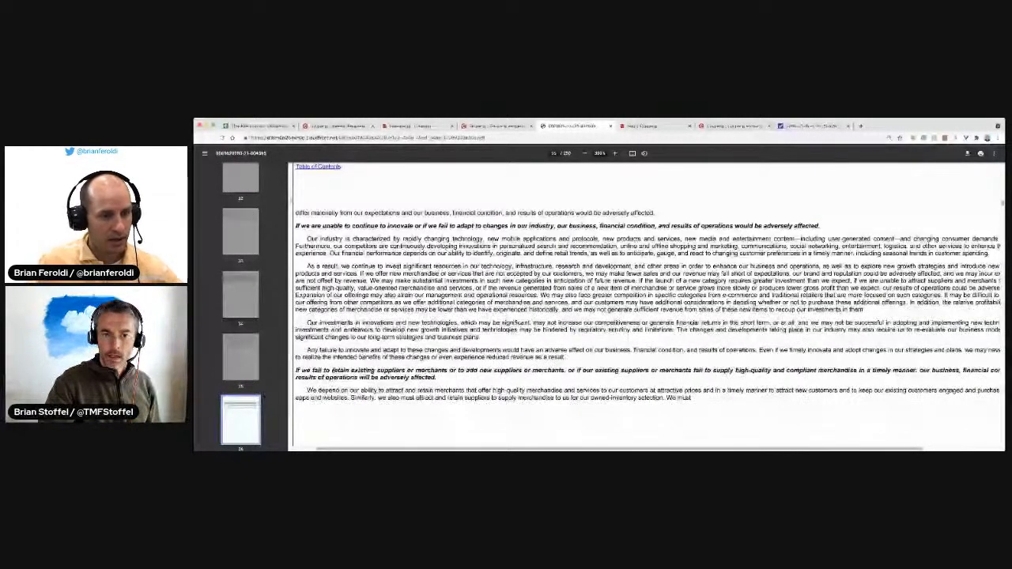
Scroll to page 42's risk about material weaknesses in internal control over financial reporting.
{"action": "scroll", "scroll_direction": "down", "scroll_amount": 3}
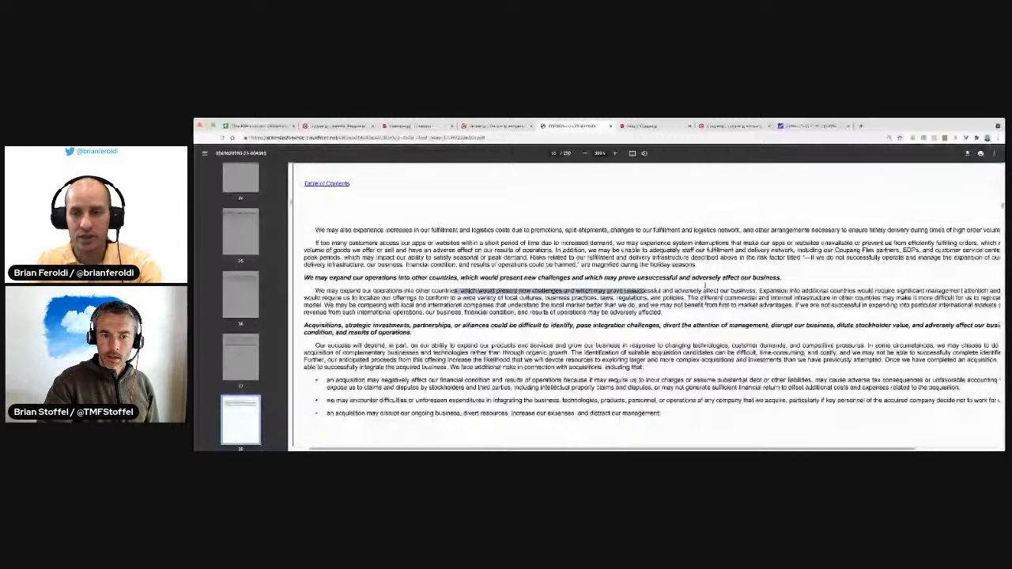
{"action": "scroll", "scroll_direction": "down", "scroll_amount": 3}
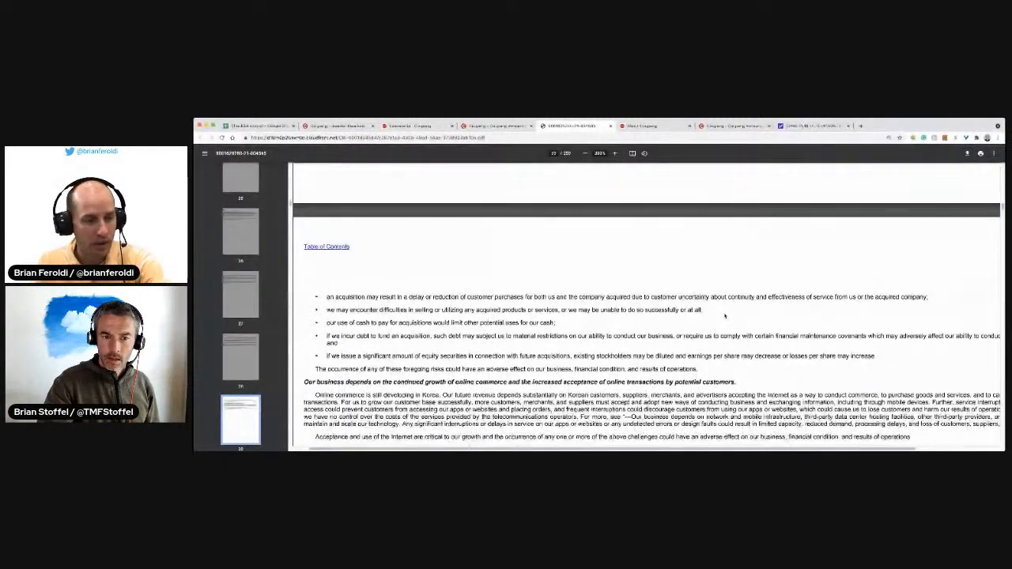
{"action": "scroll", "scroll_direction": "down", "scroll_amount": 3}
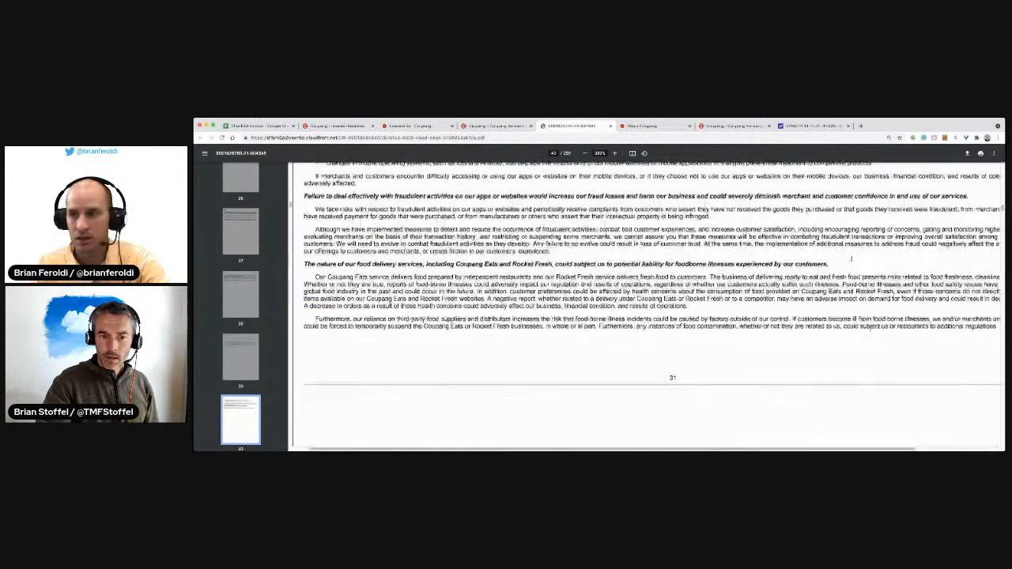
{"action": "scroll", "scroll_direction": "down", "scroll_amount": 3}
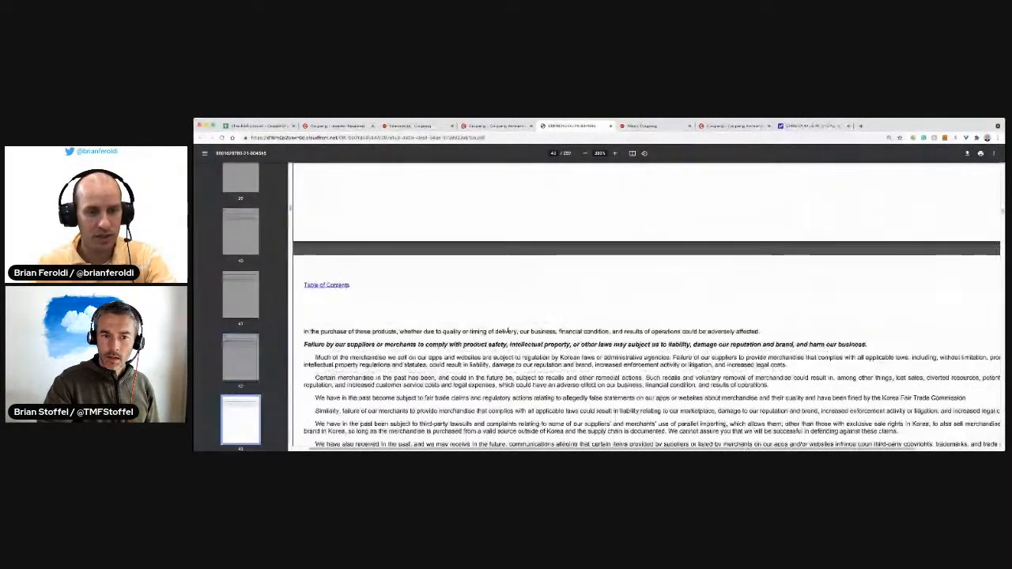
{"action": "scroll", "scroll_direction": "down", "scroll_amount": 3}
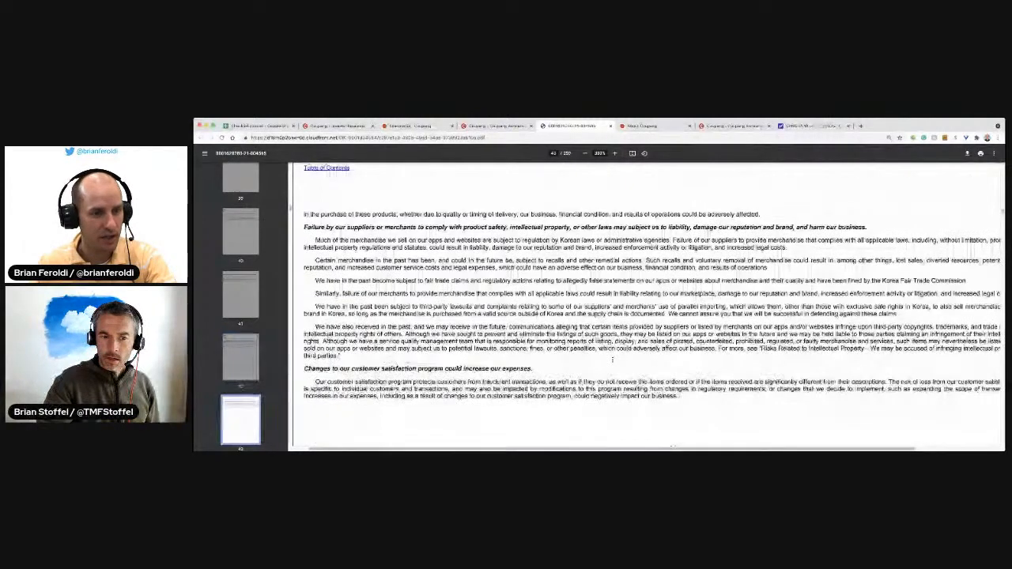
{"action": "scroll", "scroll_direction": "down", "scroll_amount": 3}
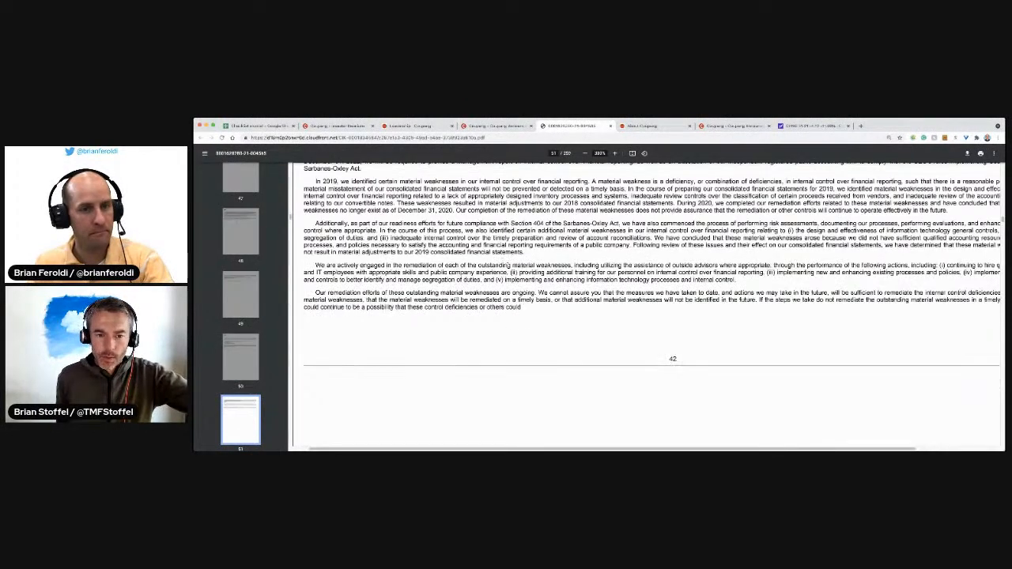
Scroll past the remaining risk factors and lock-up release table to Capitalization on page 72.
{"action": "scroll", "scroll_direction": "down", "scroll_amount": 3}
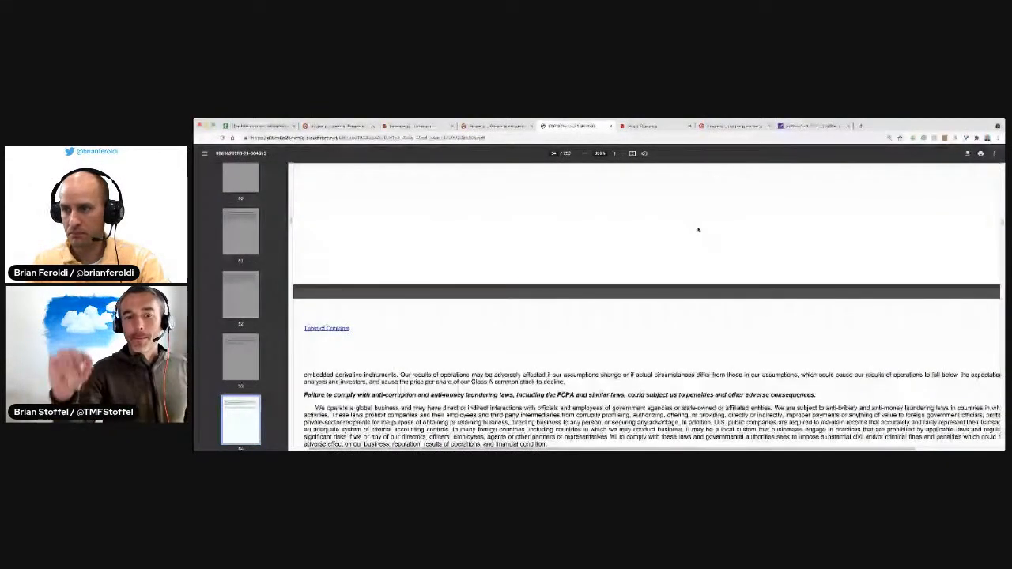
{"action": "scroll", "scroll_direction": "down", "scroll_amount": 3}
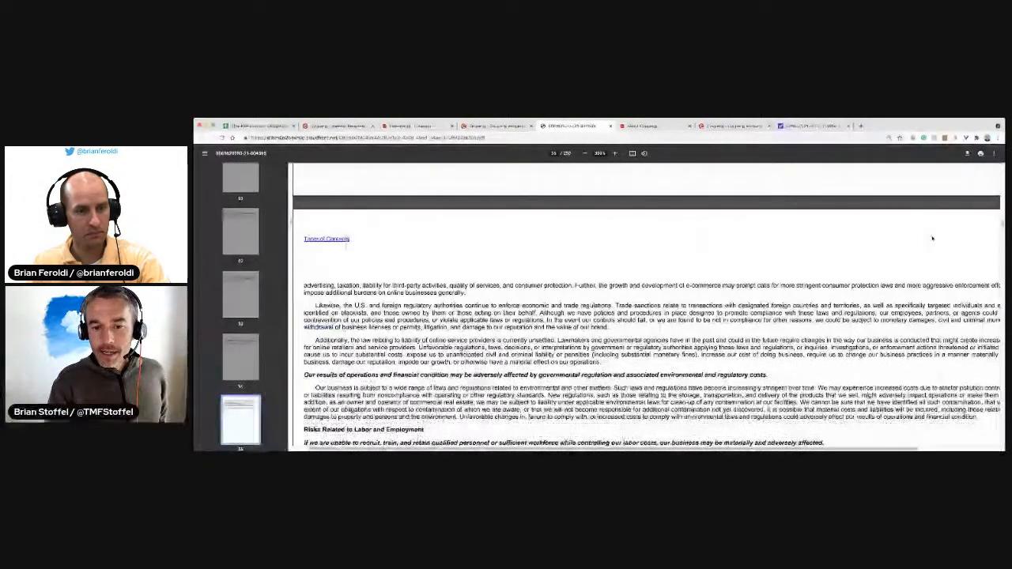
{"action": "scroll", "scroll_direction": "down", "scroll_amount": 3}
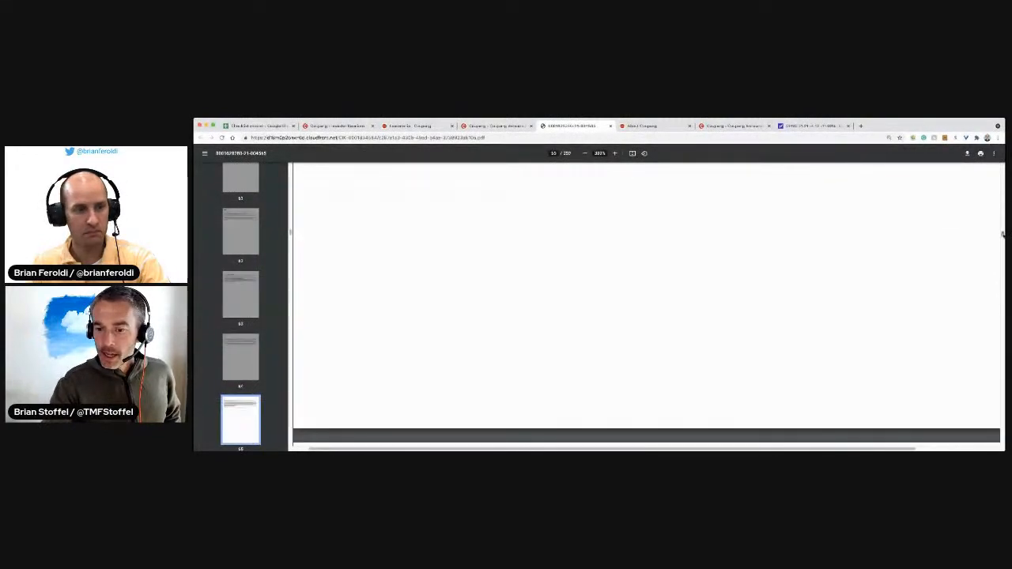
{"action": "scroll", "scroll_direction": "down", "scroll_amount": 3}
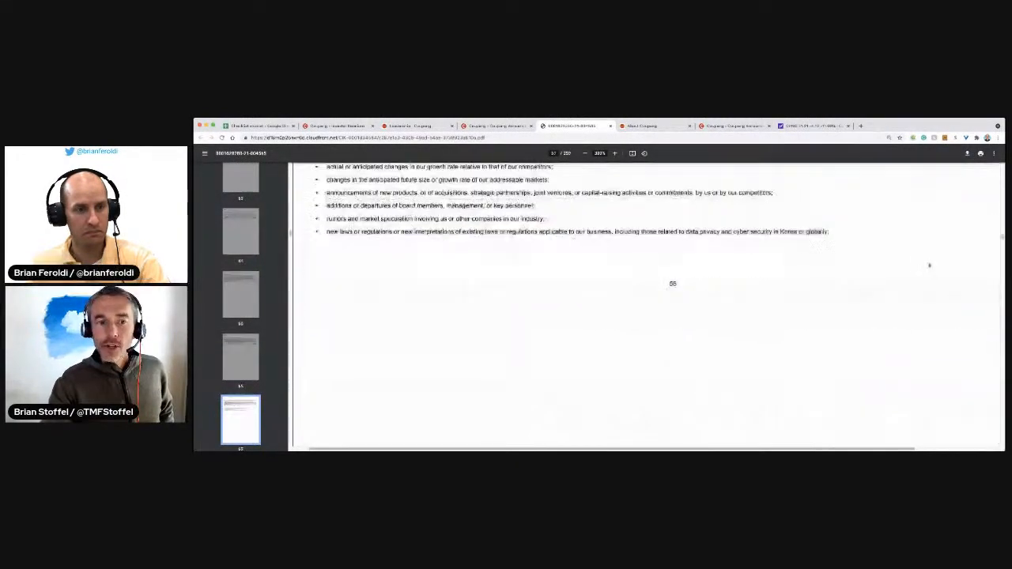
{"action": "scroll", "scroll_direction": "down", "scroll_amount": 3}
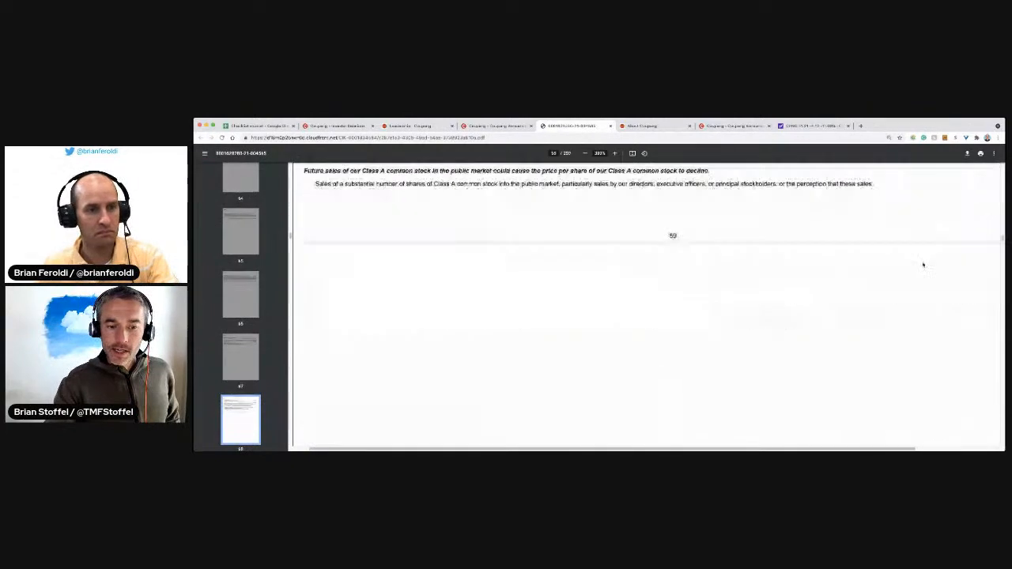
{"action": "scroll", "scroll_direction": "down", "scroll_amount": 3}
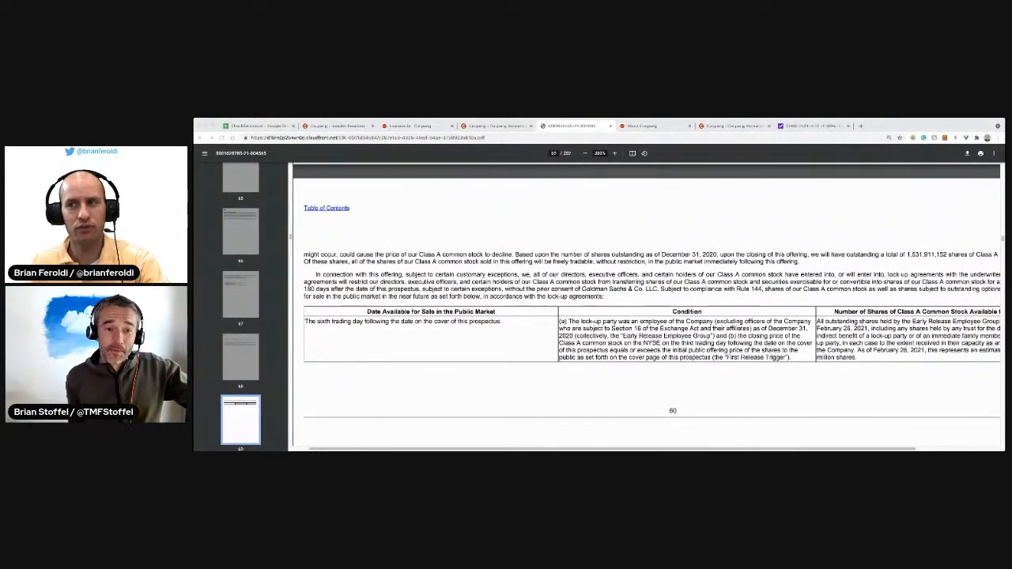
{"action": "mouse_move", "coordinate": [378, 240]}
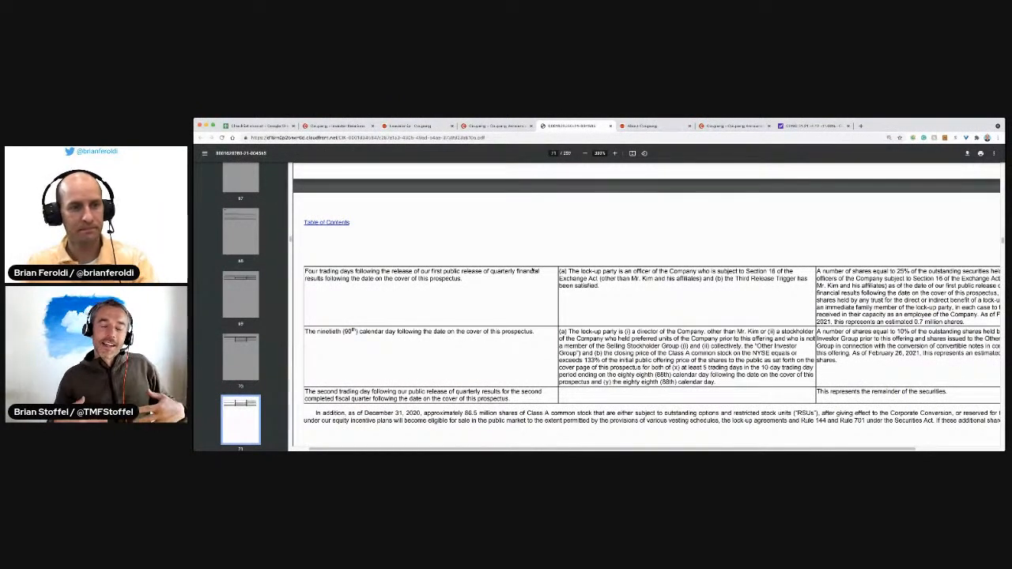
{"action": "scroll", "scroll_direction": "down", "scroll_amount": 3}
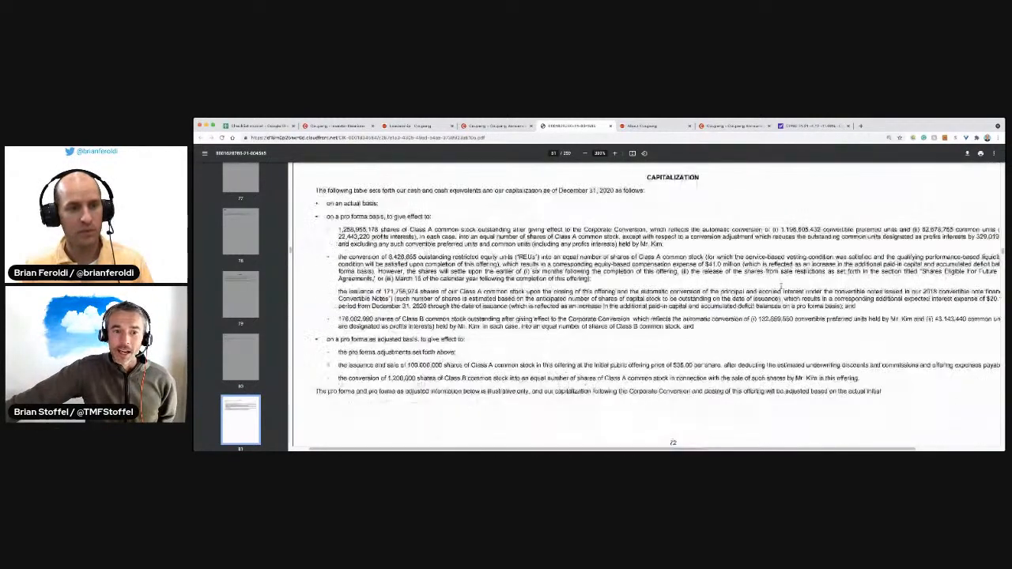
Scroll through the selected financial data and Free Cash Flow pages to page 87's Active Customers.
{"action": "scroll", "scroll_direction": "down", "scroll_amount": 3}
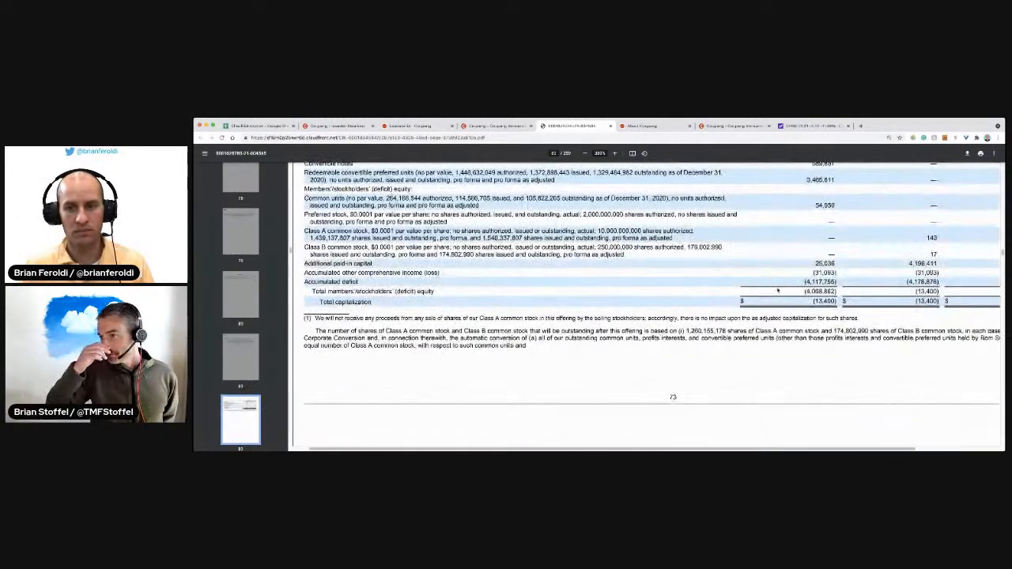
{"action": "scroll", "scroll_direction": "down", "scroll_amount": 3}
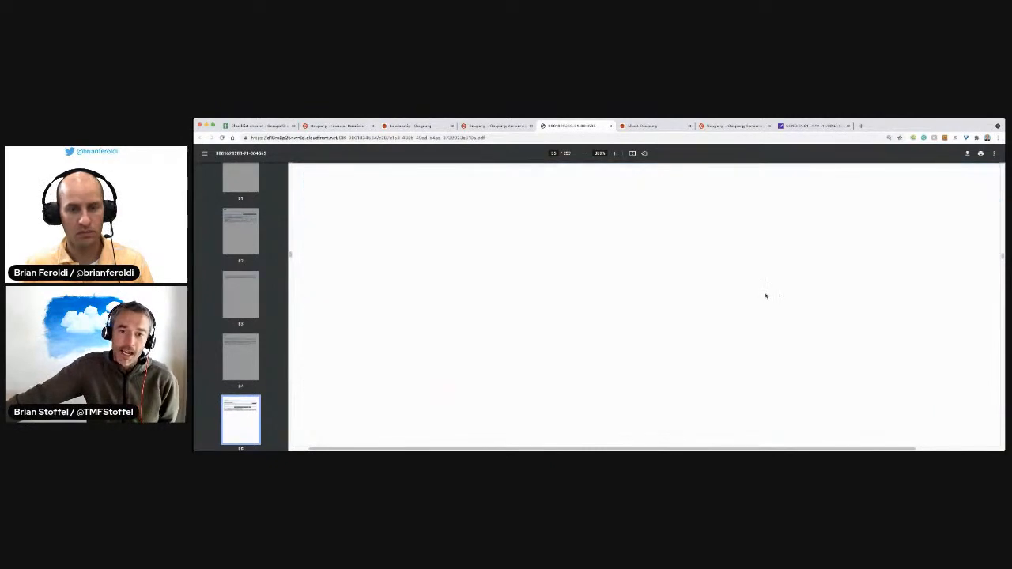
{"action": "scroll", "scroll_direction": "down", "scroll_amount": 3}
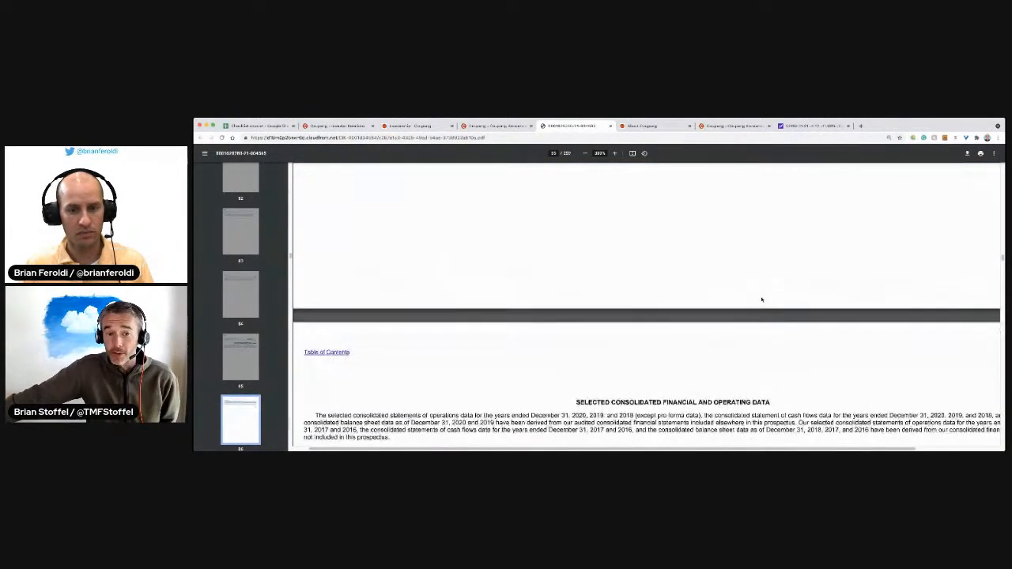
{"action": "scroll", "scroll_direction": "down", "scroll_amount": 3}
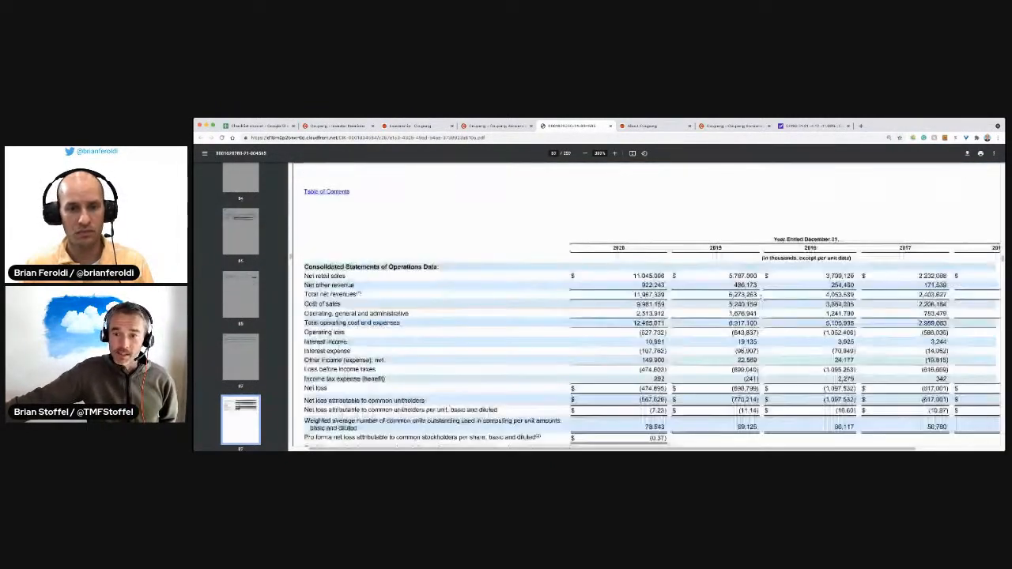
{"action": "scroll", "scroll_direction": "down", "scroll_amount": 3}
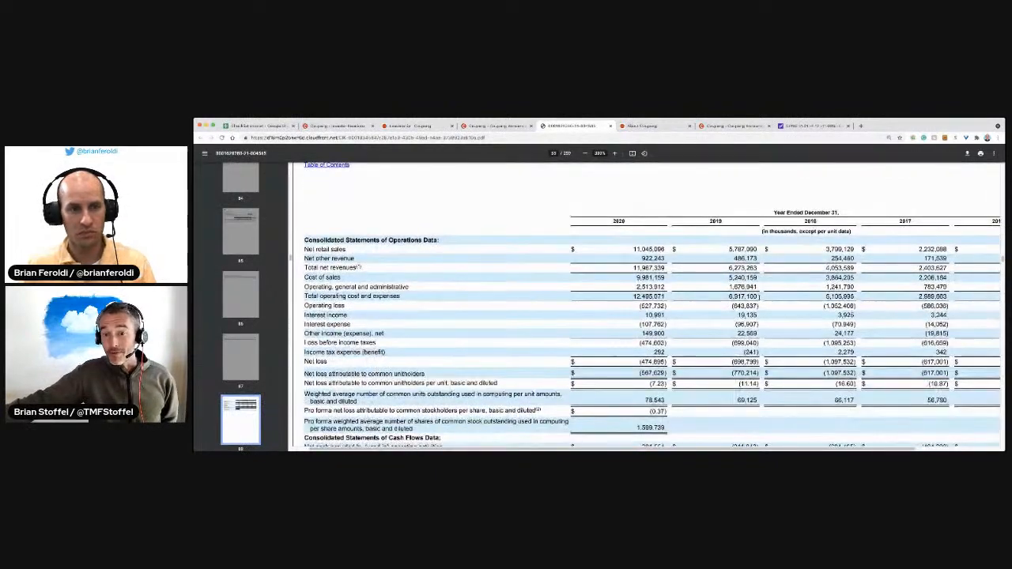
{"action": "scroll", "scroll_direction": "down", "scroll_amount": 3}
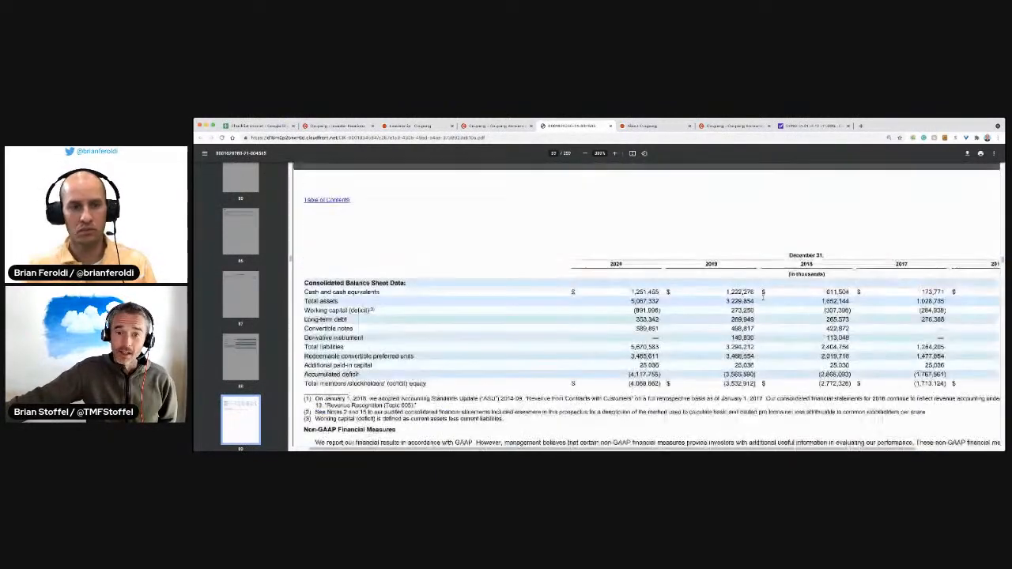
{"action": "scroll", "scroll_direction": "down", "scroll_amount": 3}
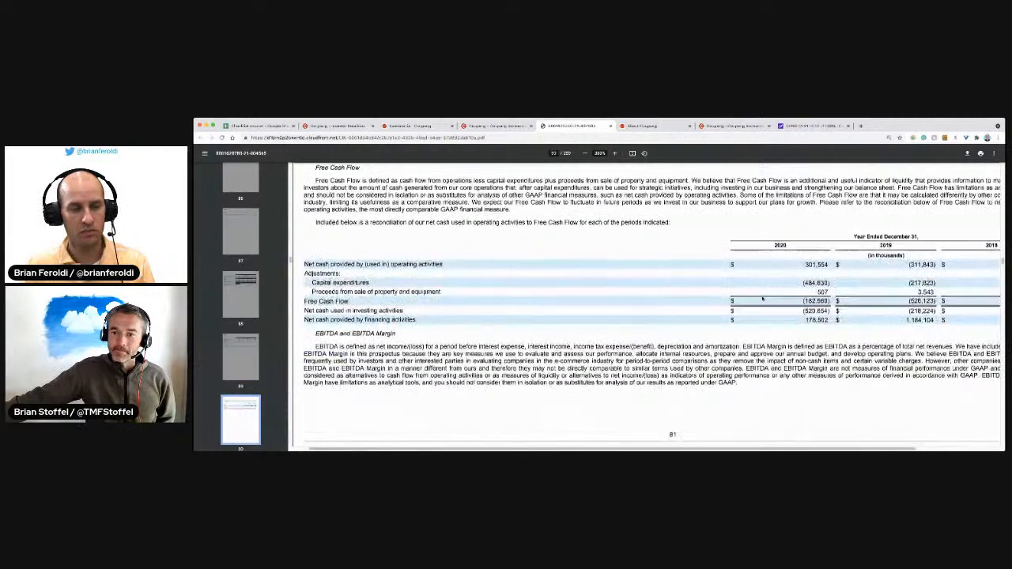
{"action": "scroll", "scroll_direction": "down", "scroll_amount": 3}
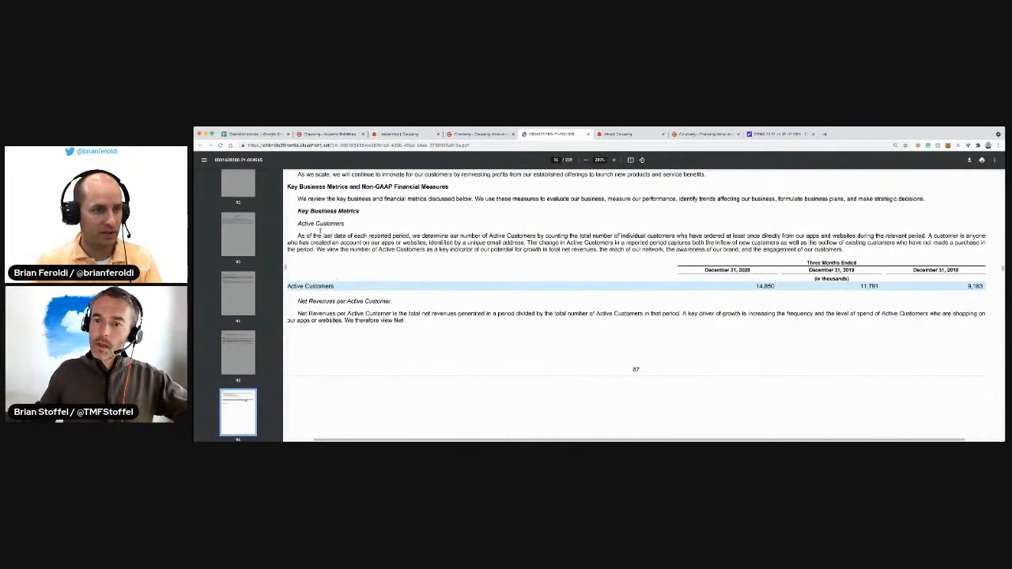
Highlight the 2020 Active Customers figure and scroll through non-GAAP measures to page 89's cohort spend growth.
{"action": "double_click", "coordinate": [764, 285]}
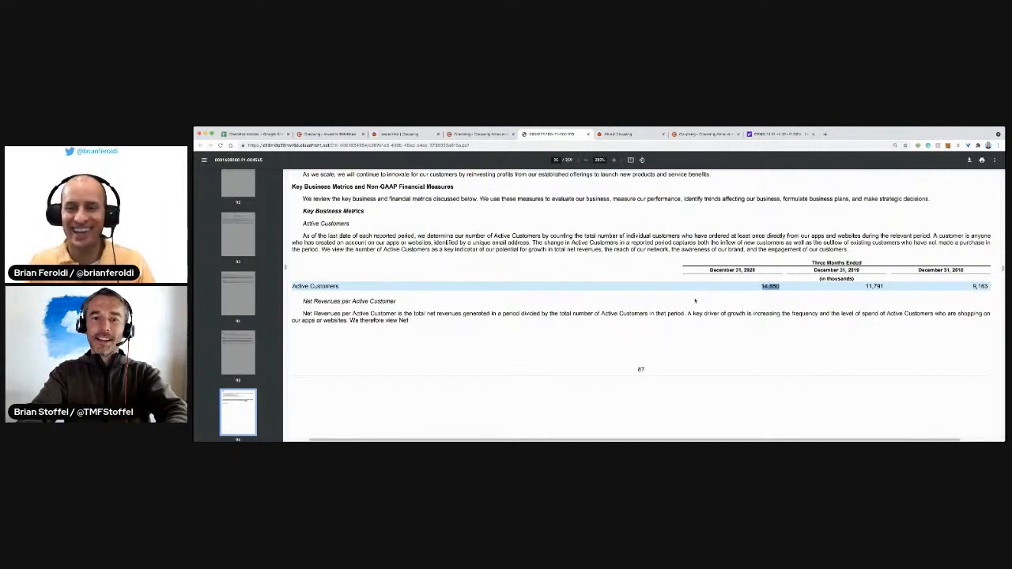
{"action": "scroll", "scroll_direction": "down", "scroll_amount": 3}
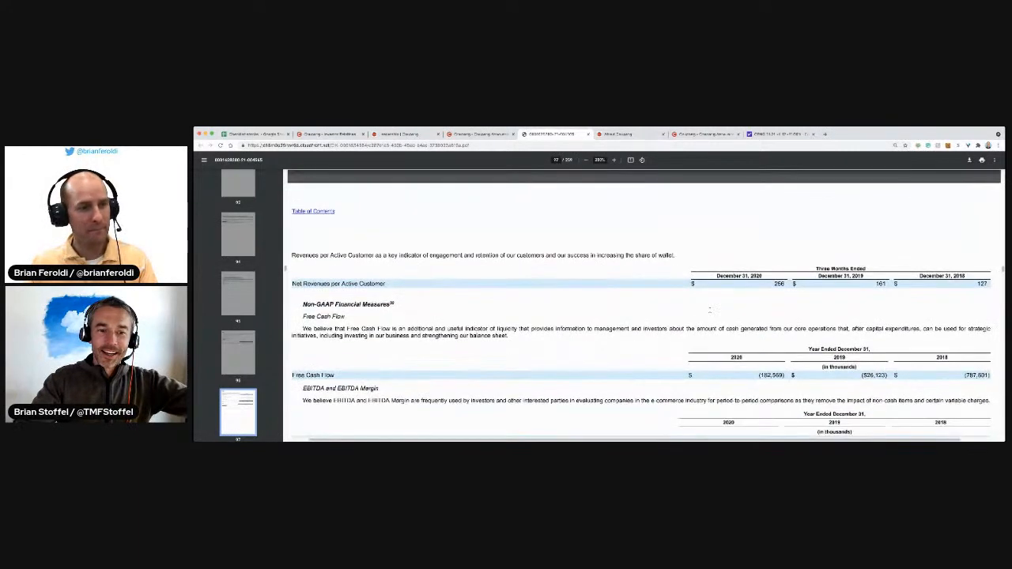
{"action": "scroll", "scroll_direction": "down", "scroll_amount": 3}
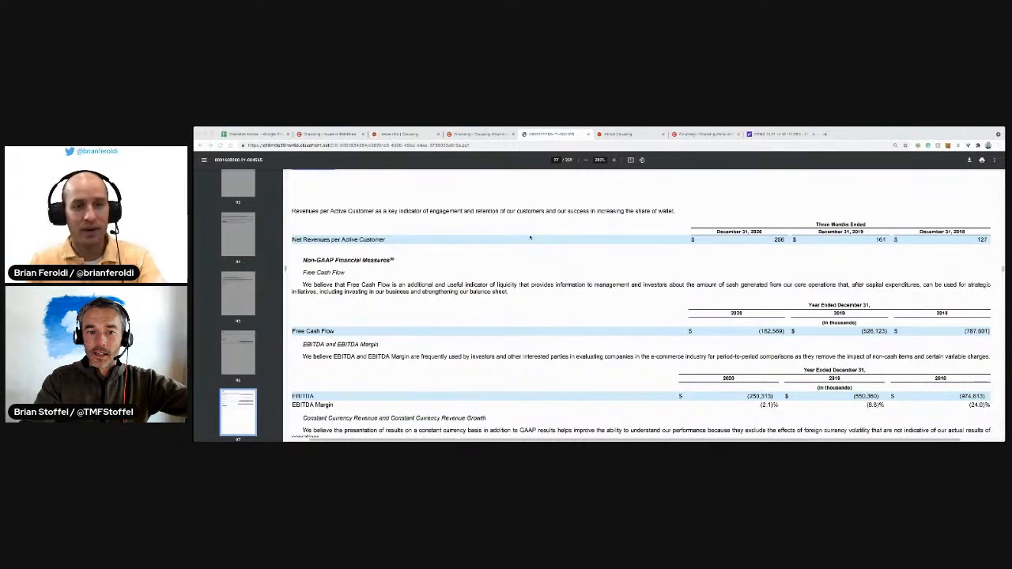
{"action": "mouse_move", "coordinate": [520, 247]}
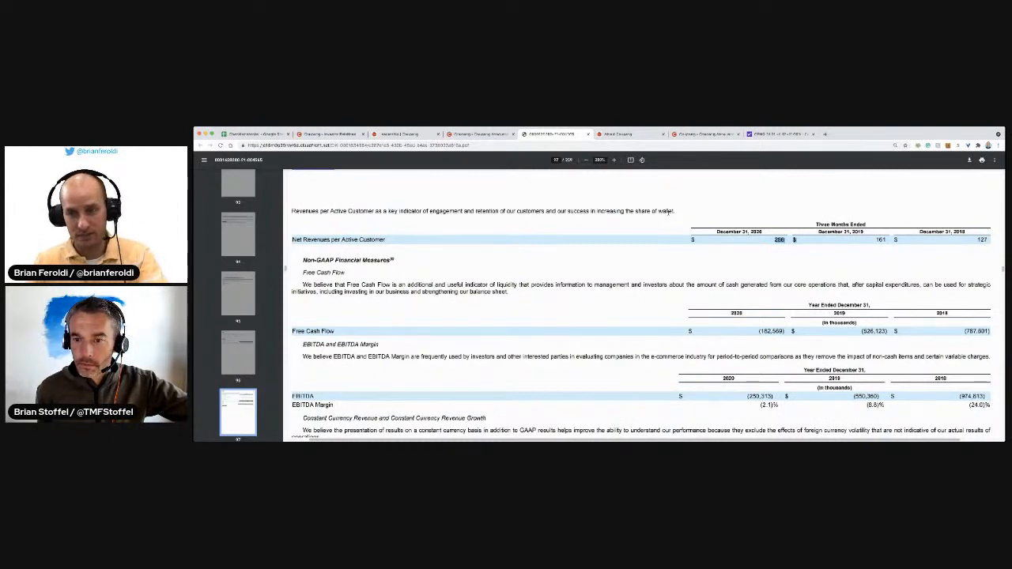
{"action": "scroll", "scroll_direction": "down", "scroll_amount": 3}
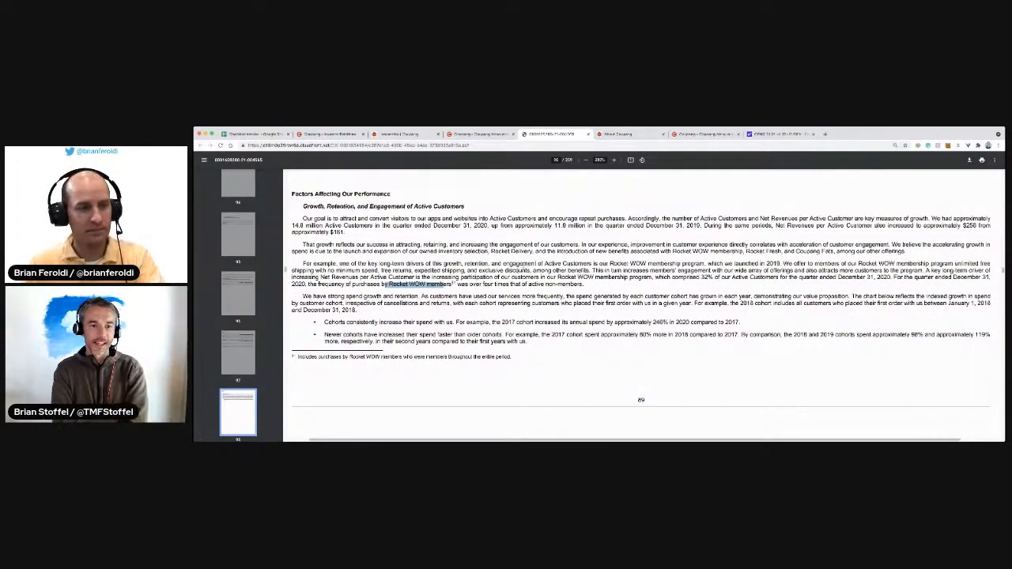
{"action": "scroll", "scroll_direction": "down", "scroll_amount": 3}
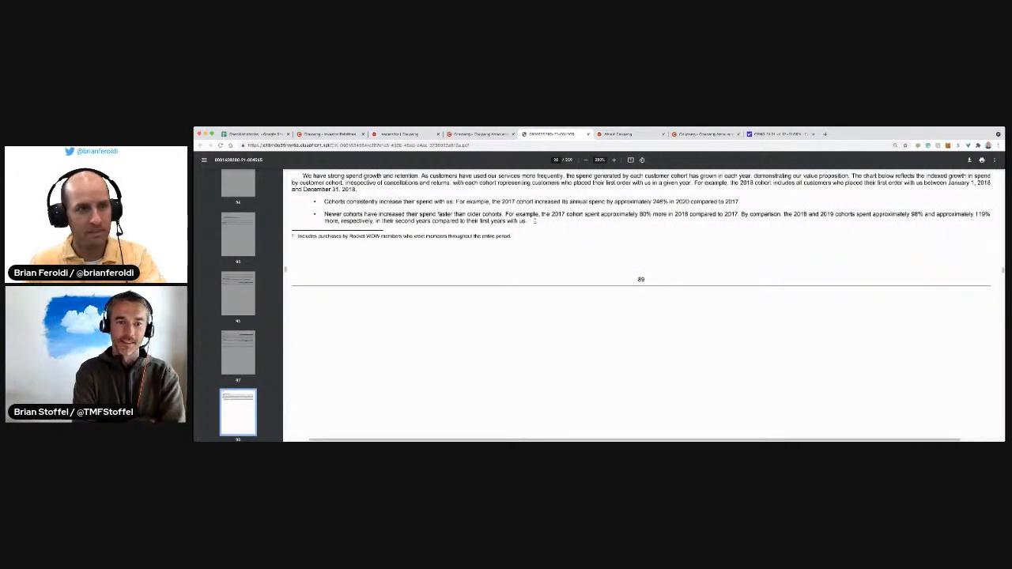
Scroll past page 90's cohort spend chart to page 100's New Offerings and Operating Leverage discussion.
{"action": "double_click", "coordinate": [395, 207]}
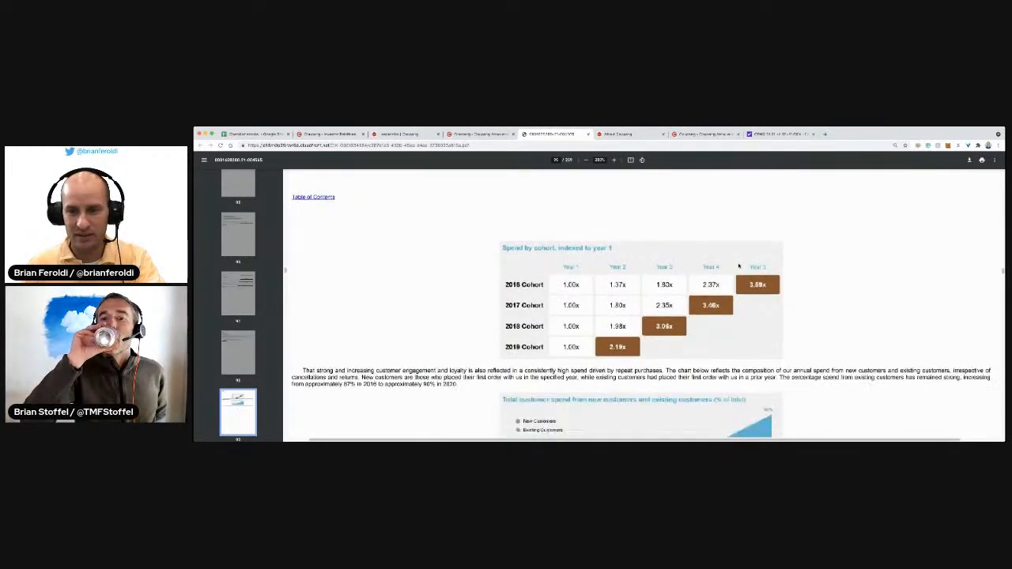
{"action": "scroll", "scroll_direction": "down", "scroll_amount": 3}
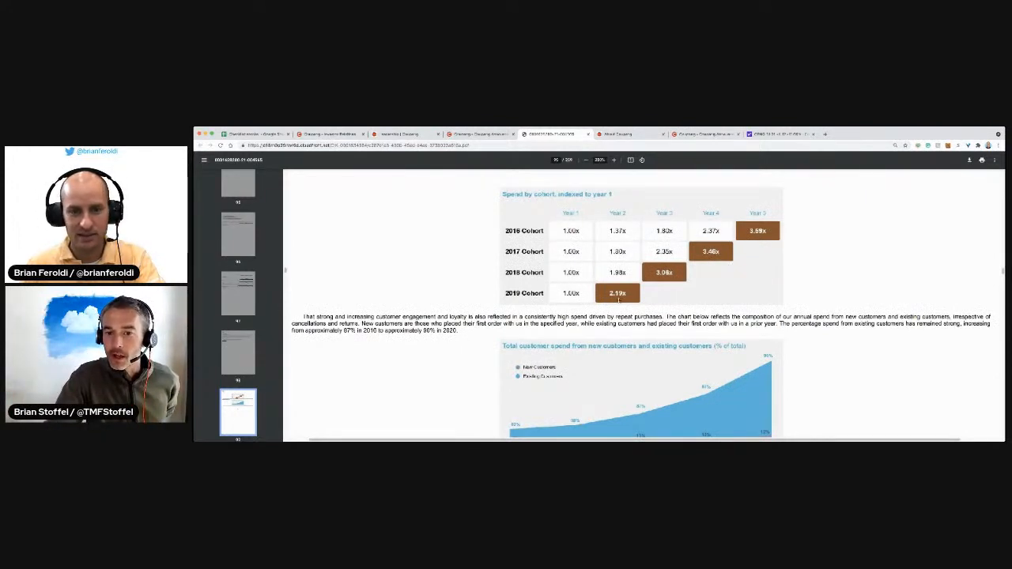
{"action": "scroll", "scroll_direction": "down", "scroll_amount": 3}
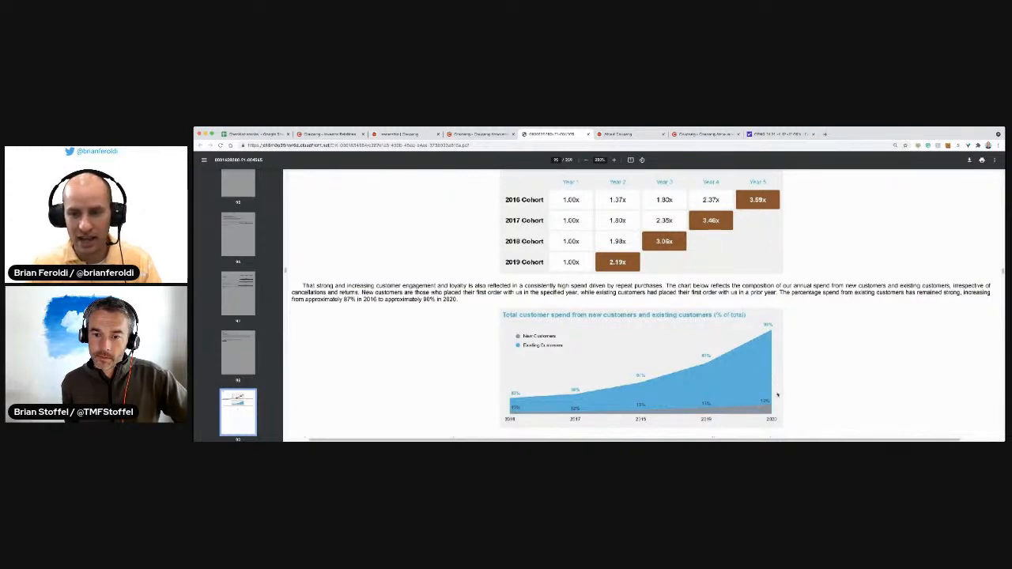
{"action": "scroll", "scroll_direction": "down", "scroll_amount": 3}
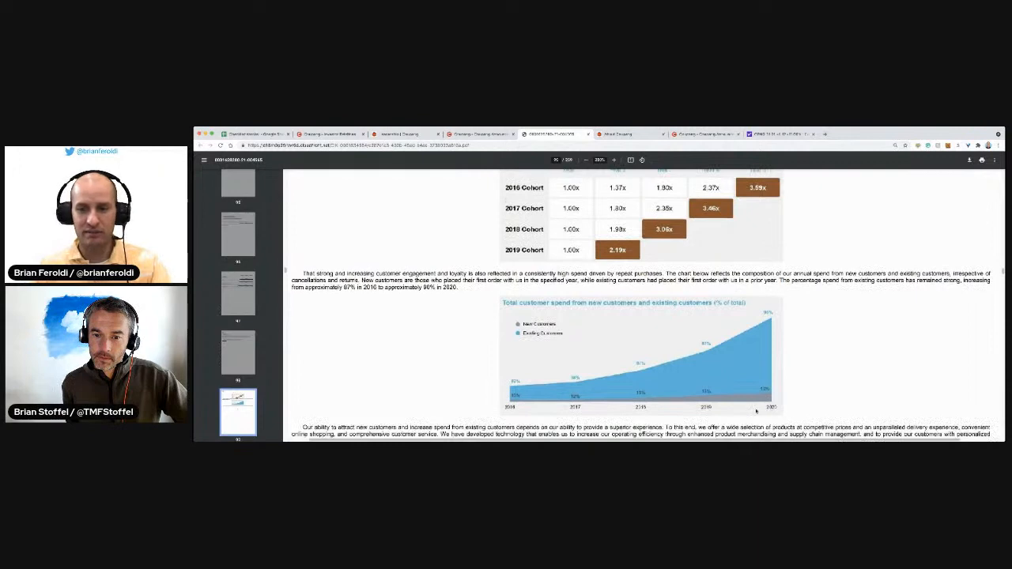
{"action": "scroll", "scroll_direction": "down", "scroll_amount": 3}
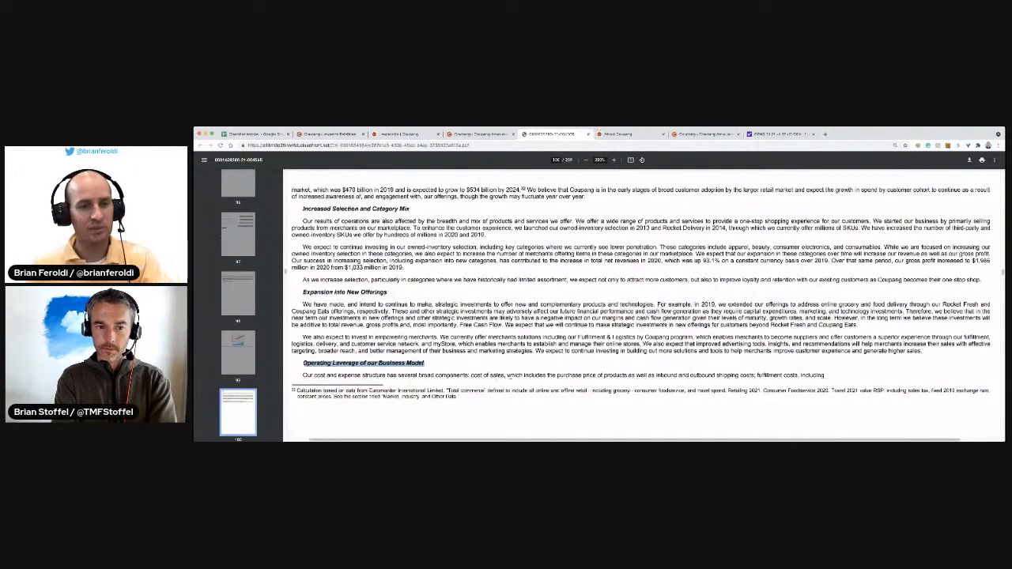
Scroll past the net revenues table to page 97's 2019 versus 2018 results comparison.
{"action": "scroll", "scroll_direction": "down", "scroll_amount": 3}
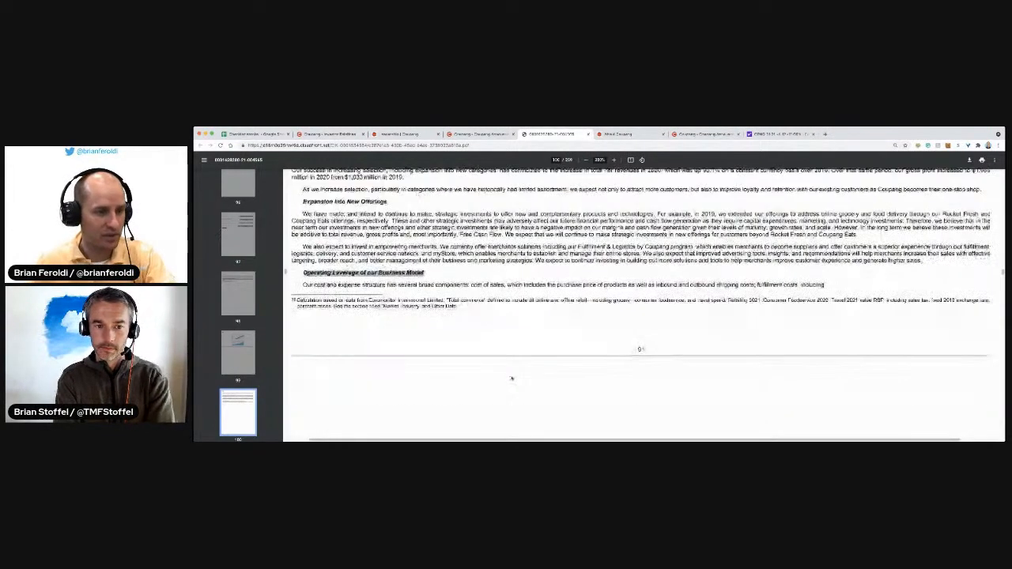
{"action": "scroll", "scroll_direction": "down", "scroll_amount": 3}
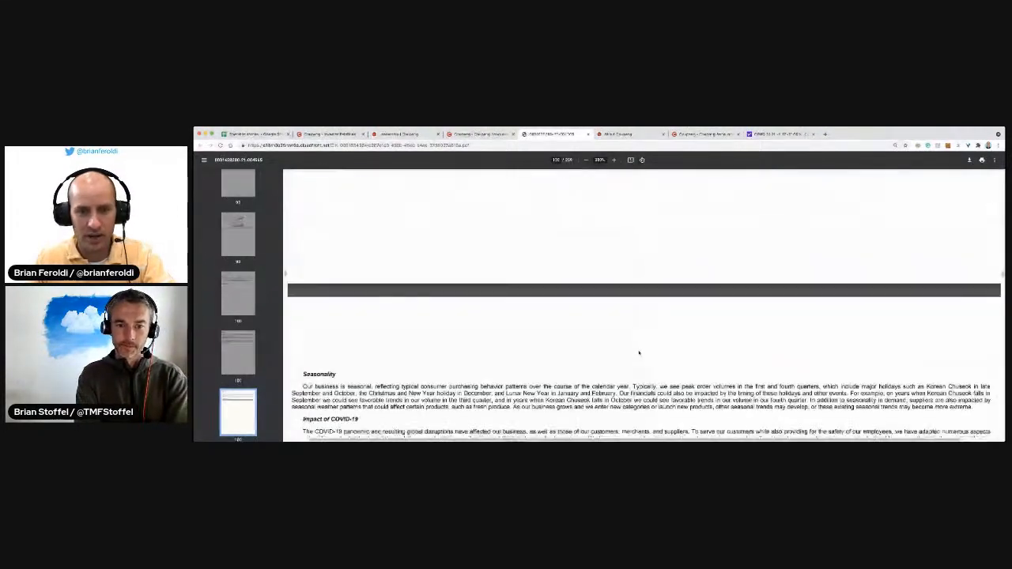
{"action": "scroll", "scroll_direction": "down", "scroll_amount": 3}
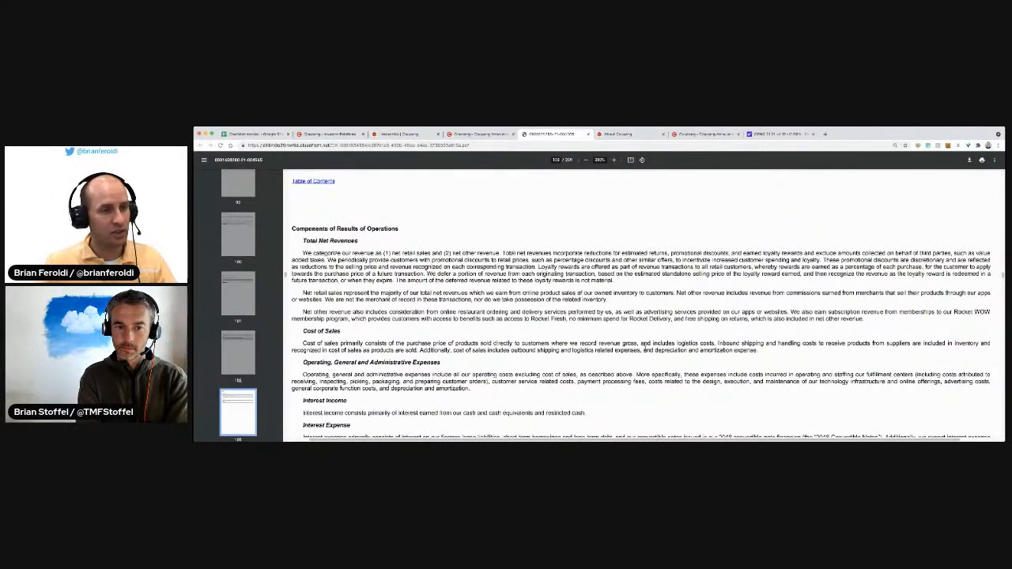
{"action": "scroll", "scroll_direction": "down", "scroll_amount": 3}
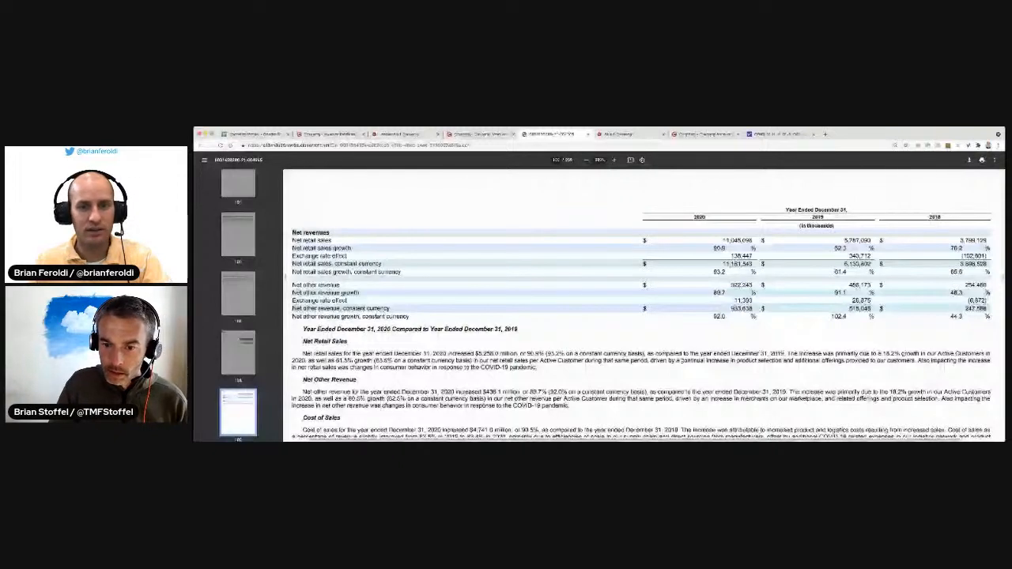
{"action": "scroll", "scroll_direction": "down", "scroll_amount": 3}
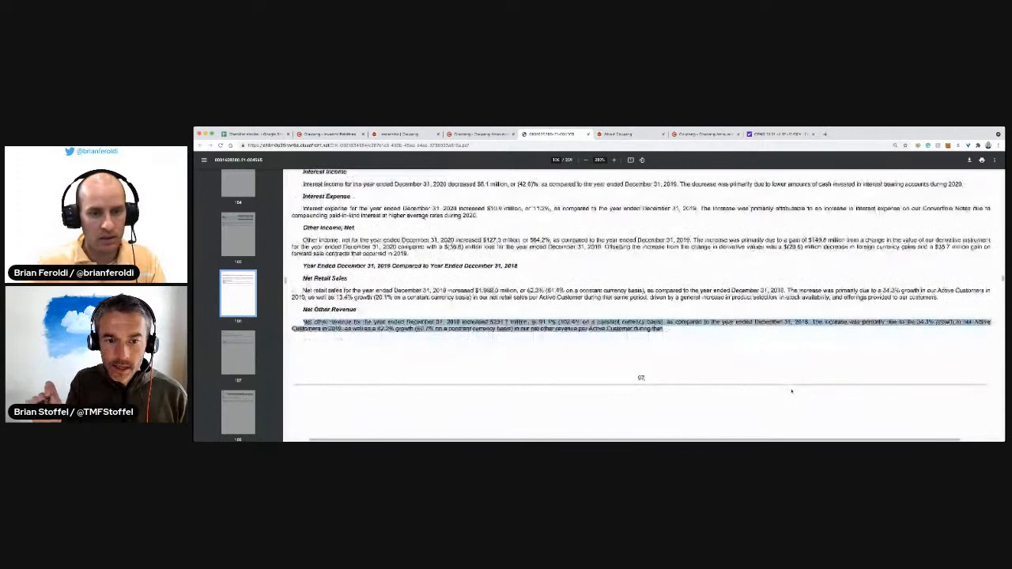
Highlight the marketplace merchants phrase on page 97, then scroll past Free Cash Flow to Interest Rate Risk.
{"action": "scroll", "scroll_direction": "down", "scroll_amount": 3}
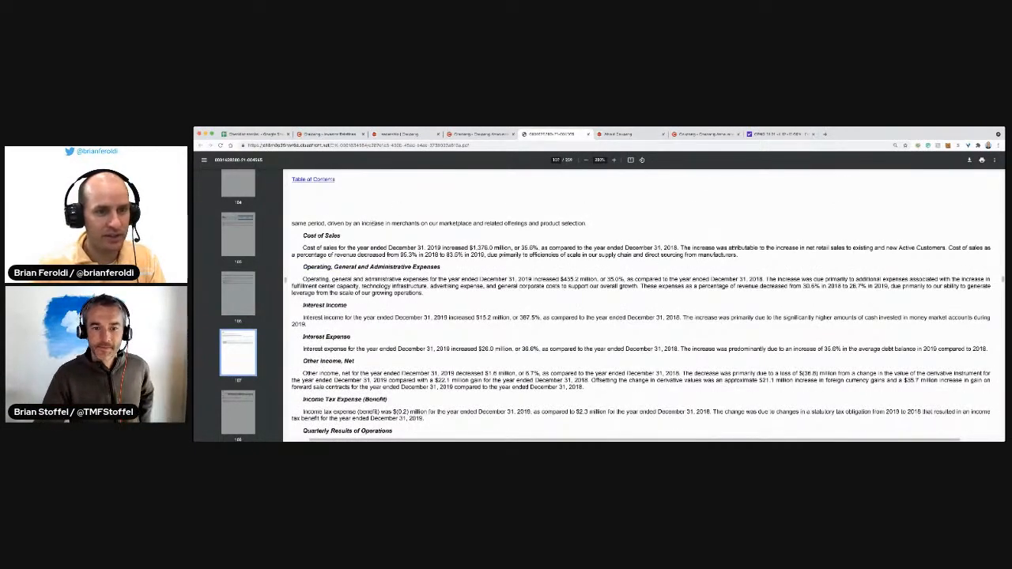
{"action": "left_click_drag", "start_coordinate": [367, 223], "coordinate": [502, 223]}
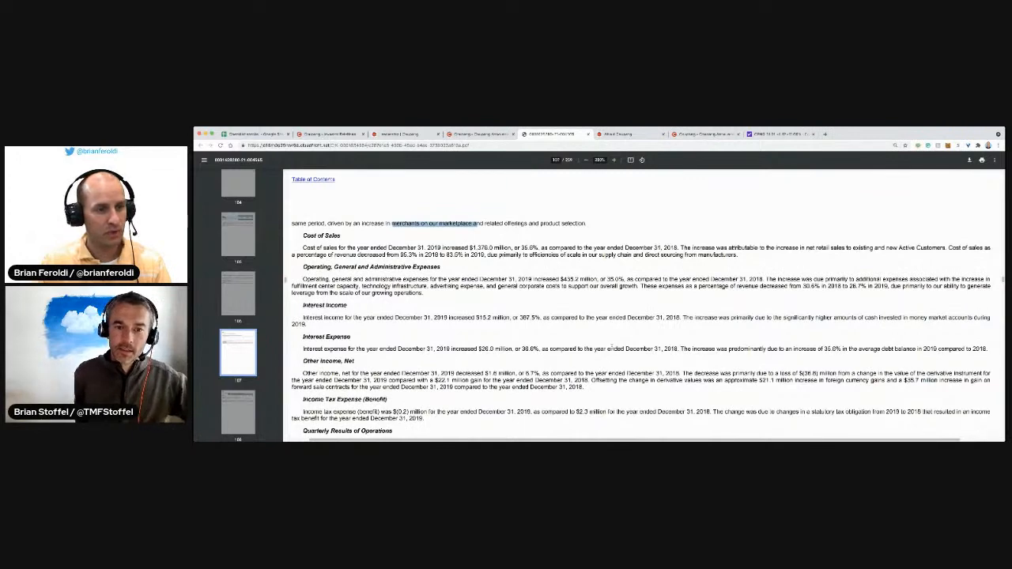
{"action": "scroll", "scroll_direction": "down", "scroll_amount": 3}
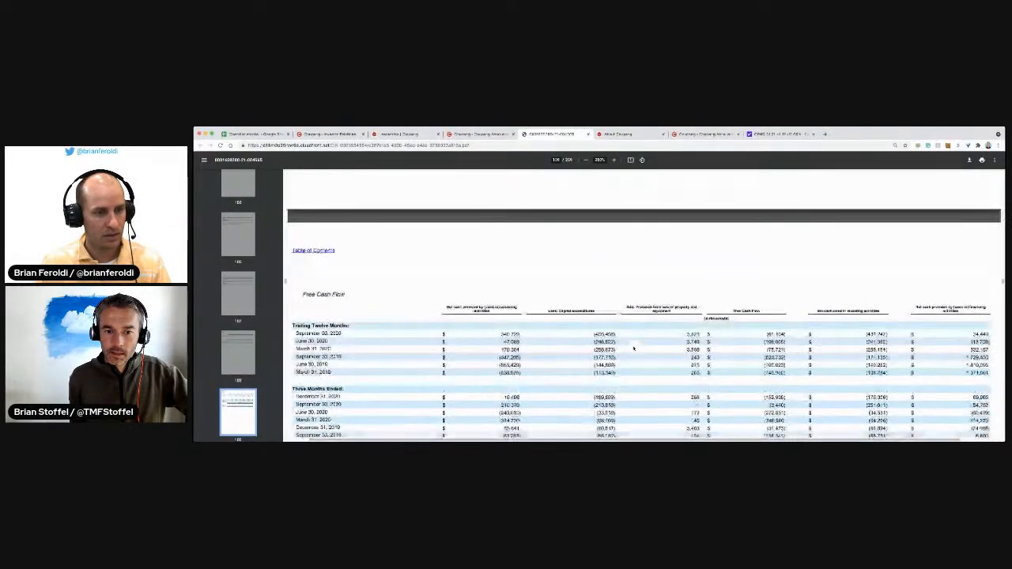
{"action": "scroll", "scroll_direction": "down", "scroll_amount": 3}
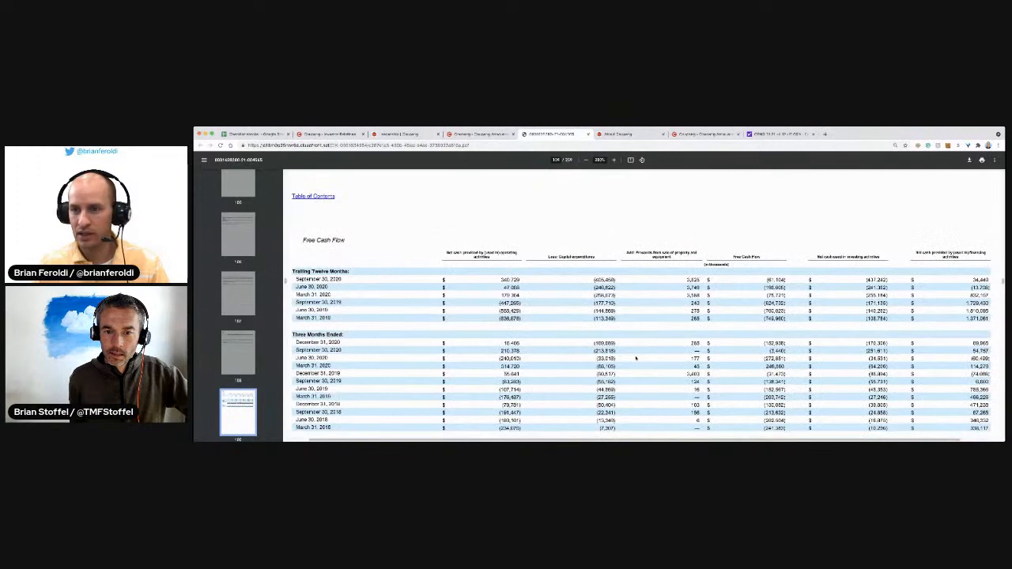
{"action": "scroll", "scroll_direction": "down", "scroll_amount": 3}
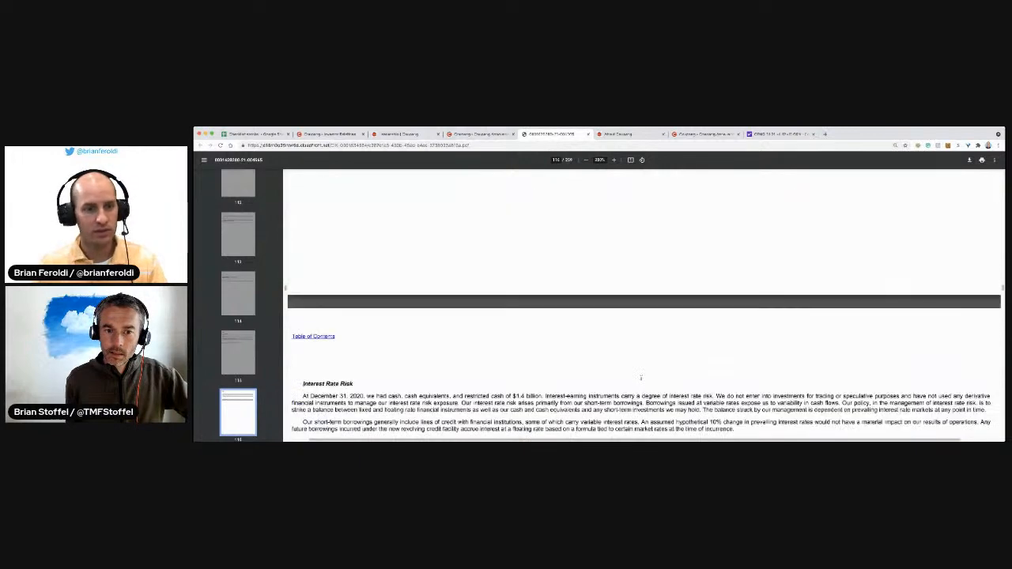
Scroll through the Principal and Selling Stockholders ownership table toward page 231.
{"action": "scroll", "scroll_direction": "down", "scroll_amount": 3}
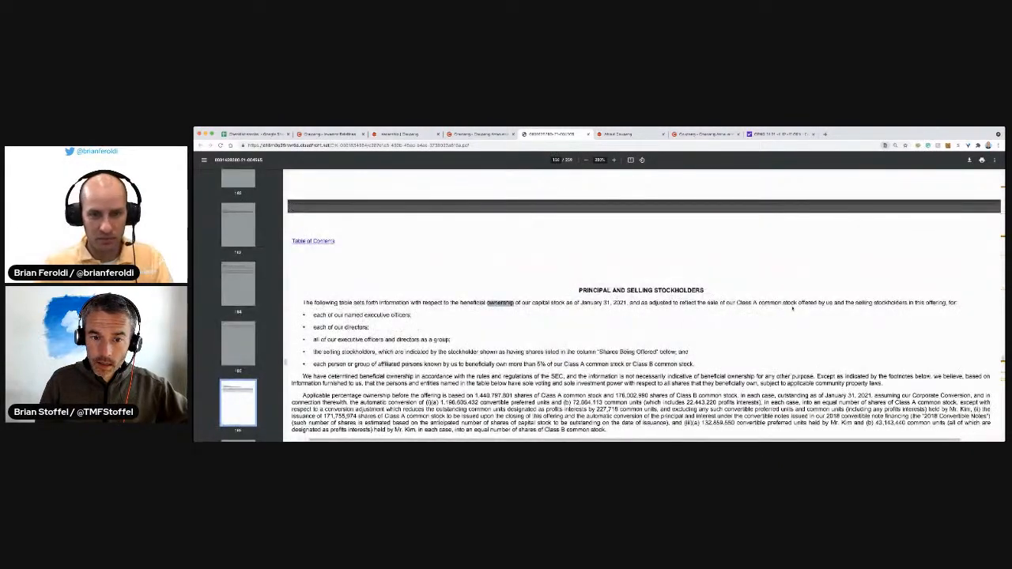
{"action": "scroll", "scroll_direction": "down", "scroll_amount": 3}
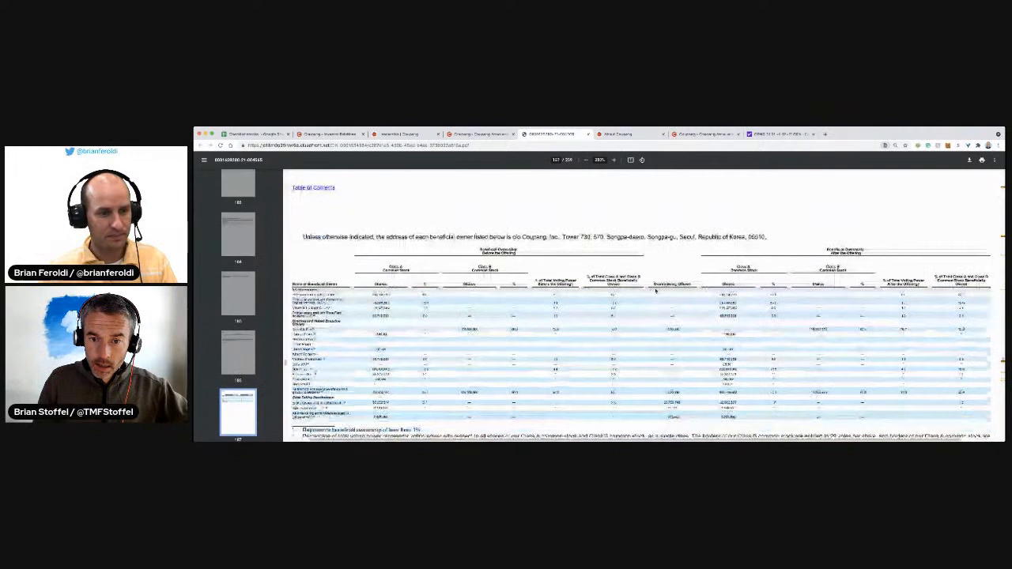
{"action": "scroll", "scroll_direction": "down", "scroll_amount": 3}
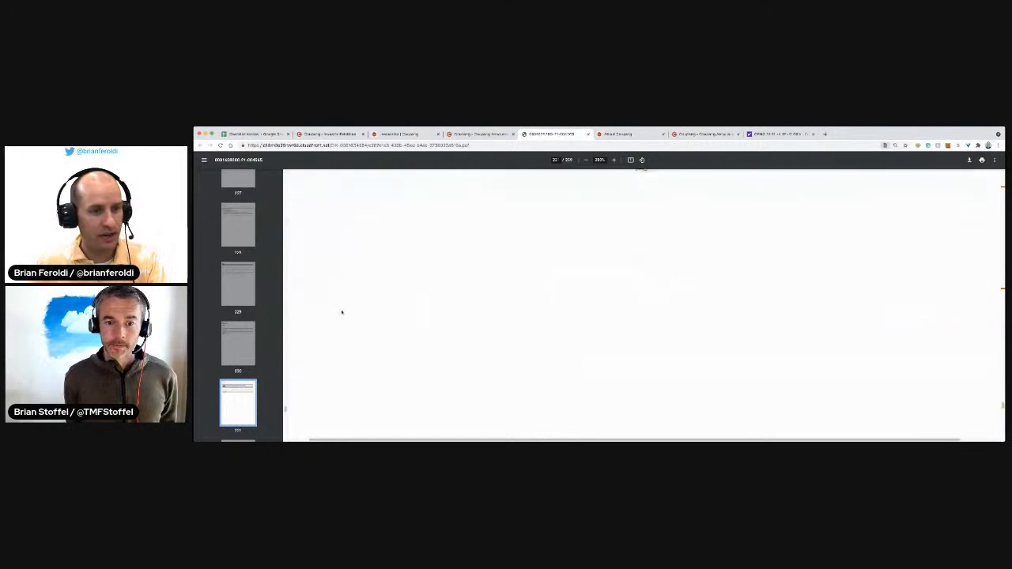
Scroll the consolidated financial statement notes, selecting a line, toward the Critical Accounting Policies page.
{"action": "scroll", "scroll_direction": "down", "scroll_amount": 3}
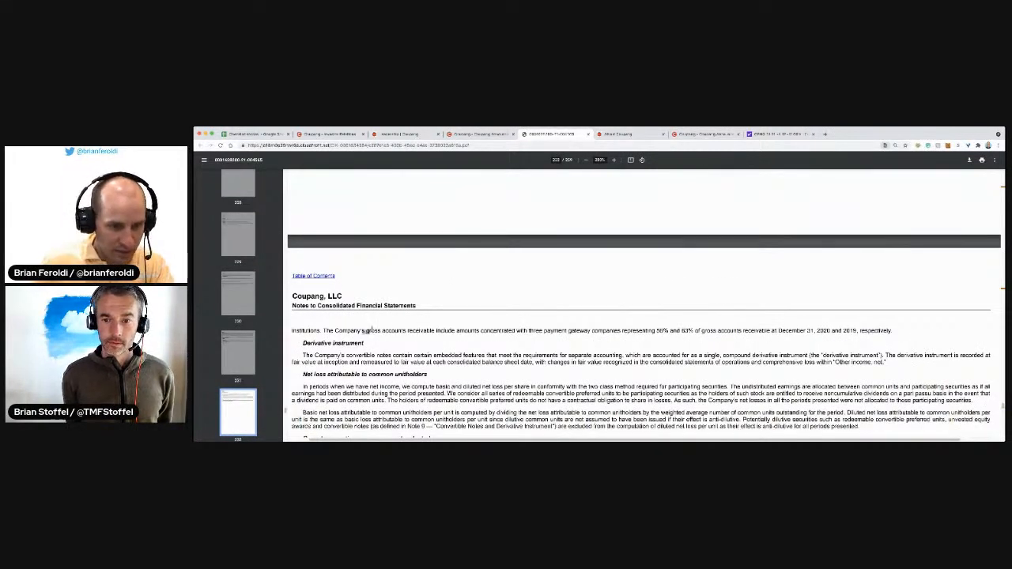
{"action": "left_click_drag", "start_coordinate": [366, 330], "coordinate": [532, 331]}
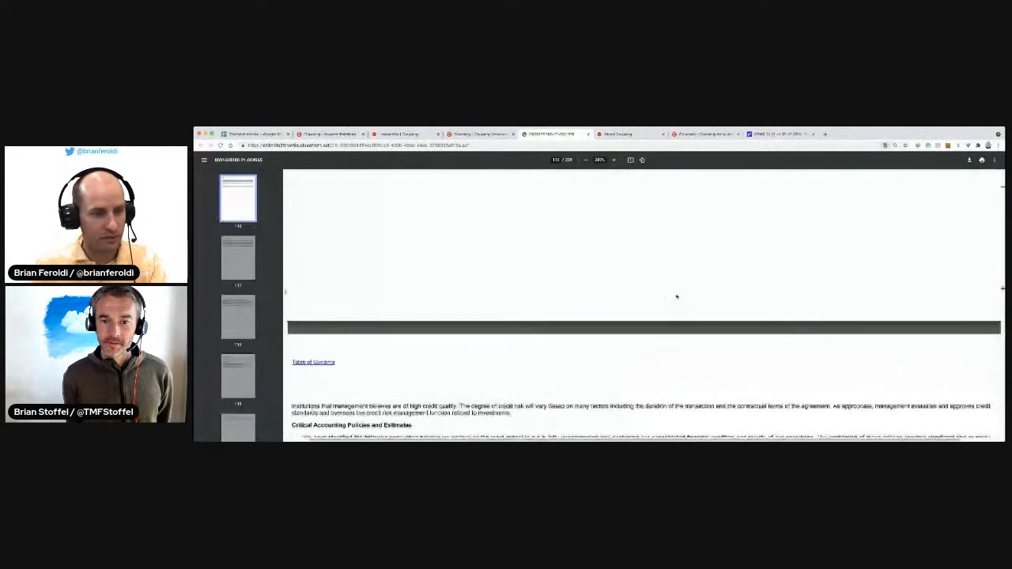
{"action": "scroll", "scroll_direction": "down", "scroll_amount": 3}
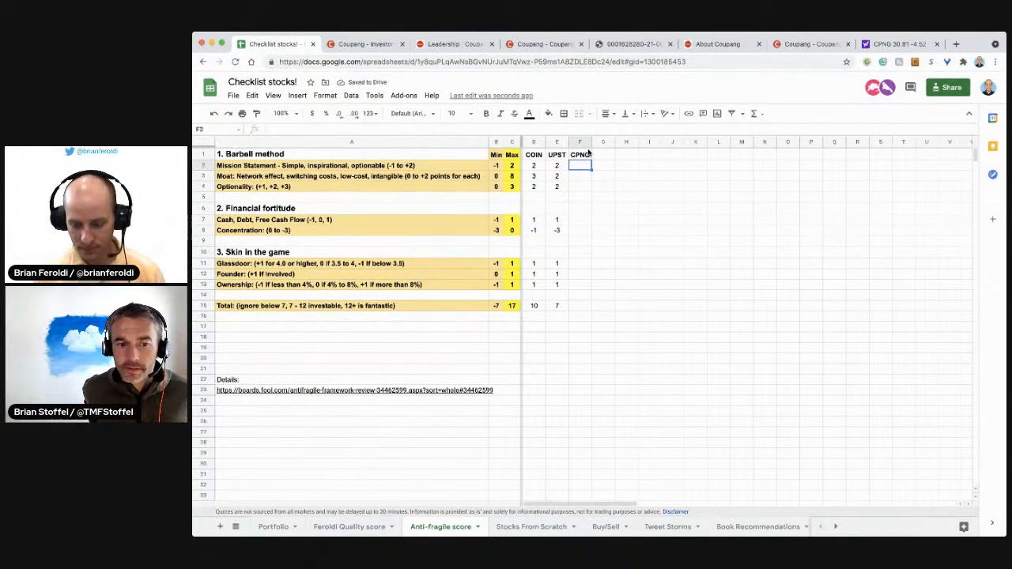
Enter CPNG Barbell scores in F2:F4: 1.5 for mission, =2+1+1 for moat, 2.5 for optionality.
{"action": "type", "text": "1"}
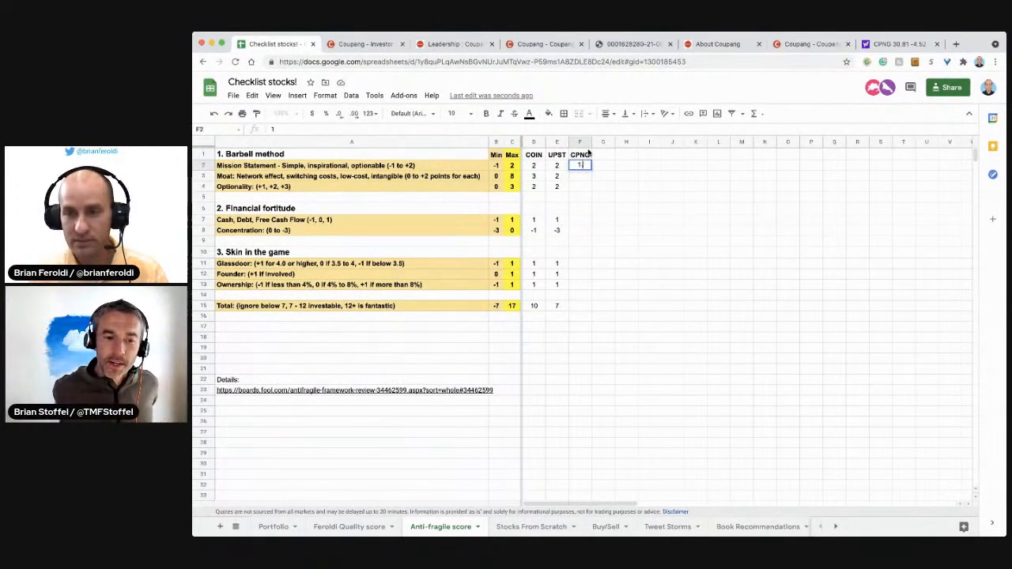
{"action": "type", "text": "1.5"}
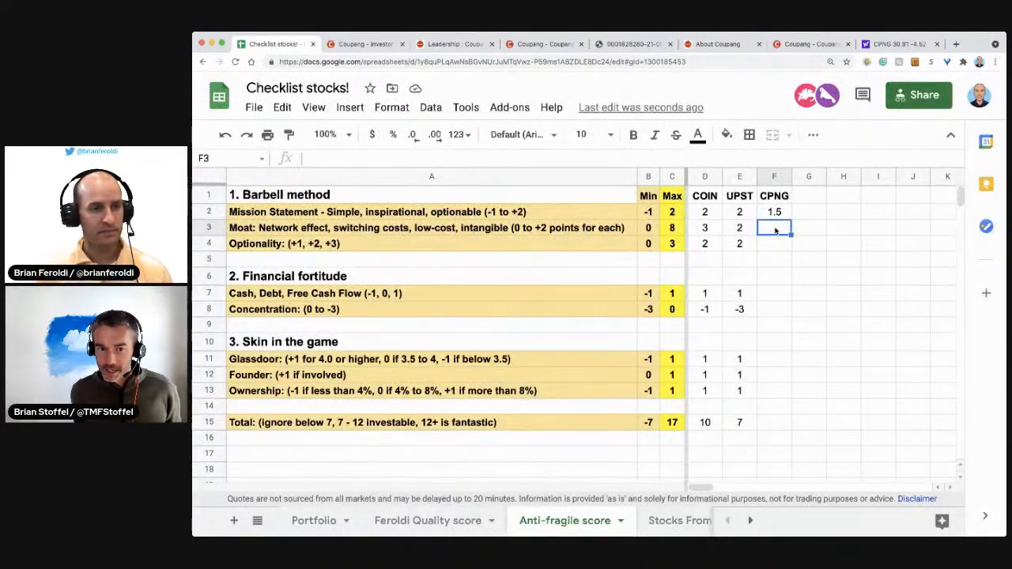
{"action": "type", "text": "="}
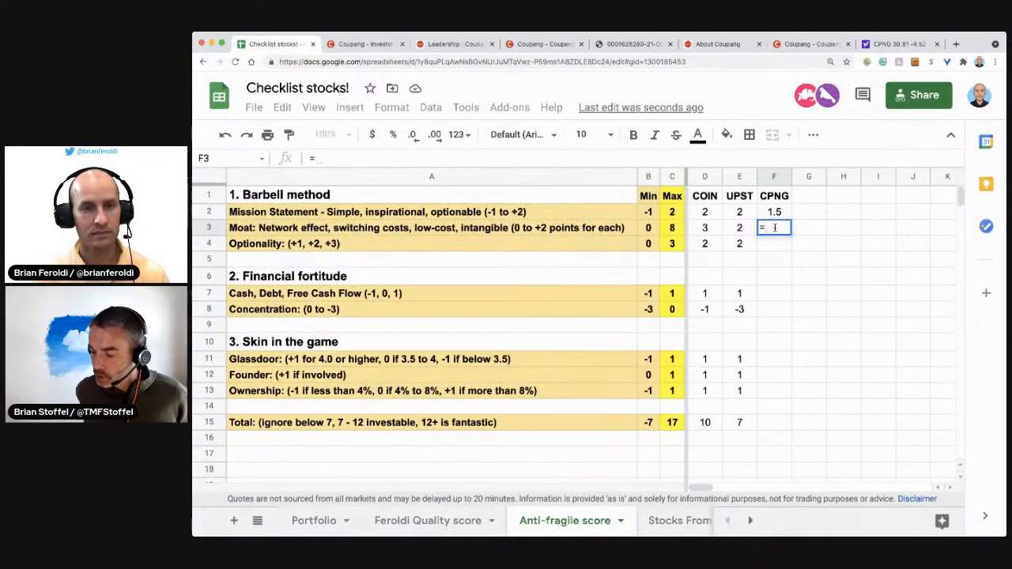
{"action": "type", "text": "2"}
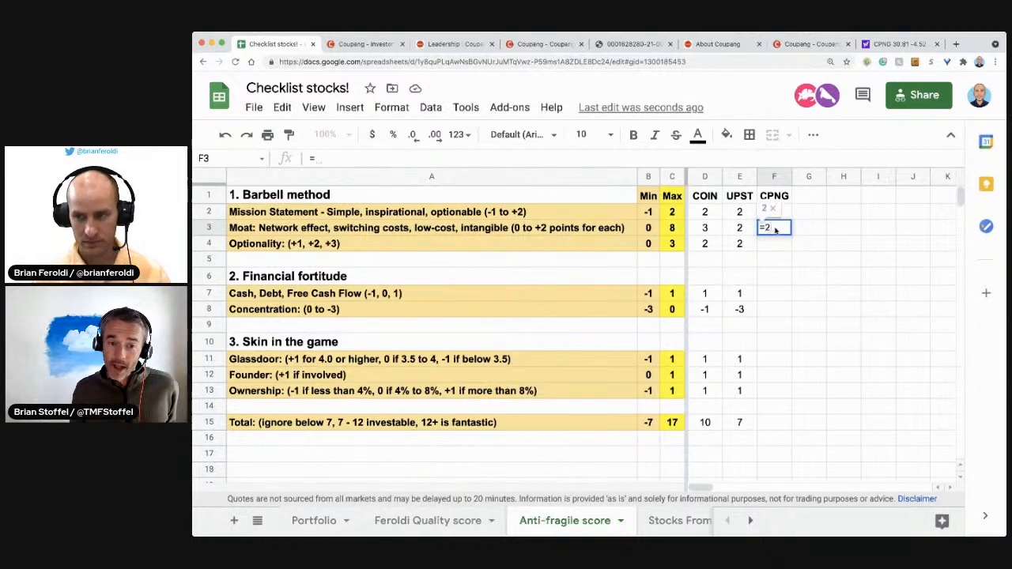
{"action": "type", "text": "+"}
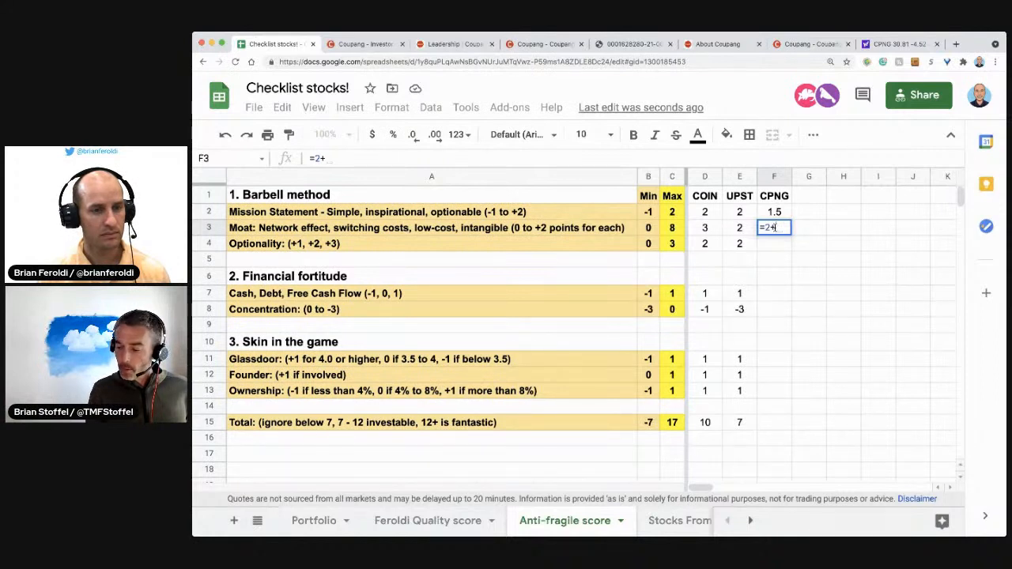
{"action": "type", "text": "1+"}
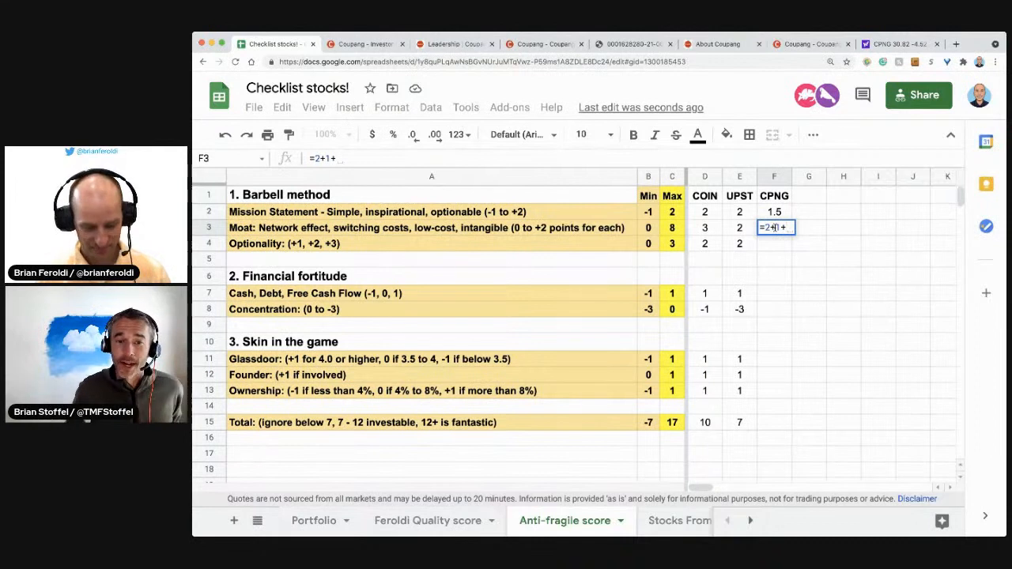
{"action": "type", "text": "1"}
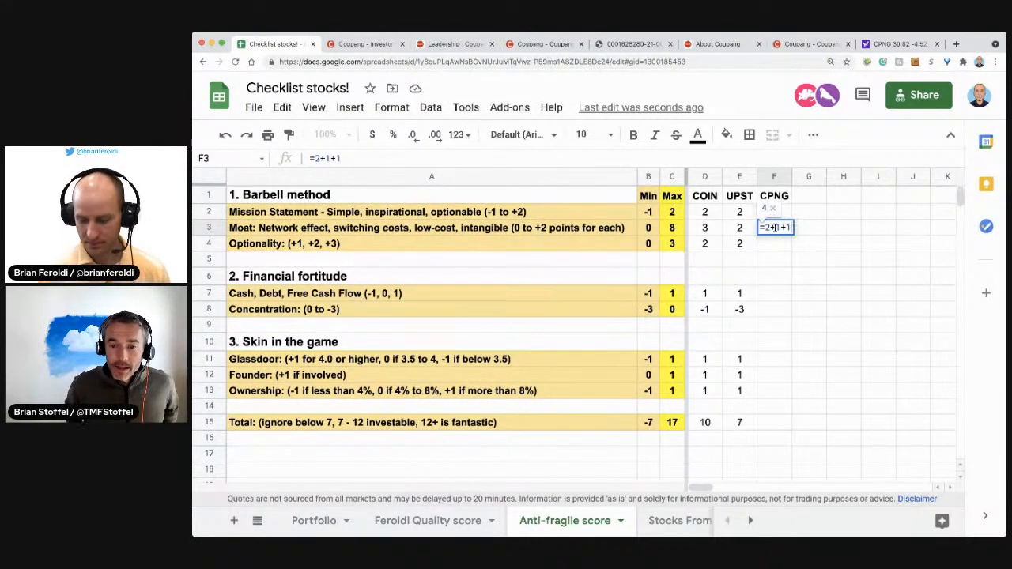
{"action": "key", "text": "Enter"}
{"action": "type", "text": "="}
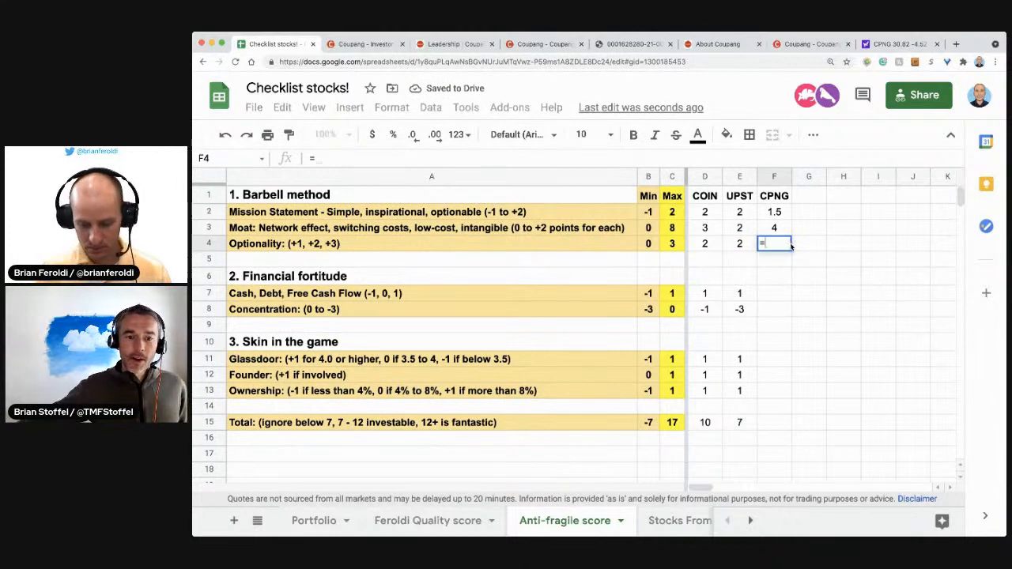
{"action": "type", "text": "2.5"}
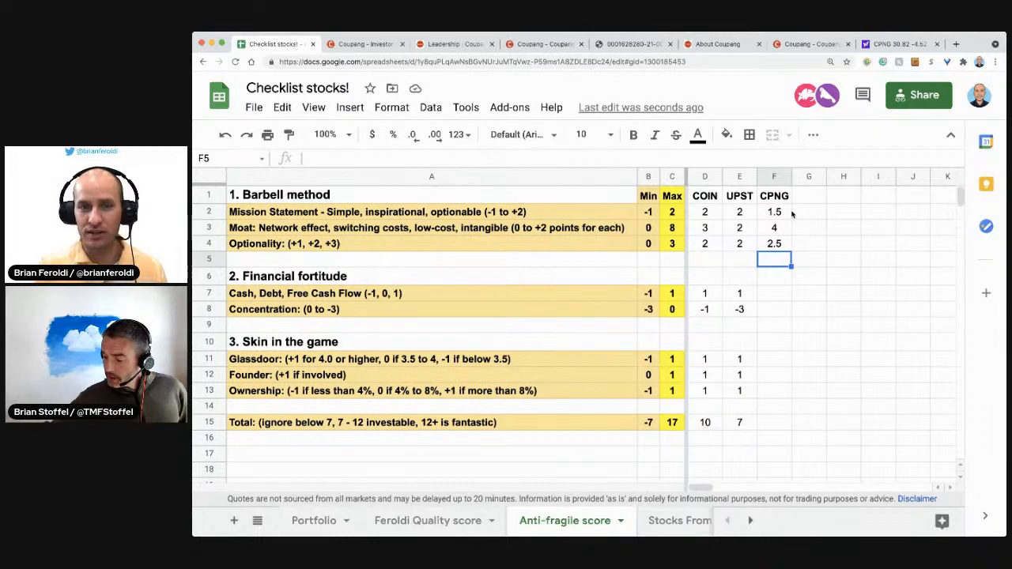
Review CPNG's mission, moat and optionality scores, then move to the cash, debt and FCF row.
{"action": "left_click", "coordinate": [775, 211]}
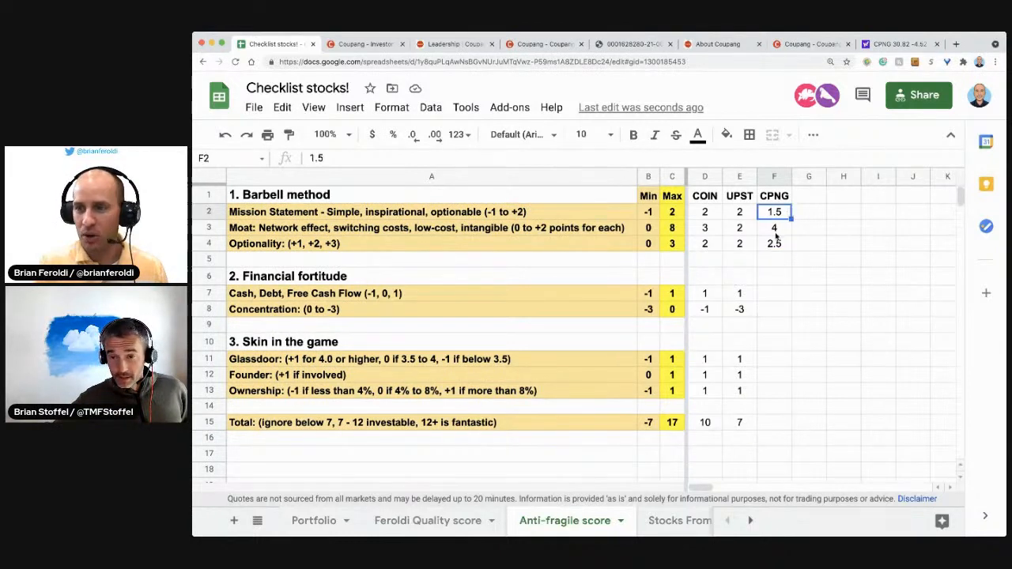
{"action": "left_click", "coordinate": [775, 227]}
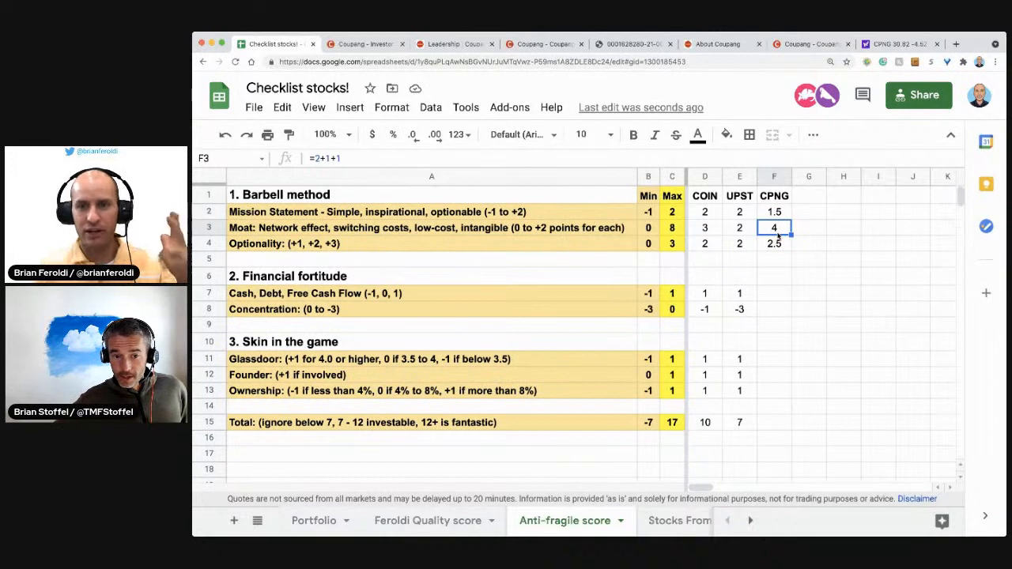
{"action": "left_click", "coordinate": [774, 244]}
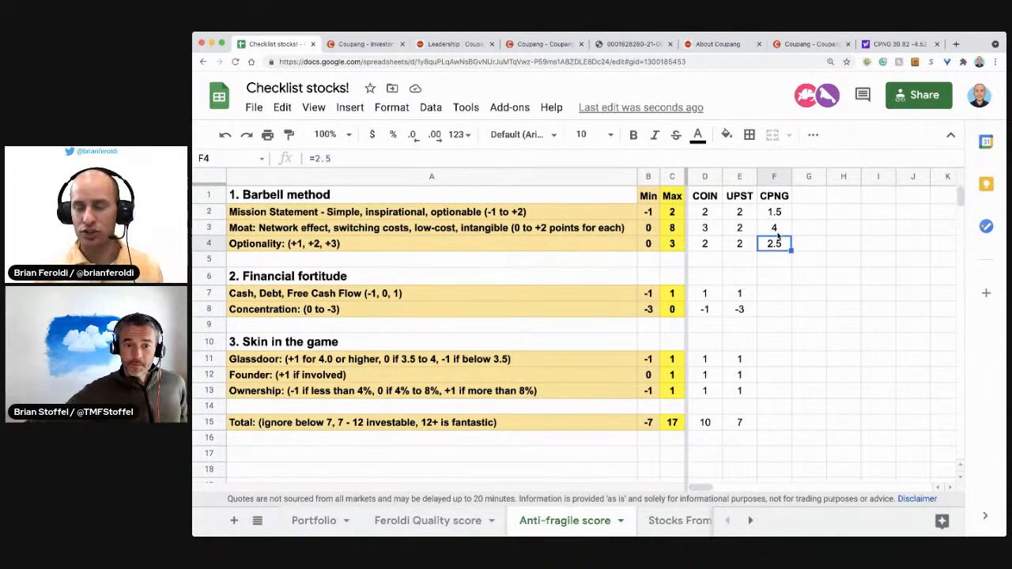
{"action": "left_click", "coordinate": [775, 294]}
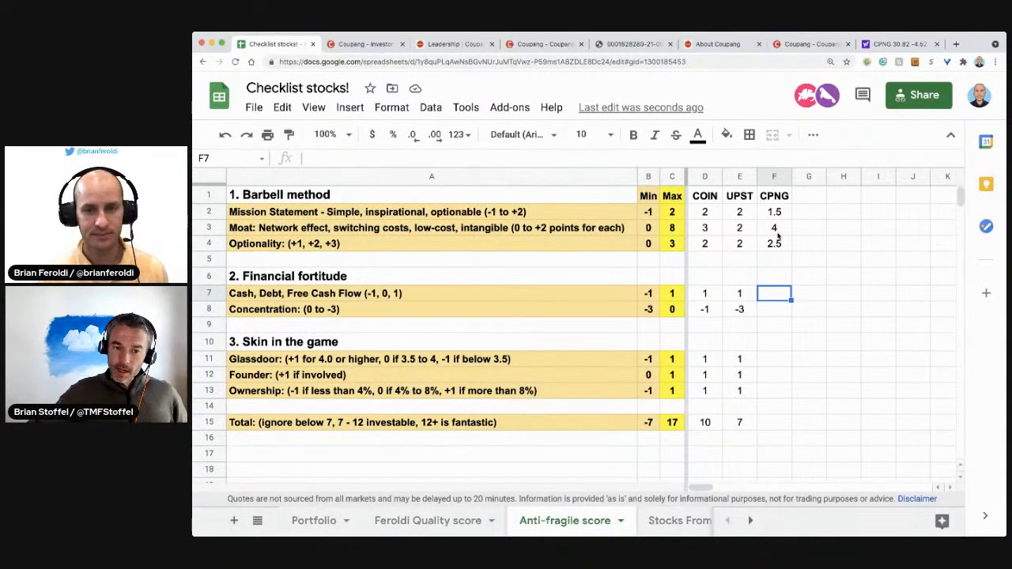
Score CPNG 0.5 for cash, debt and FCF, 0 for concentration, and 0 for Glassdoor.
{"action": "type", "text": "="}
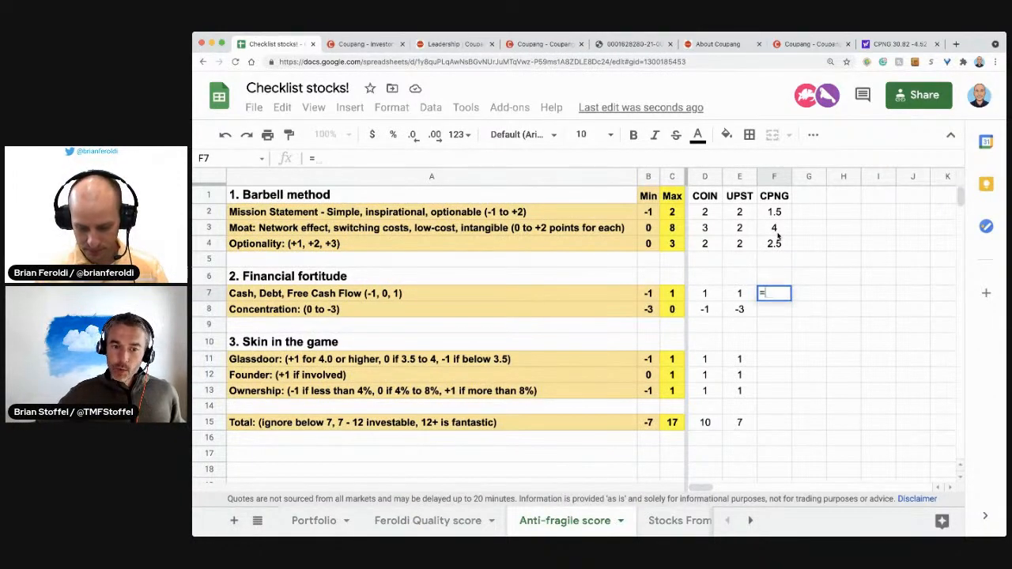
{"action": "key", "text": "Enter"}
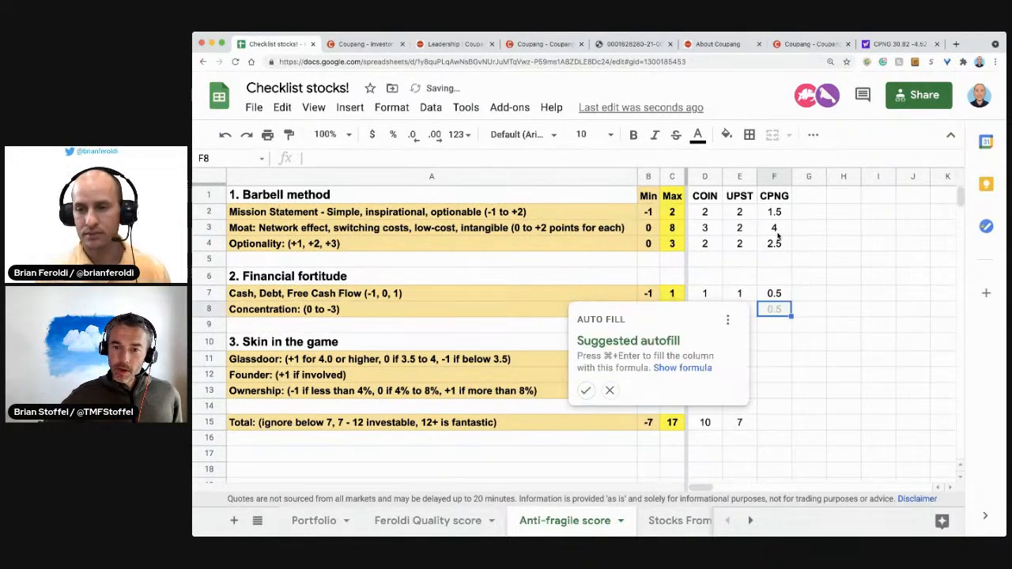
{"action": "left_click", "coordinate": [610, 391]}
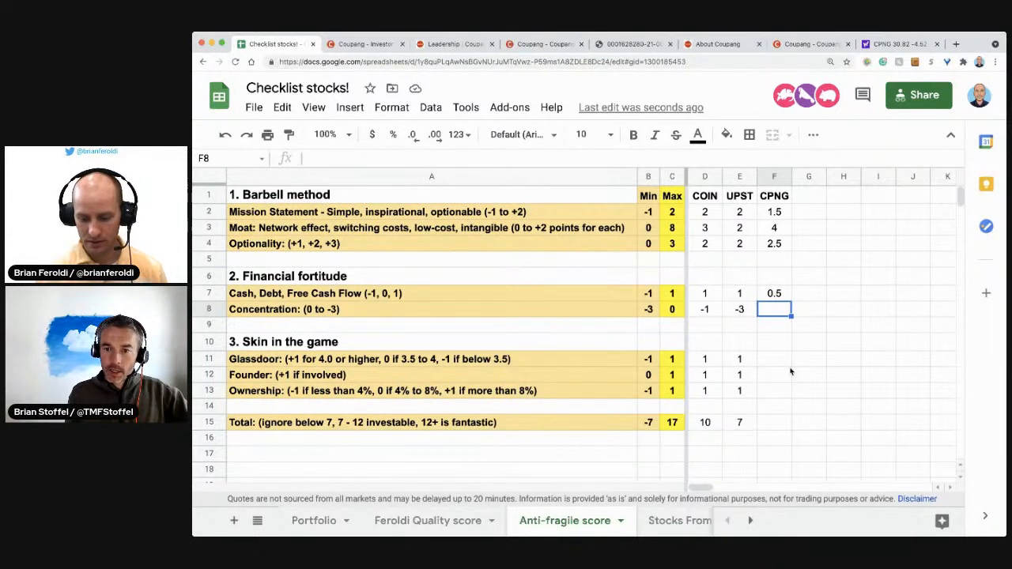
{"action": "type", "text": "0"}
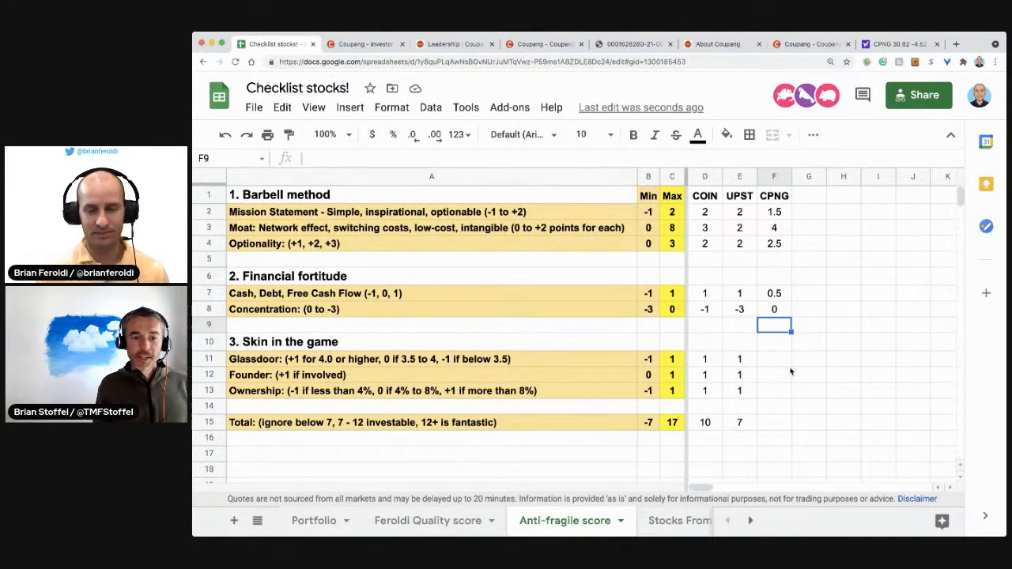
{"action": "left_click", "coordinate": [775, 358]}
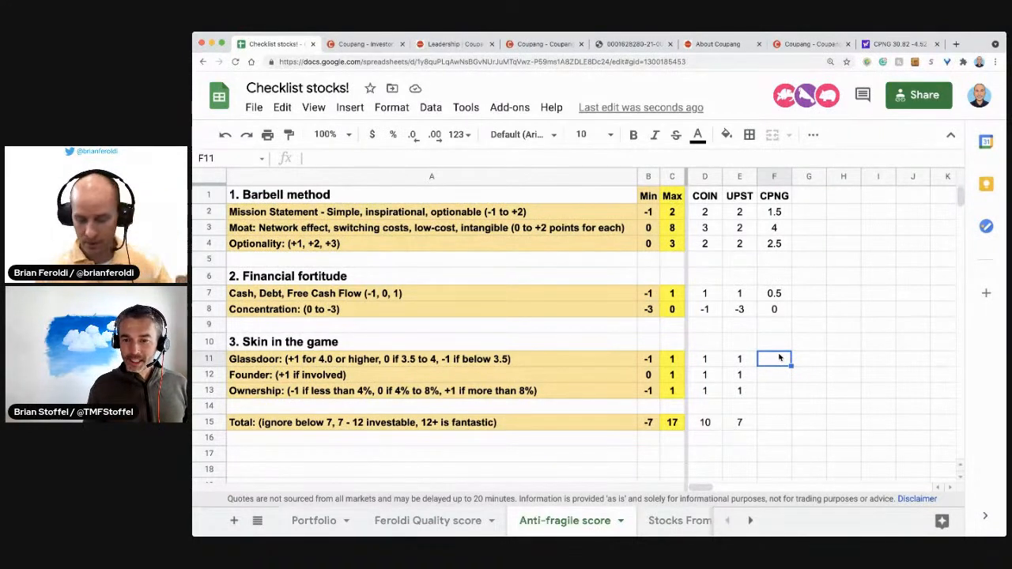
{"action": "type", "text": "="}
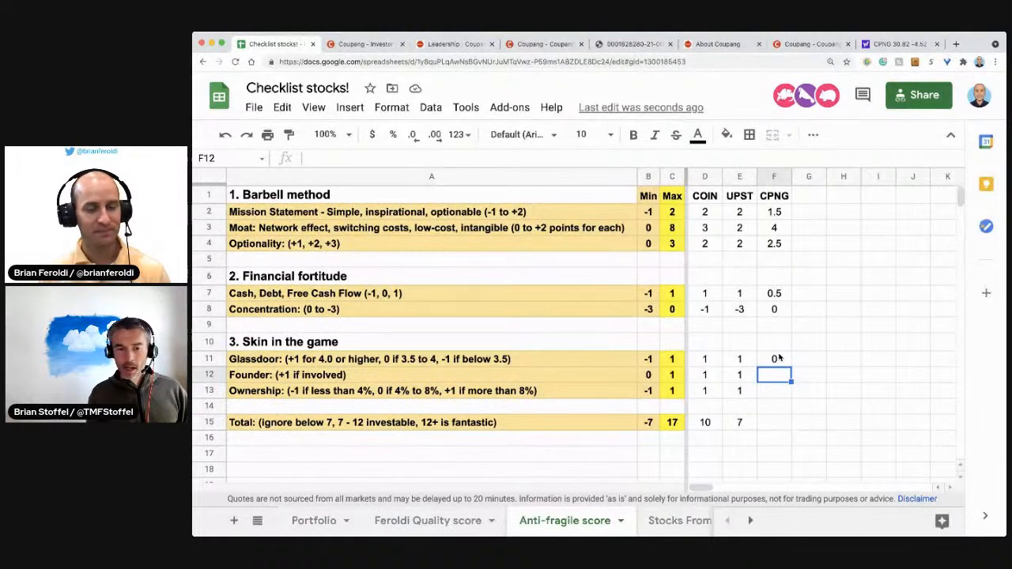
Enter 1 for CPNG's founder and ownership scores and extend the SUM total to 10.5.
{"action": "type", "text": "1"}
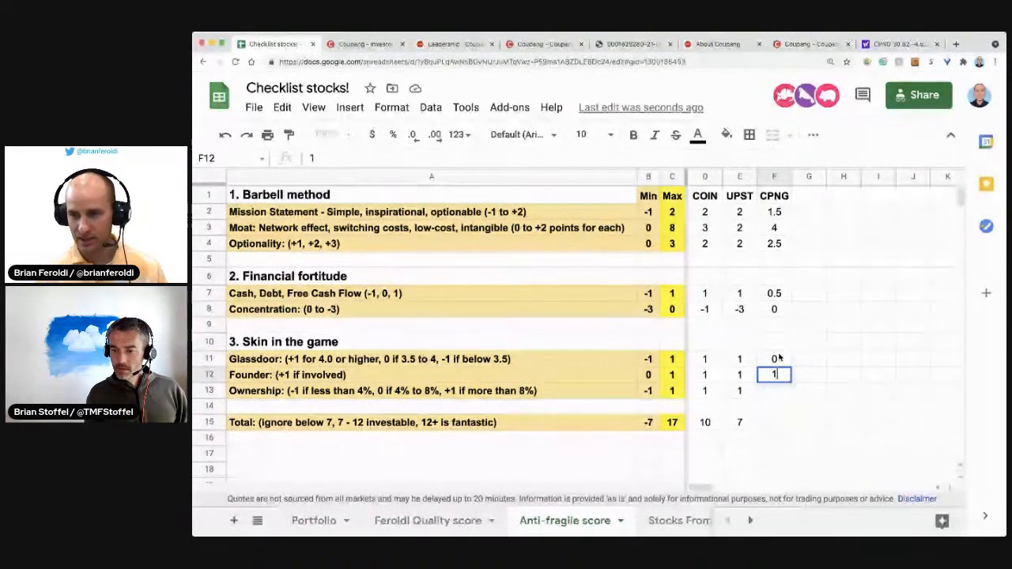
{"action": "key", "text": "Enter"}
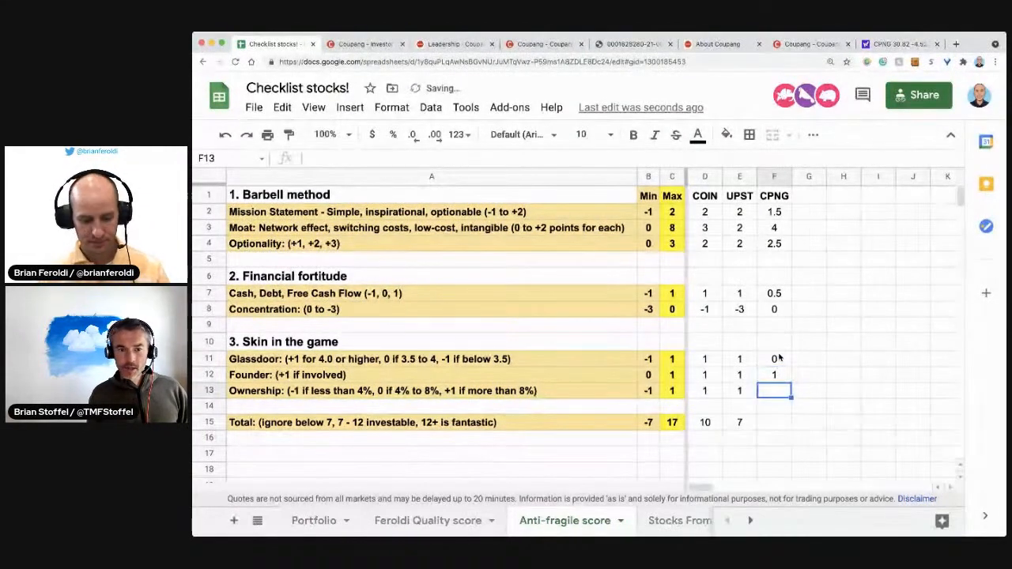
{"action": "type", "text": "1"}
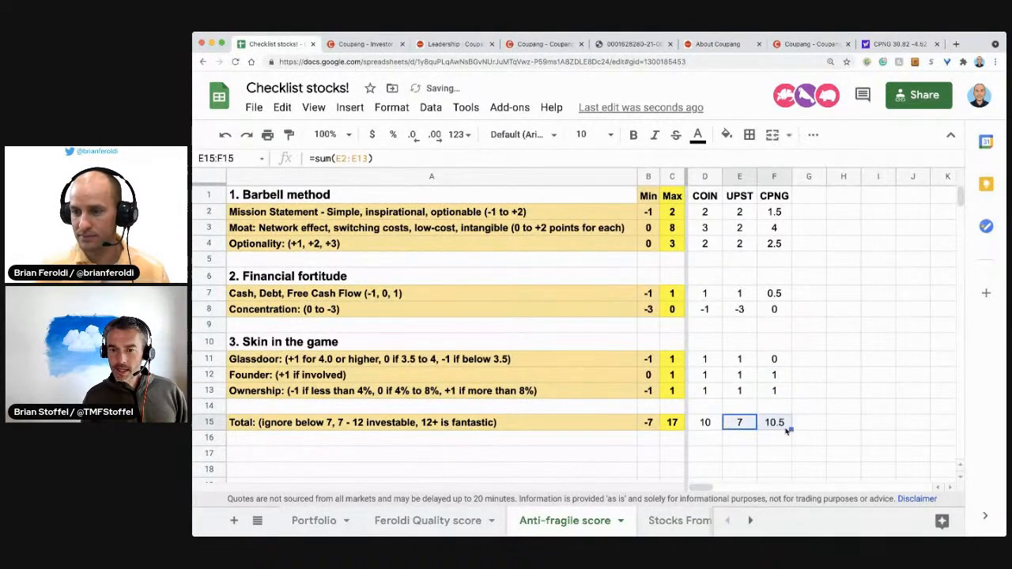
{"action": "left_click", "coordinate": [809, 454]}
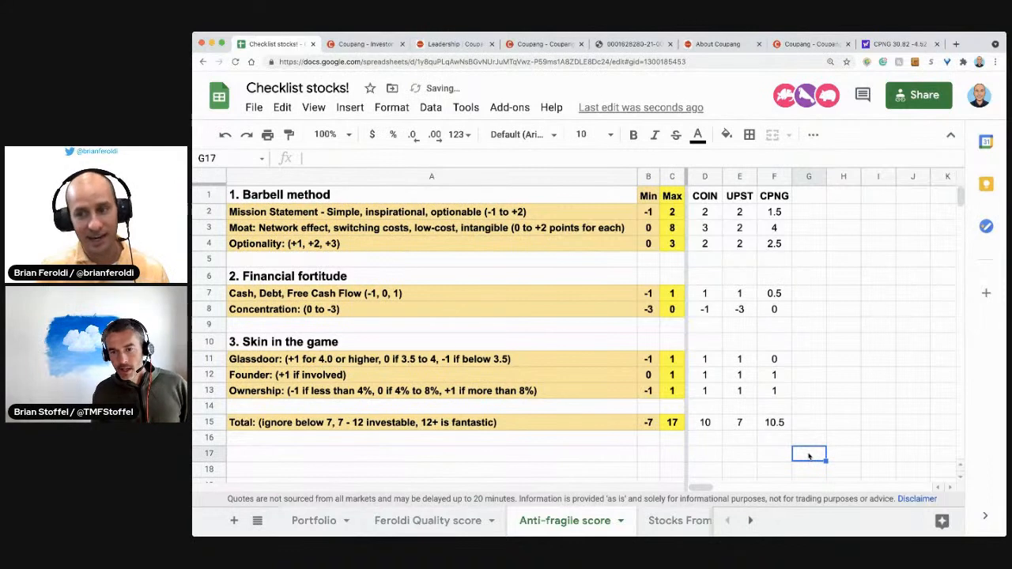
{"action": "left_click", "coordinate": [774, 422]}
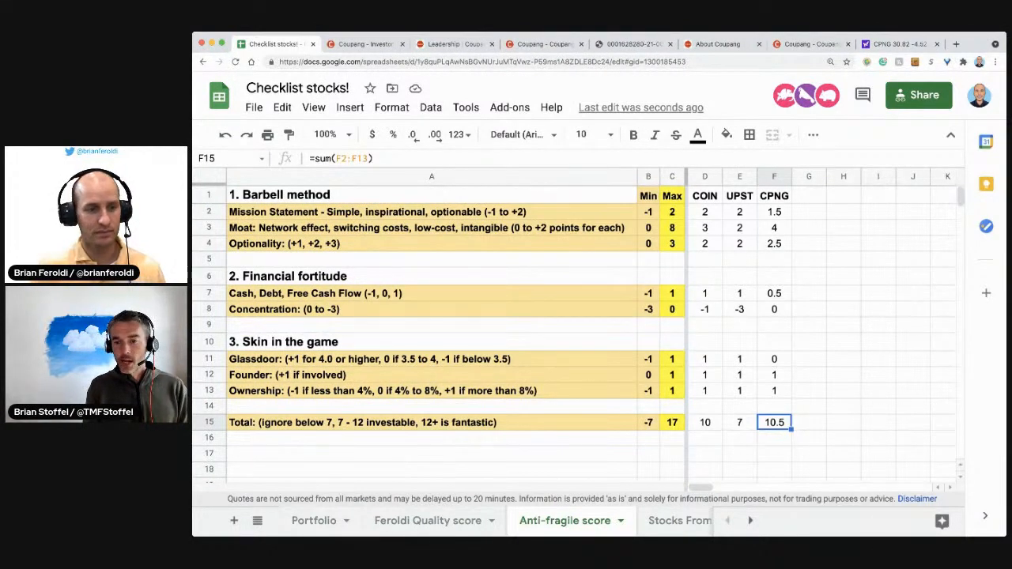
{"action": "left_click", "coordinate": [423, 521]}
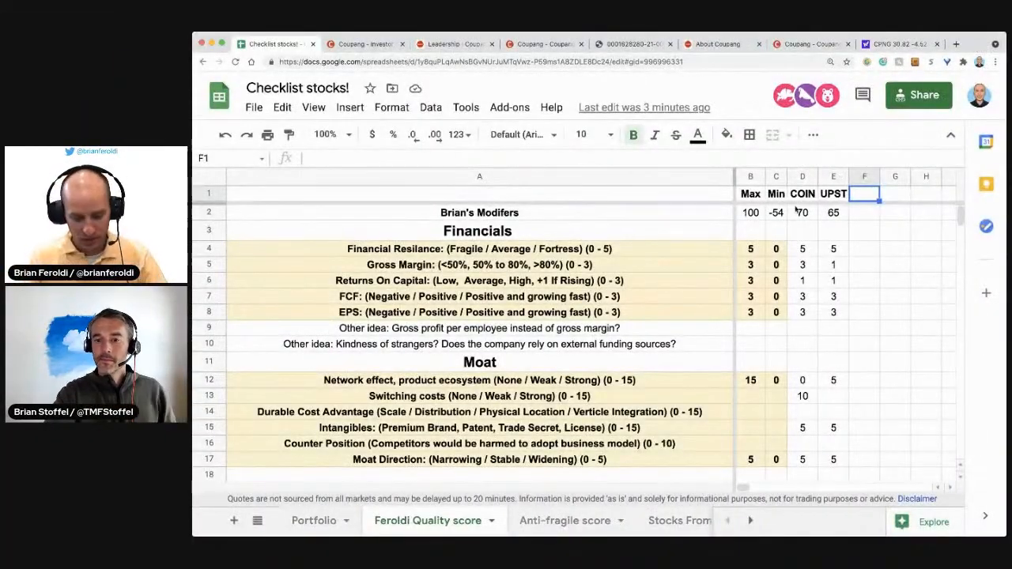
Add a CPNG column header in F1 with financial resilience 5, then return to the filing PDF.
{"action": "type", "text": "CPNG"}
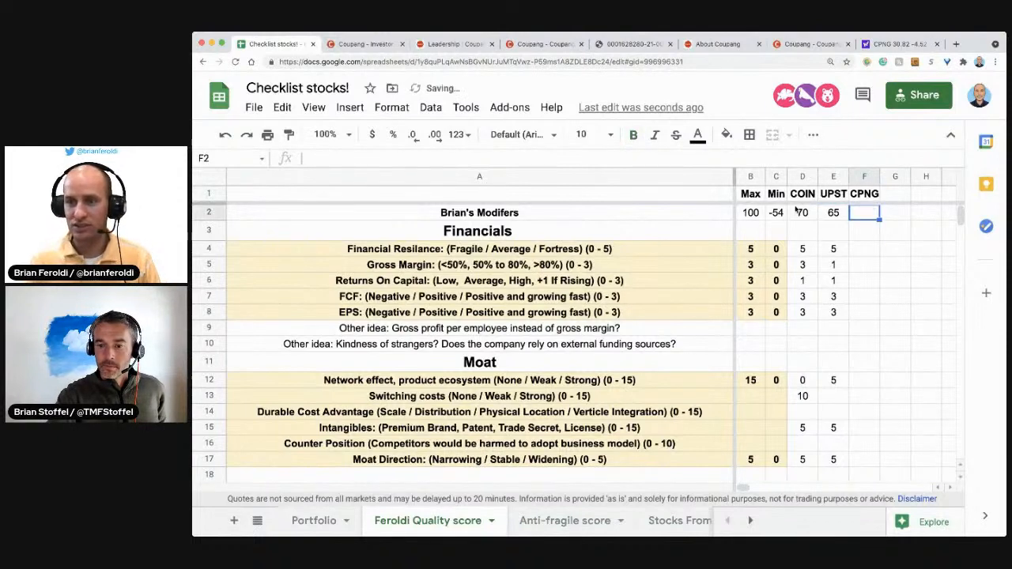
{"action": "left_click", "coordinate": [832, 212]}
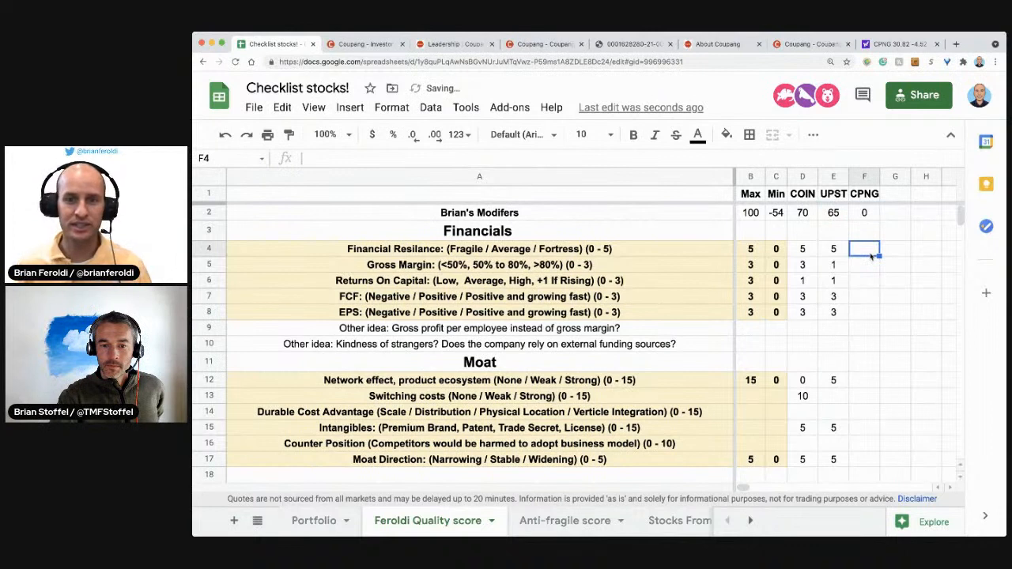
{"action": "type", "text": "5"}
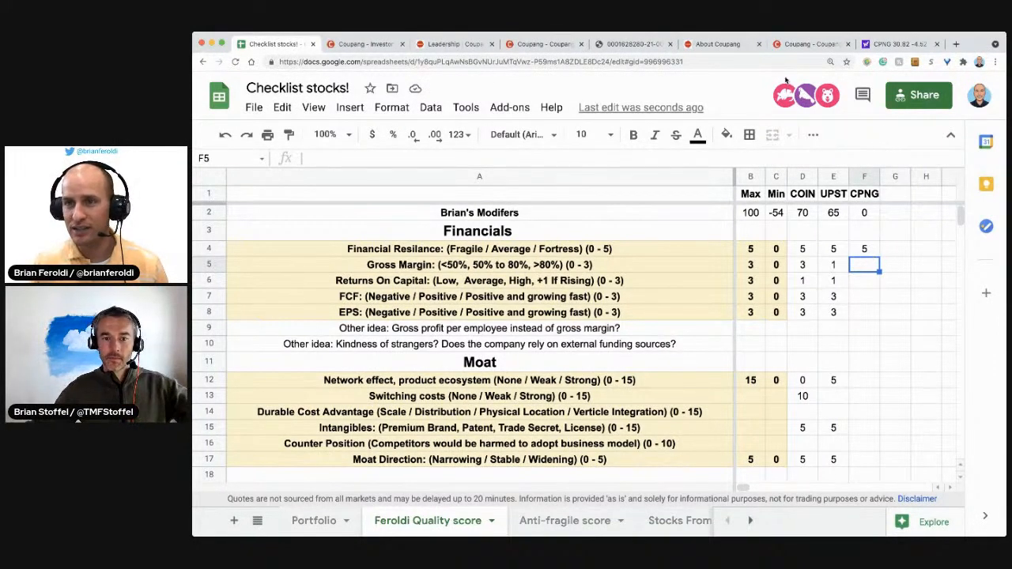
{"action": "left_click", "coordinate": [630, 43]}
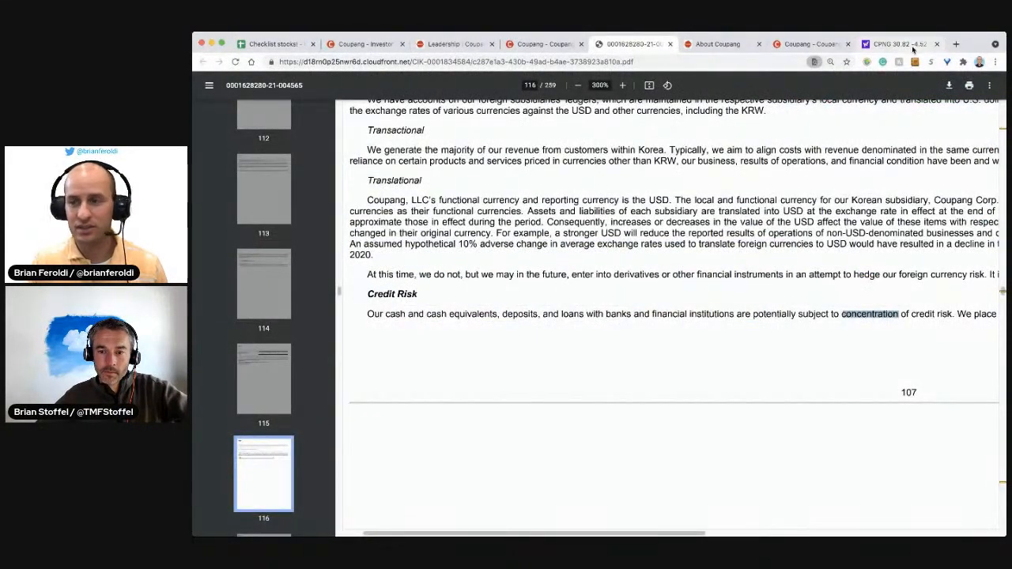
Back in the sheet, enter 1 in F5 for gross margin and 0 in F6 for returns on capital.
{"action": "left_click", "coordinate": [280, 43]}
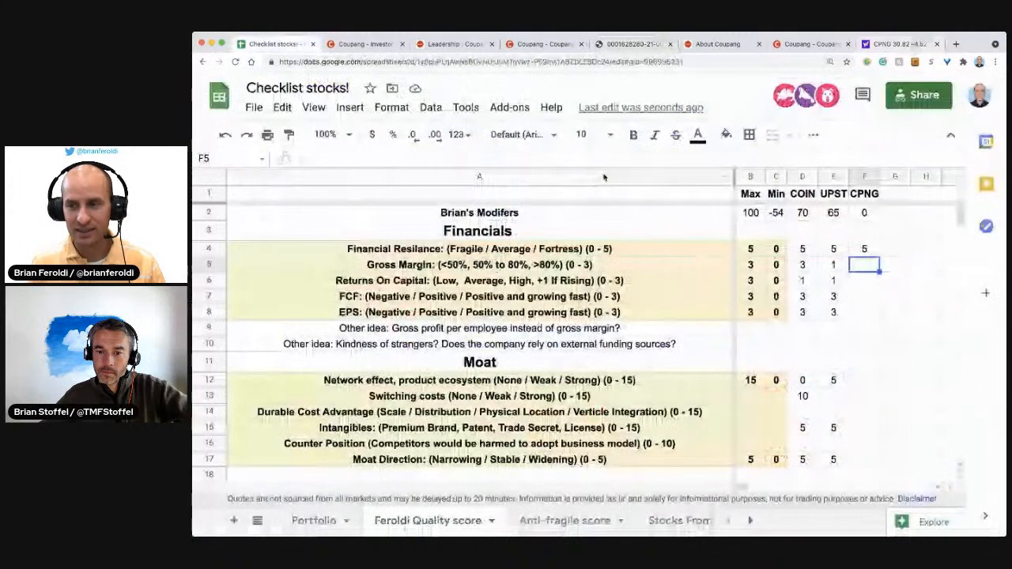
{"action": "type", "text": "1"}
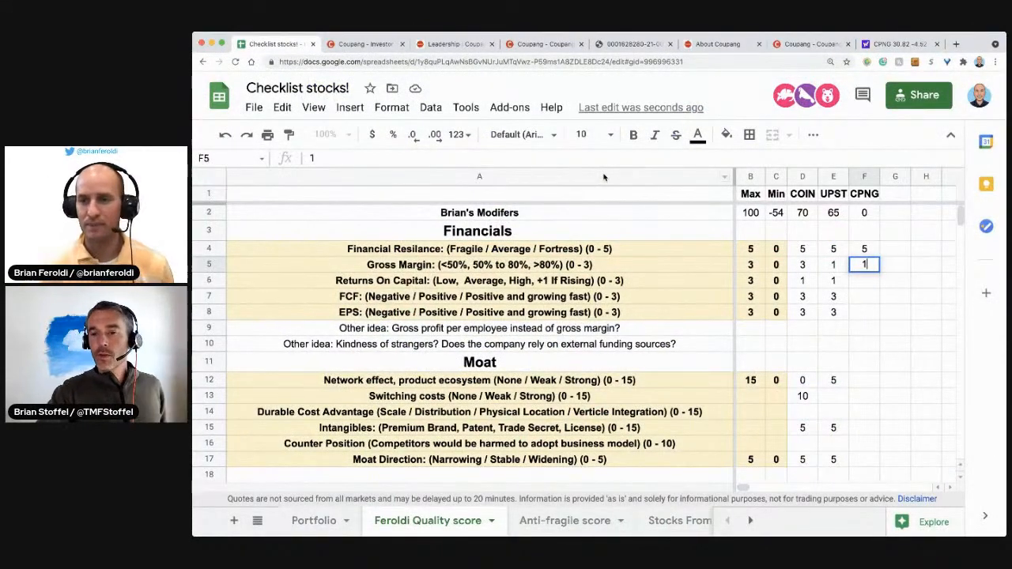
{"action": "key", "text": "Enter"}
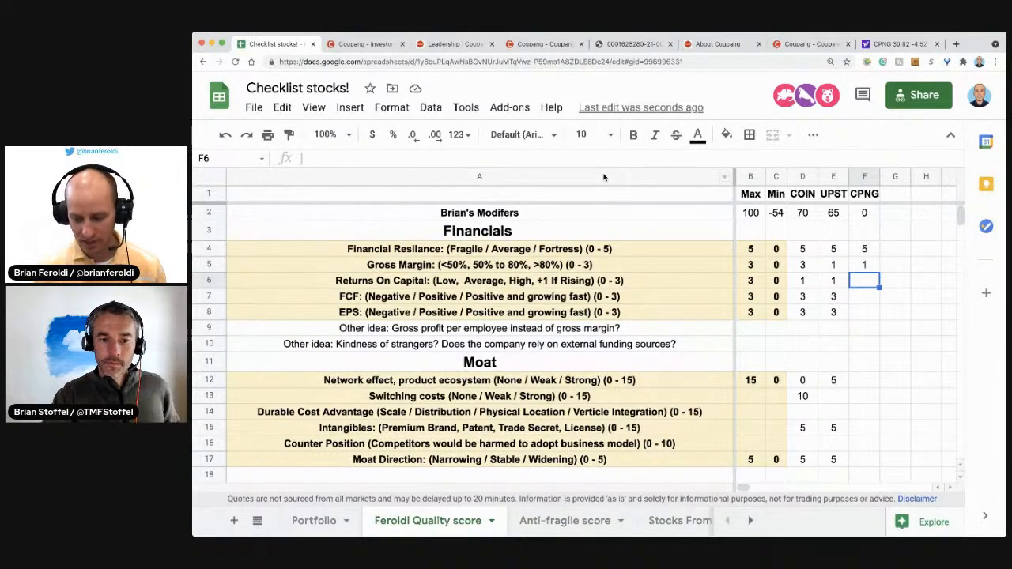
{"action": "type", "text": "0"}
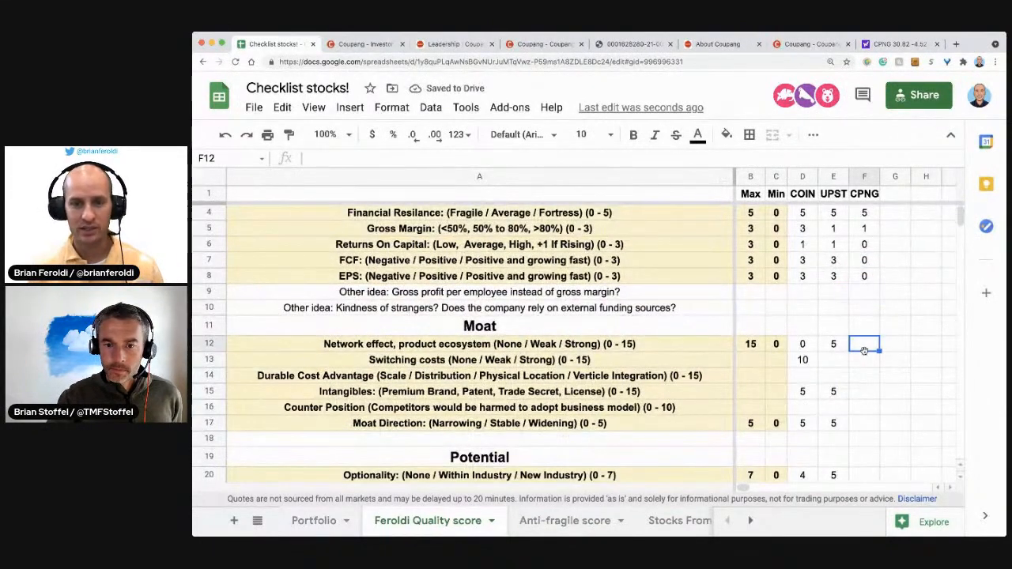
Enter 5 in F12, F13, F14 and F17 for CPNG's moat rows.
{"action": "type", "text": "5"}
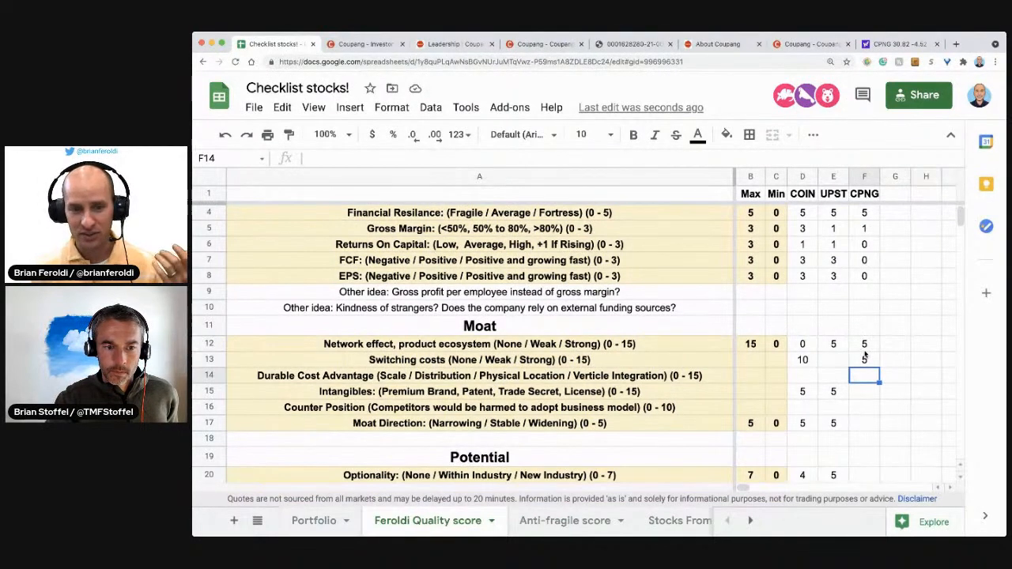
{"action": "type", "text": "5"}
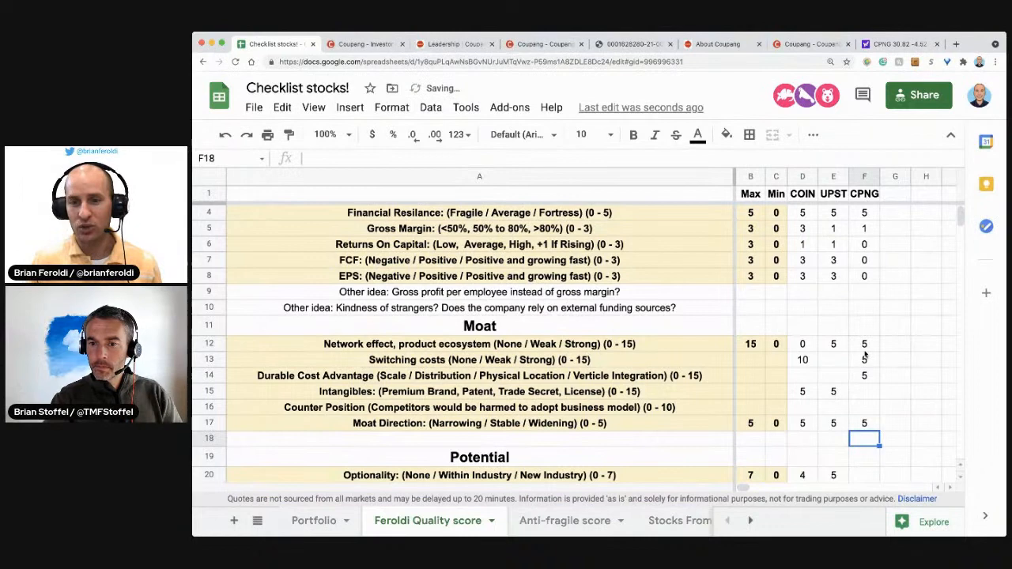
{"action": "mouse_move", "coordinate": [850, 407]}
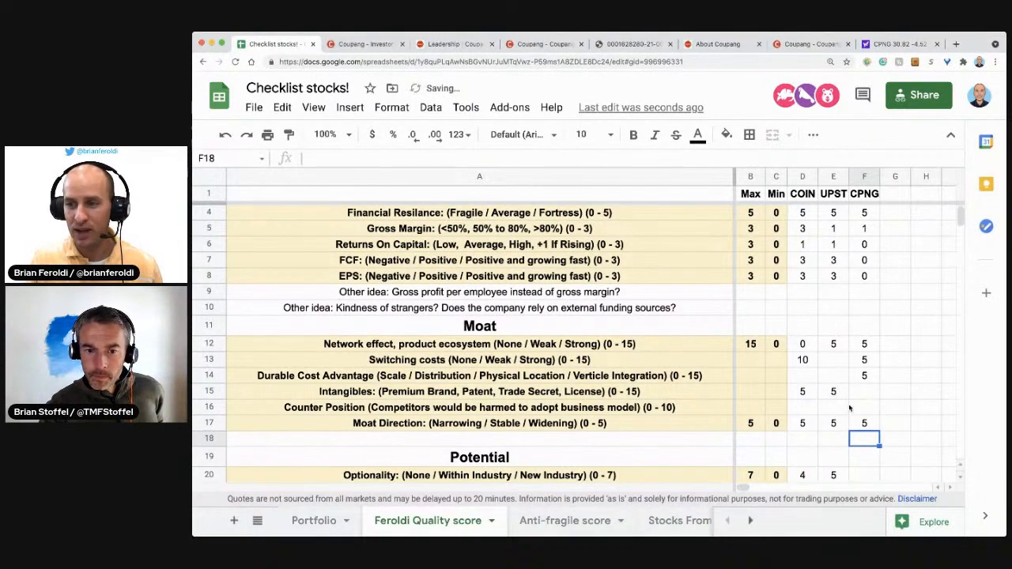
{"action": "scroll", "scroll_direction": "down", "scroll_amount": 3}
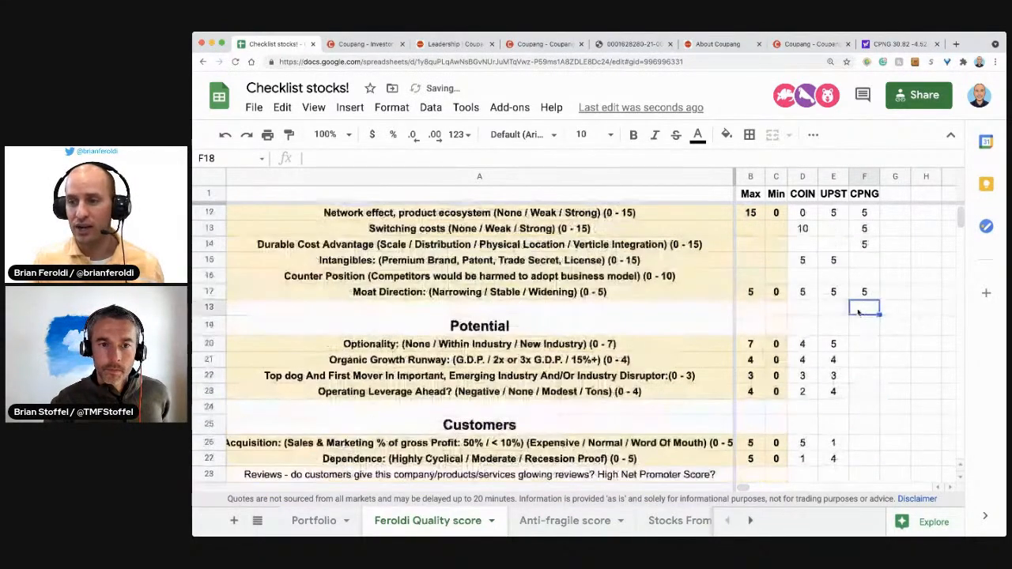
Enter 7, 4, 3 and 4 in F20–F23 for CPNG's Potential rows.
{"action": "left_click", "coordinate": [864, 344]}
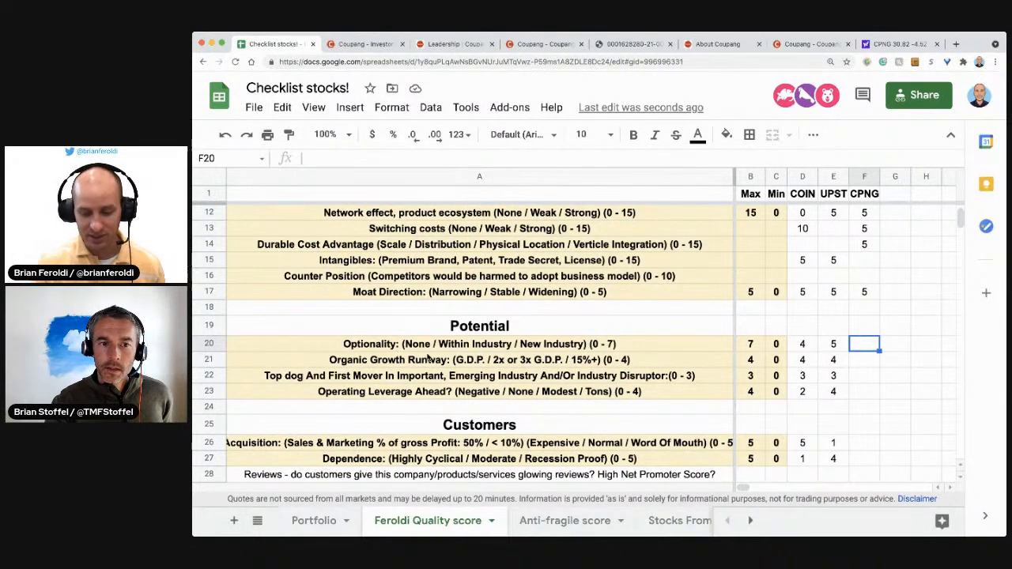
{"action": "type", "text": "7"}
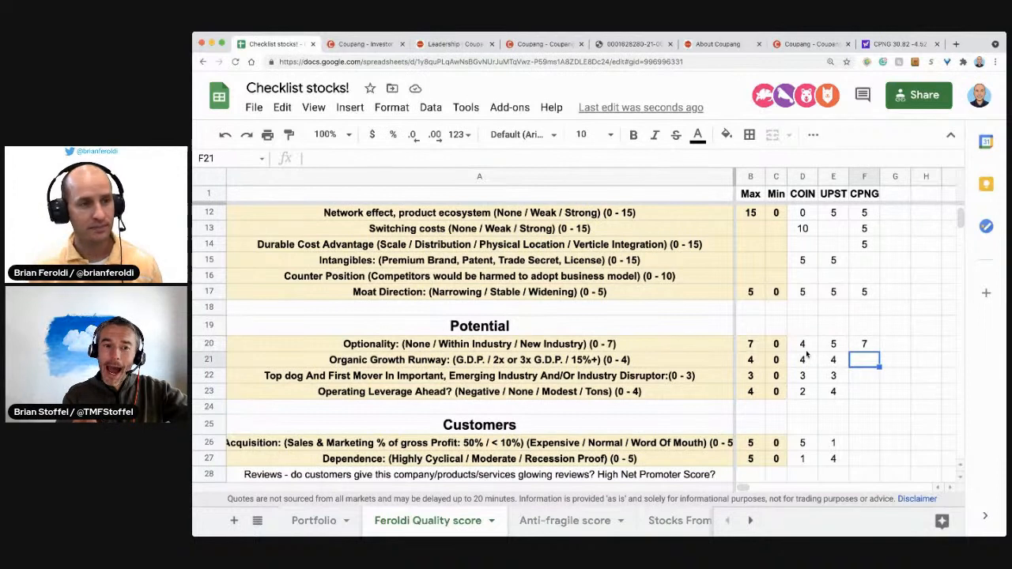
{"action": "scroll", "scroll_direction": "down", "scroll_amount": 3}
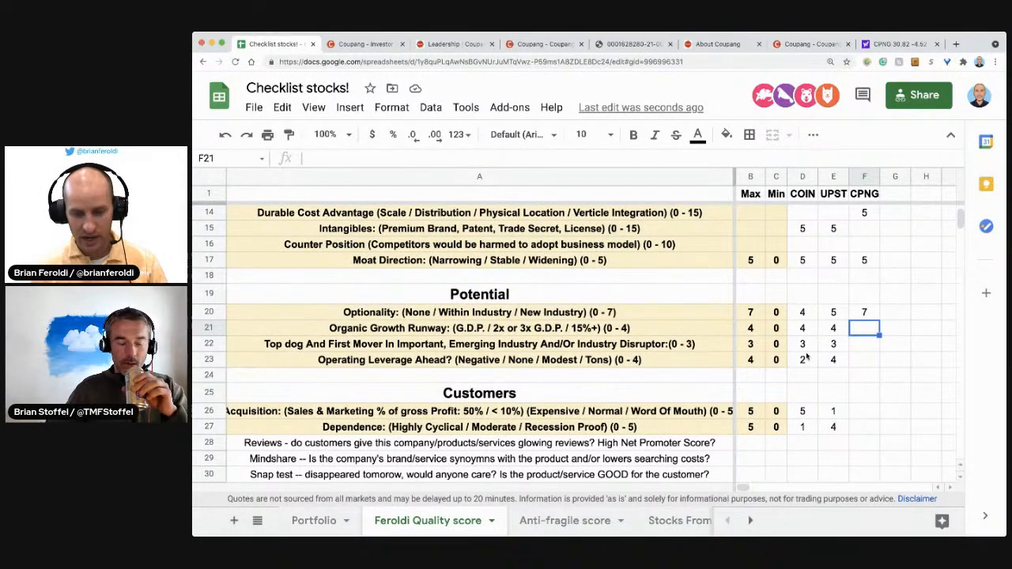
{"action": "type", "text": "4"}
{"action": "left_click", "coordinate": [864, 344]}
{"action": "type", "text": "3"}
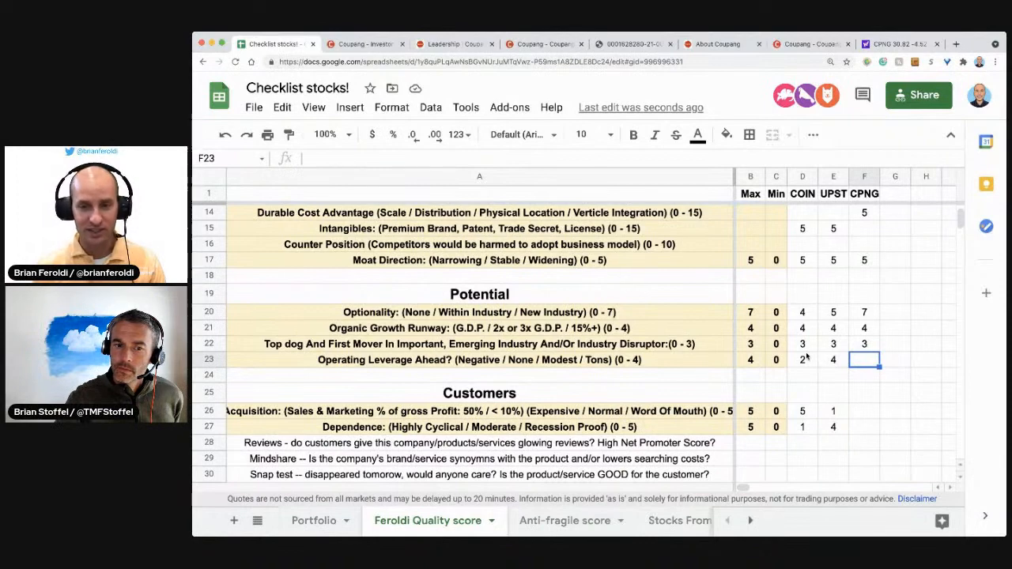
{"action": "type", "text": "4"}
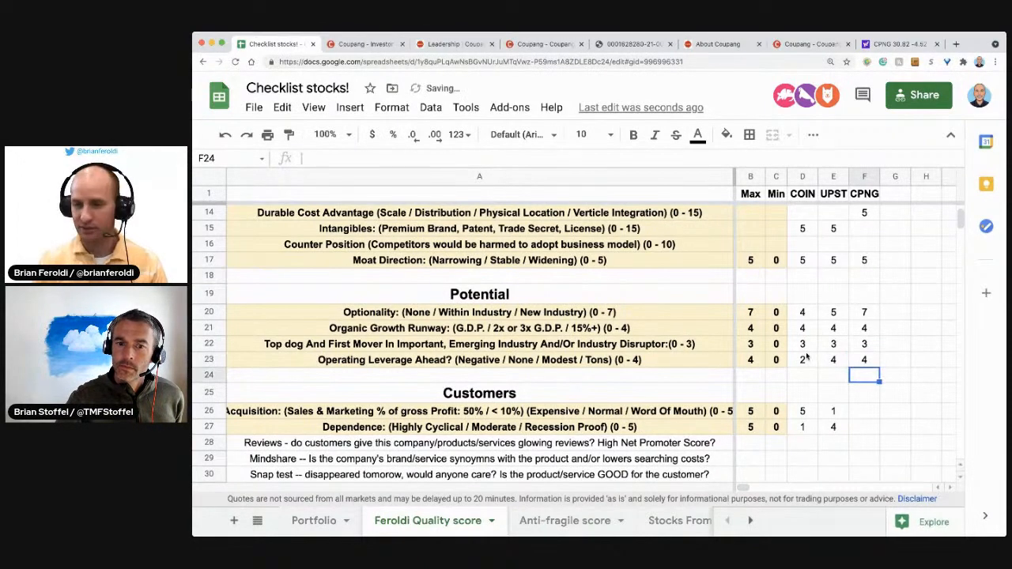
{"action": "scroll", "scroll_direction": "down", "scroll_amount": 3}
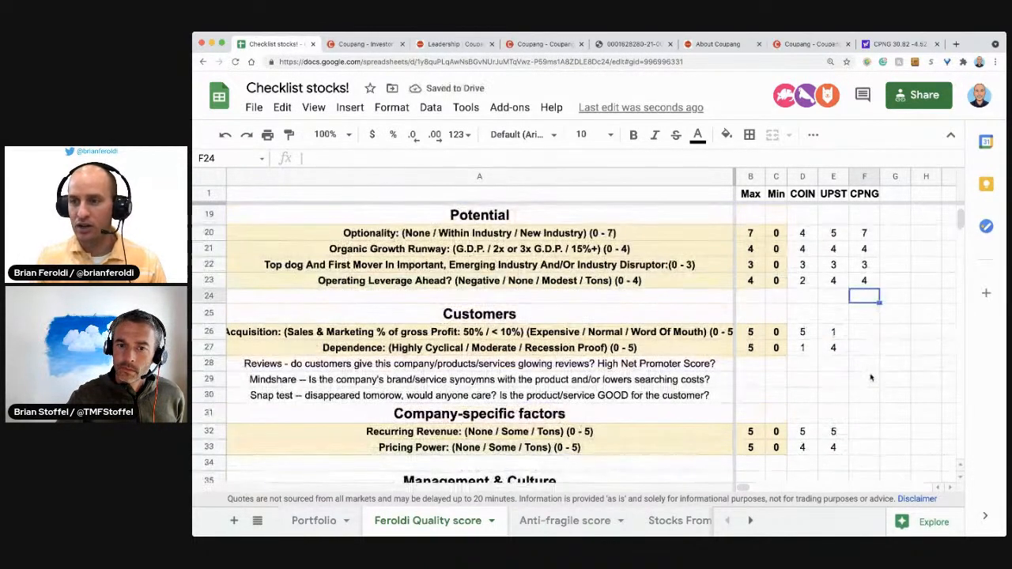
Enter 3 and 5 in F26–F27 for acquisition and dependence, and 5 in F32 for recurring revenue.
{"action": "left_click", "coordinate": [863, 332]}
{"action": "type", "text": "3"}
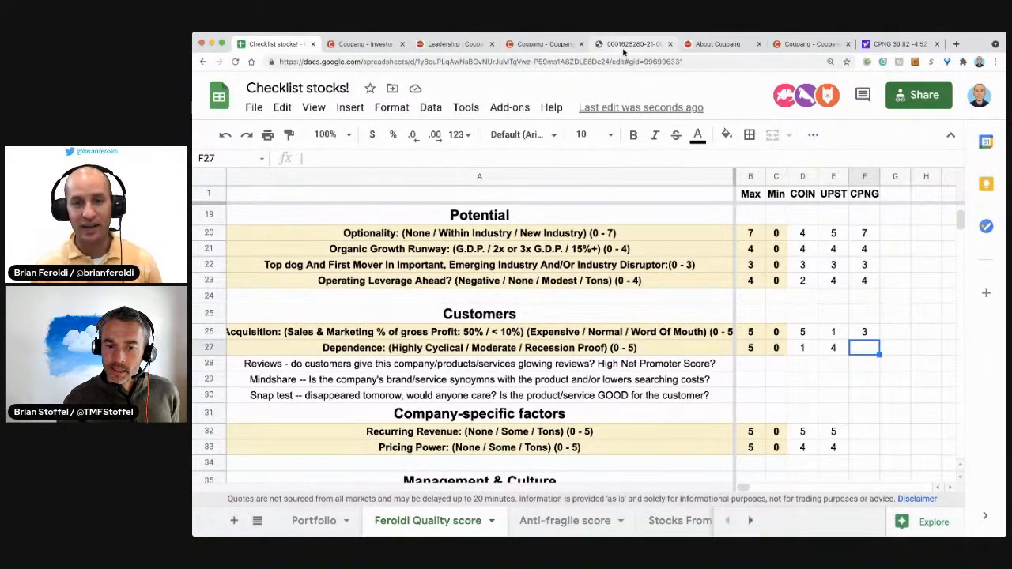
{"action": "type", "text": "5"}
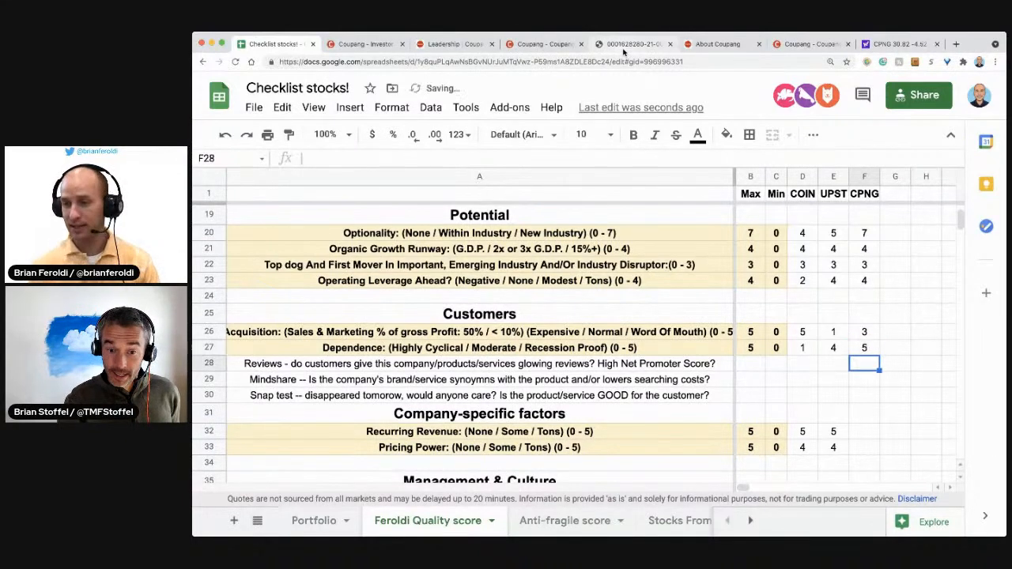
{"action": "scroll", "scroll_direction": "down", "scroll_amount": 3}
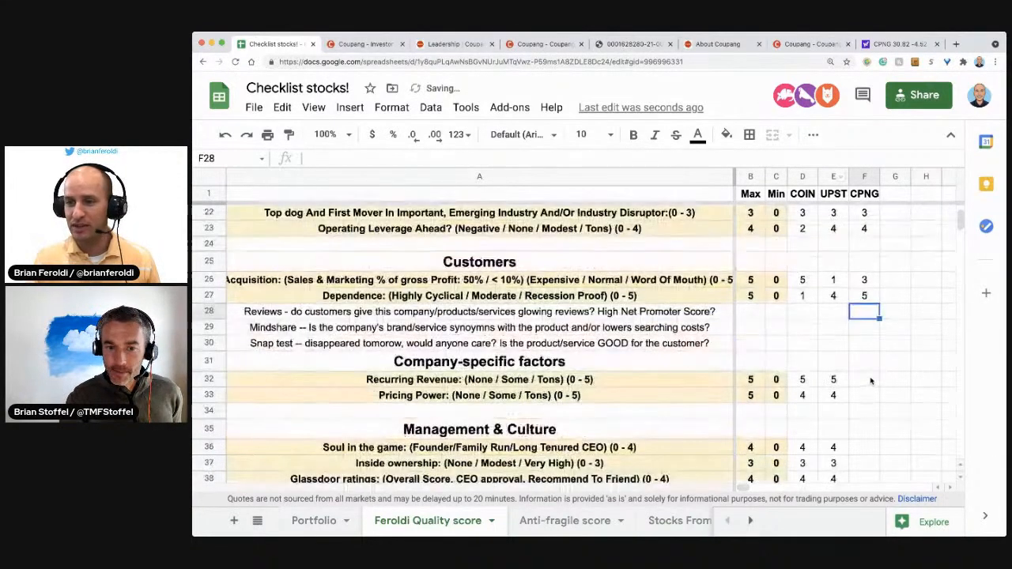
{"action": "left_click", "coordinate": [863, 379]}
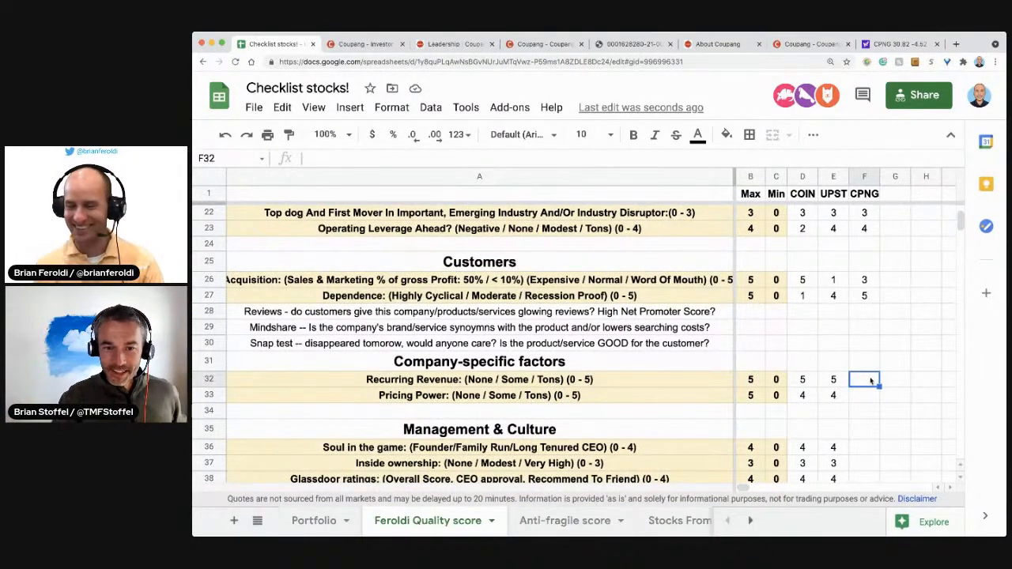
{"action": "type", "text": "5"}
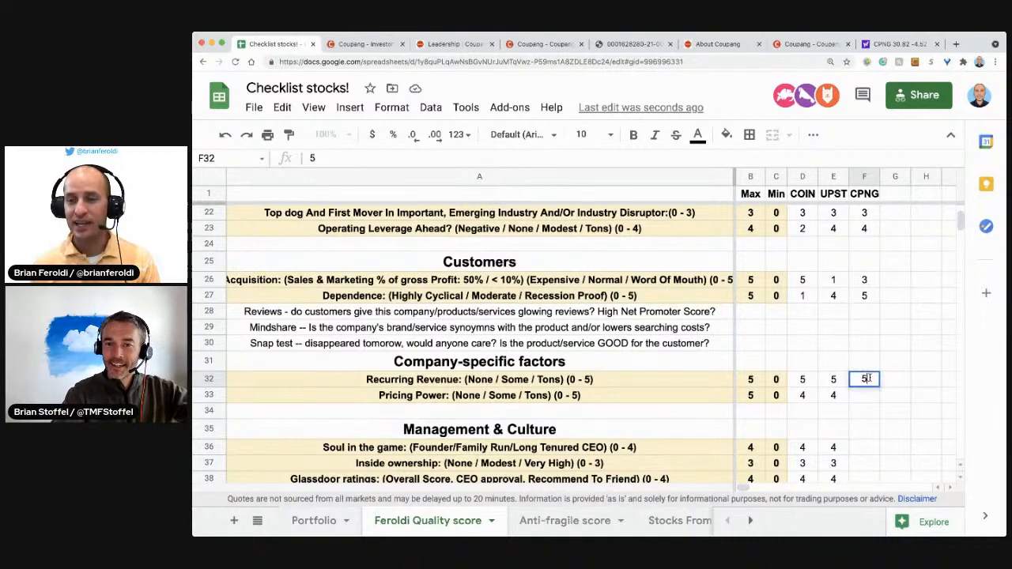
{"action": "key", "text": "Enter"}
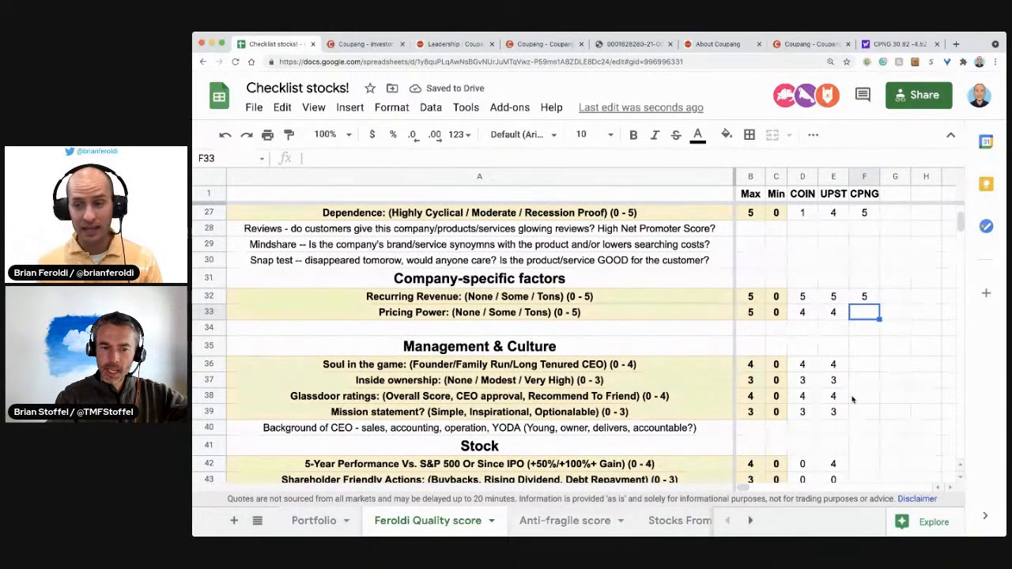
Enter 5 in F33 for pricing power, and 4, 3, 3 in F36–F38 for the founder, insider and Glassdoor rows.
{"action": "type", "text": "5"}
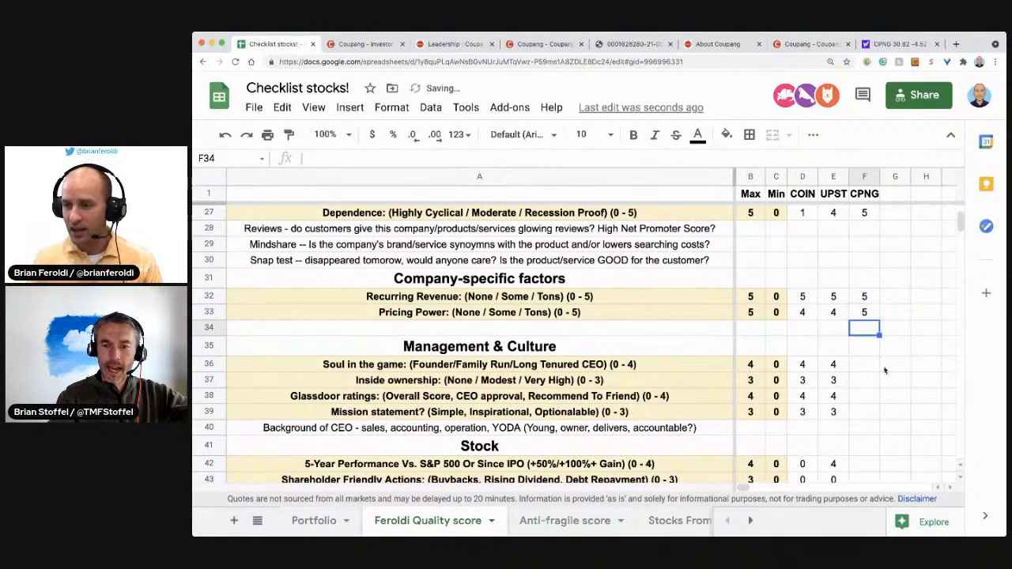
{"action": "type", "text": "4"}
{"action": "left_click", "coordinate": [865, 381]}
{"action": "type", "text": "3"}
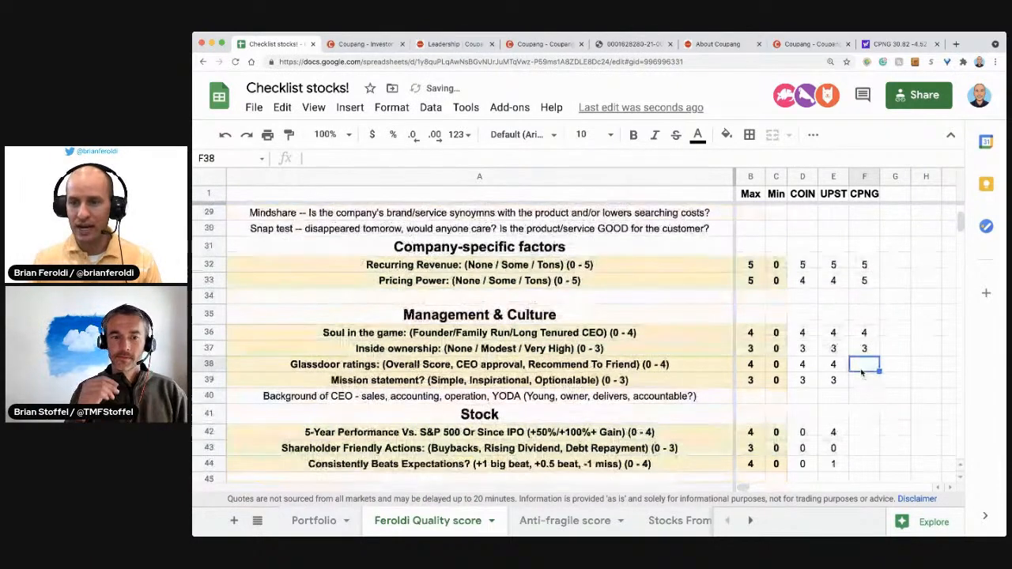
{"action": "scroll", "scroll_direction": "down", "scroll_amount": 3}
{"action": "type", "text": "3"}
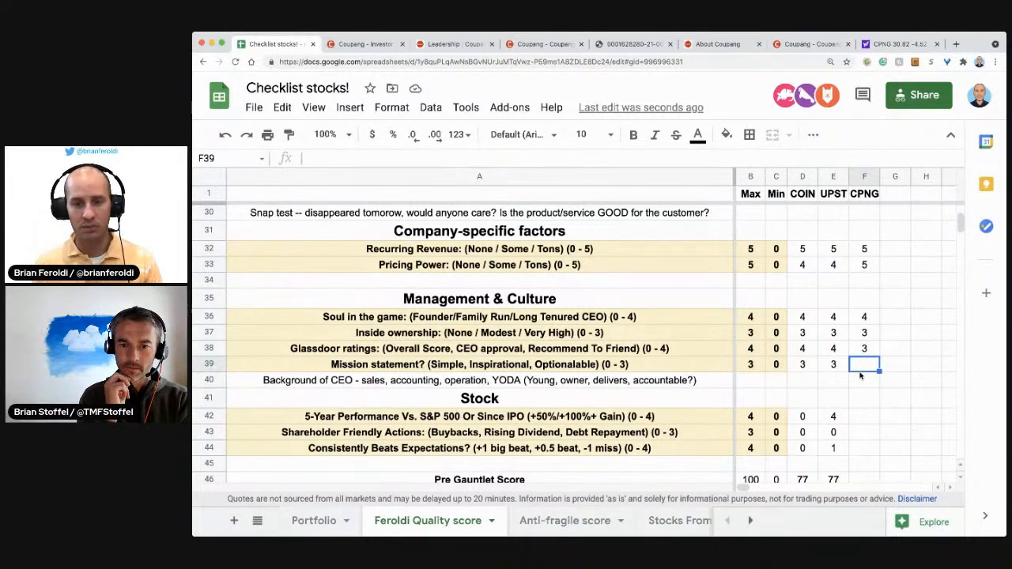
{"action": "type", "text": "2"}
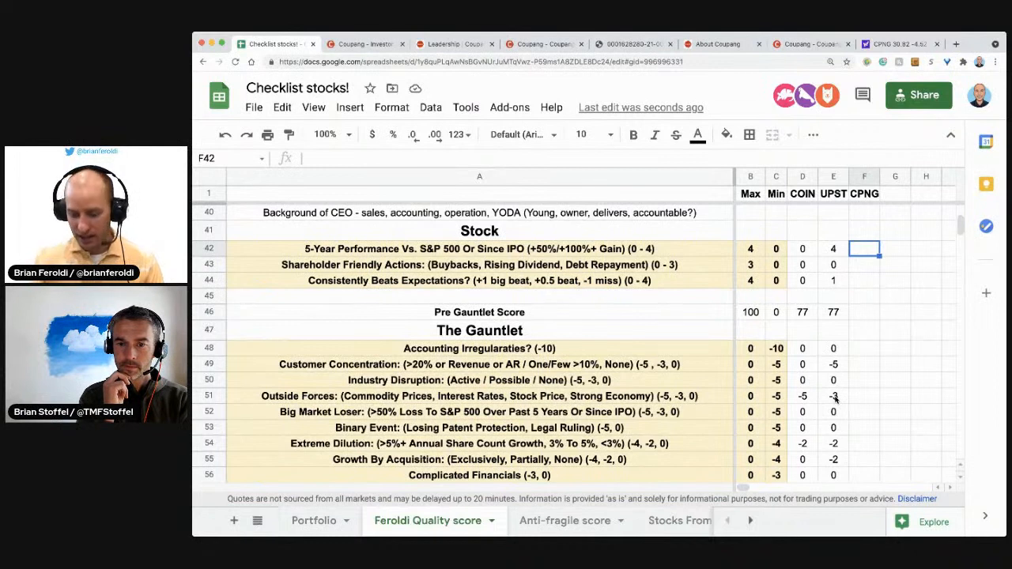
Enter 0 in F42, F43 and F44, bringing CPNG's Pre Gauntlet Score to 74.
{"action": "type", "text": "0"}
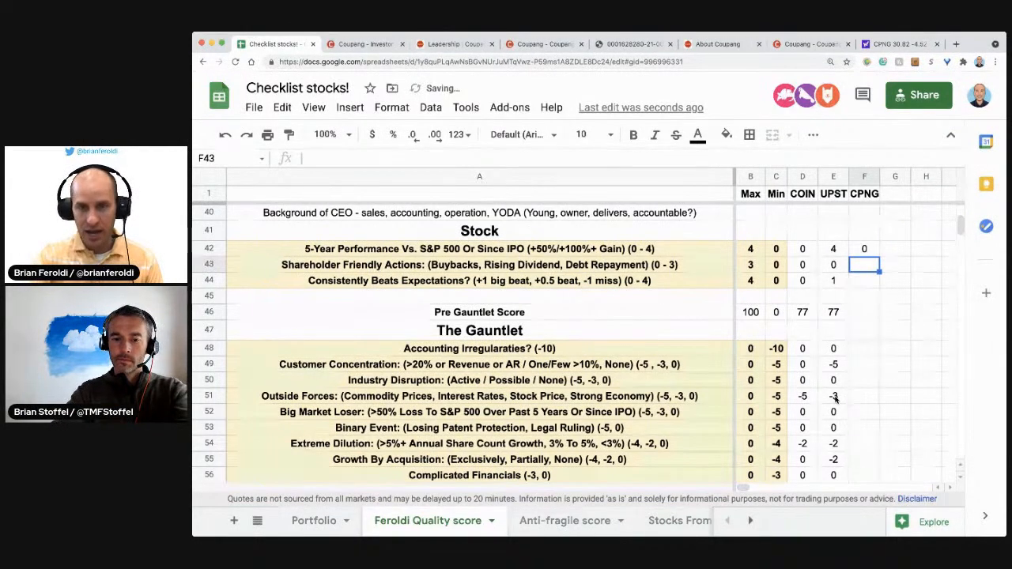
{"action": "type", "text": "0"}
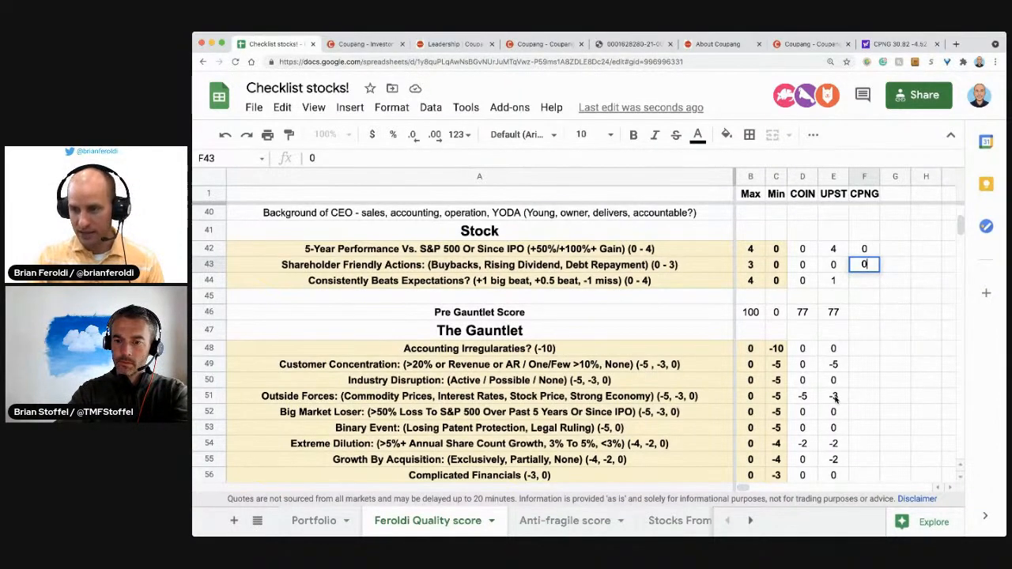
{"action": "key", "text": "Enter"}
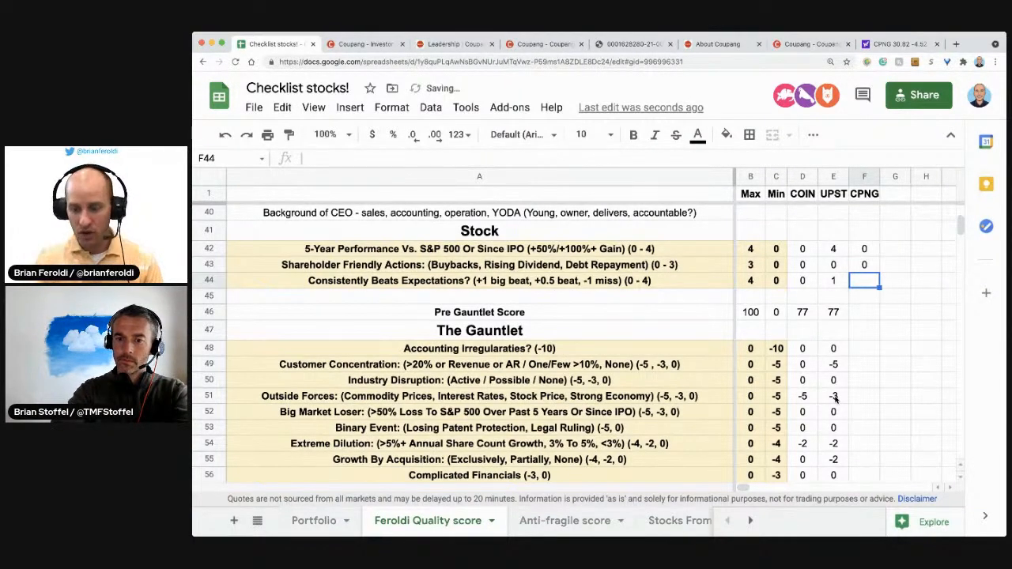
{"action": "type", "text": "0"}
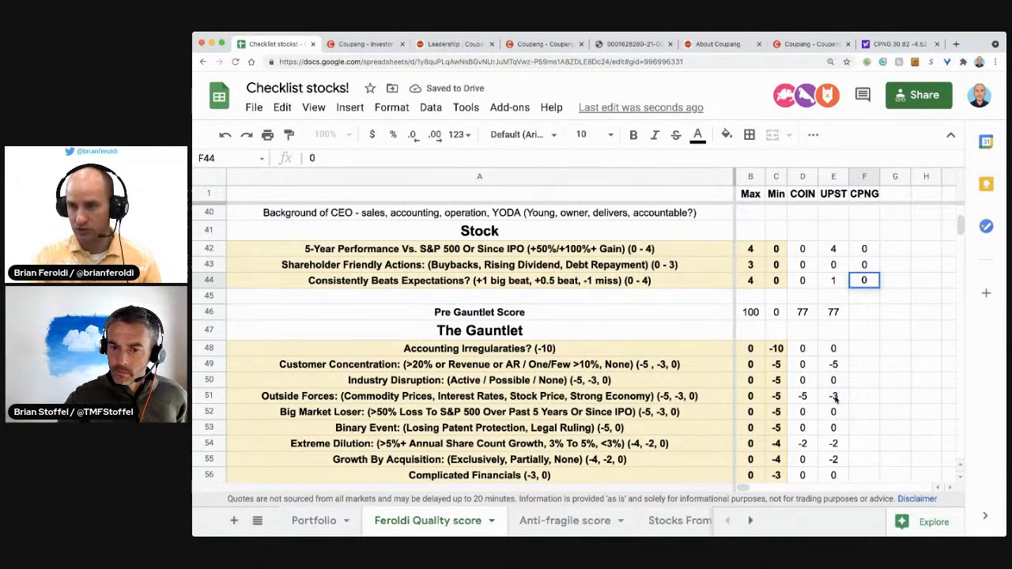
{"action": "left_click", "coordinate": [865, 296]}
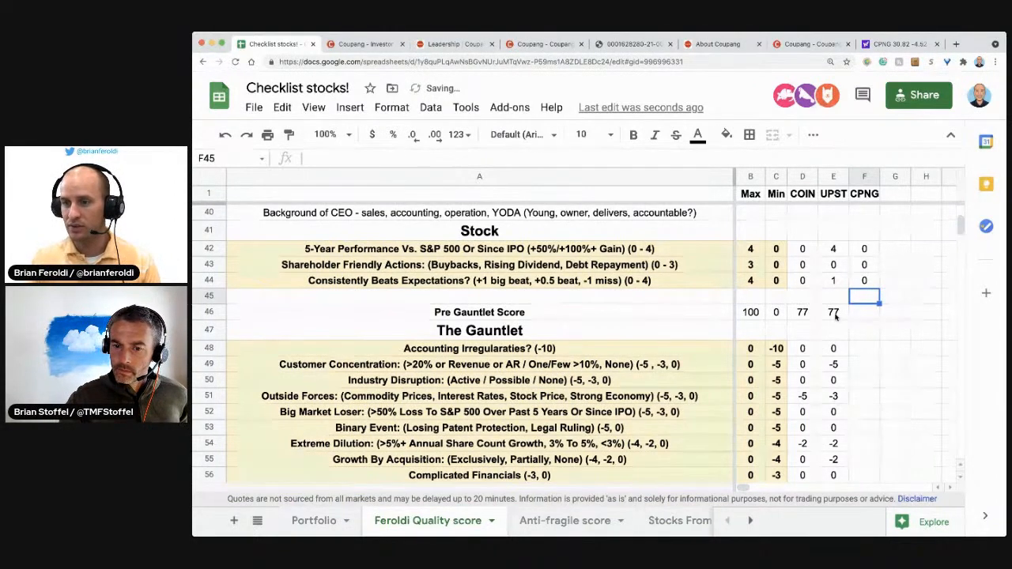
{"action": "left_click", "coordinate": [864, 311]}
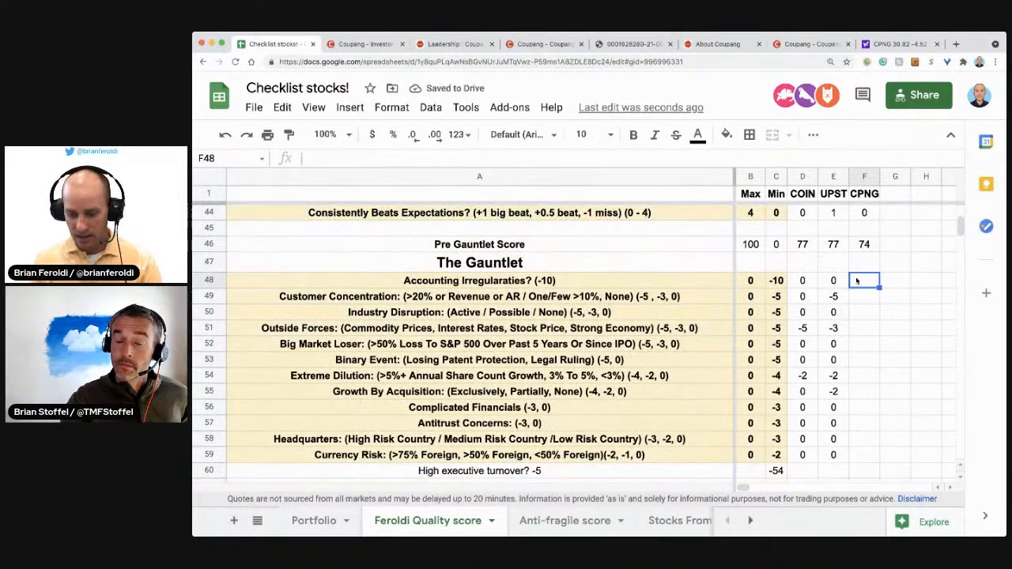
Enter 0 for CPNG's Gauntlet rows and -2 in F54 and F58 for dilution and headquarters.
{"action": "left_click", "coordinate": [864, 296]}
{"action": "type", "text": "0"}
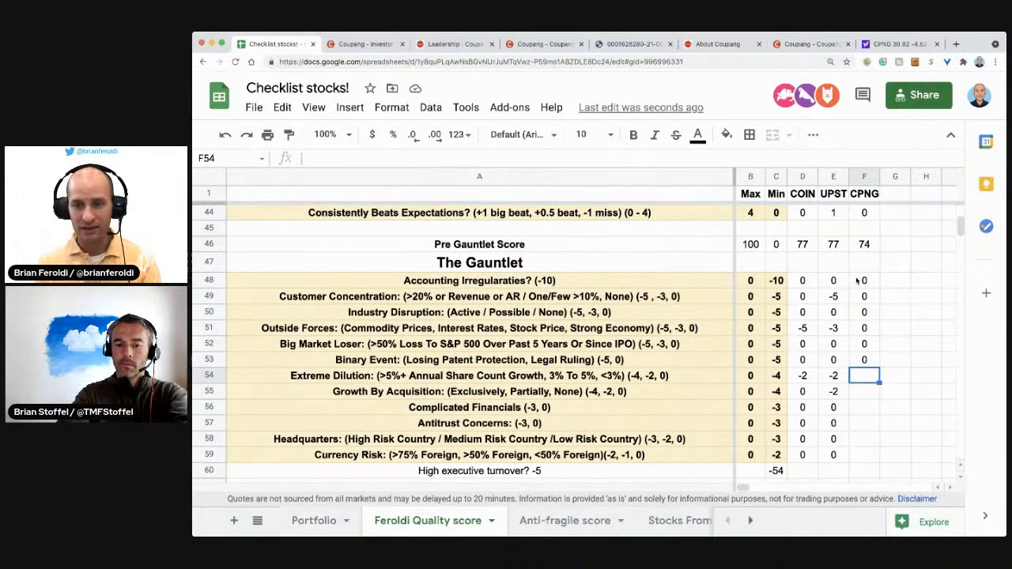
{"action": "type", "text": "-2"}
{"action": "left_click", "coordinate": [864, 391]}
{"action": "type", "text": "0"}
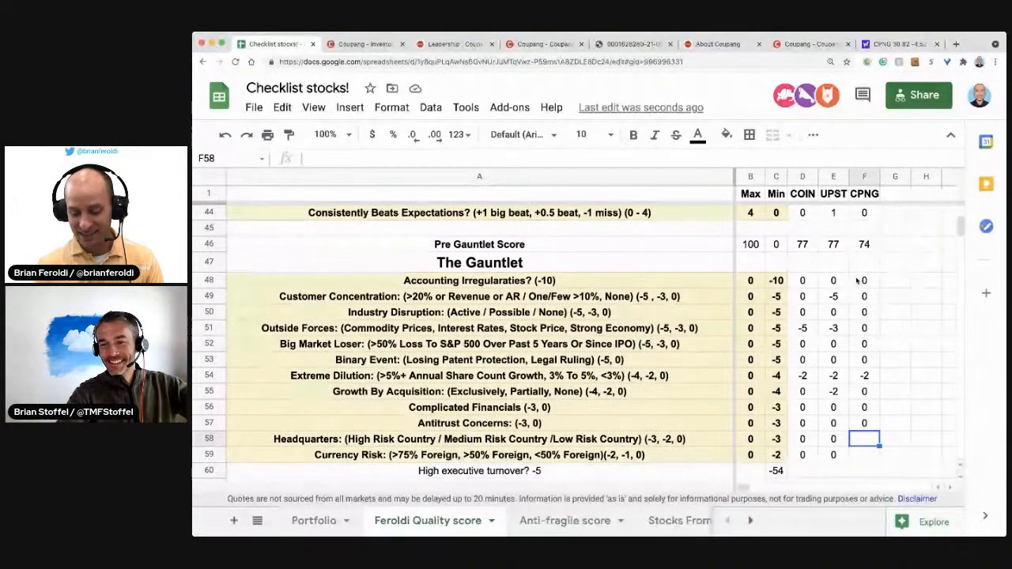
{"action": "type", "text": "-2"}
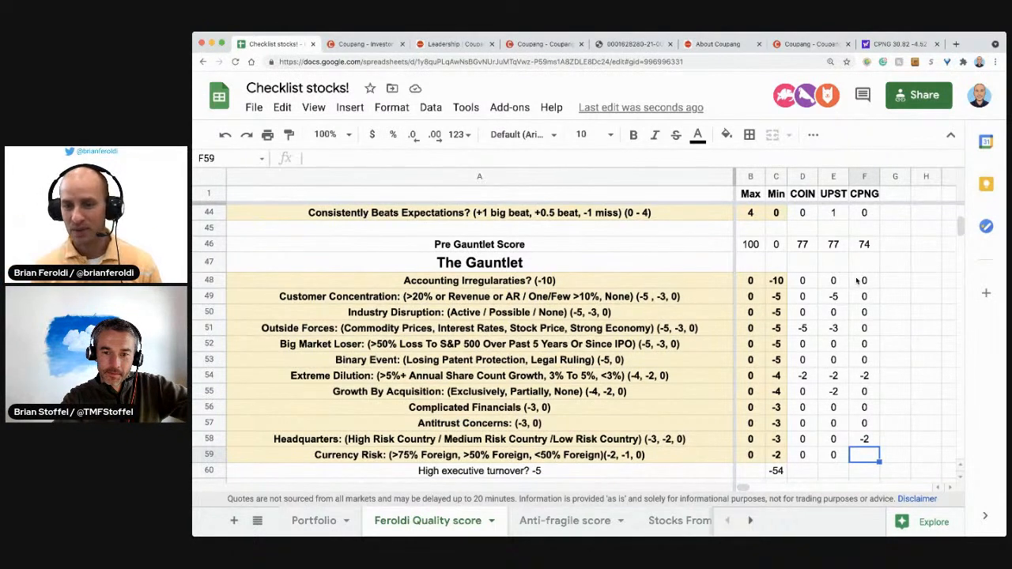
{"action": "type", "text": "-"}
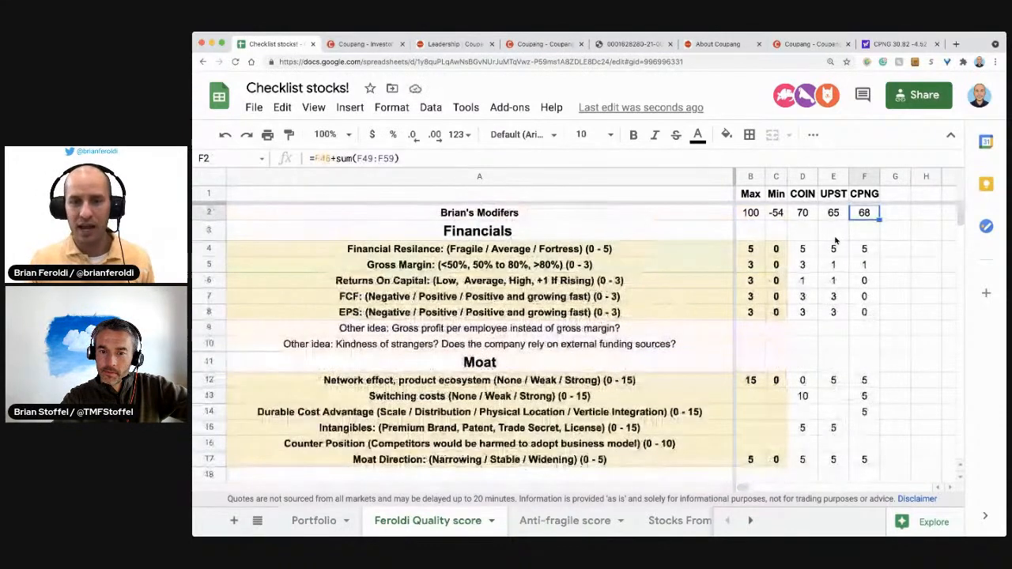
At the top of the scorecard, select CPNG's FCF cell F7 beside the total of 68.
{"action": "left_click", "coordinate": [865, 295]}
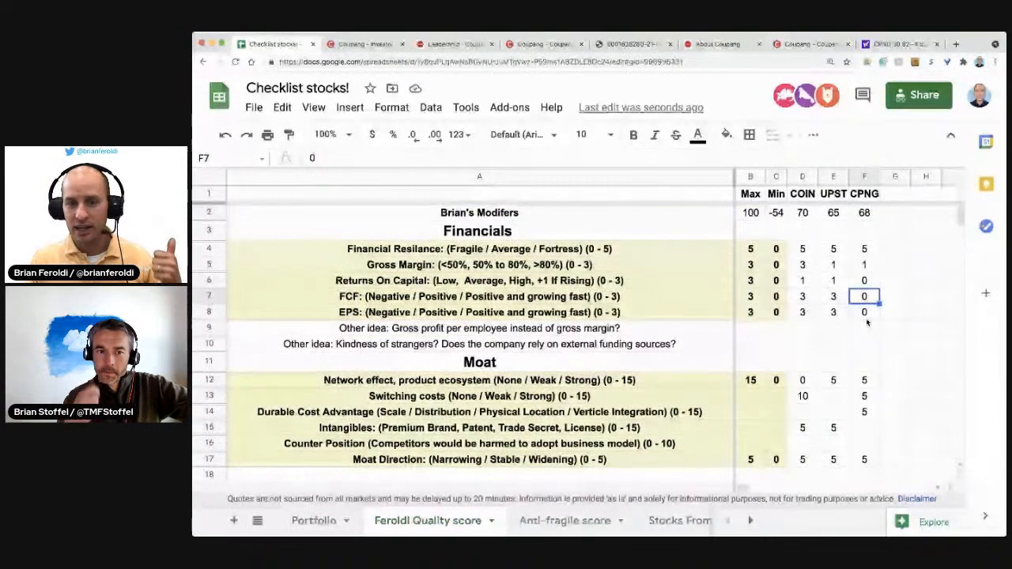
{"action": "scroll", "scroll_direction": "down", "scroll_amount": 3}
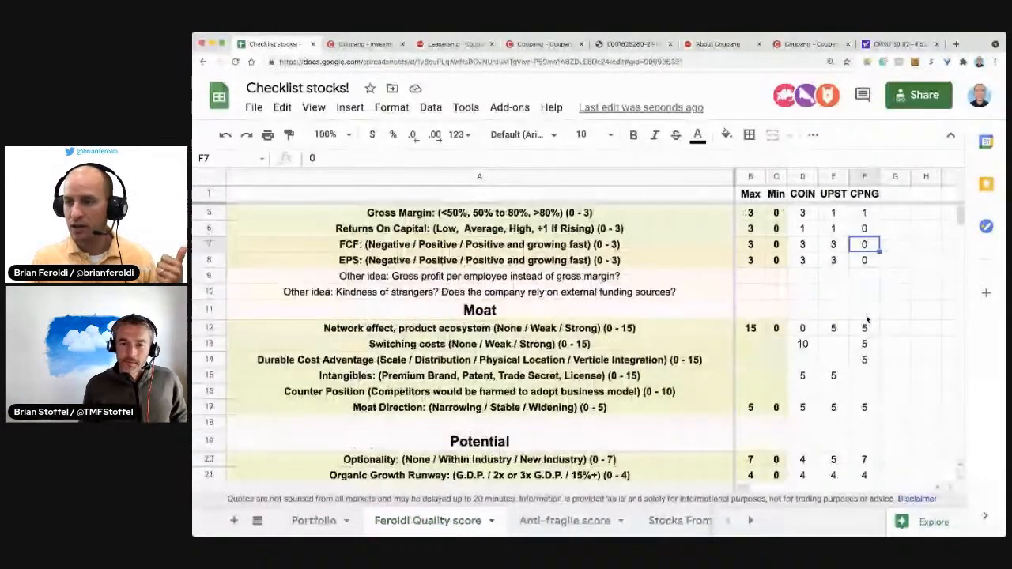
{"action": "scroll", "scroll_direction": "down", "scroll_amount": 3}
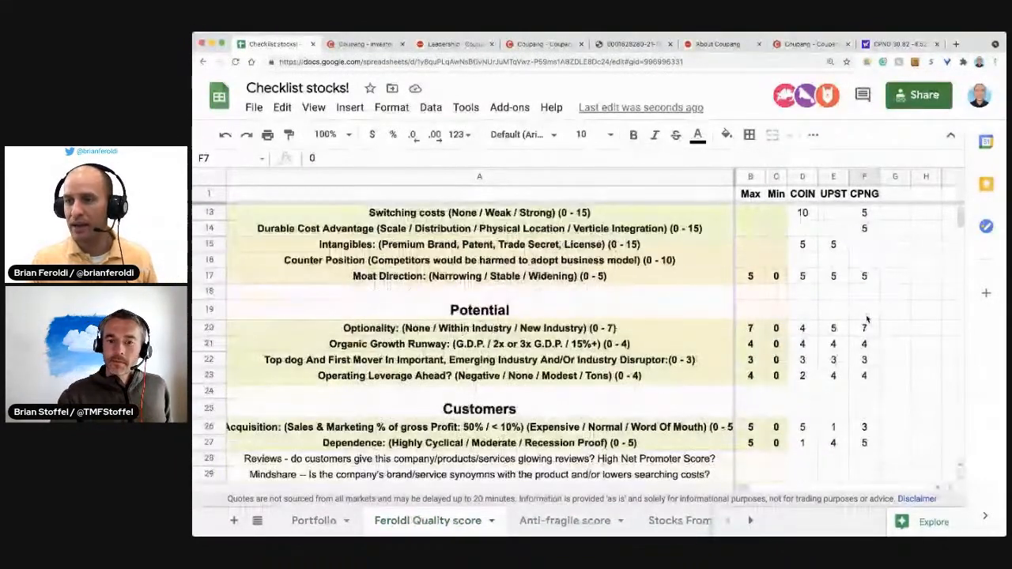
{"action": "scroll", "scroll_direction": "down", "scroll_amount": 3}
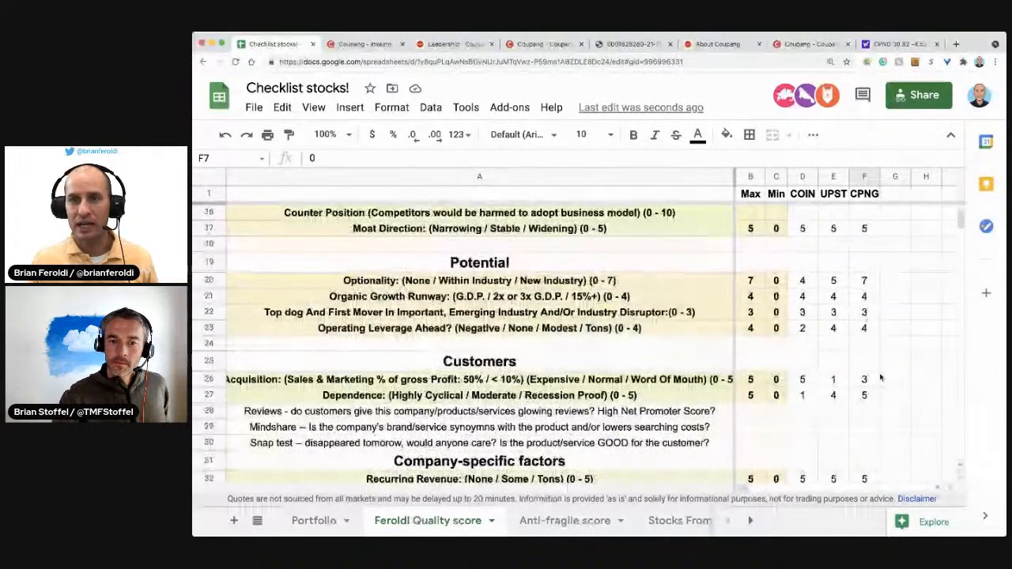
{"action": "left_click", "coordinate": [373, 43]}
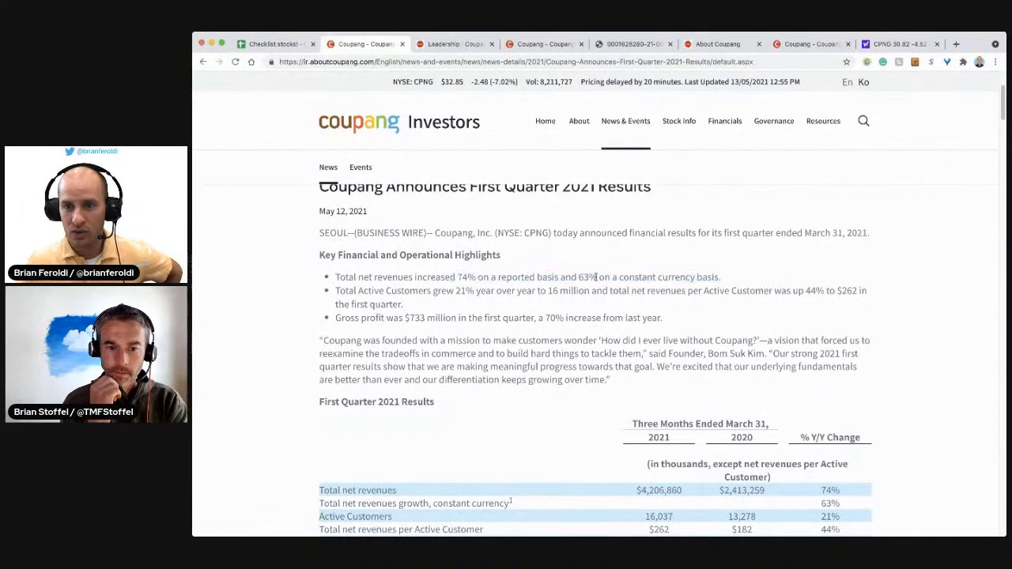
Highlight the constant-currency revenue growth figure and scroll to the Active Customer highlights.
{"action": "left_click_drag", "start_coordinate": [578, 277], "coordinate": [720, 277]}
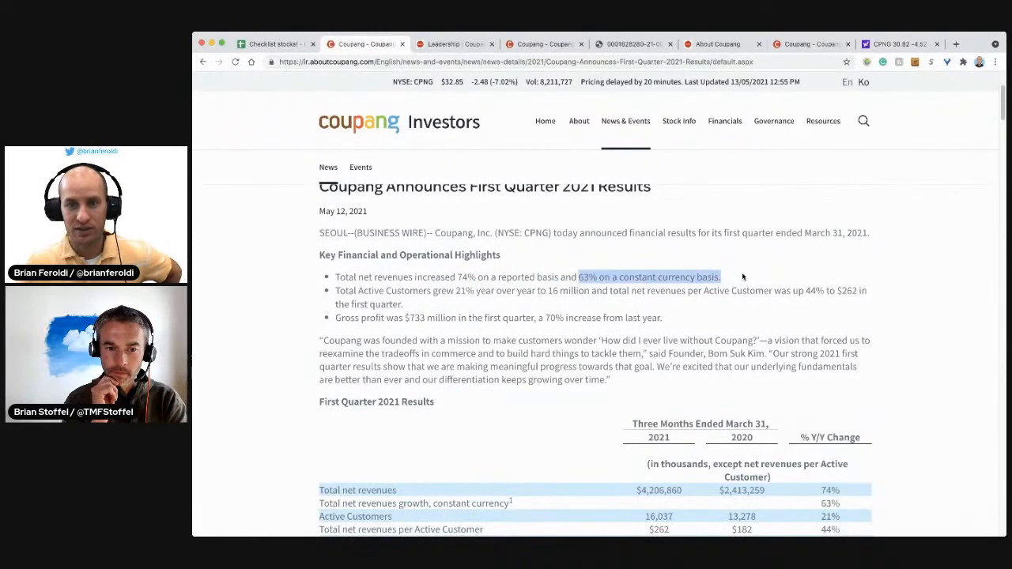
{"action": "scroll", "scroll_direction": "down", "scroll_amount": 3}
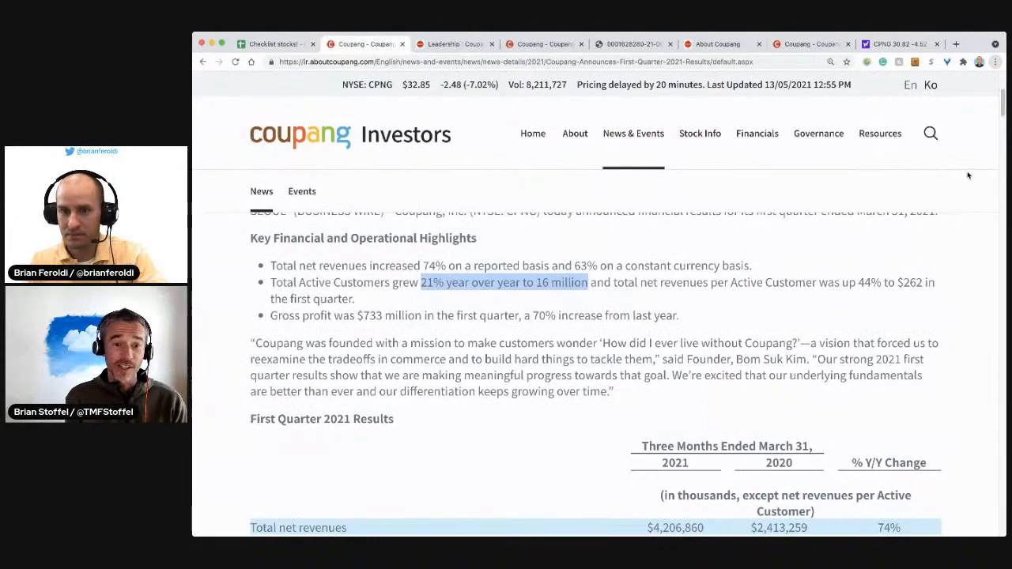
Highlight the founder's 'How did I ever live without Coupang?' quote, then reach the results table.
{"action": "scroll", "scroll_direction": "down", "scroll_amount": 3}
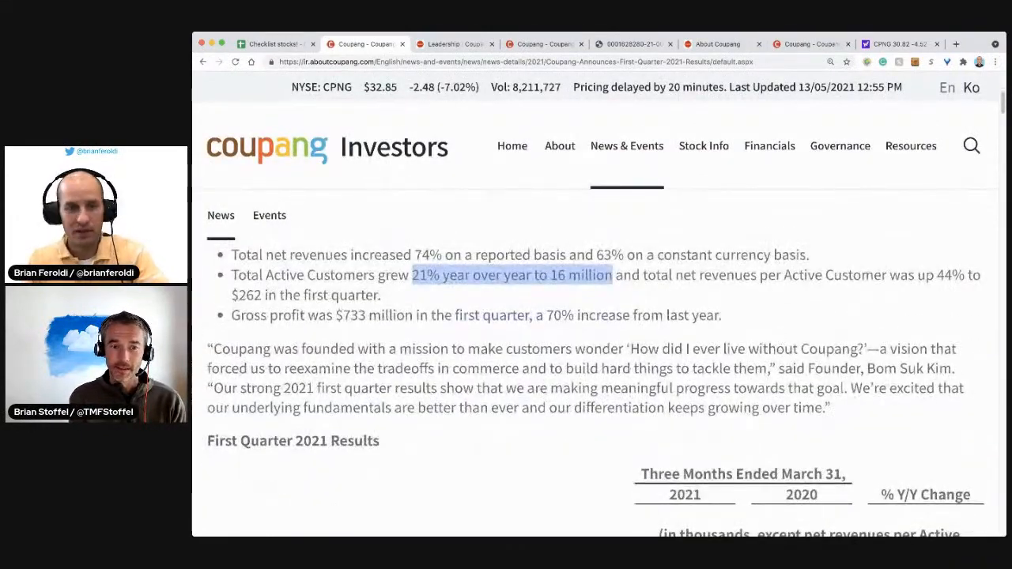
{"action": "left_click_drag", "start_coordinate": [216, 348], "coordinate": [551, 348]}
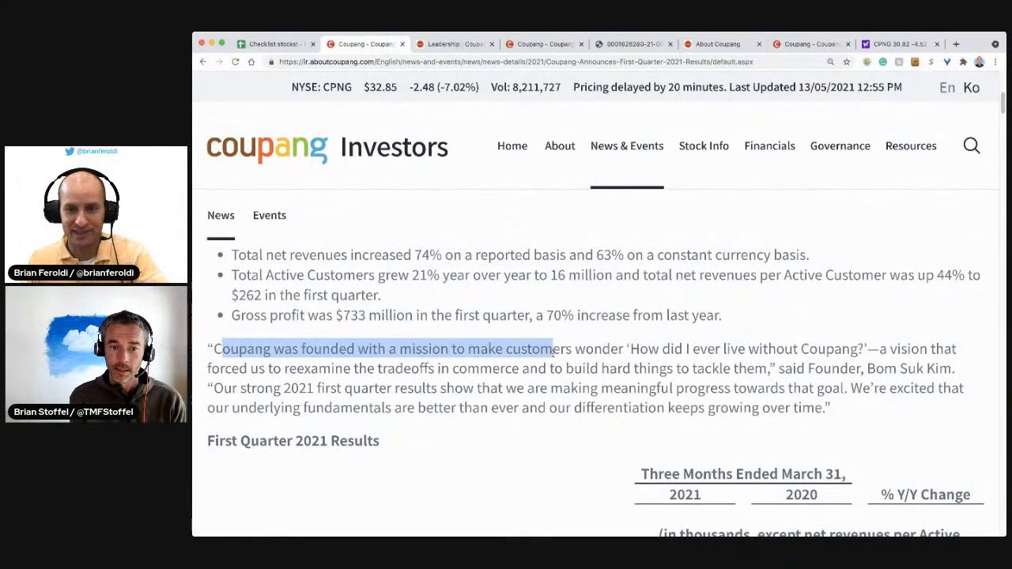
{"action": "left_click_drag", "start_coordinate": [553, 349], "coordinate": [747, 348]}
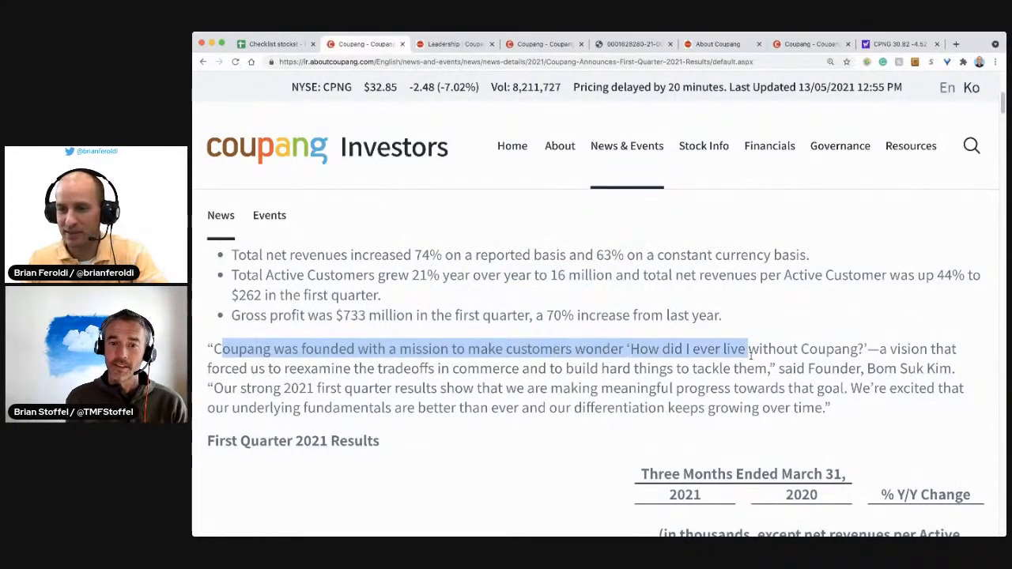
{"action": "left_click_drag", "start_coordinate": [745, 349], "coordinate": [864, 368]}
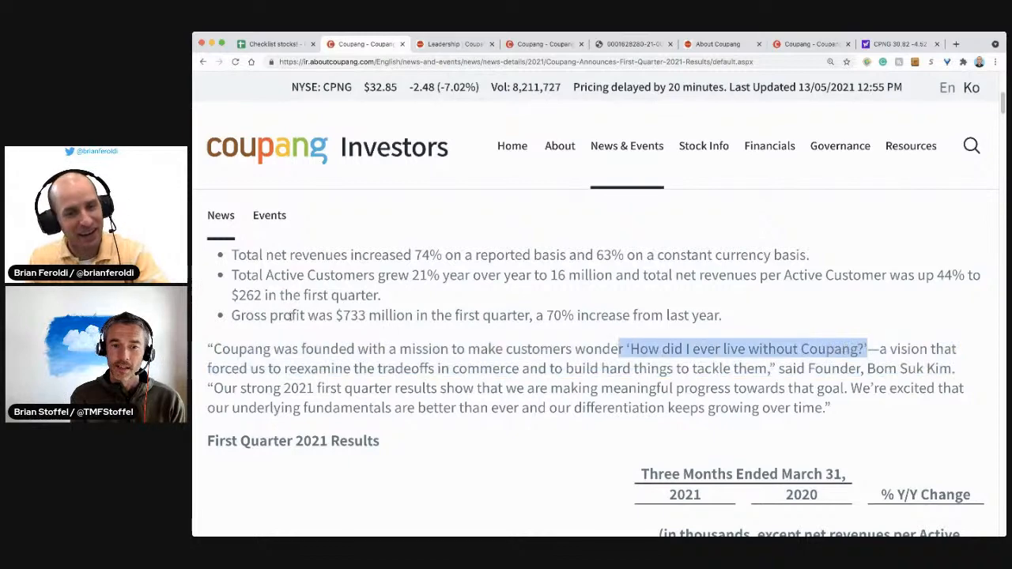
{"action": "scroll", "scroll_direction": "down", "scroll_amount": 3}
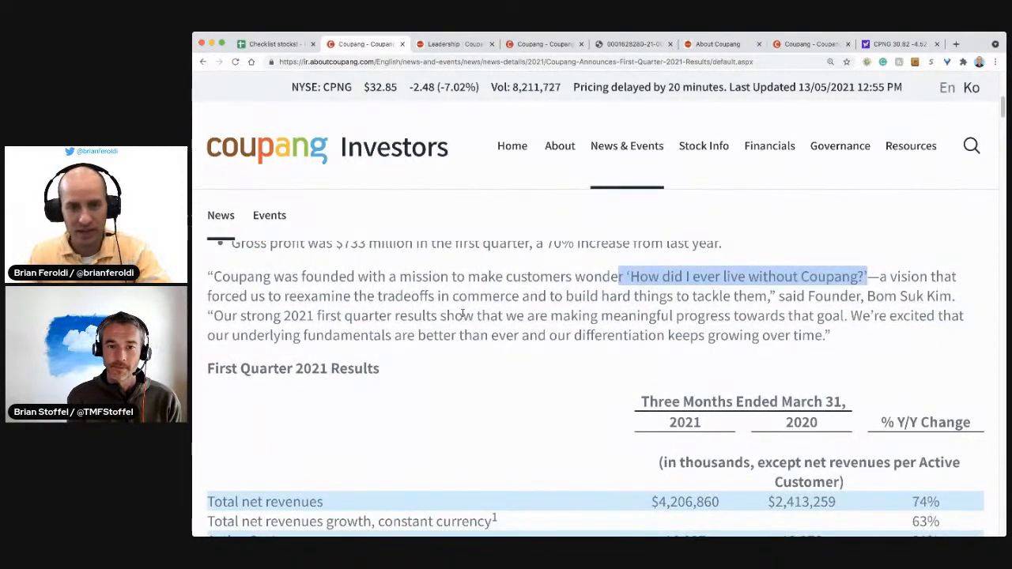
{"action": "scroll", "scroll_direction": "down", "scroll_amount": 3}
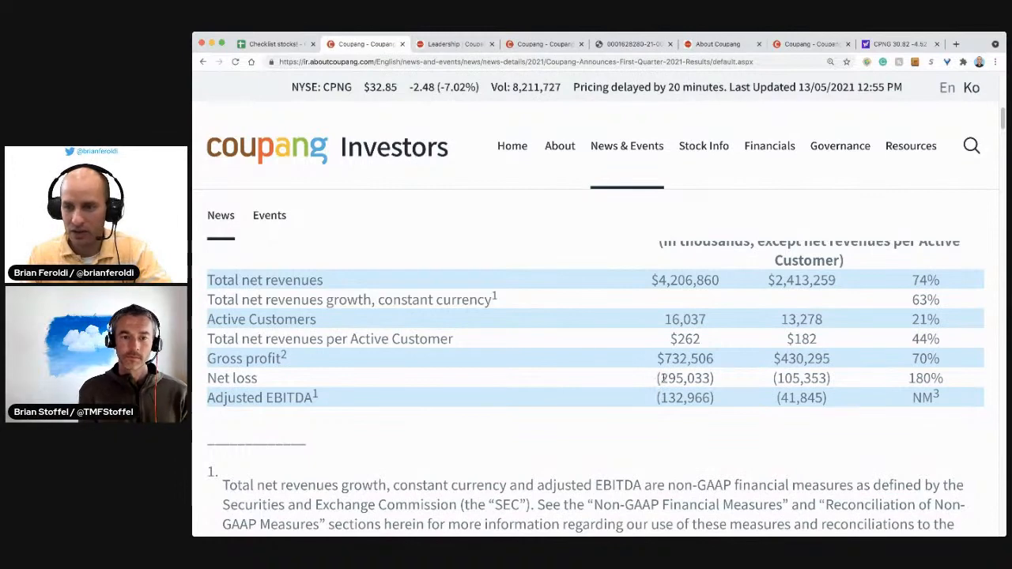
Scroll through the footnotes and mark the 17.4% gross profit margin figure.
{"action": "scroll", "scroll_direction": "down", "scroll_amount": 3}
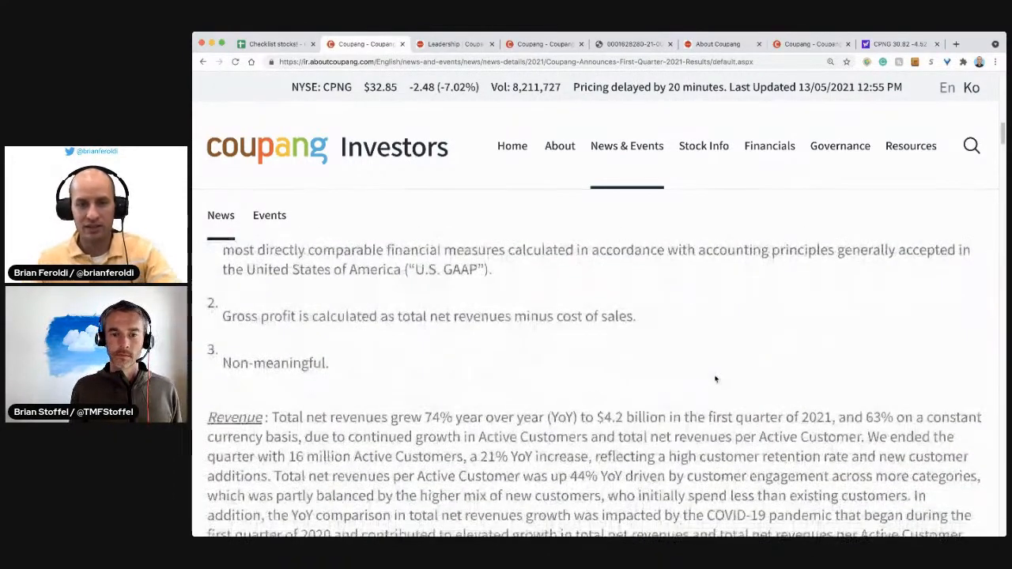
{"action": "scroll", "scroll_direction": "down", "scroll_amount": 3}
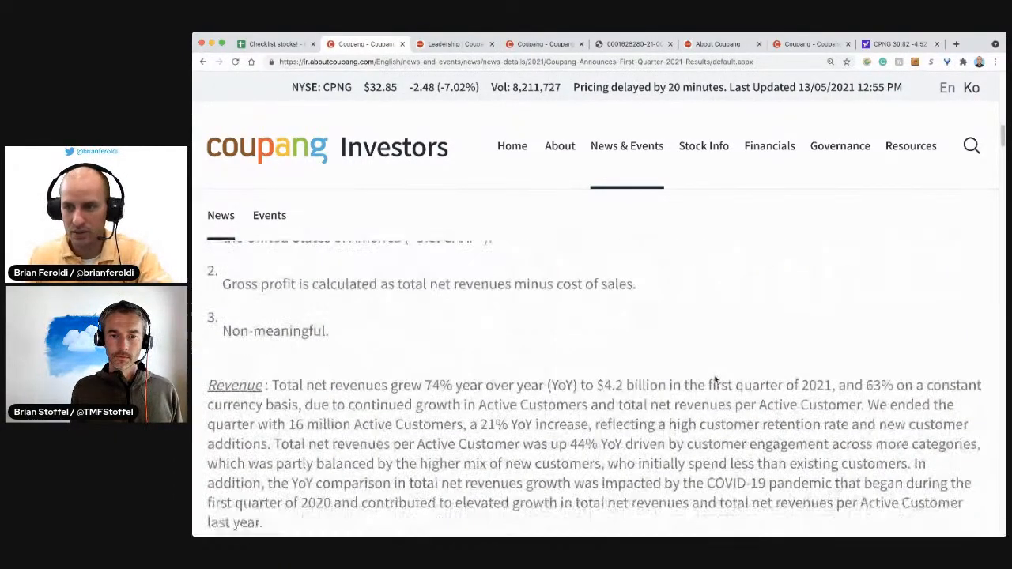
{"action": "scroll", "scroll_direction": "down", "scroll_amount": 3}
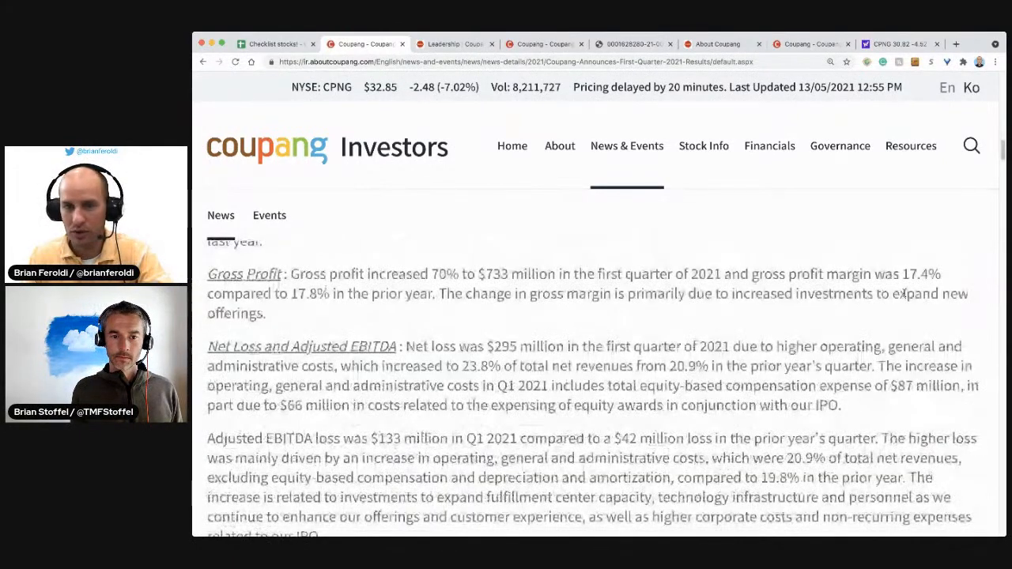
{"action": "double_click", "coordinate": [922, 275]}
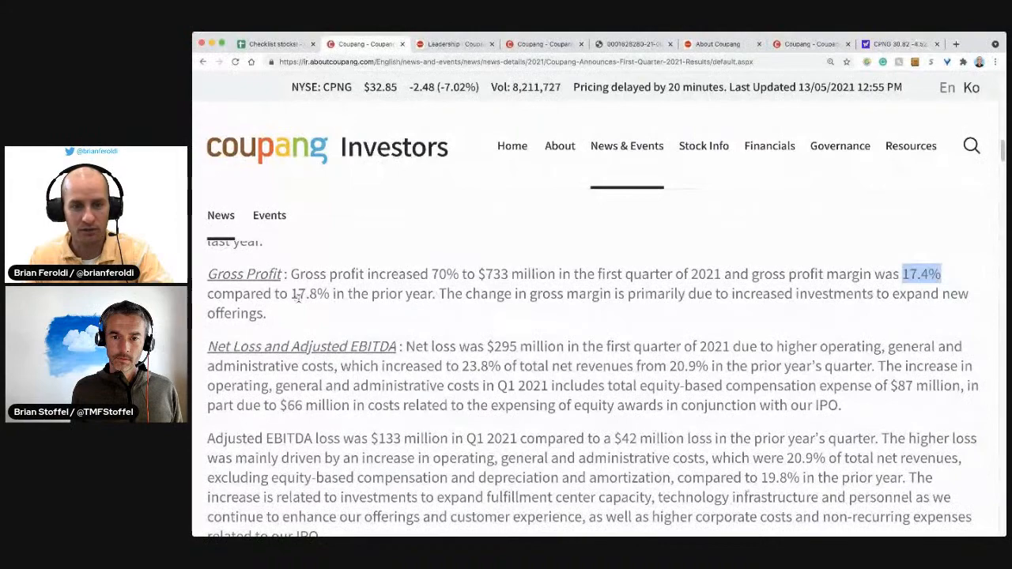
Read past the About Coupang description to the Non-GAAP measures section.
{"action": "scroll", "scroll_direction": "down", "scroll_amount": 3}
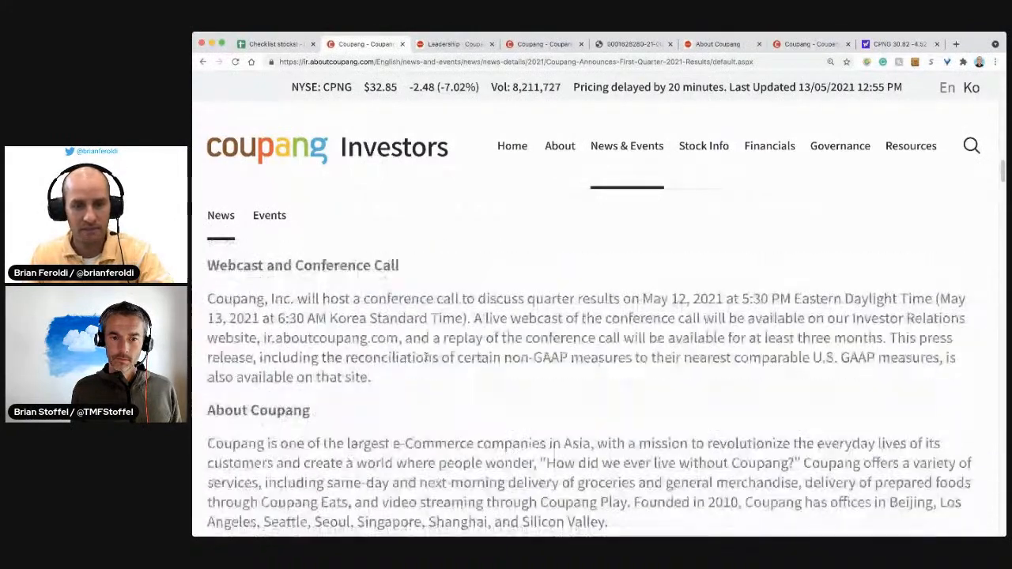
{"action": "scroll", "scroll_direction": "down", "scroll_amount": 3}
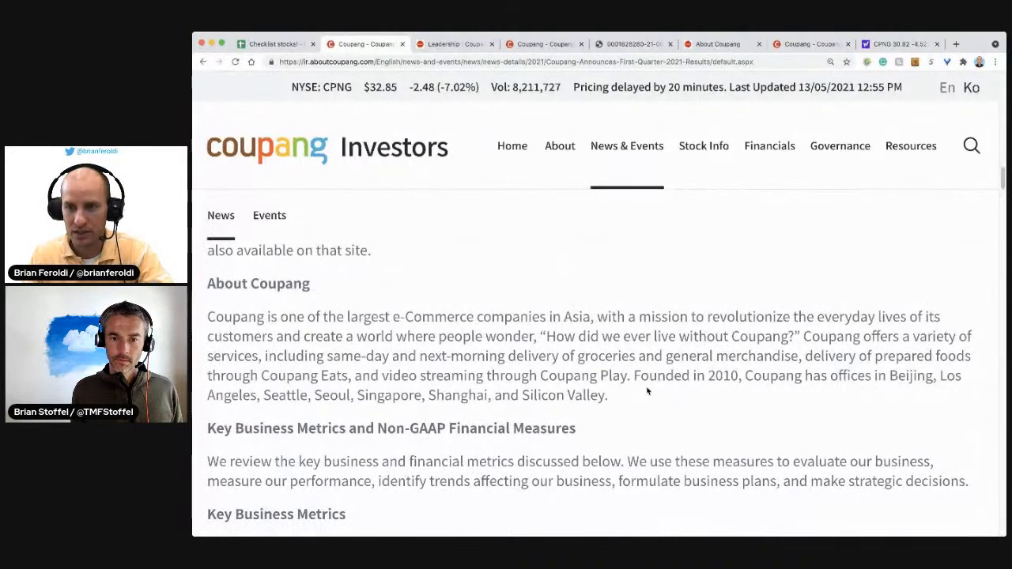
{"action": "scroll", "scroll_direction": "down", "scroll_amount": 3}
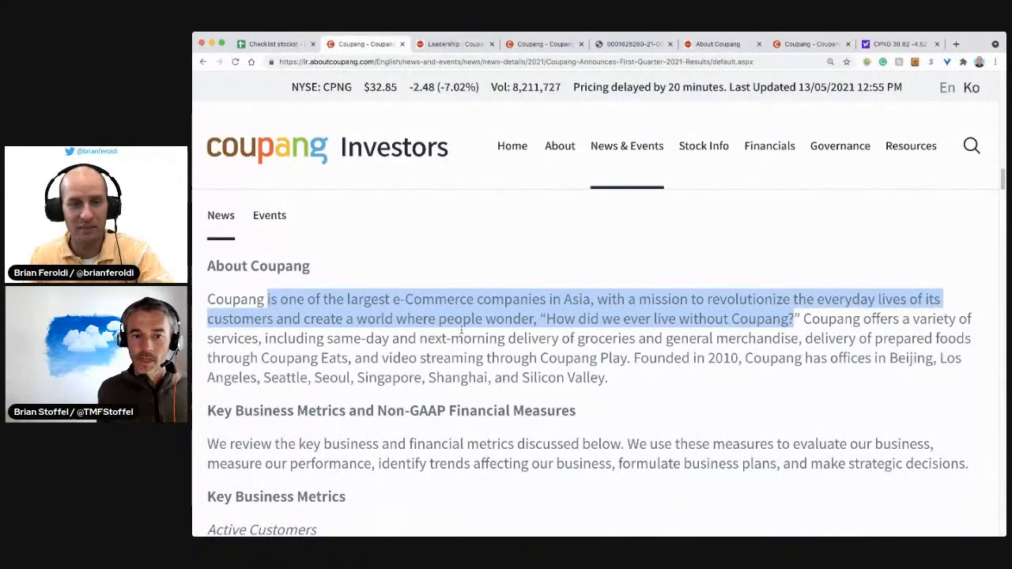
{"action": "scroll", "scroll_direction": "down", "scroll_amount": 3}
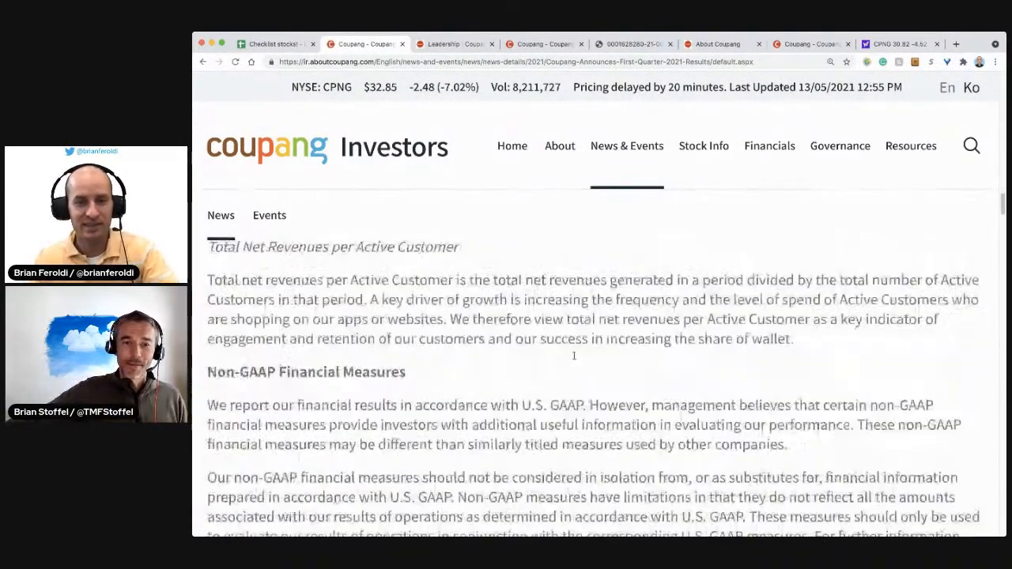
Scroll past the balance sheet and income statement to the cash flow investing activities.
{"action": "scroll", "scroll_direction": "down", "scroll_amount": 3}
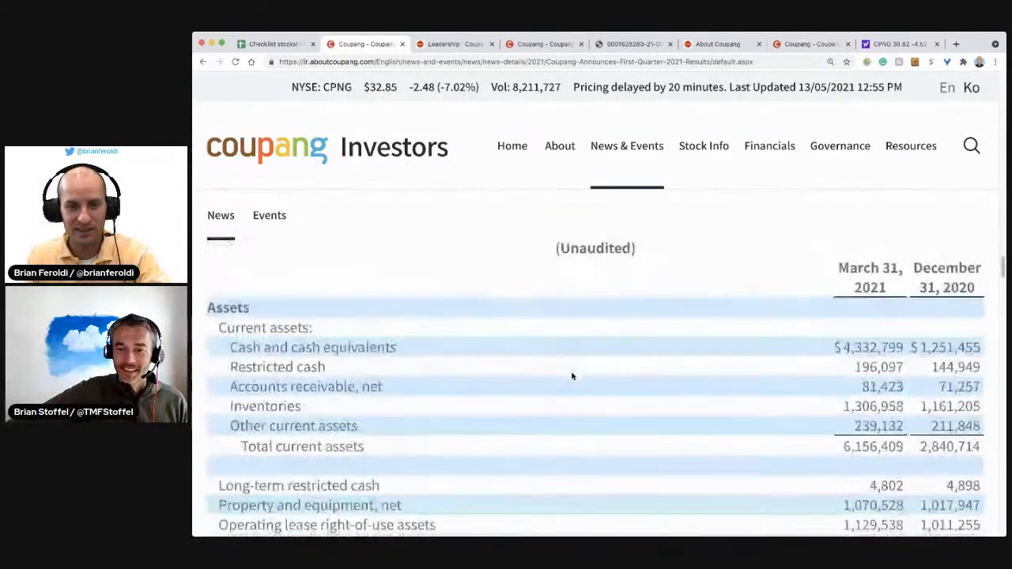
{"action": "scroll", "scroll_direction": "down", "scroll_amount": 3}
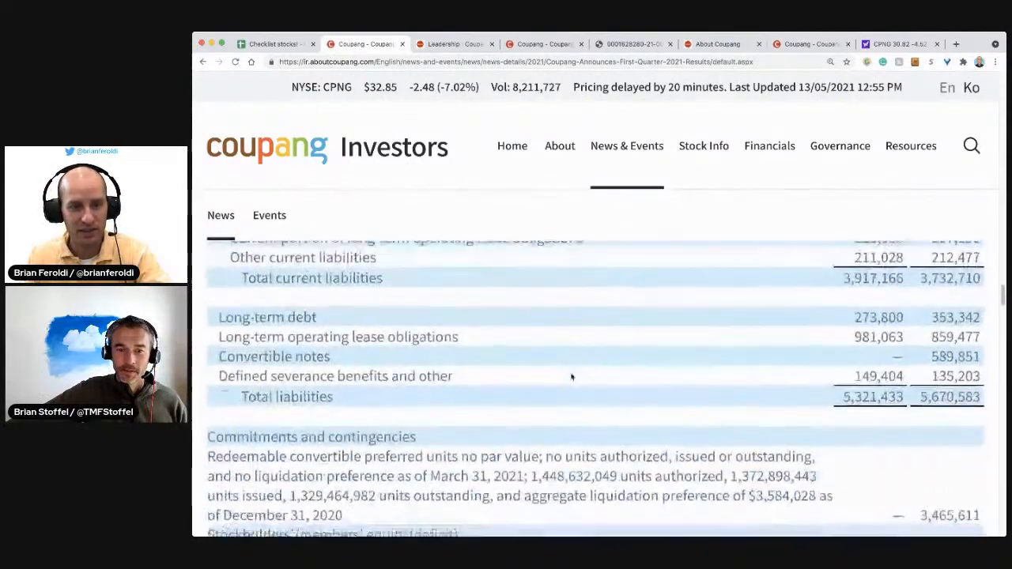
{"action": "scroll", "scroll_direction": "down", "scroll_amount": 3}
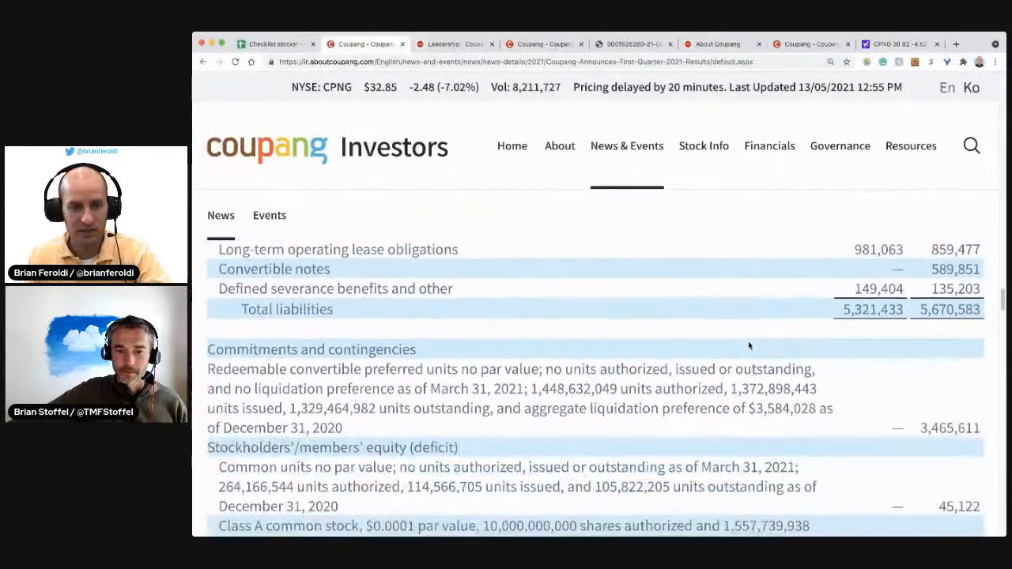
{"action": "scroll", "scroll_direction": "down", "scroll_amount": 3}
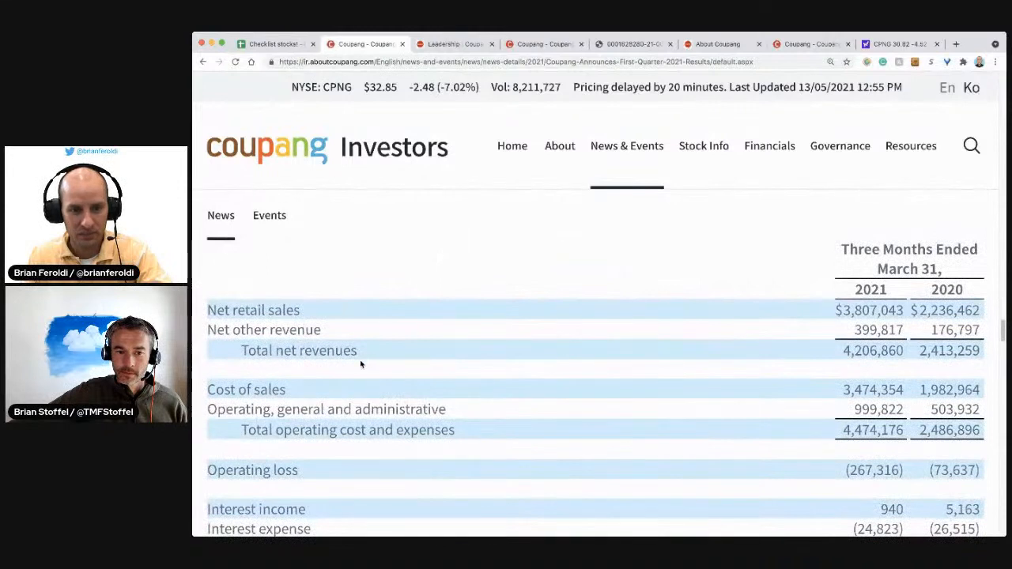
{"action": "scroll", "scroll_direction": "down", "scroll_amount": 3}
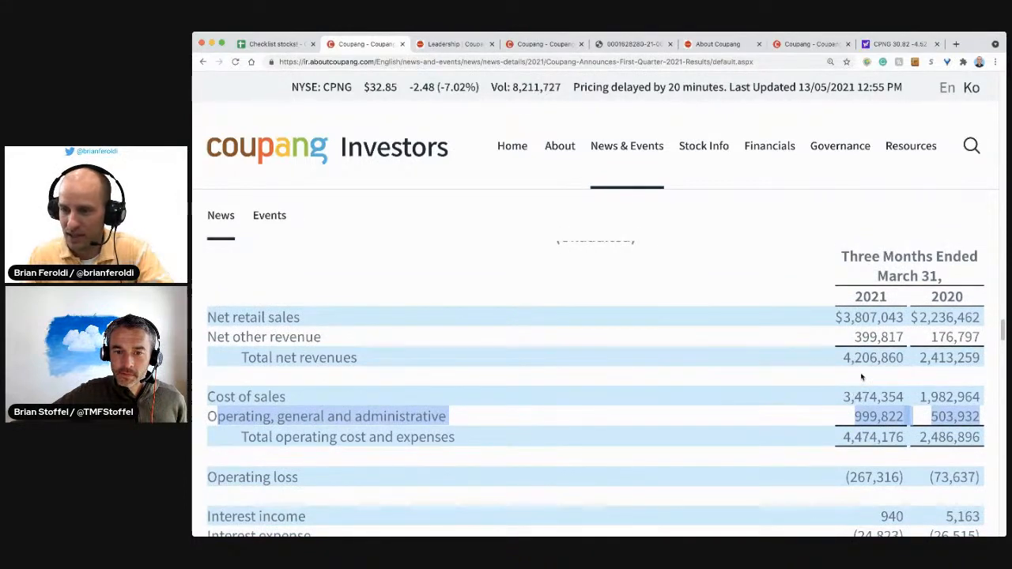
{"action": "scroll", "scroll_direction": "down", "scroll_amount": 3}
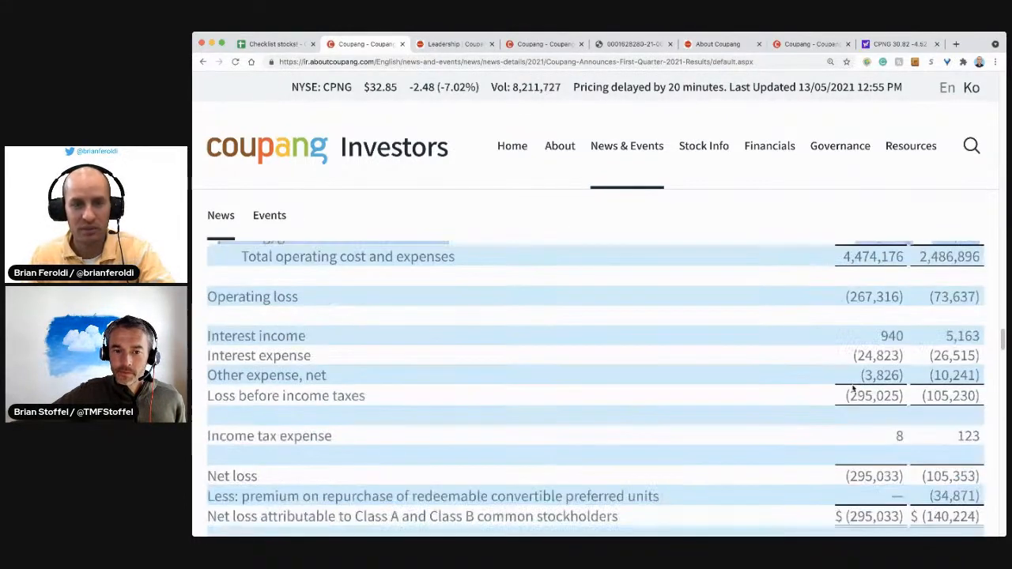
{"action": "scroll", "scroll_direction": "down", "scroll_amount": 3}
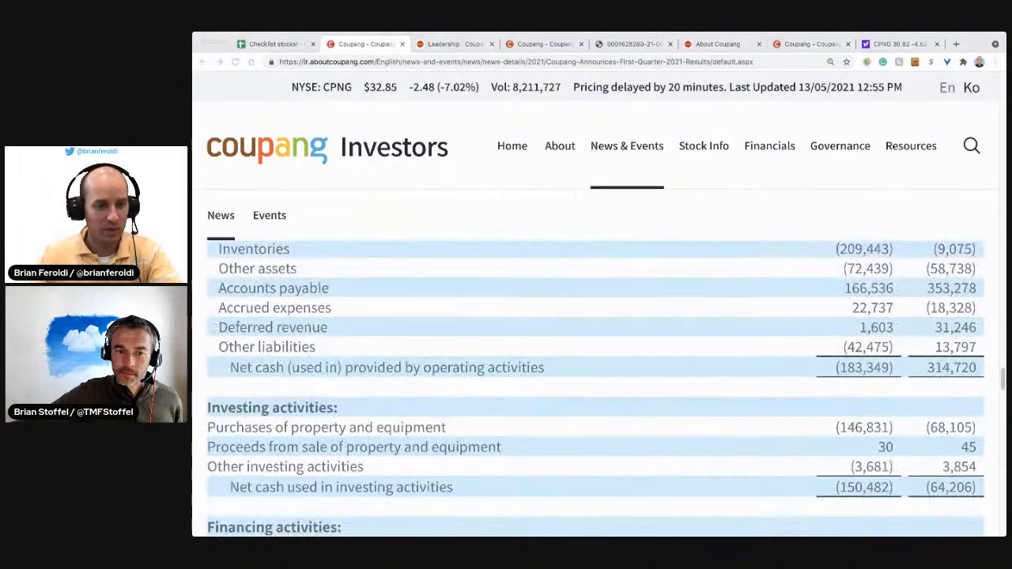